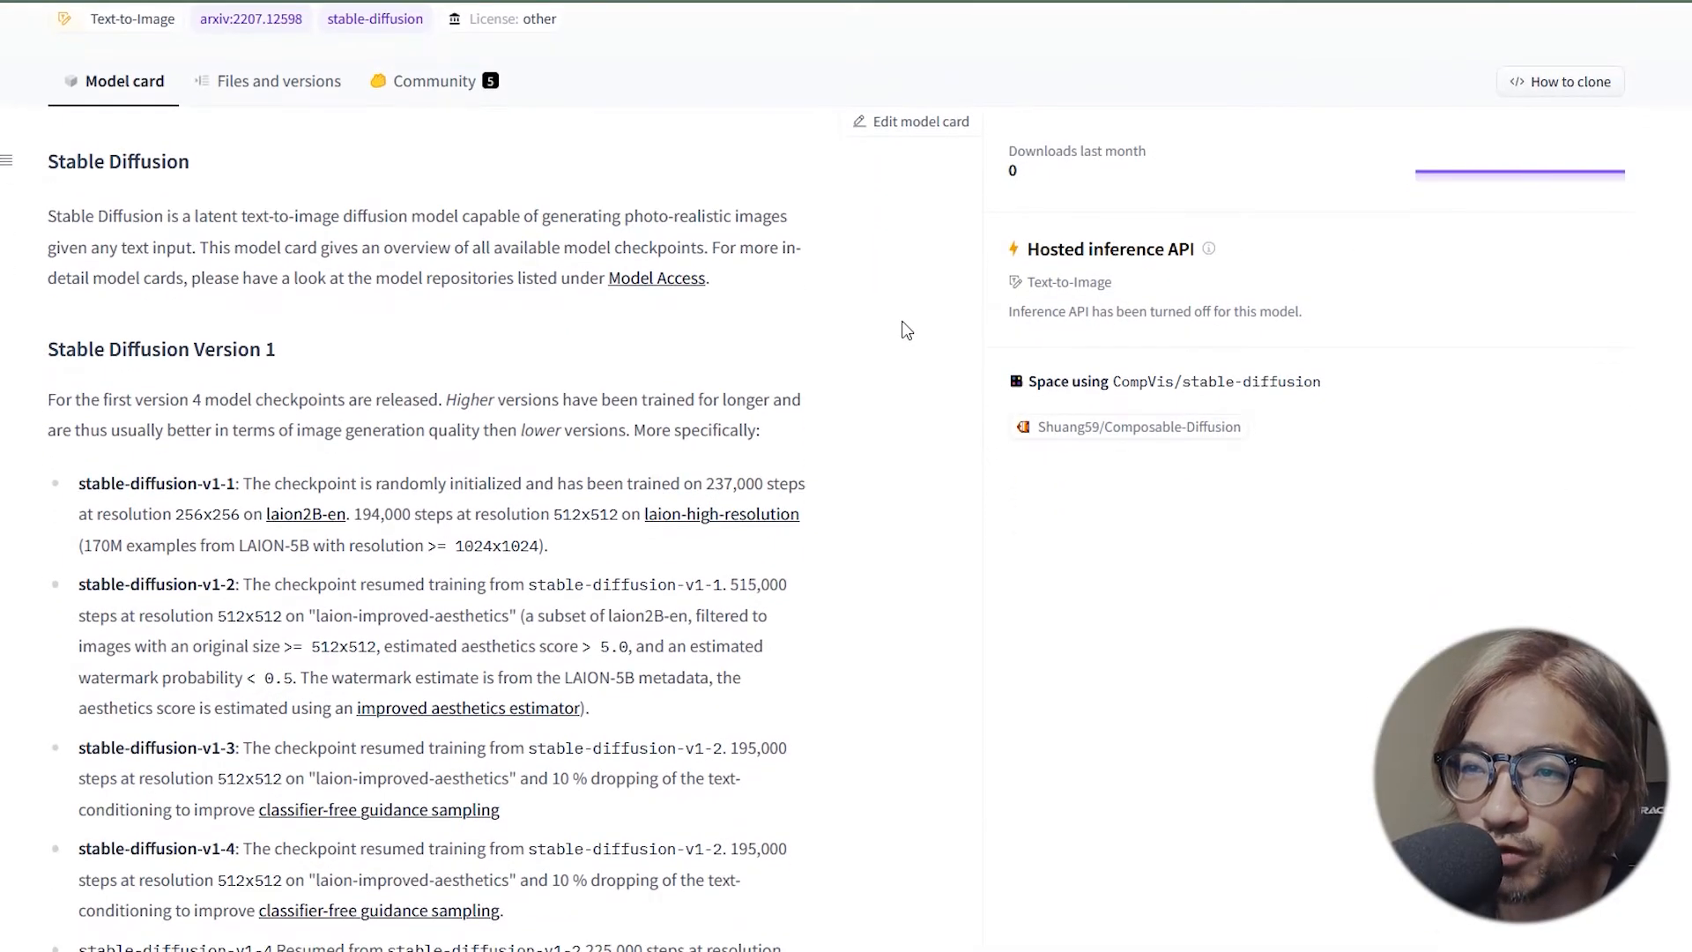
- Scroll through StableDiffusion_Test.py and drag the terminal border down to shrink the output area
scroll(down, 3)
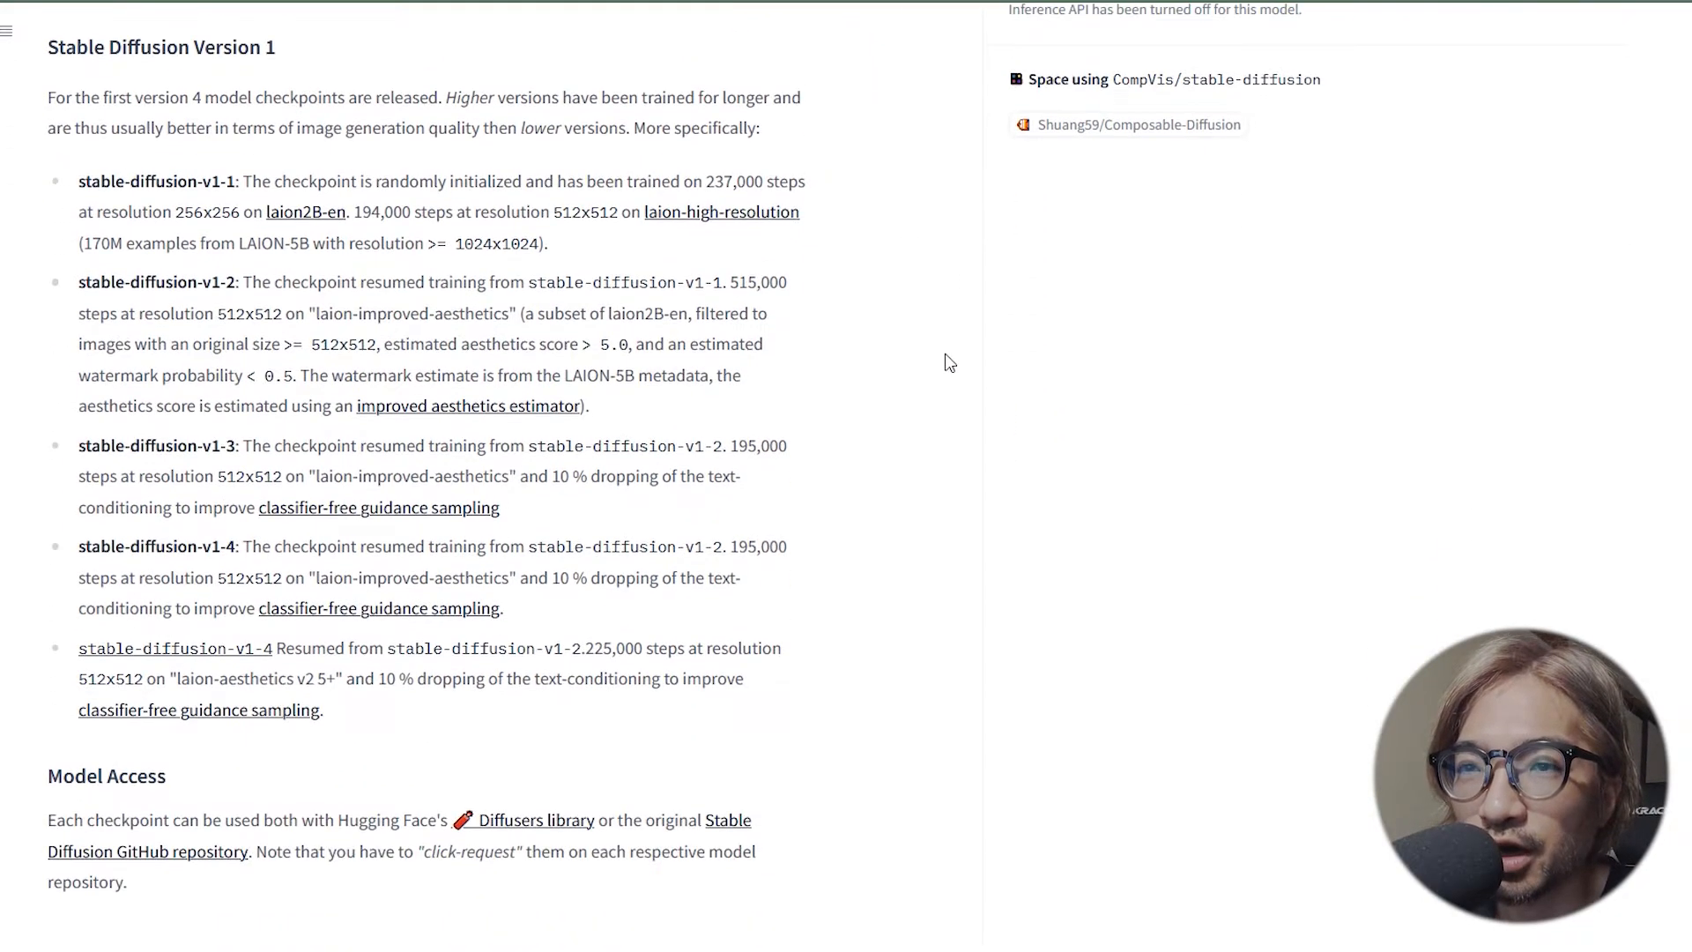
scroll(down, 3)
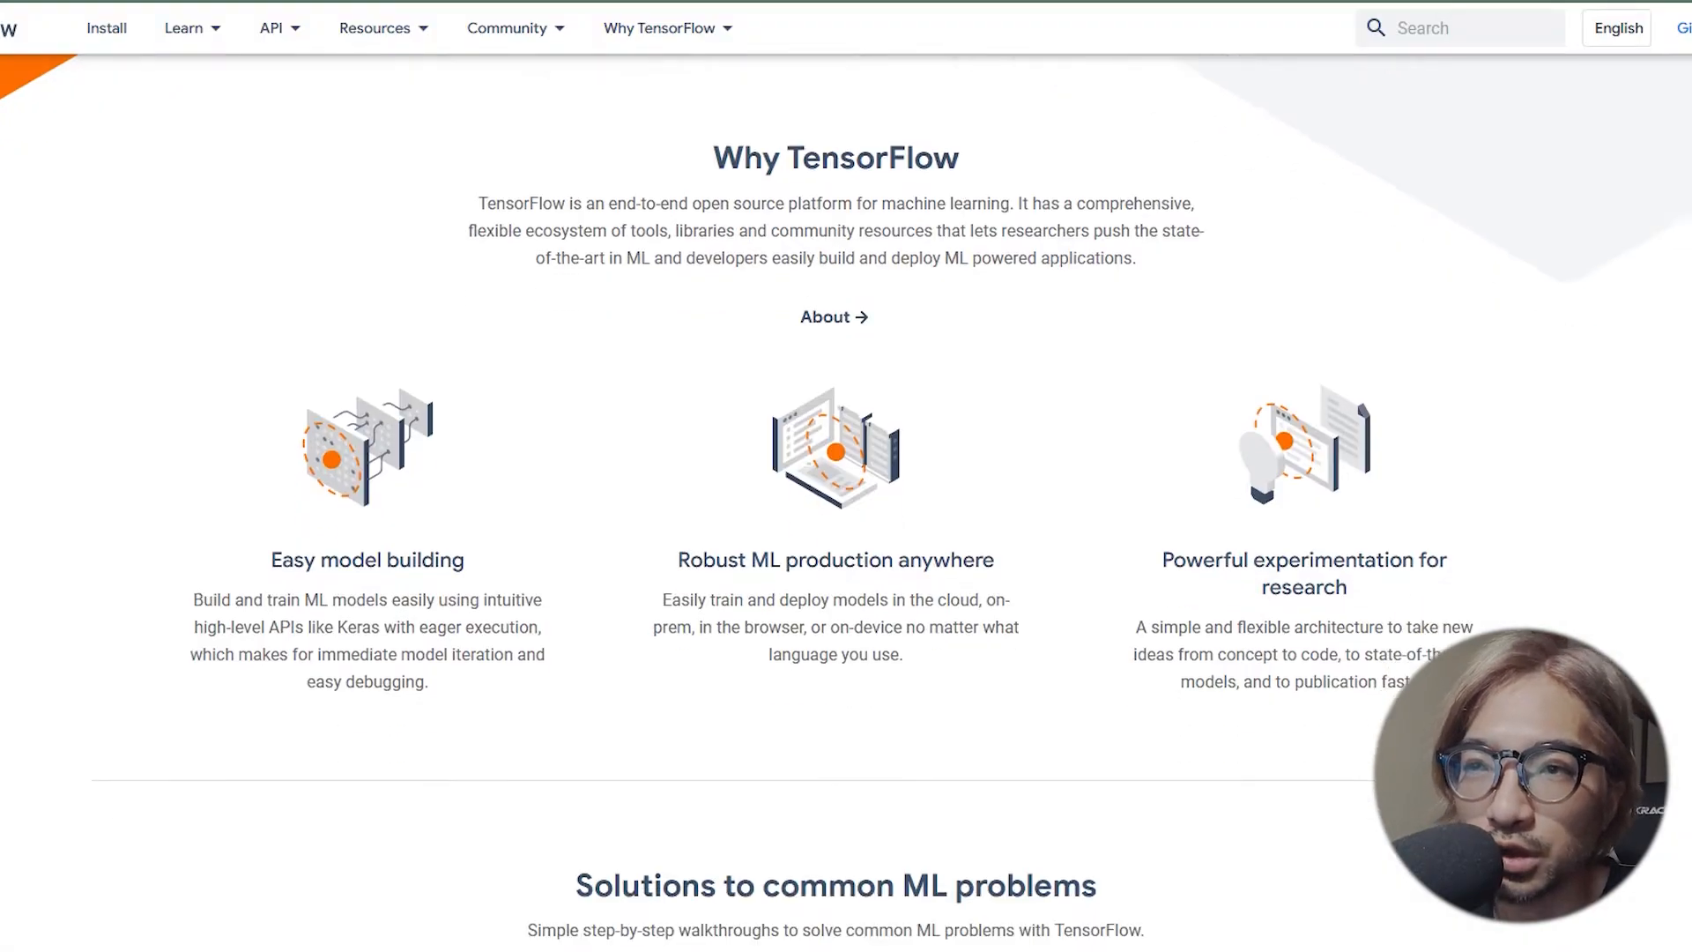
scroll(down, 3)
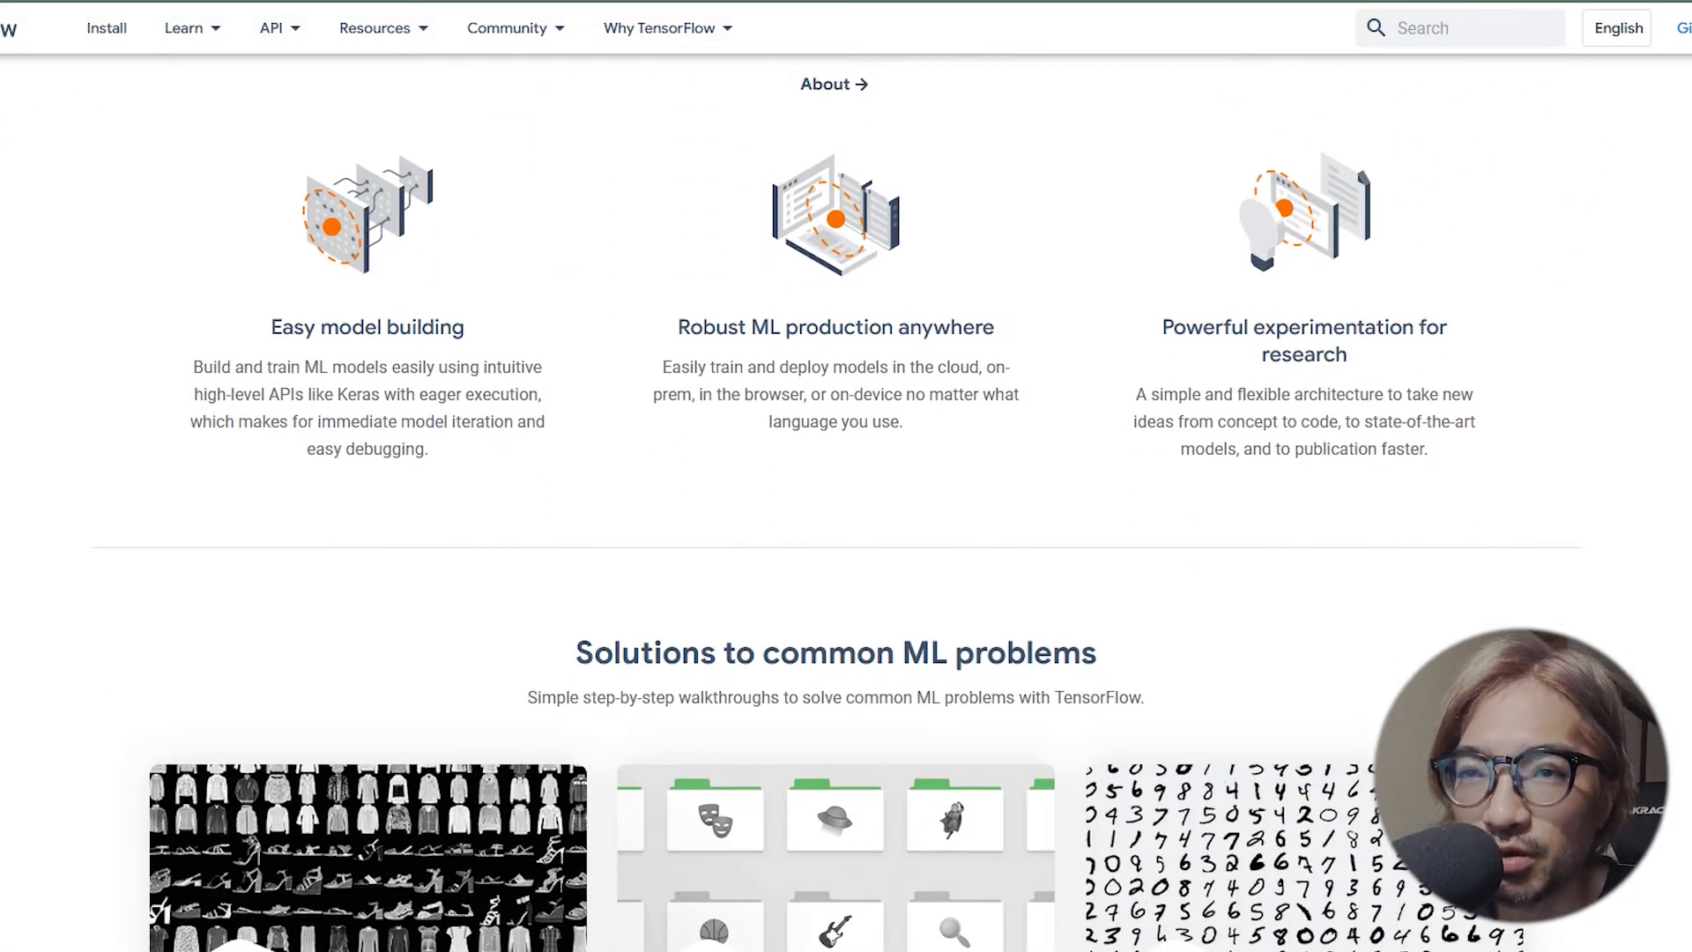
scroll(down, 3)
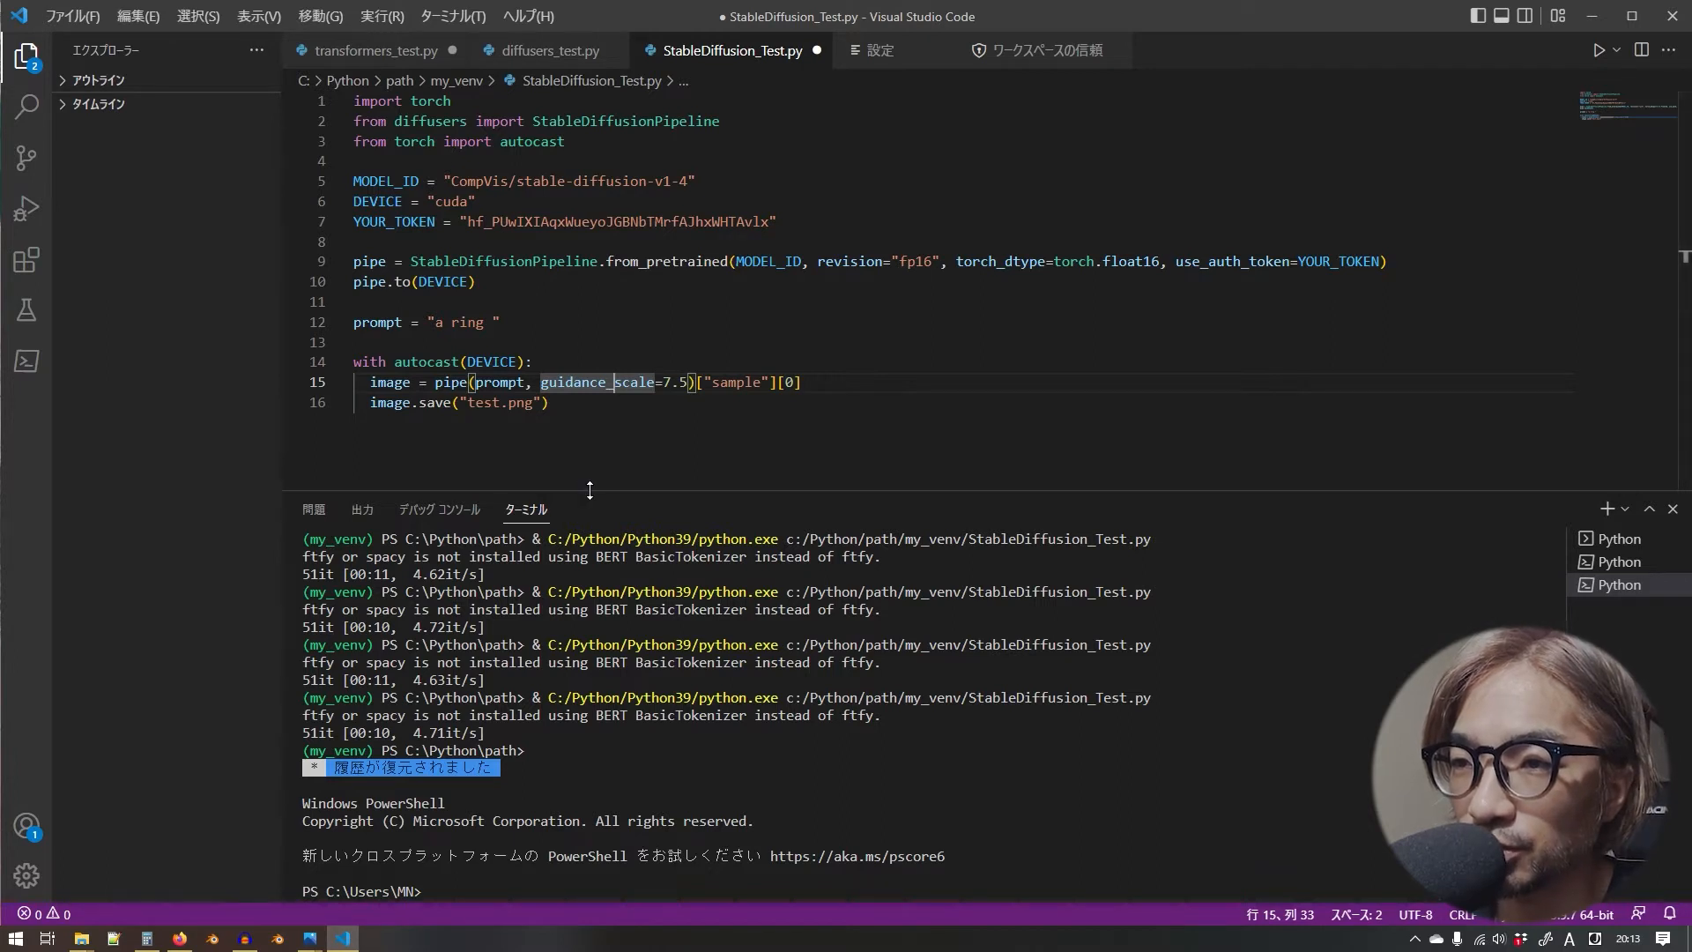
drag(588, 492, 589, 529)
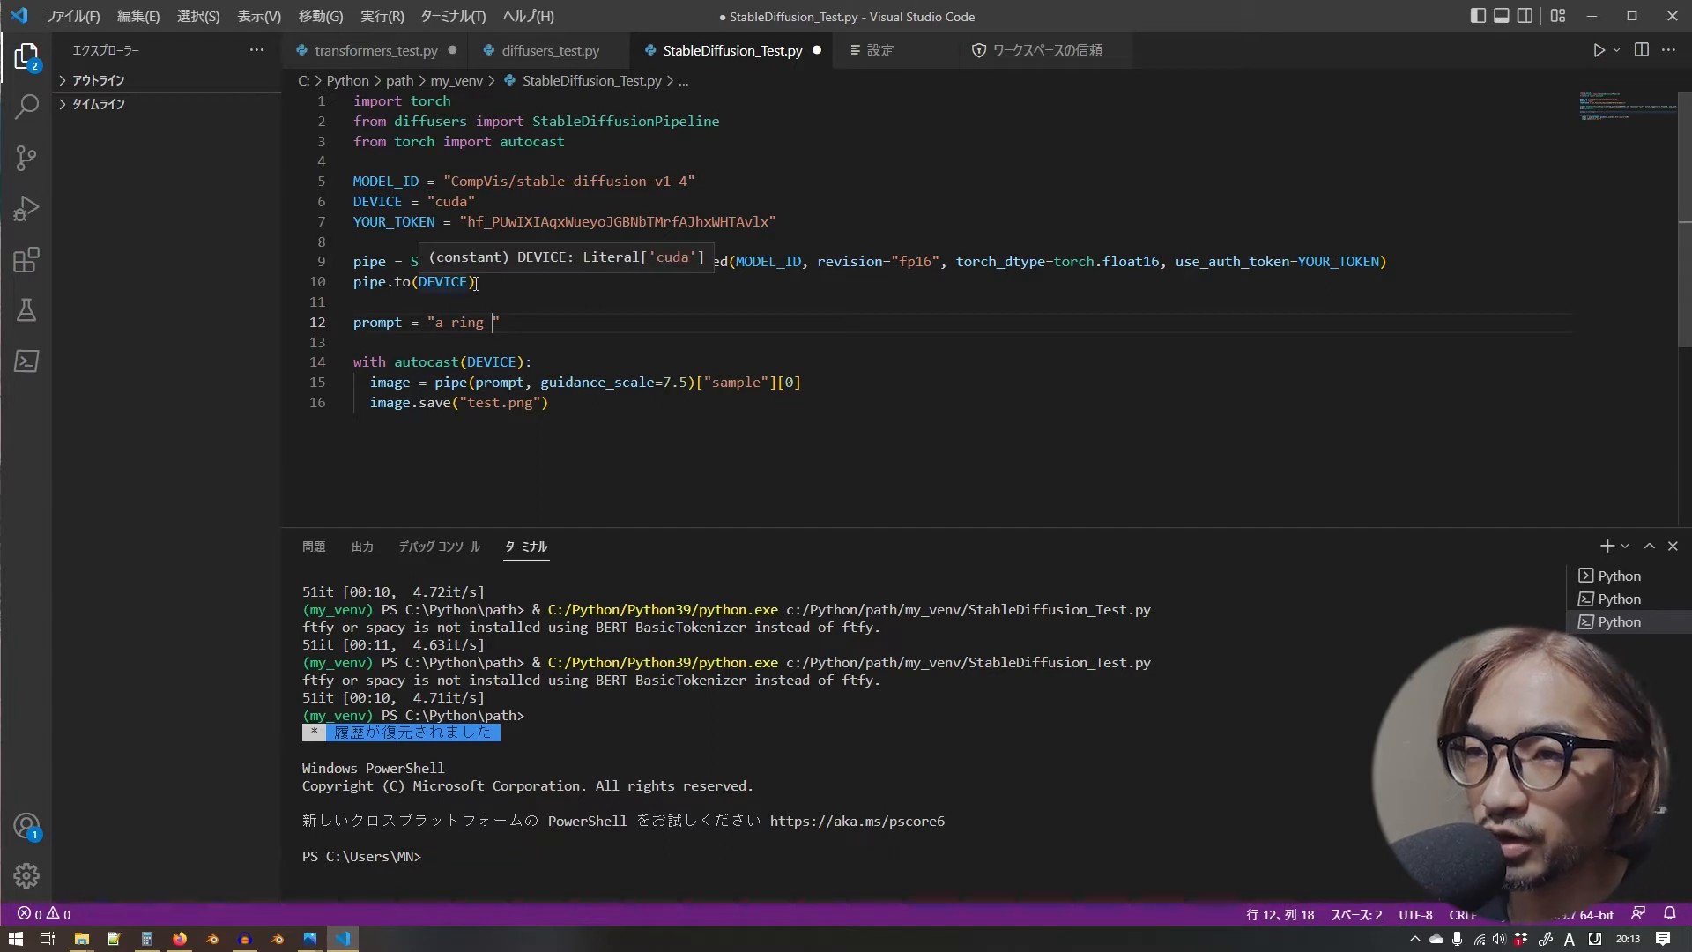
- Extend the prompt string to read "a ring jewellery"
text(jewellery)
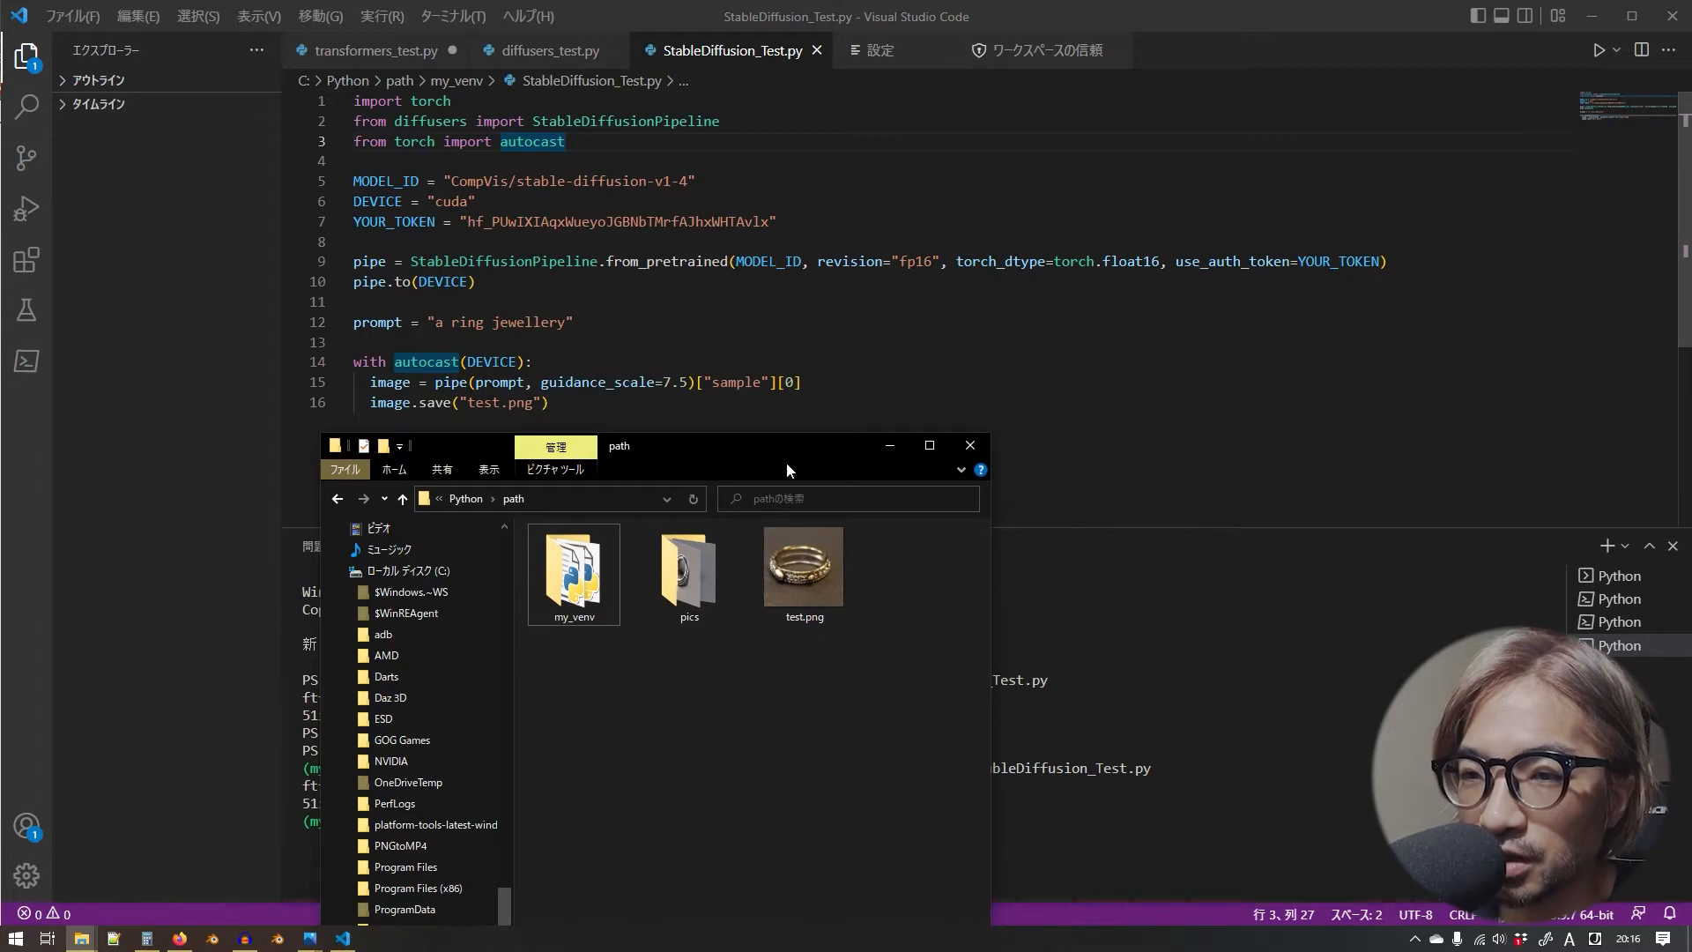
- View test.png in Photos, zooming into the engraved gold ring's details, then close the viewer
double_click(804, 566)
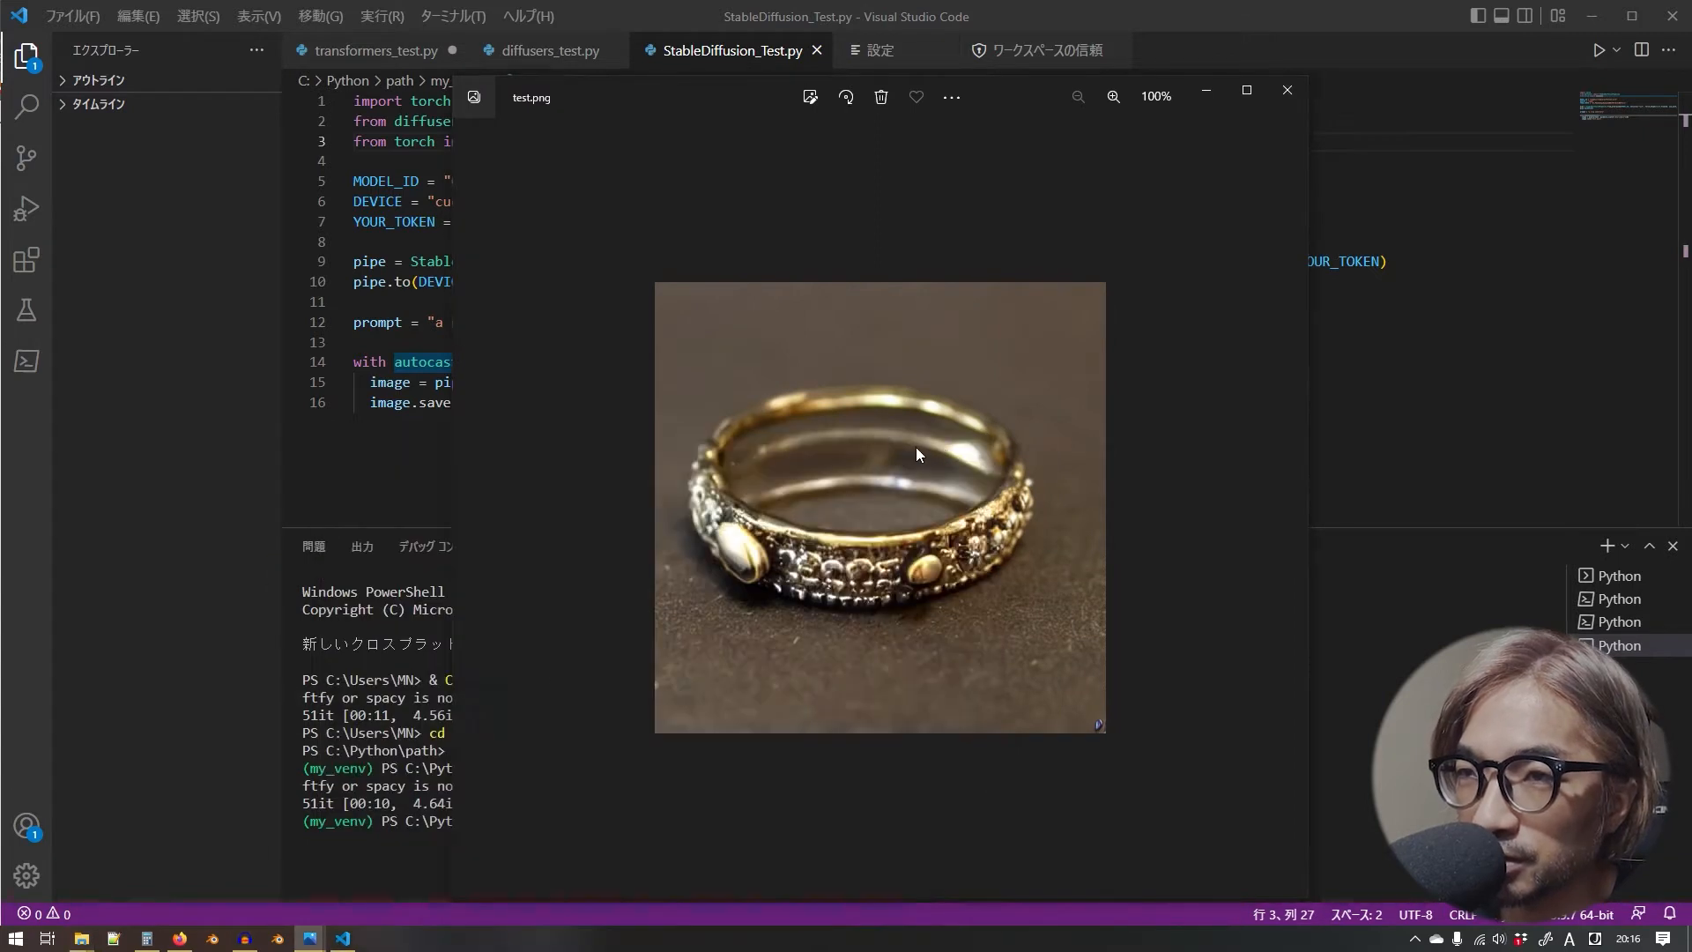
click(1112, 95)
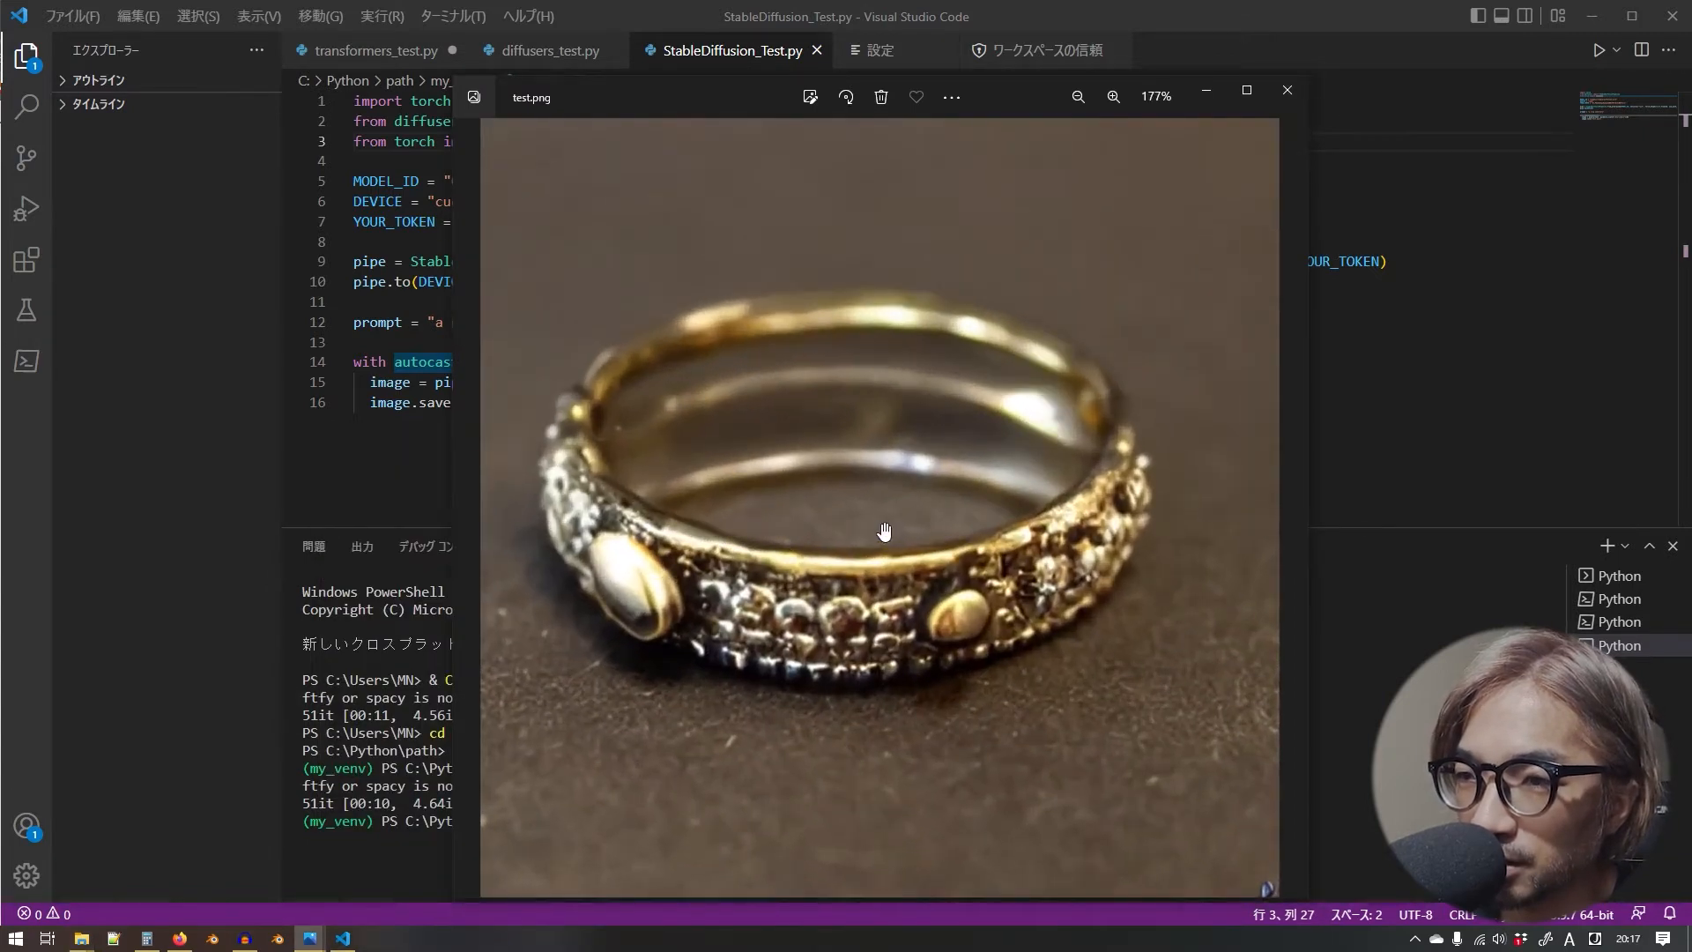
mouse_move(929, 559)
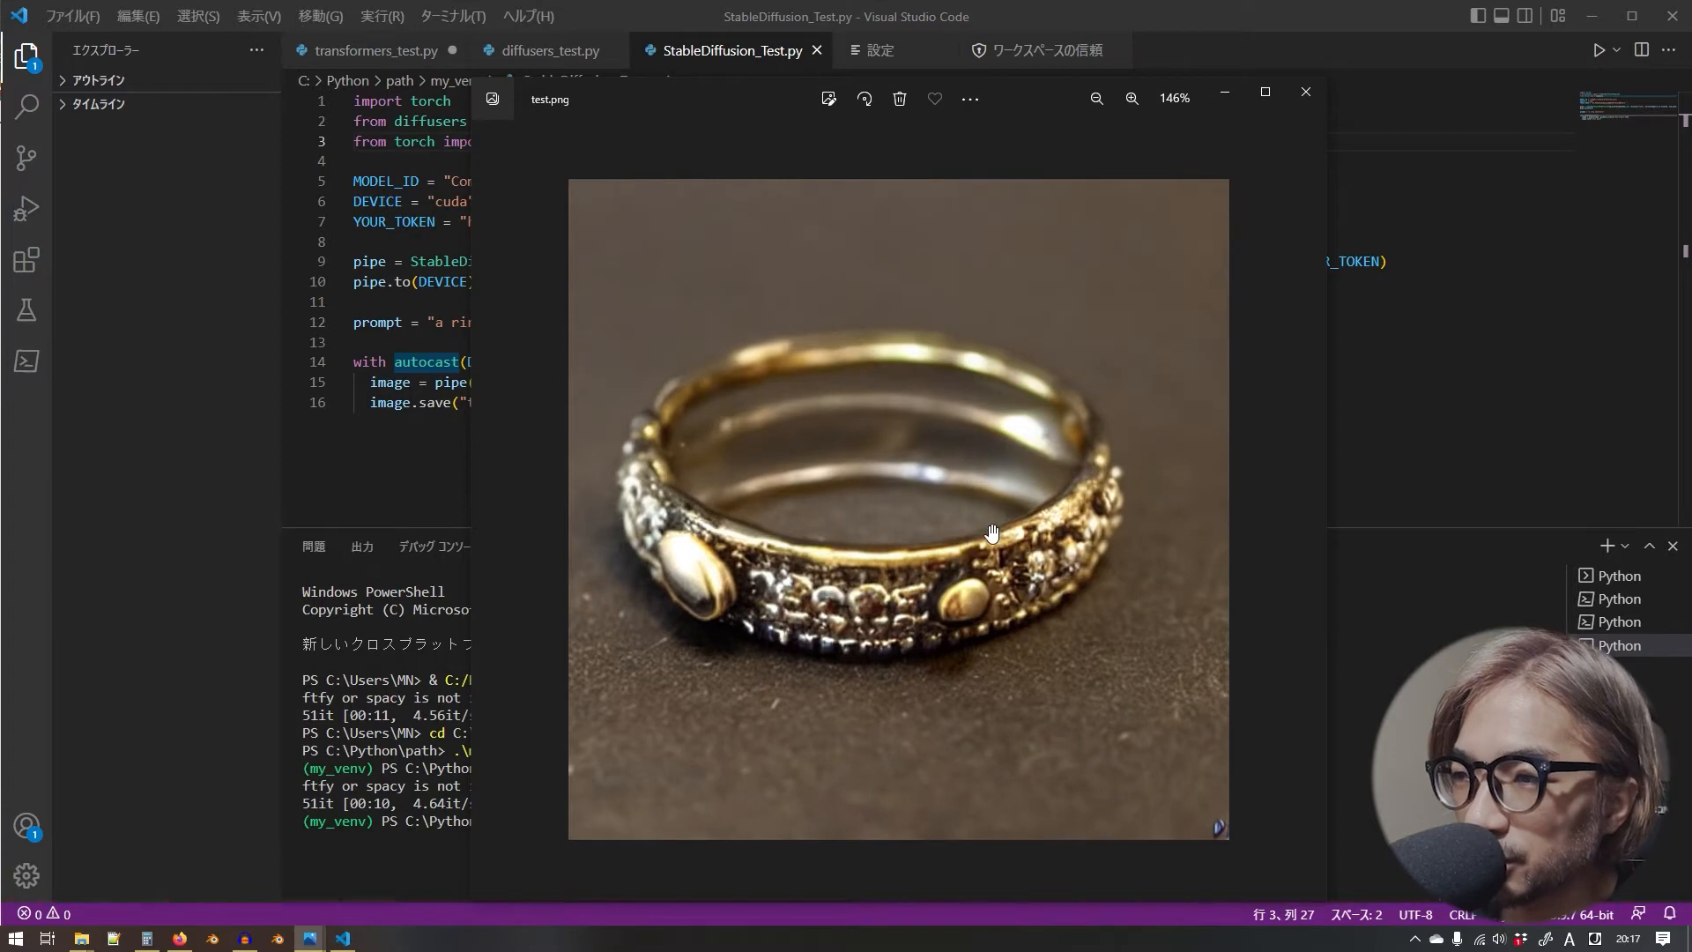
click(1131, 99)
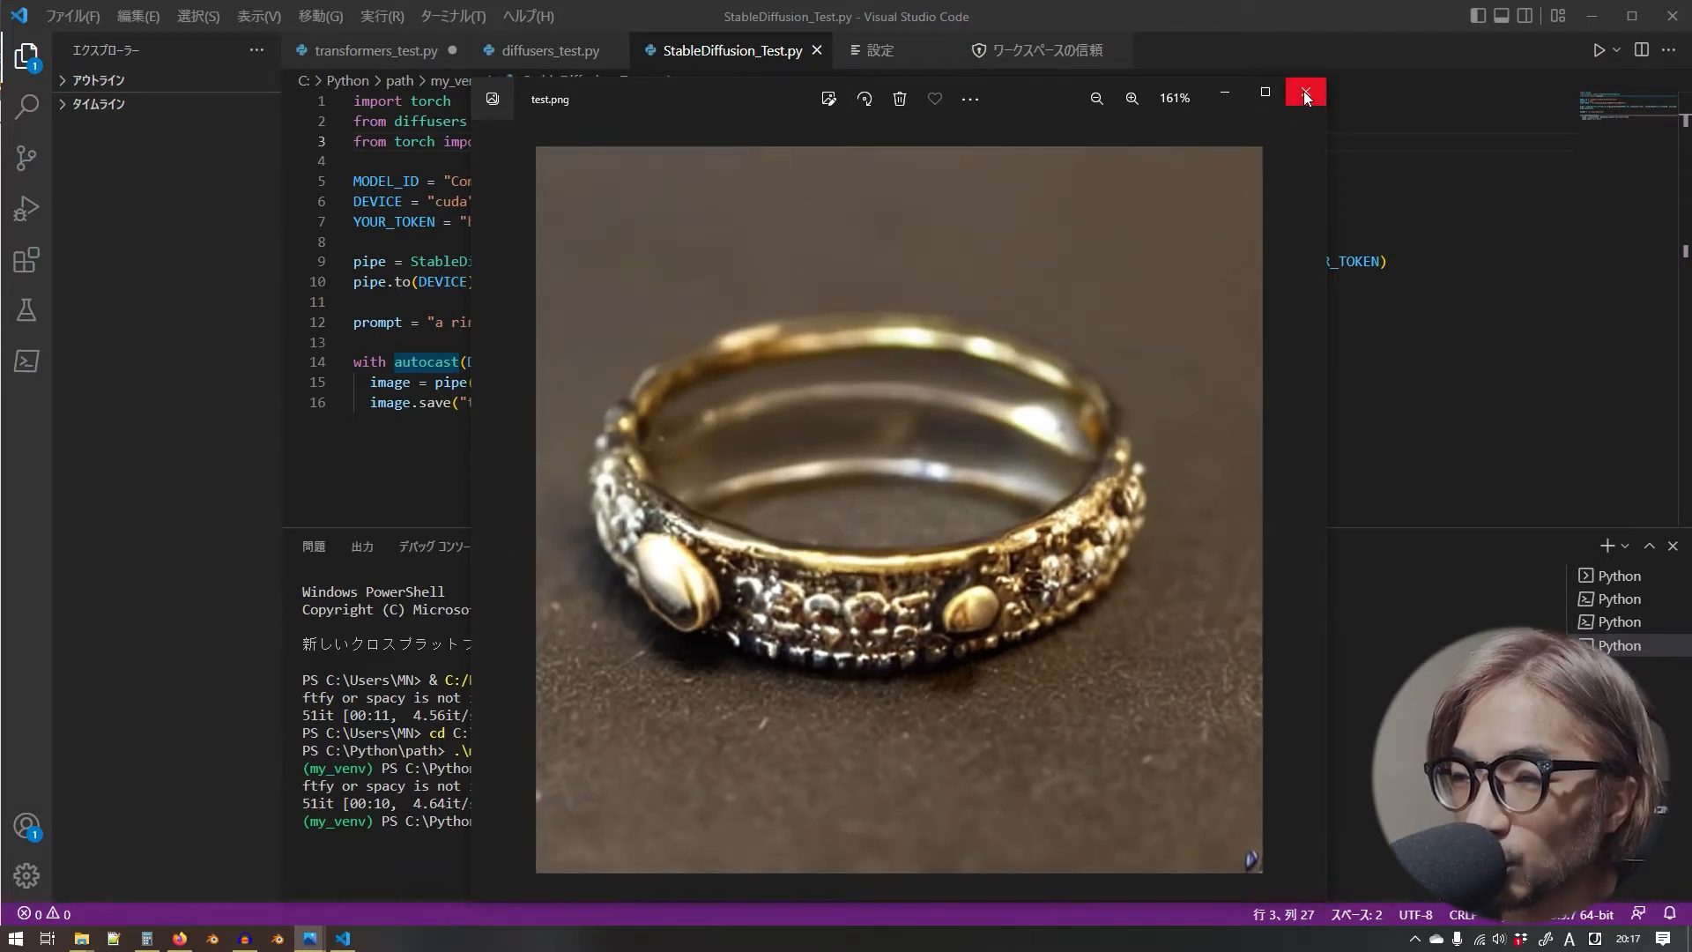
click(1132, 99)
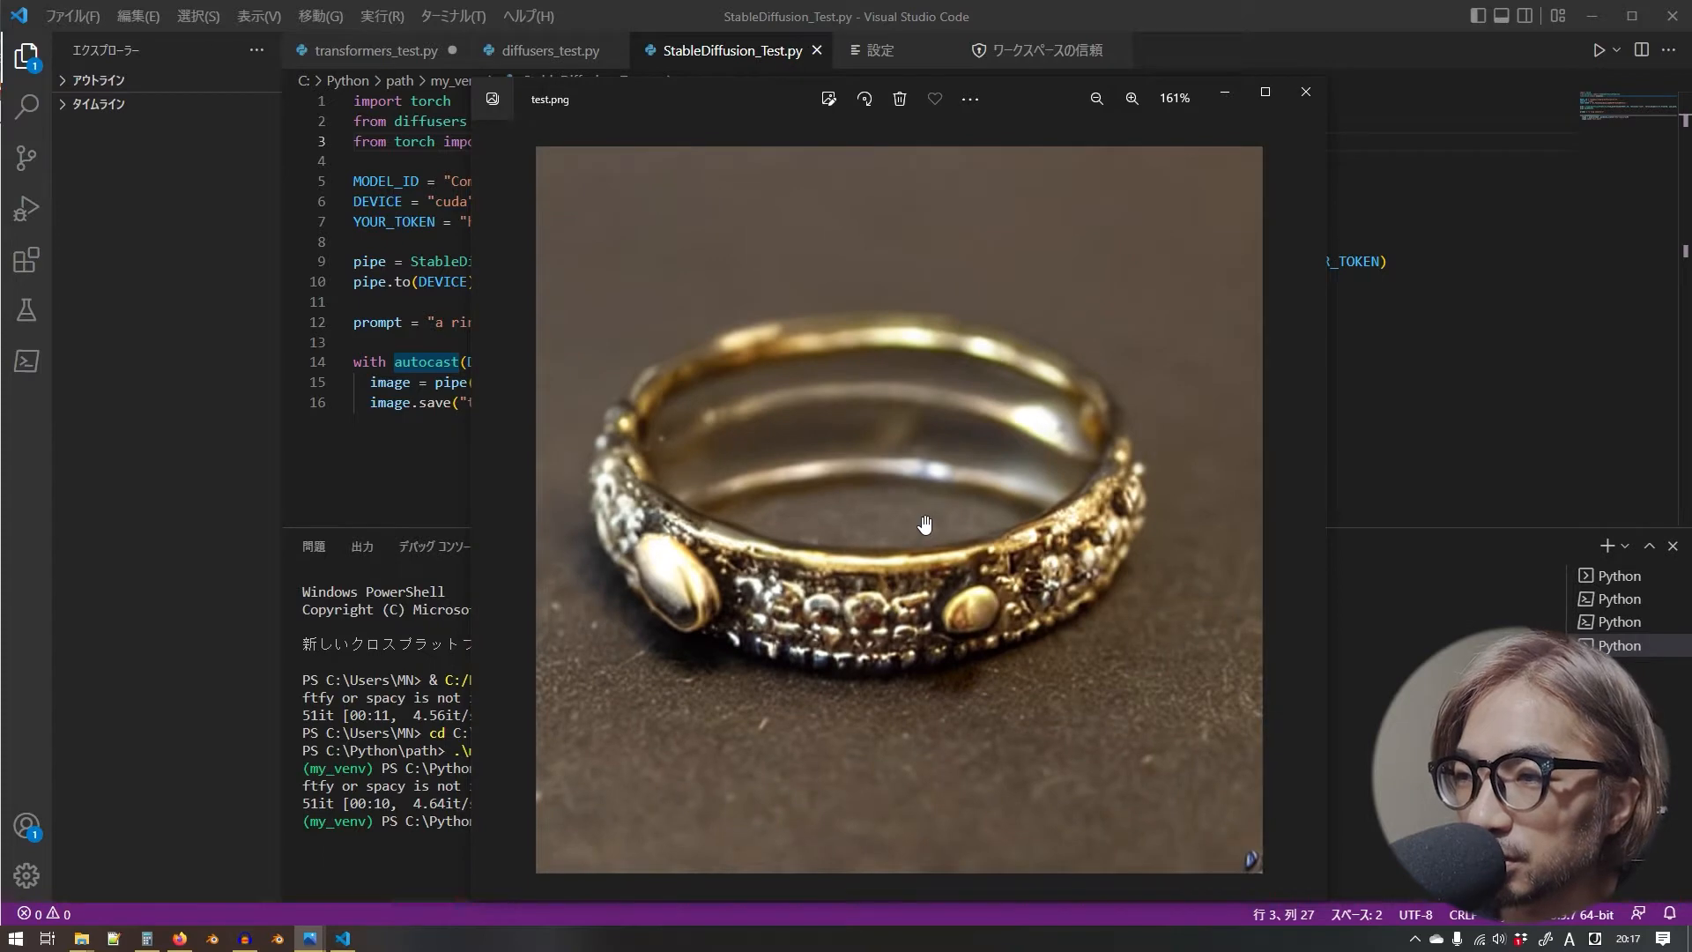
scroll(down, 3)
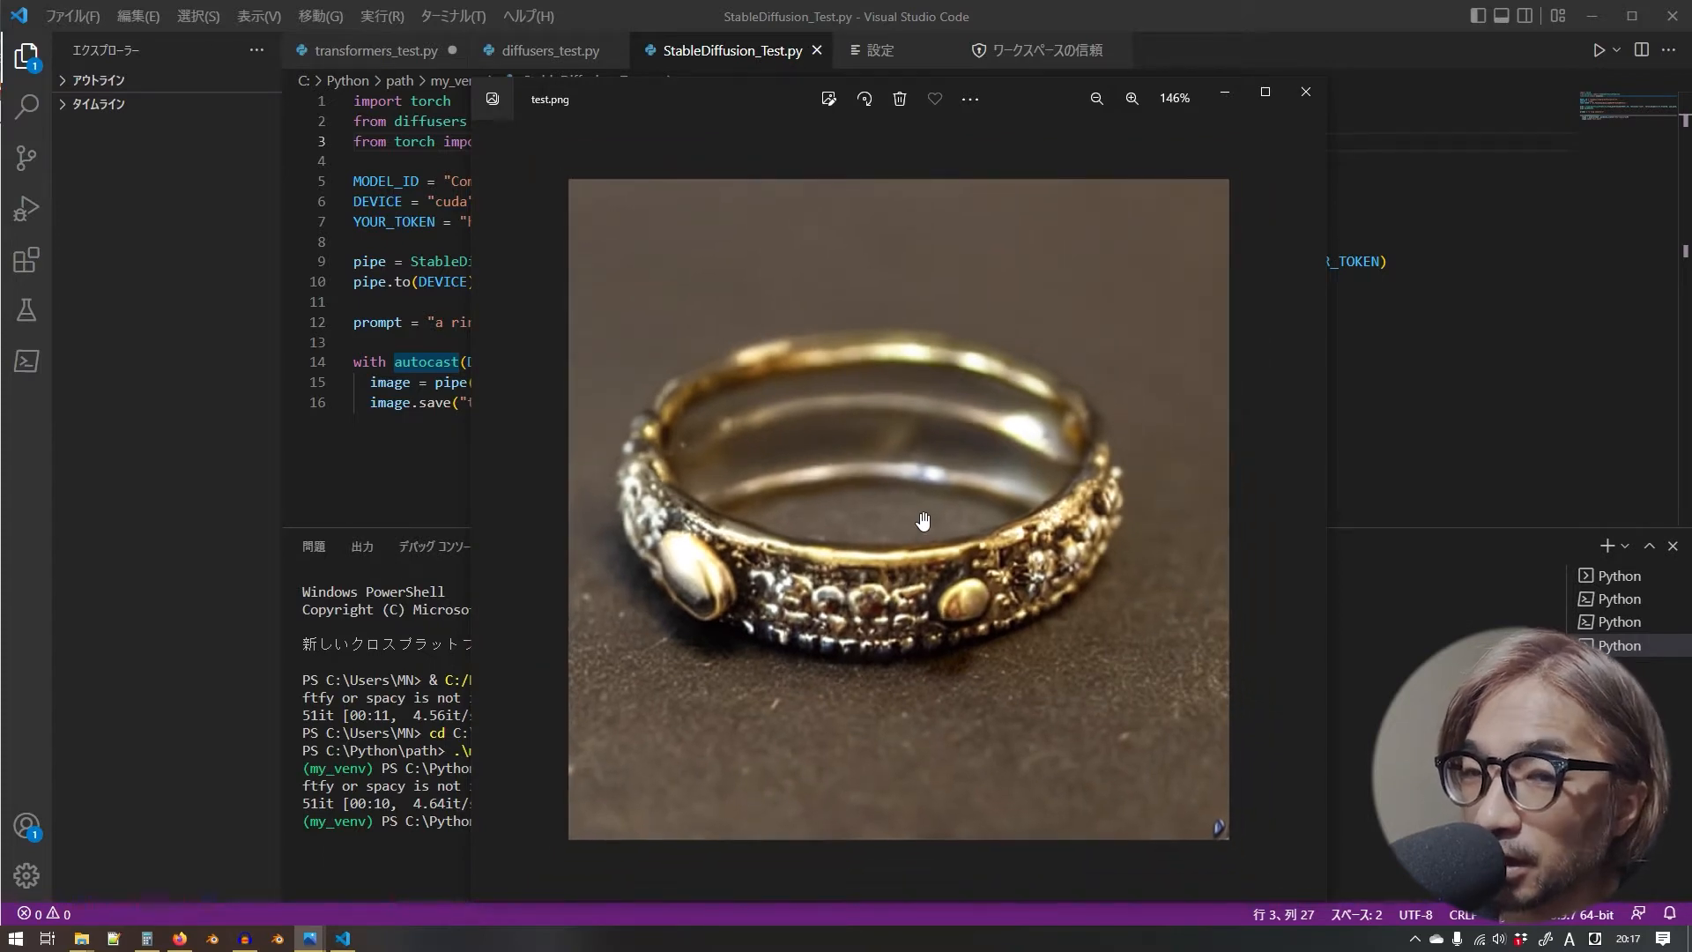
click(1132, 99)
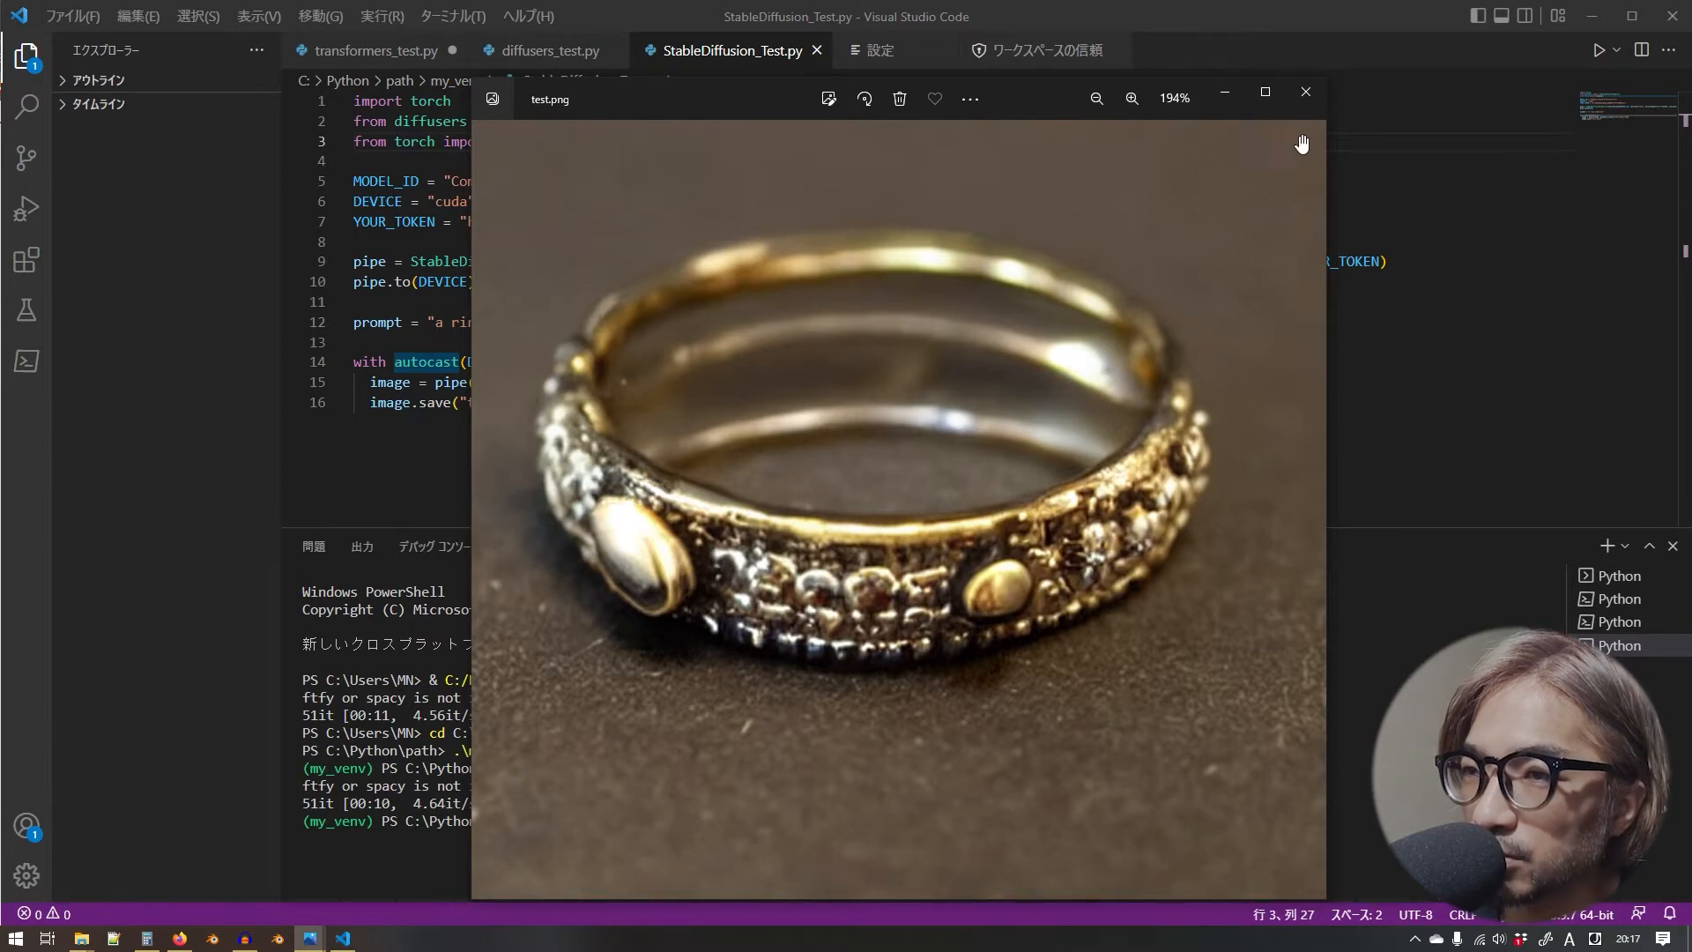
click(1305, 92)
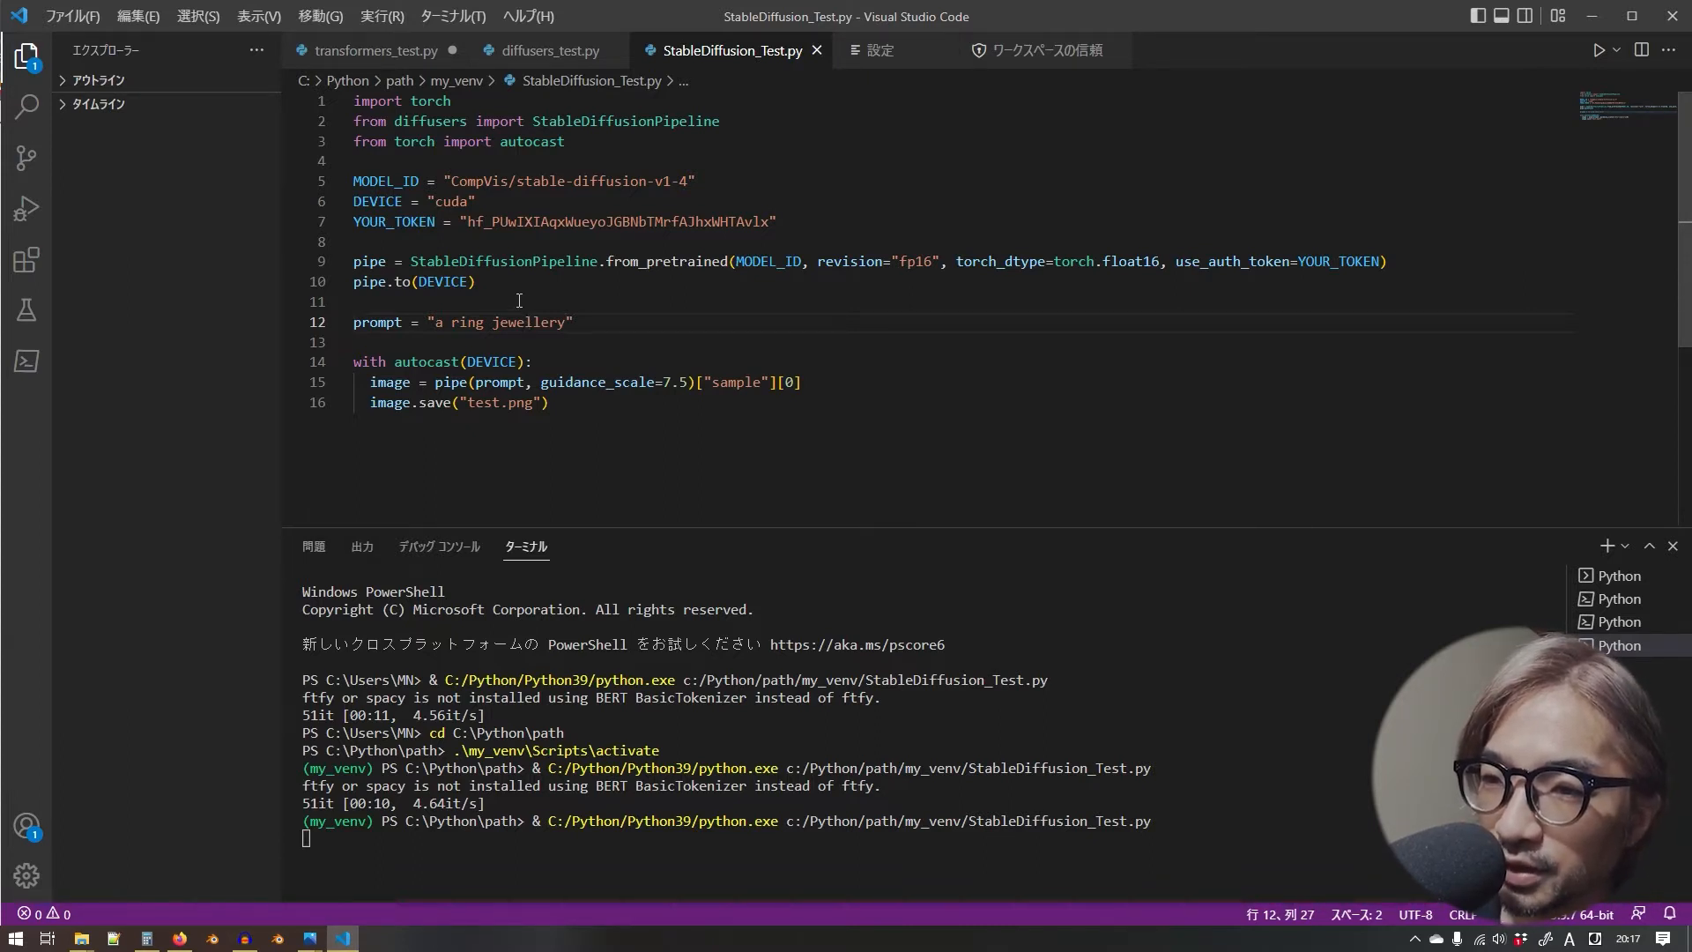
mouse_move(479, 559)
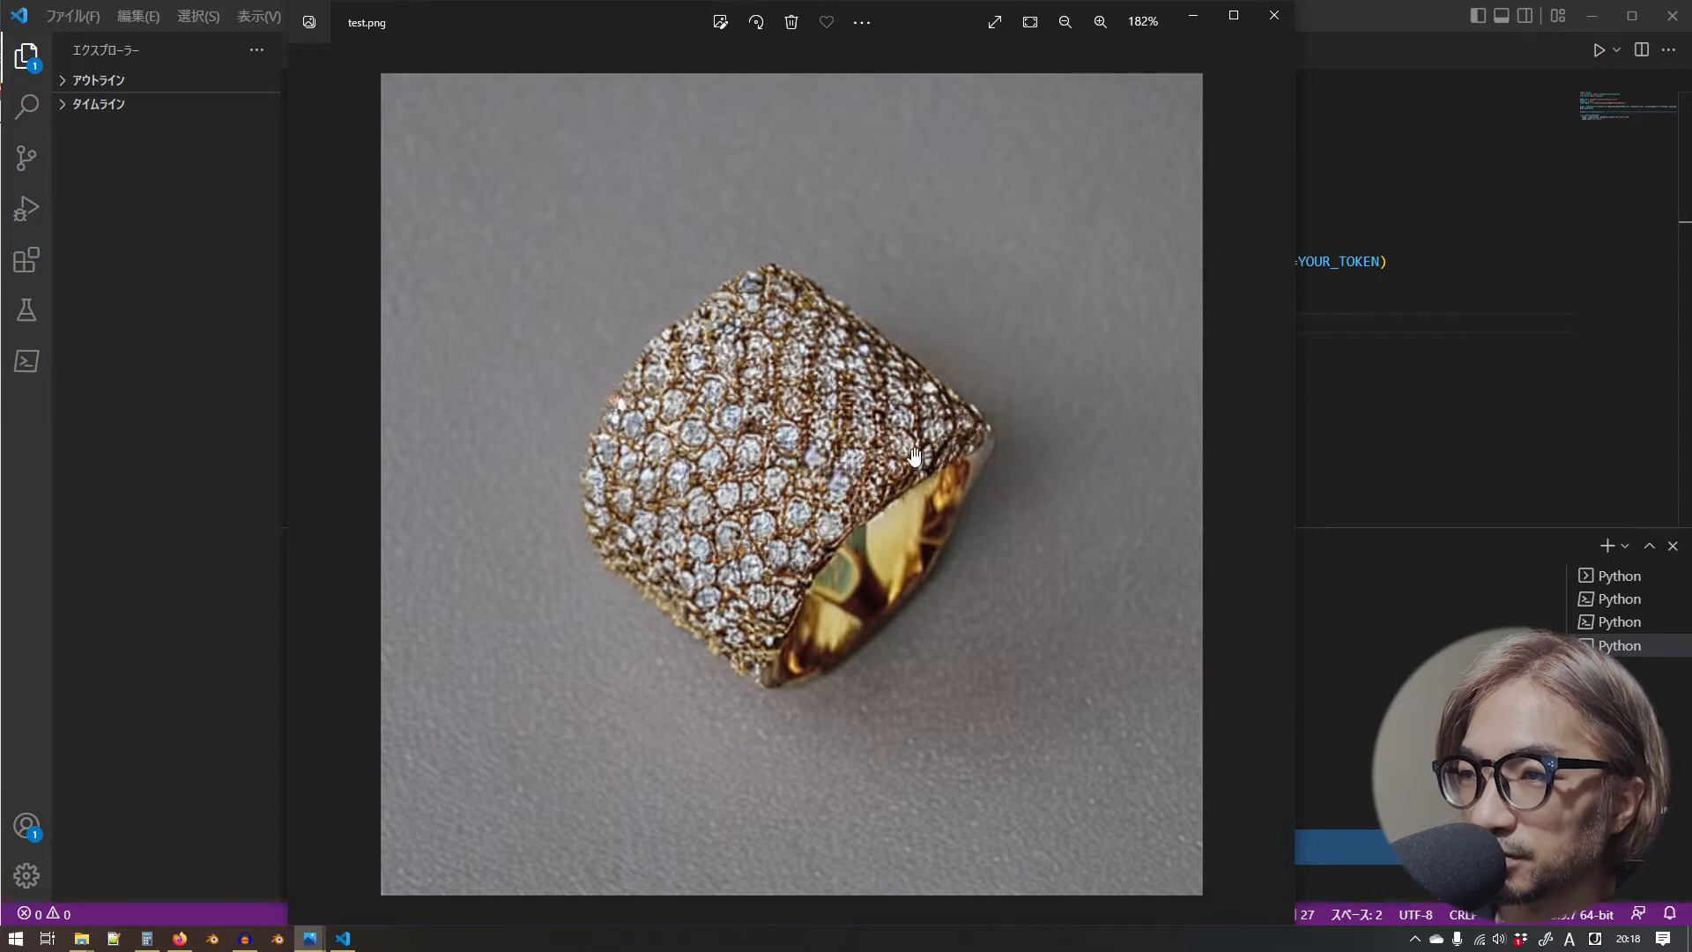
mouse_move(912, 58)
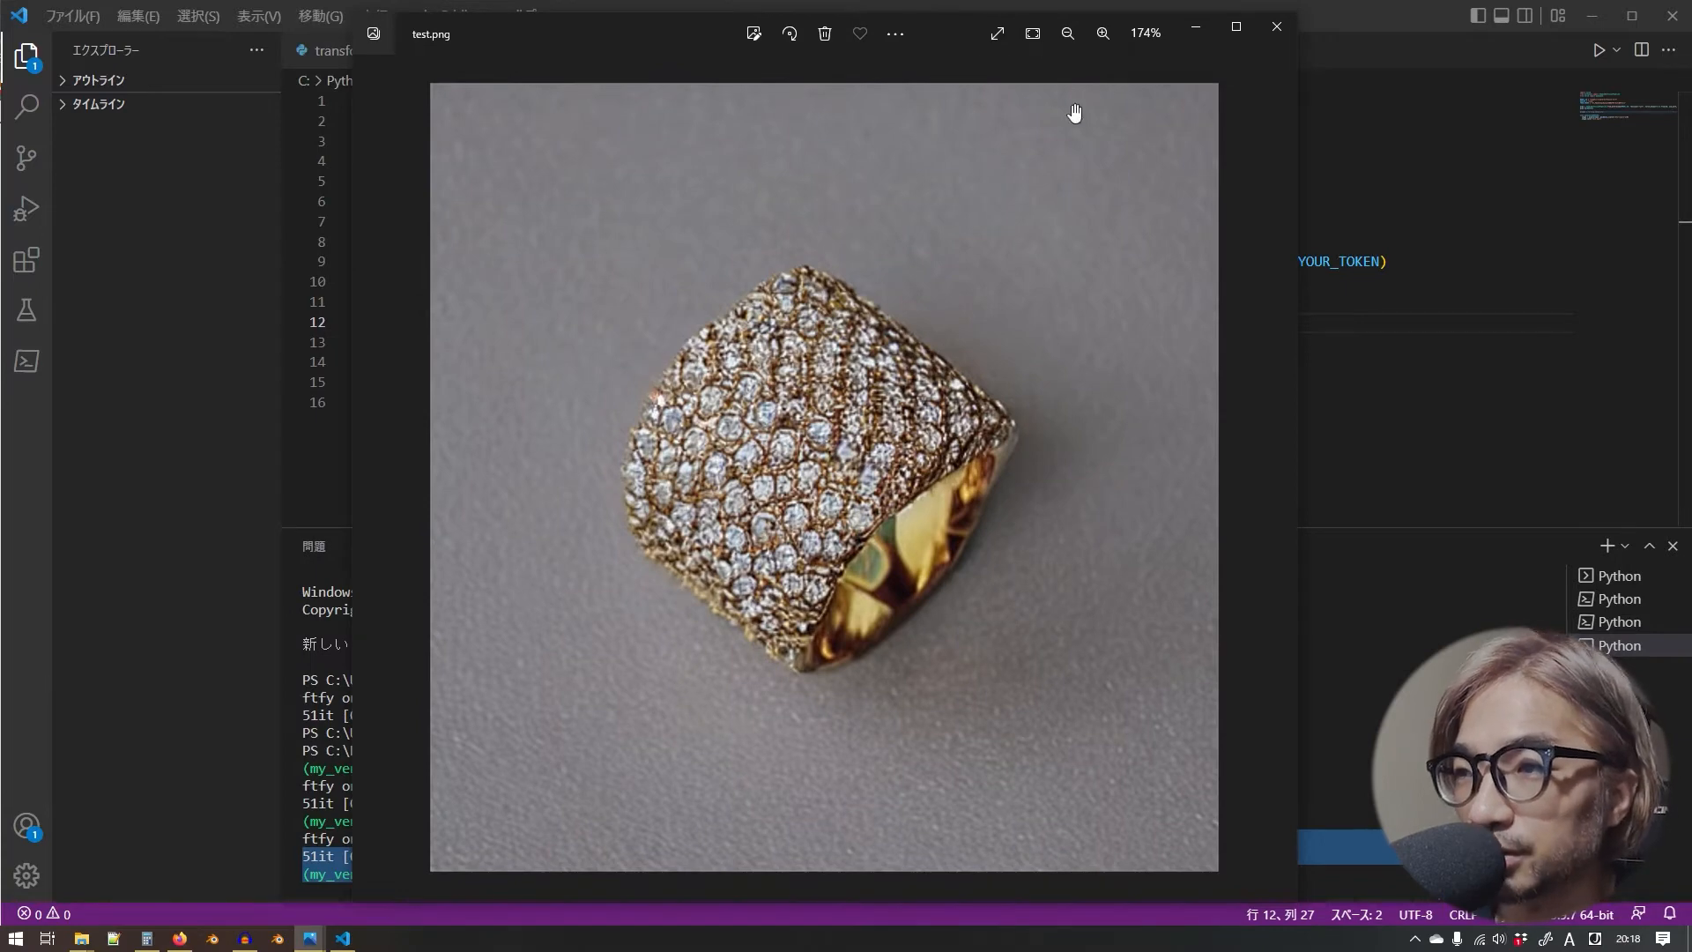
mouse_move(571, 580)
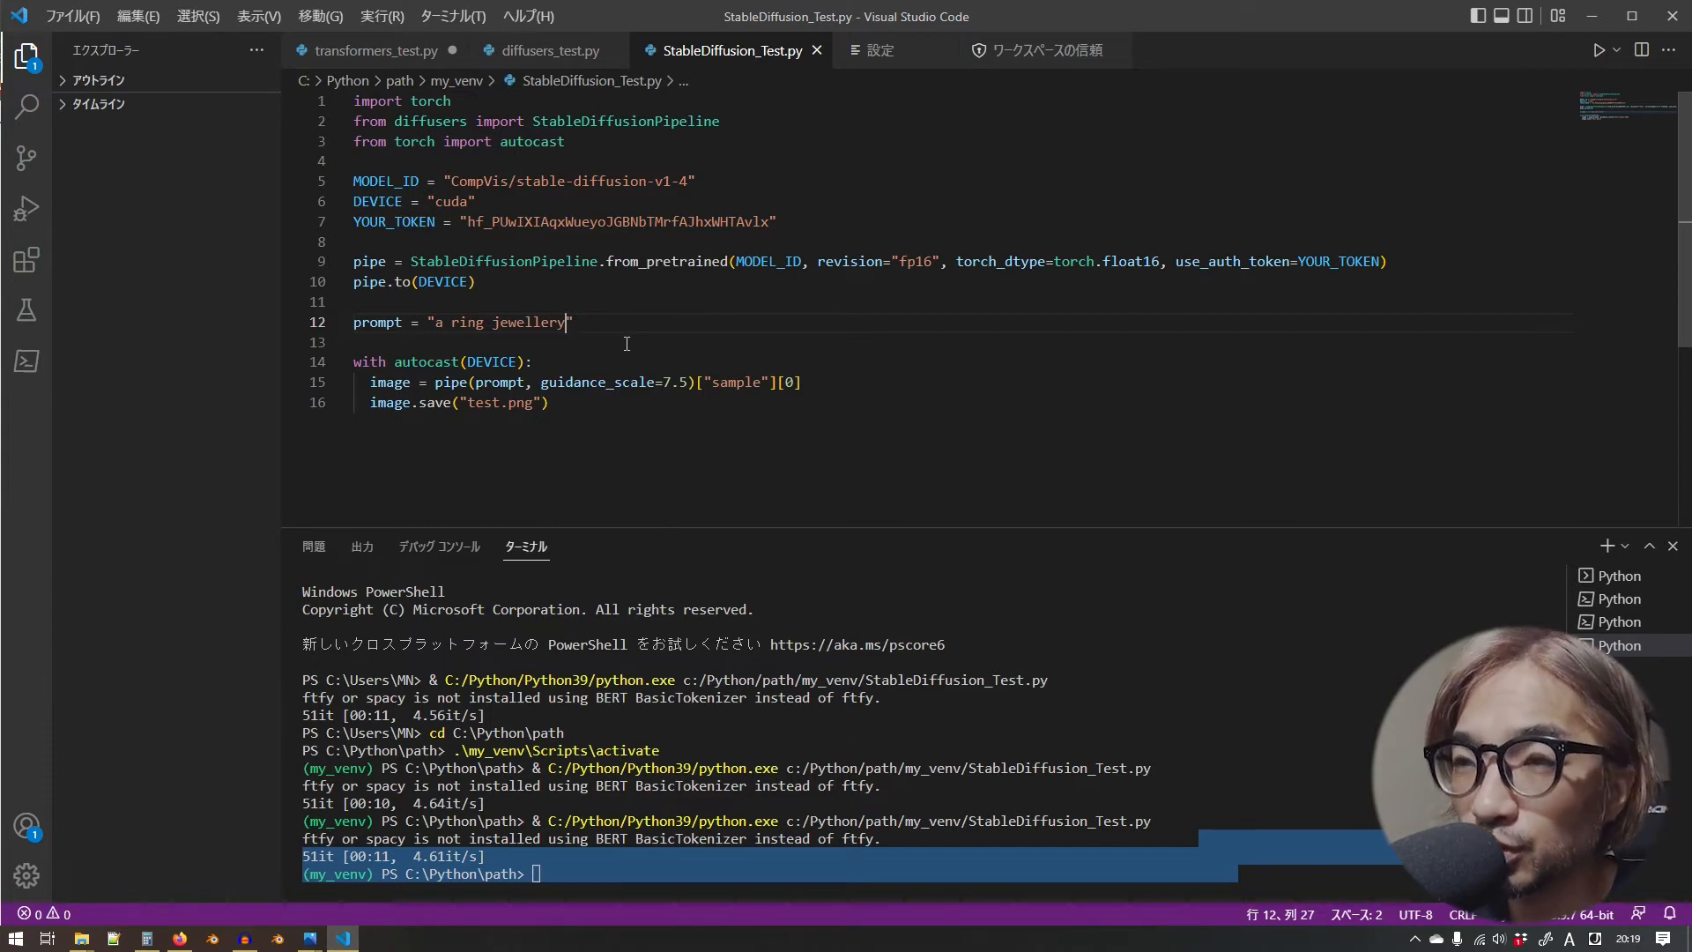
- Append " in avangard design" so the prompt reads "a ring jewellery in avangard design"
text(" ")
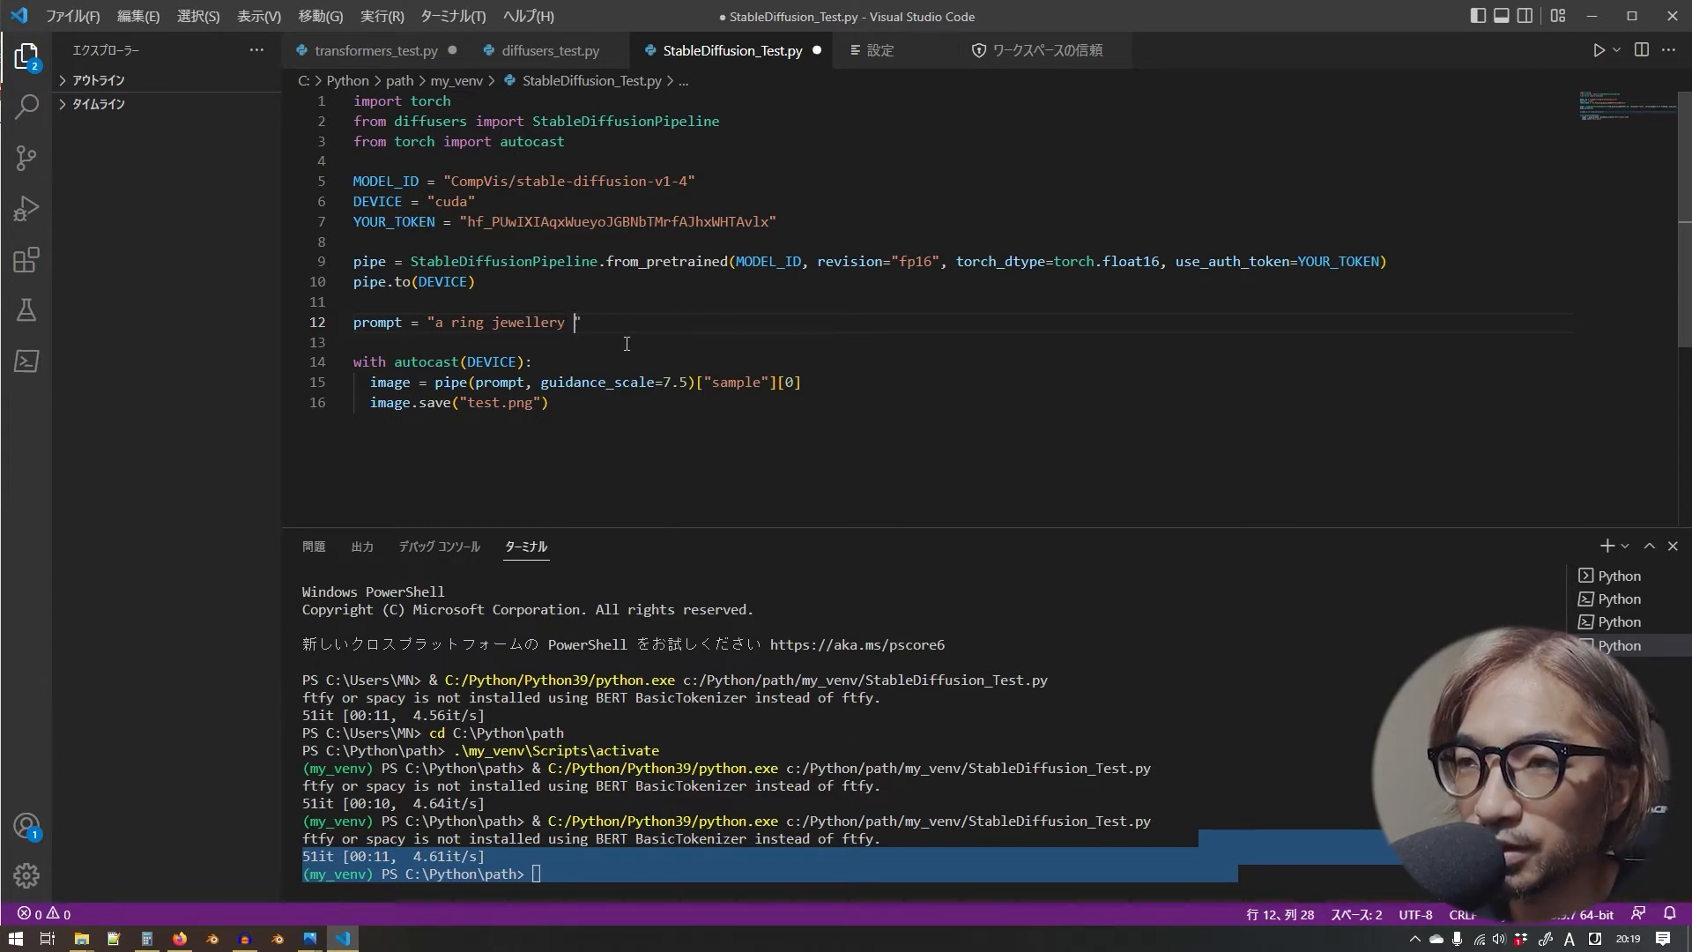
text(in)
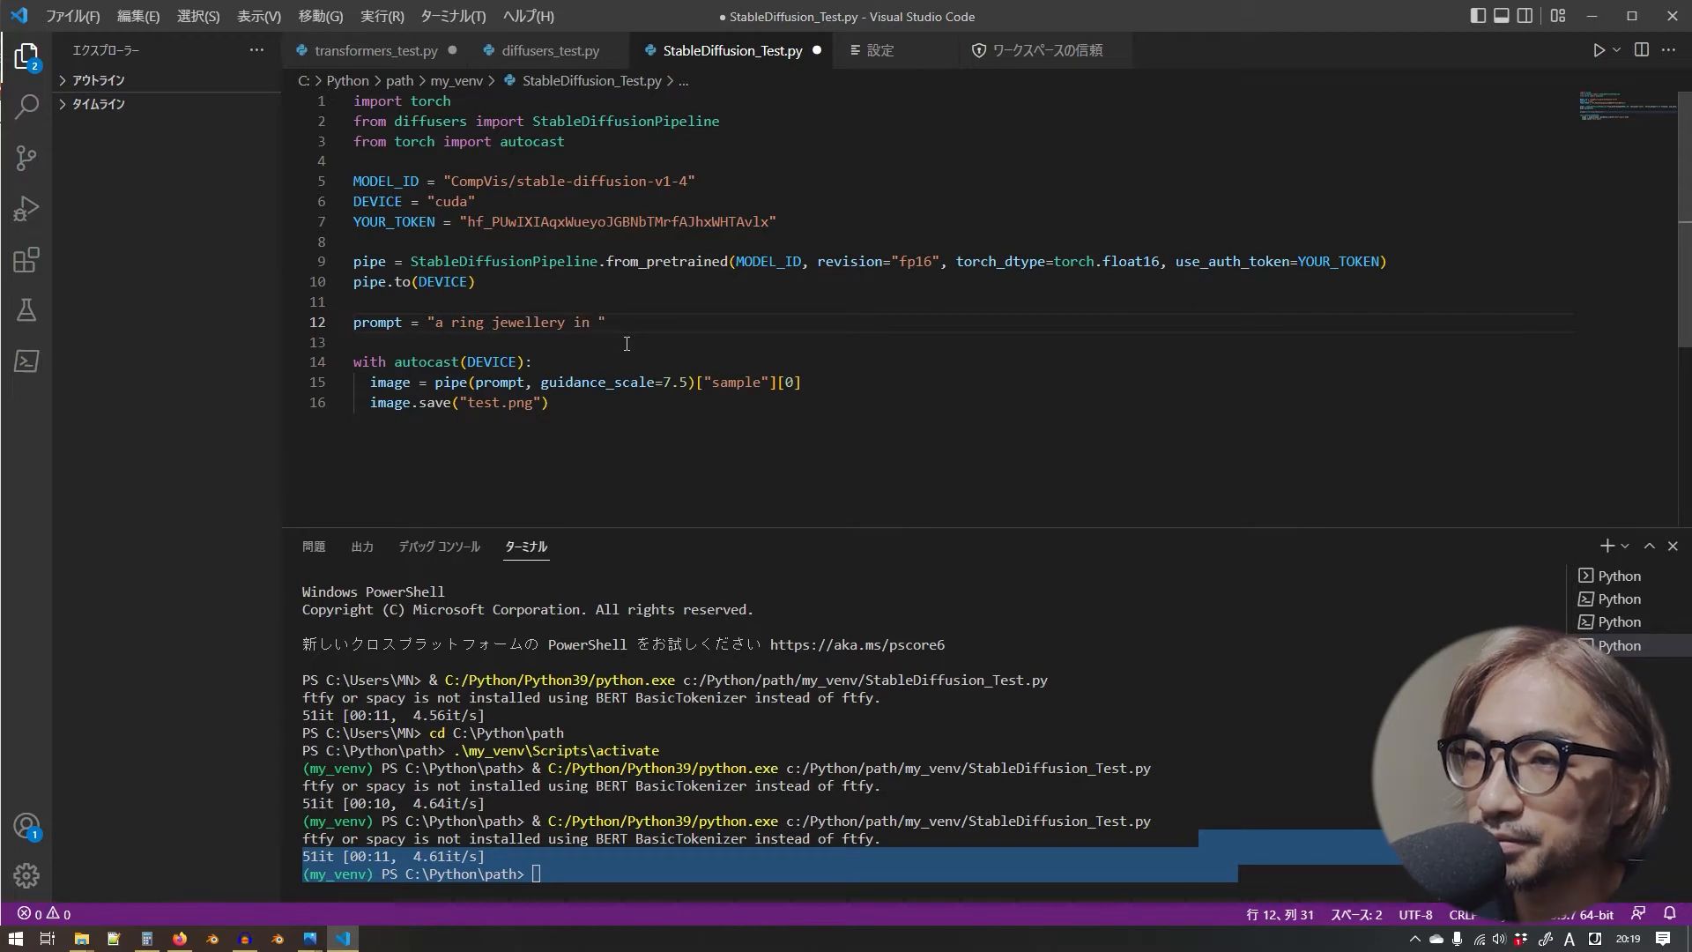
text(a)
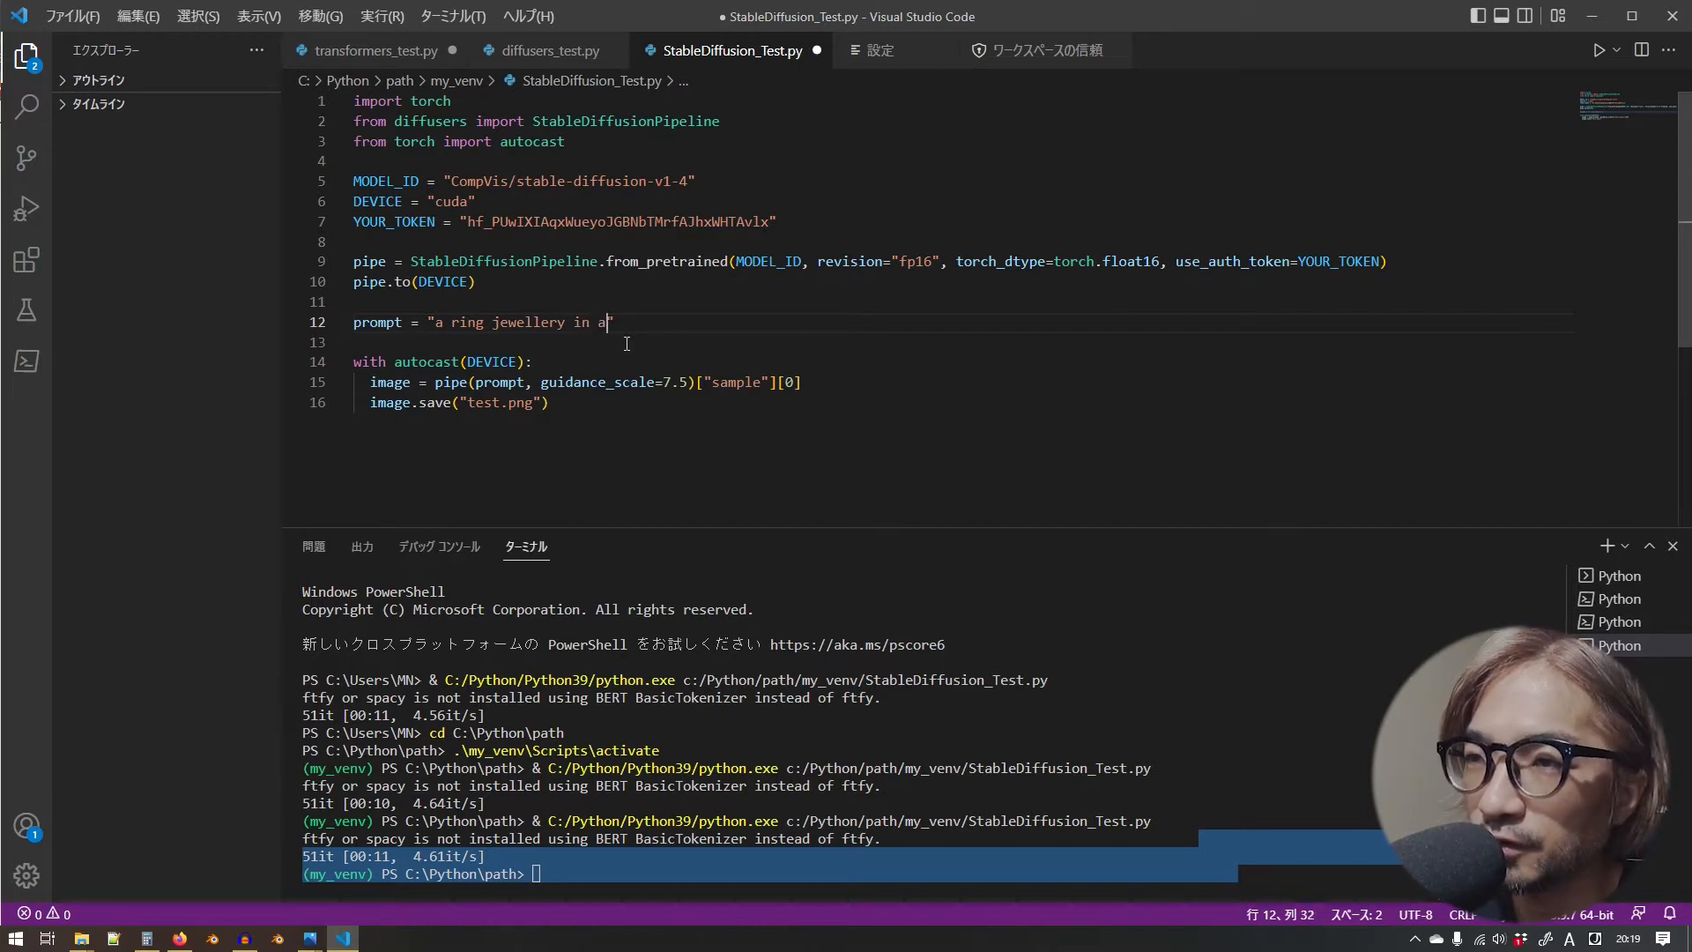
text(vangard d)
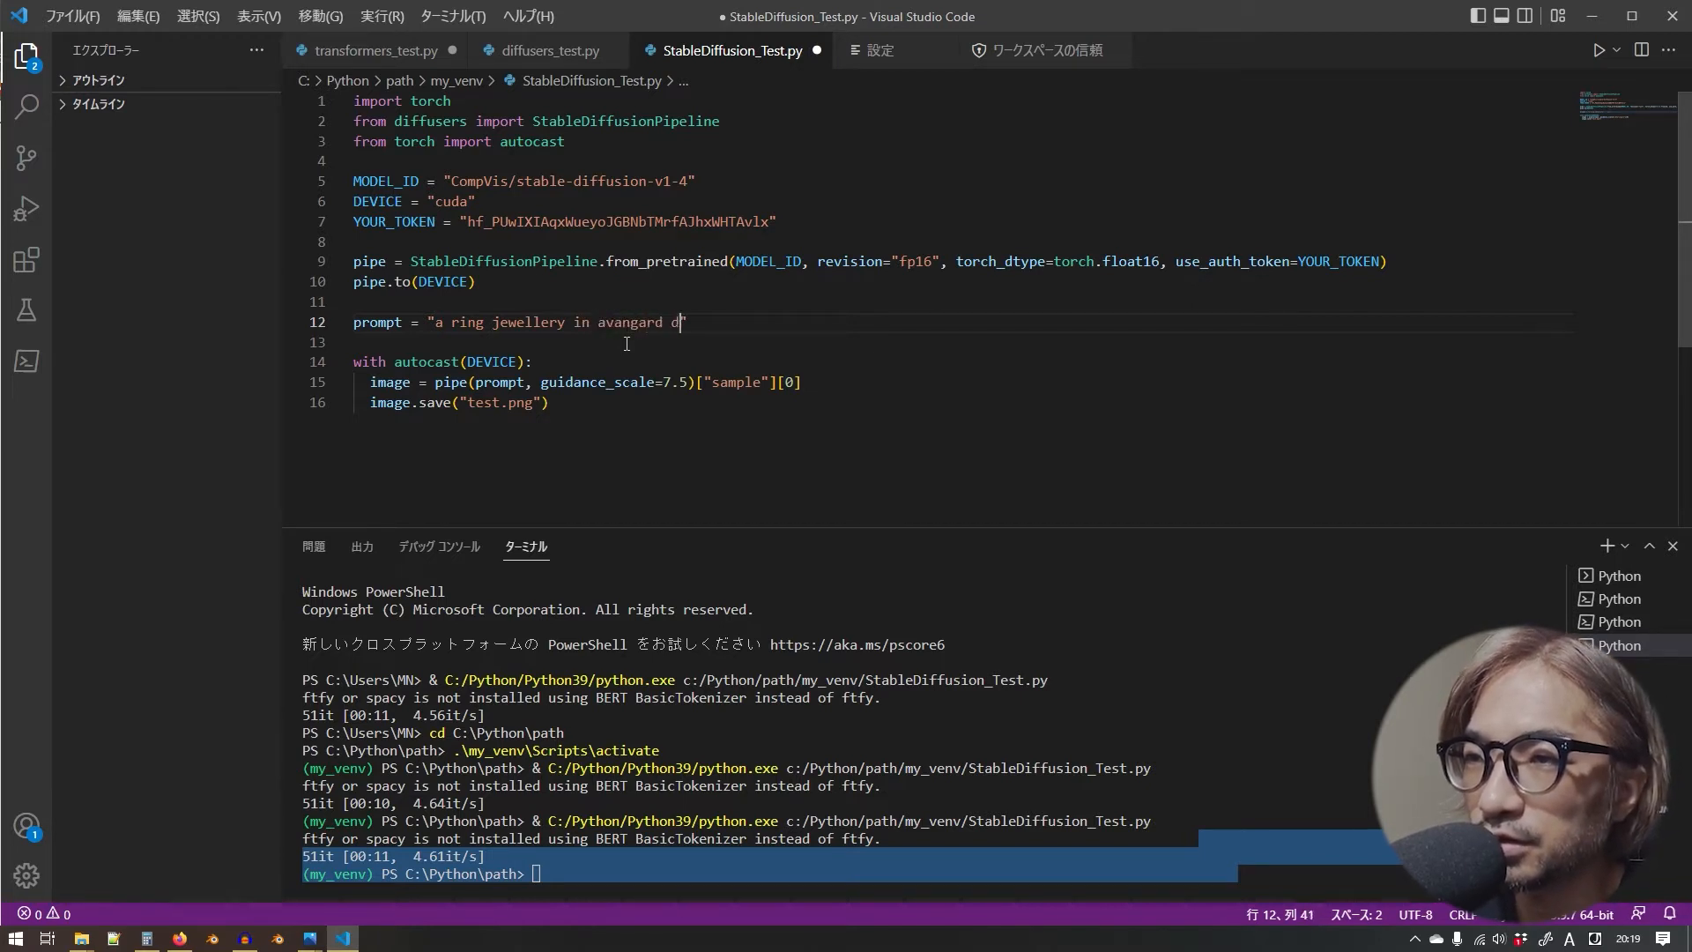
text(esign)
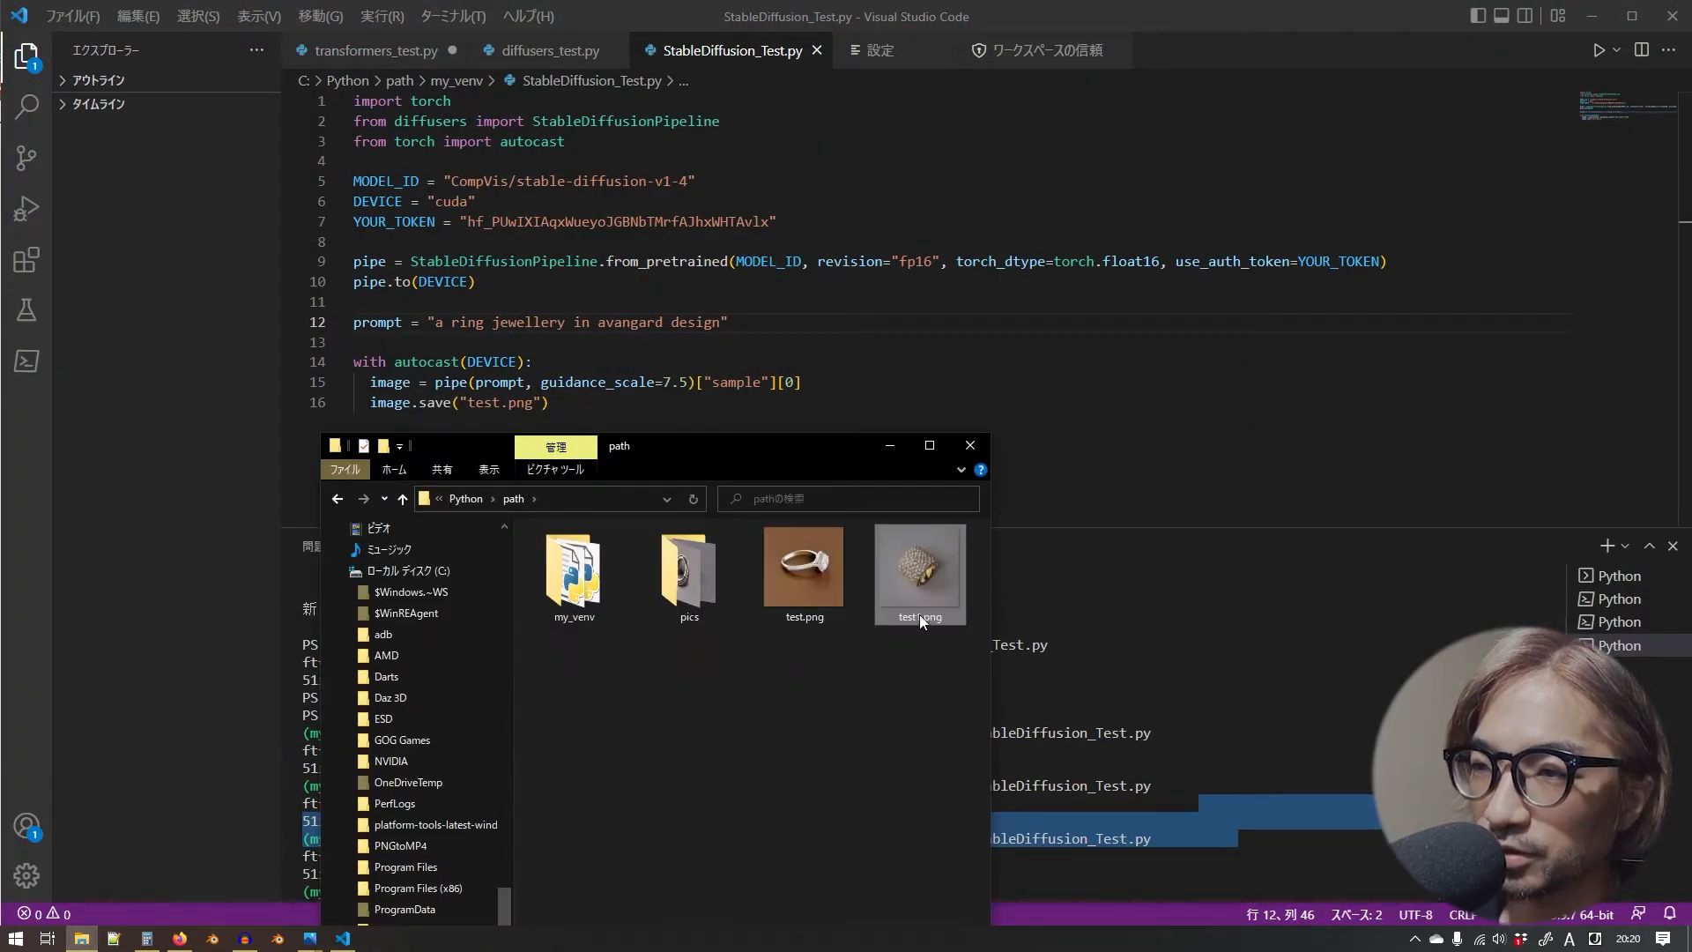
click(804, 561)
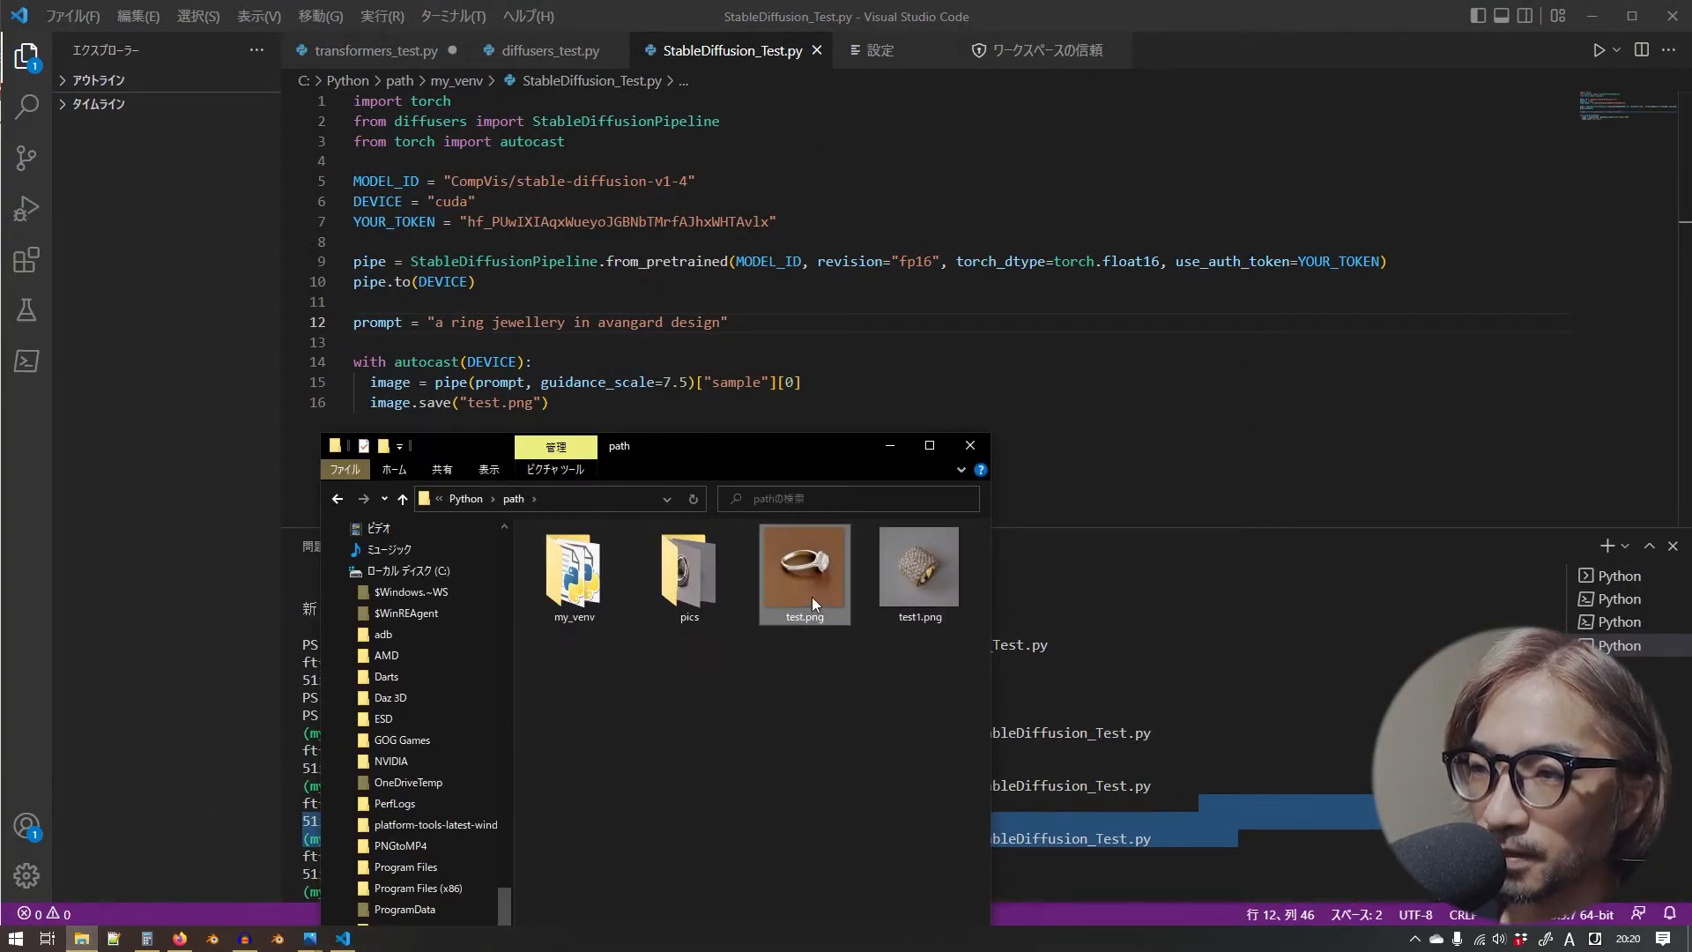
double_click(804, 565)
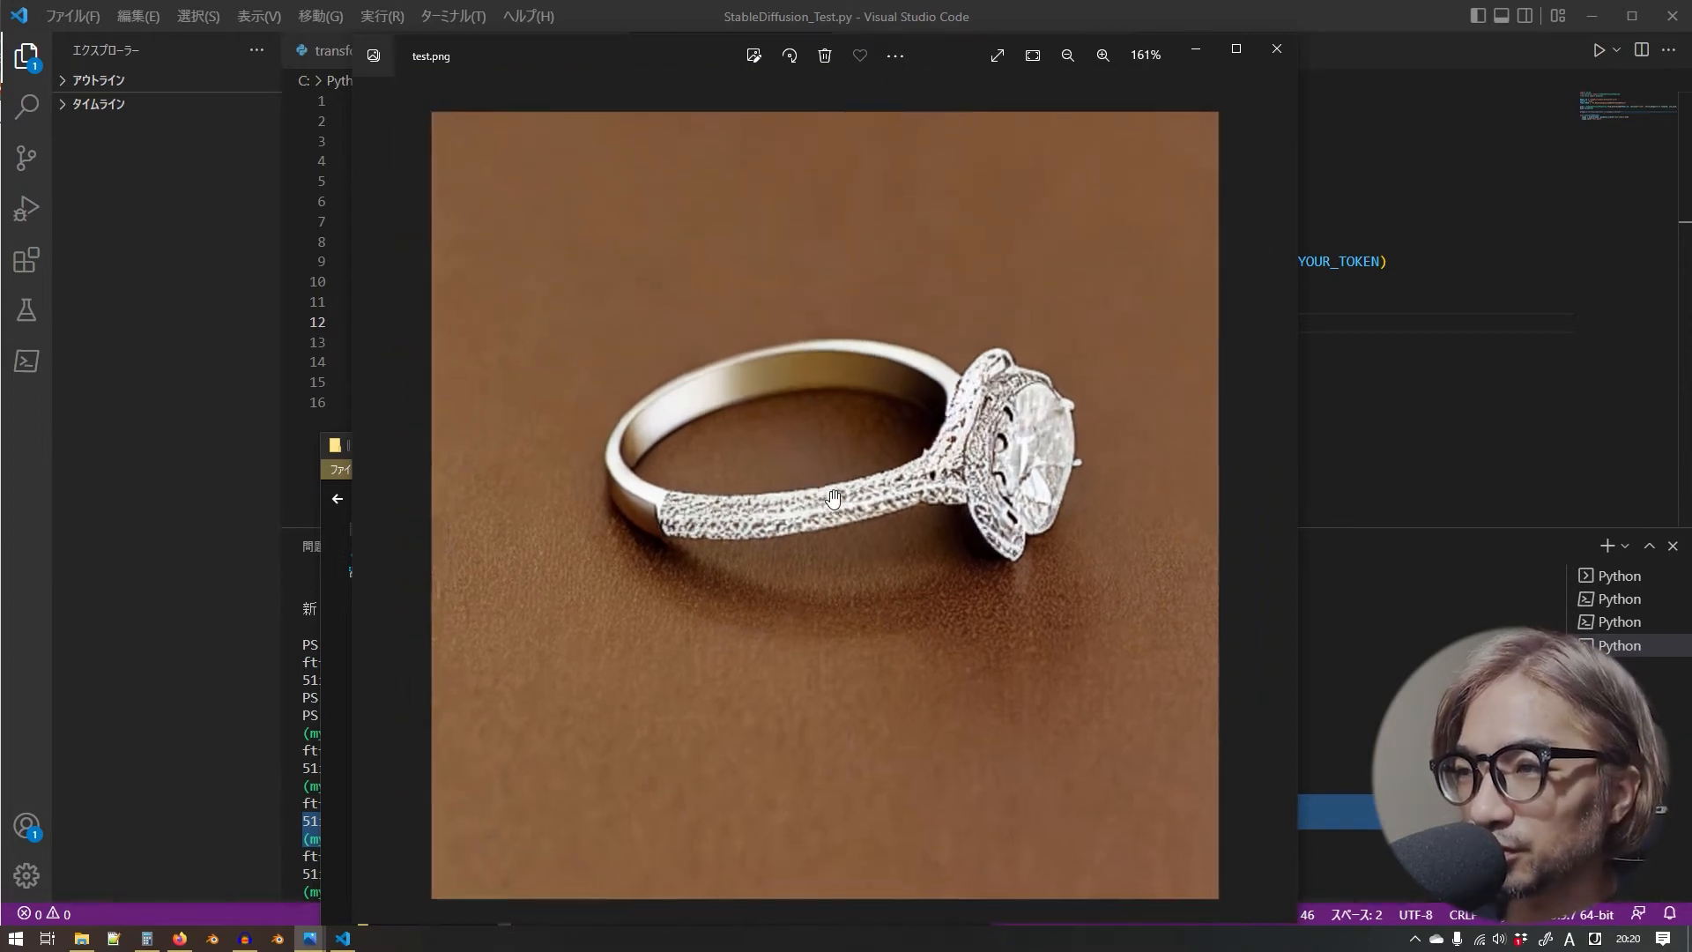
click(1102, 55)
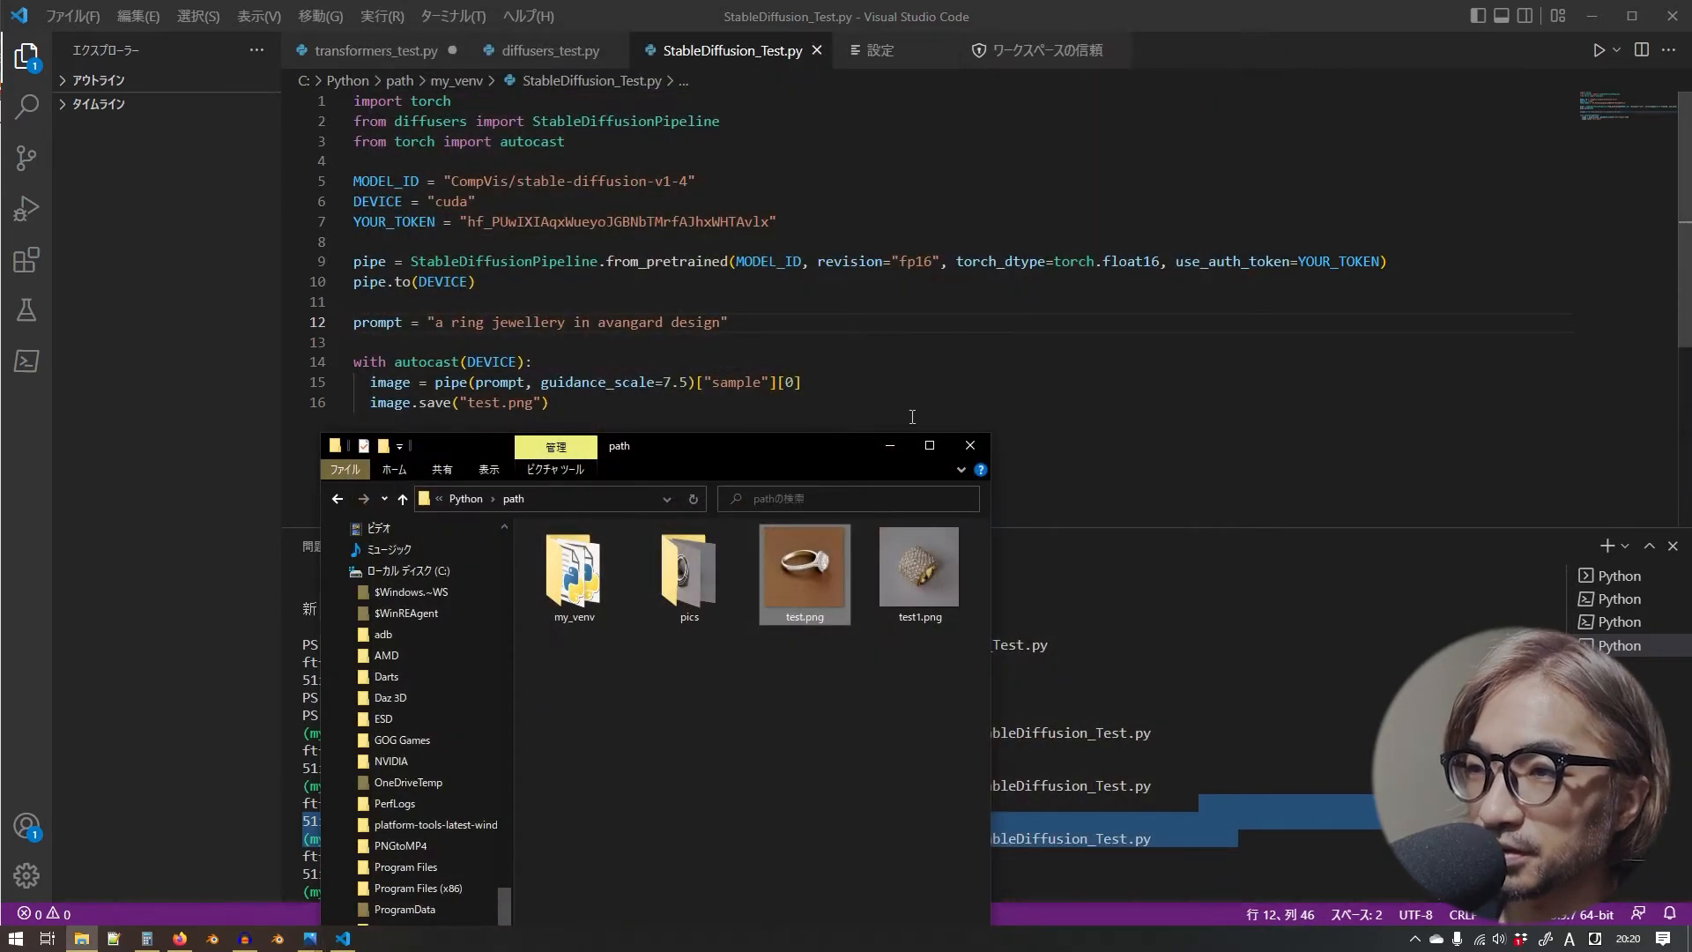
- Run the avangard prompt from the editor and bring up the folder of generated images
click(968, 444)
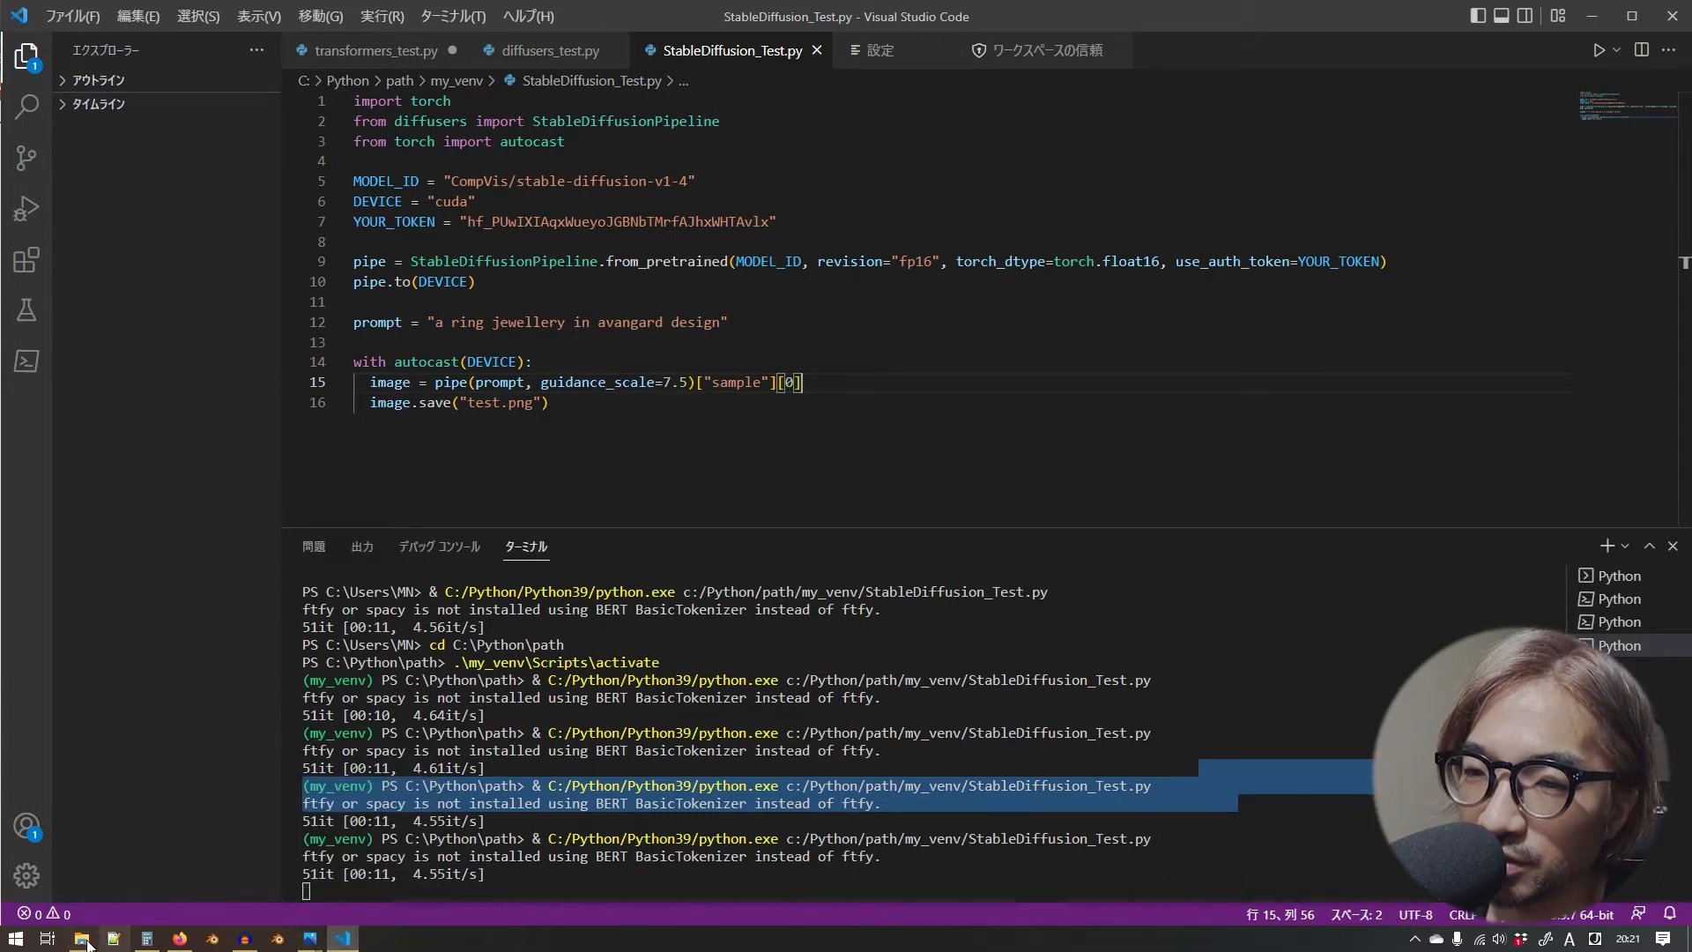
click(112, 936)
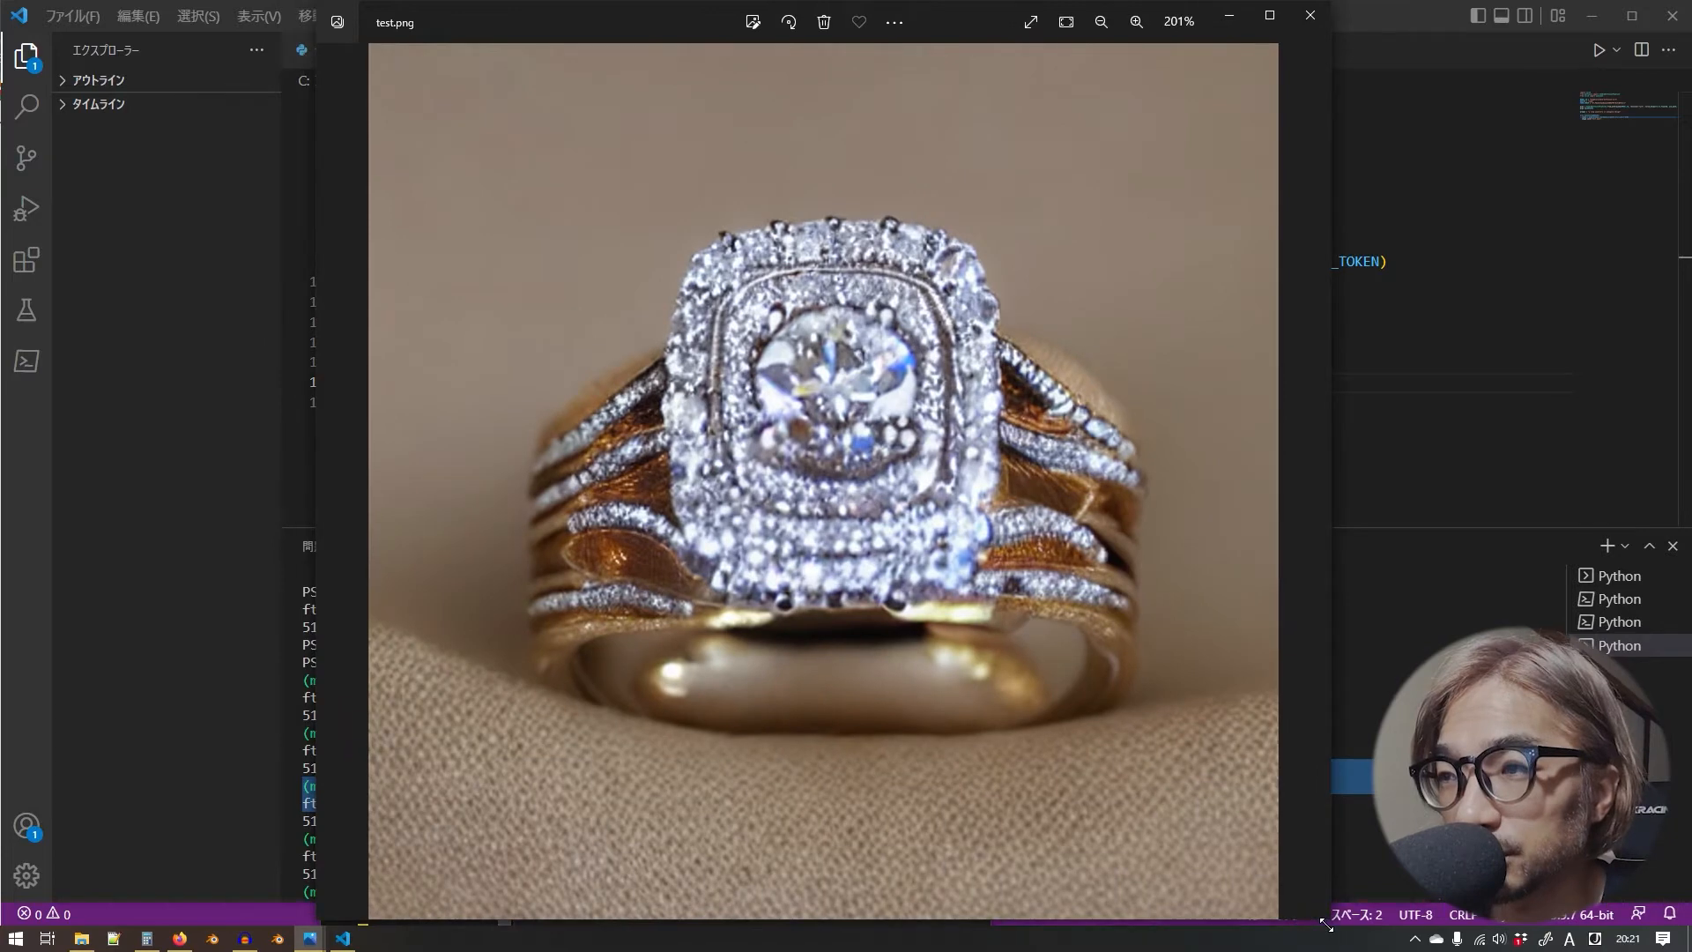
- Zoom into the diamond-halo ring's stones in Photos to inspect them closely
click(1093, 22)
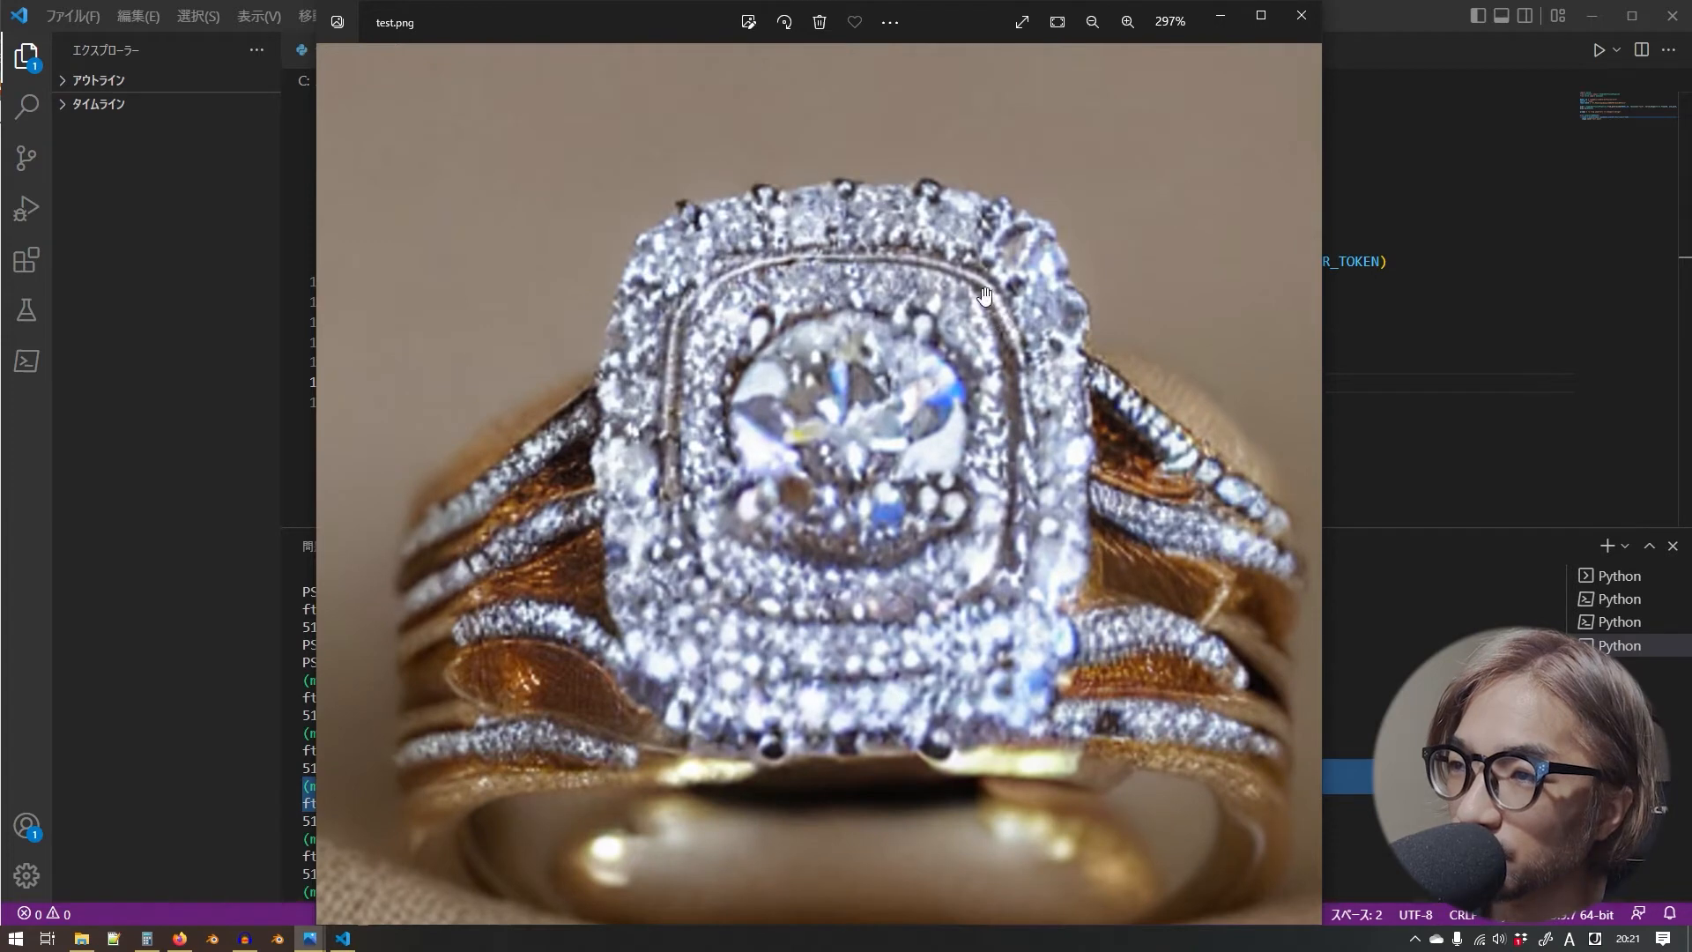
mouse_move(1003, 266)
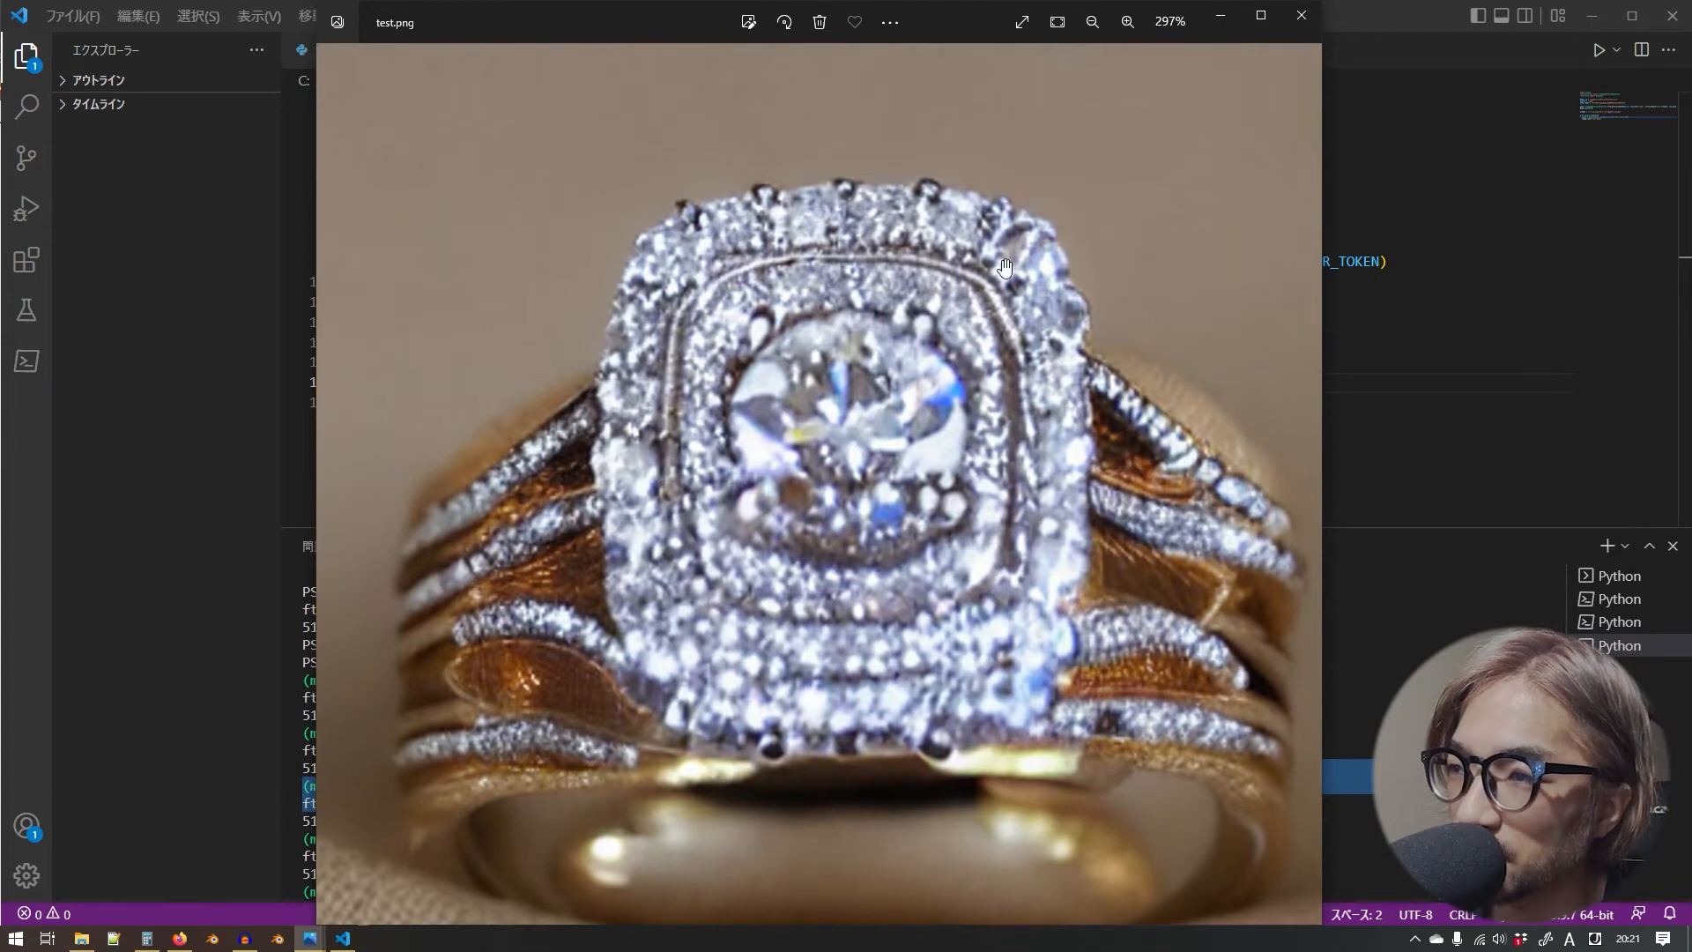
mouse_move(1016, 448)
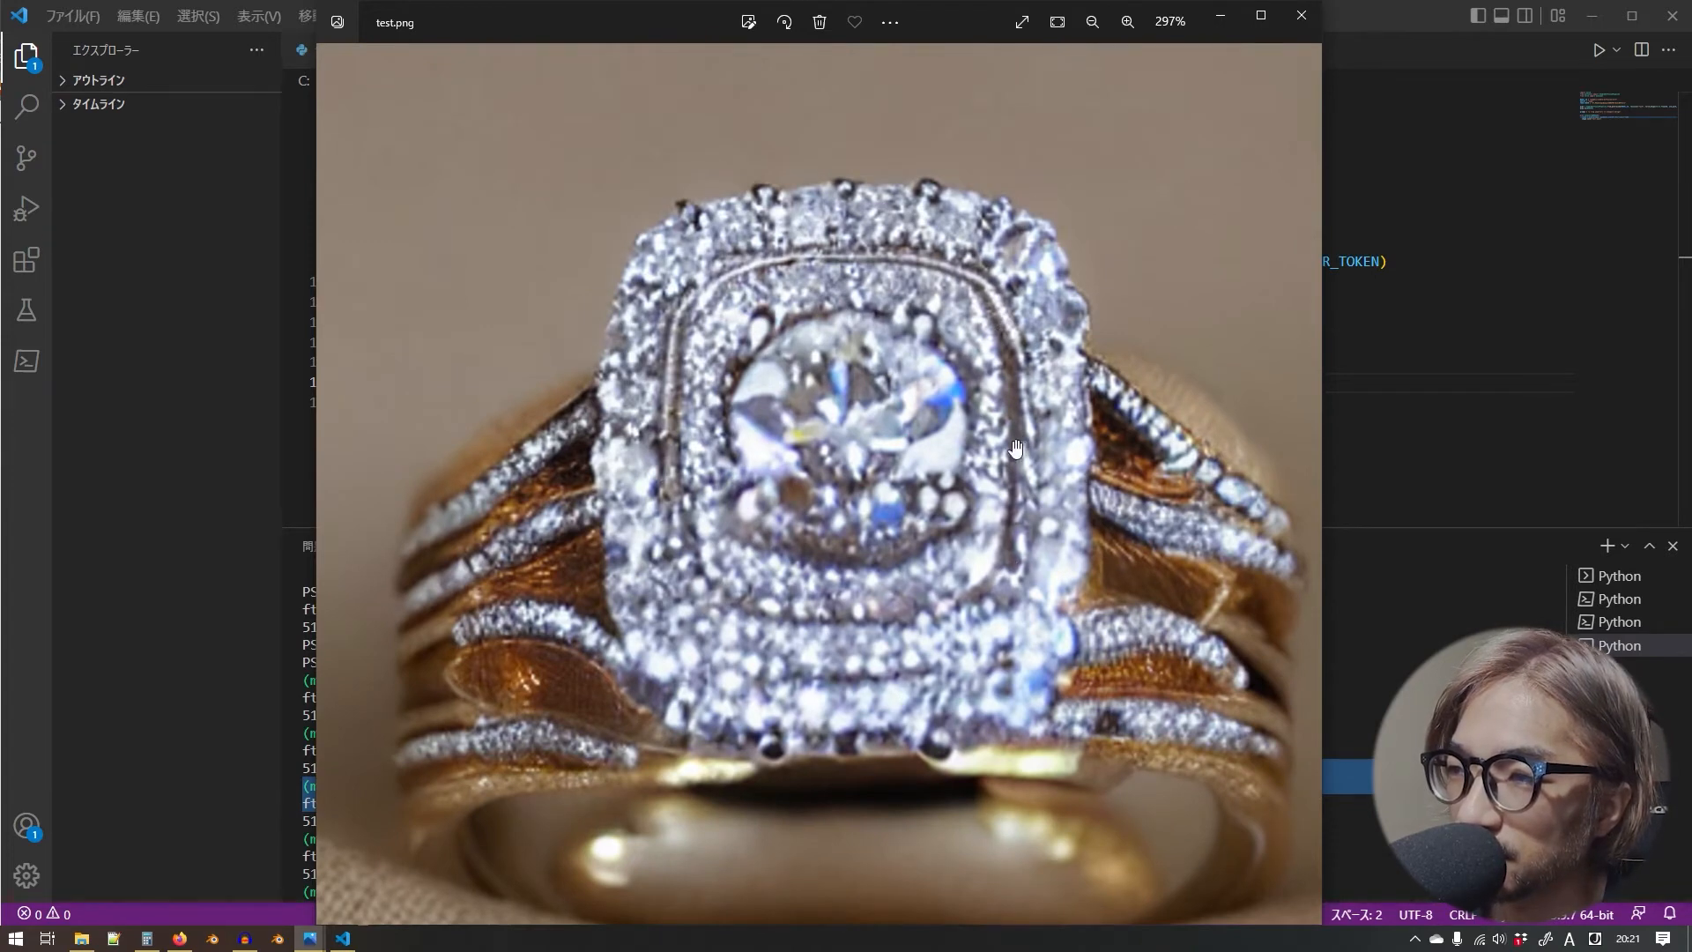
mouse_move(945, 246)
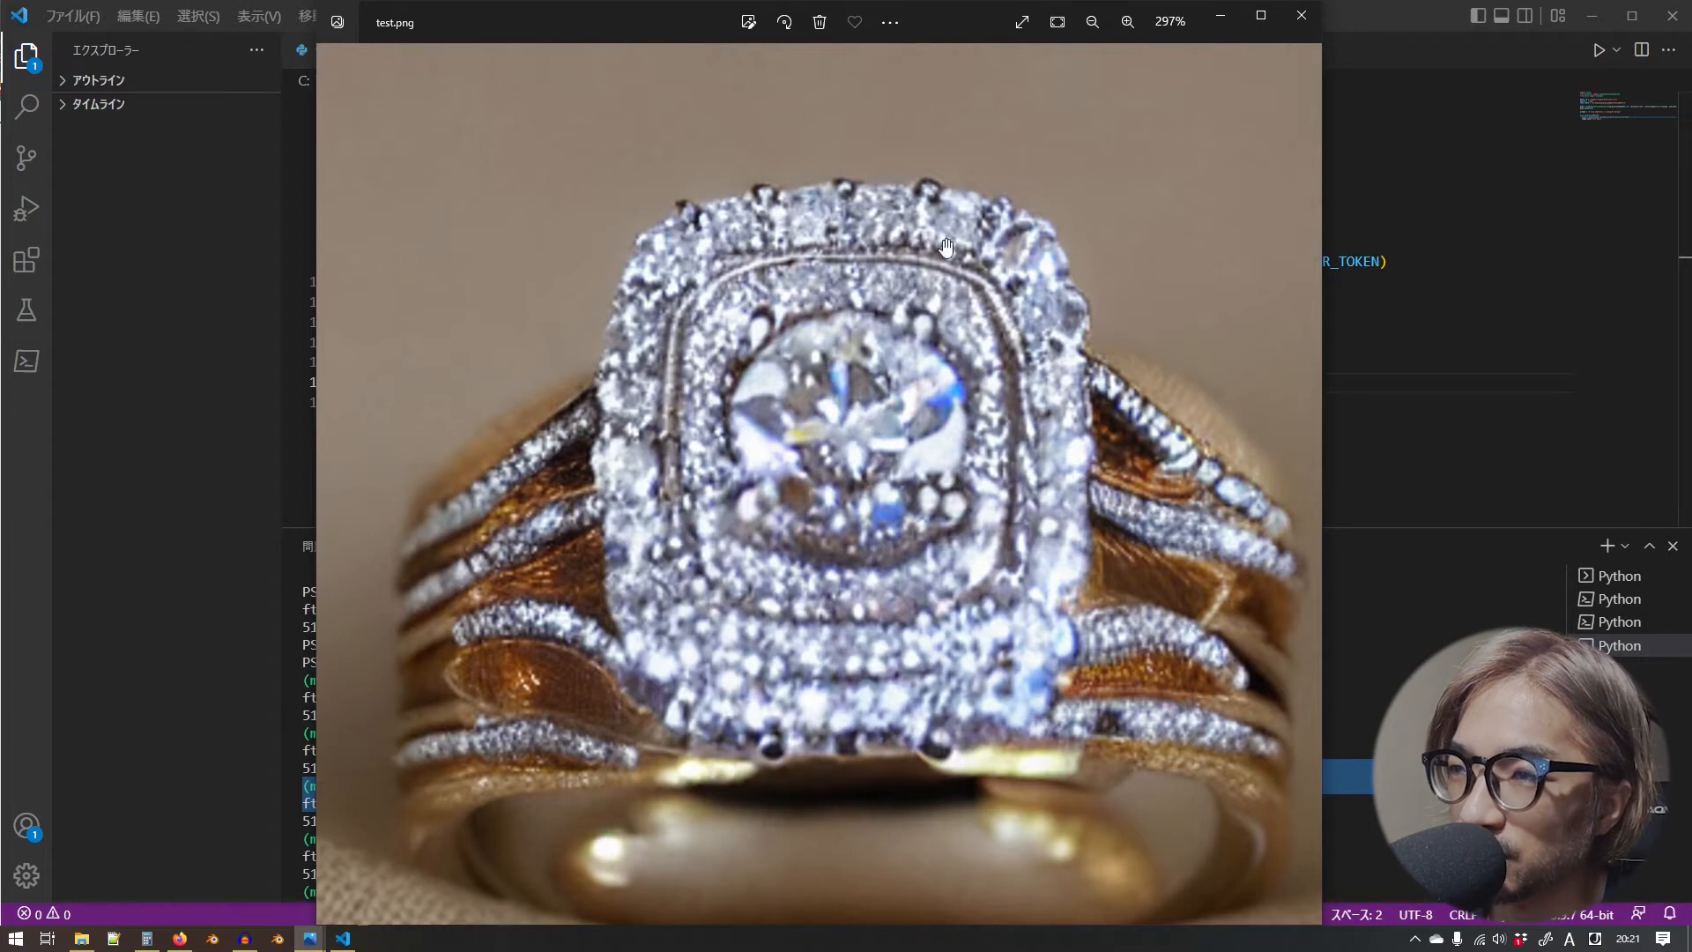
mouse_move(744, 540)
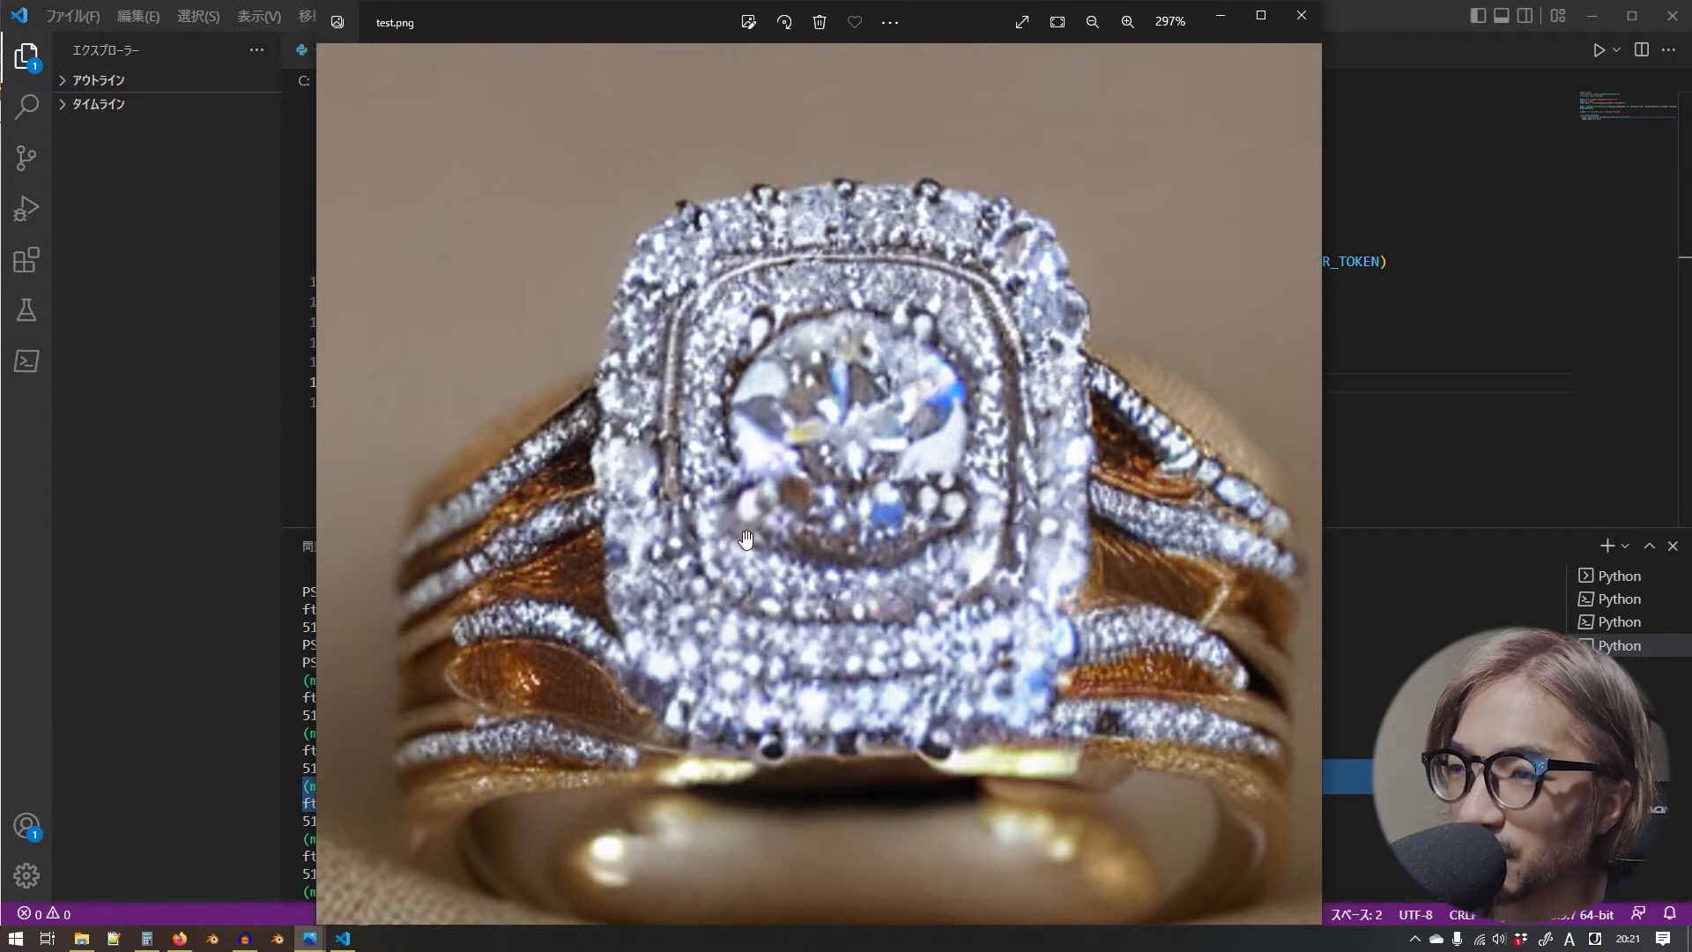
scroll(down, 3)
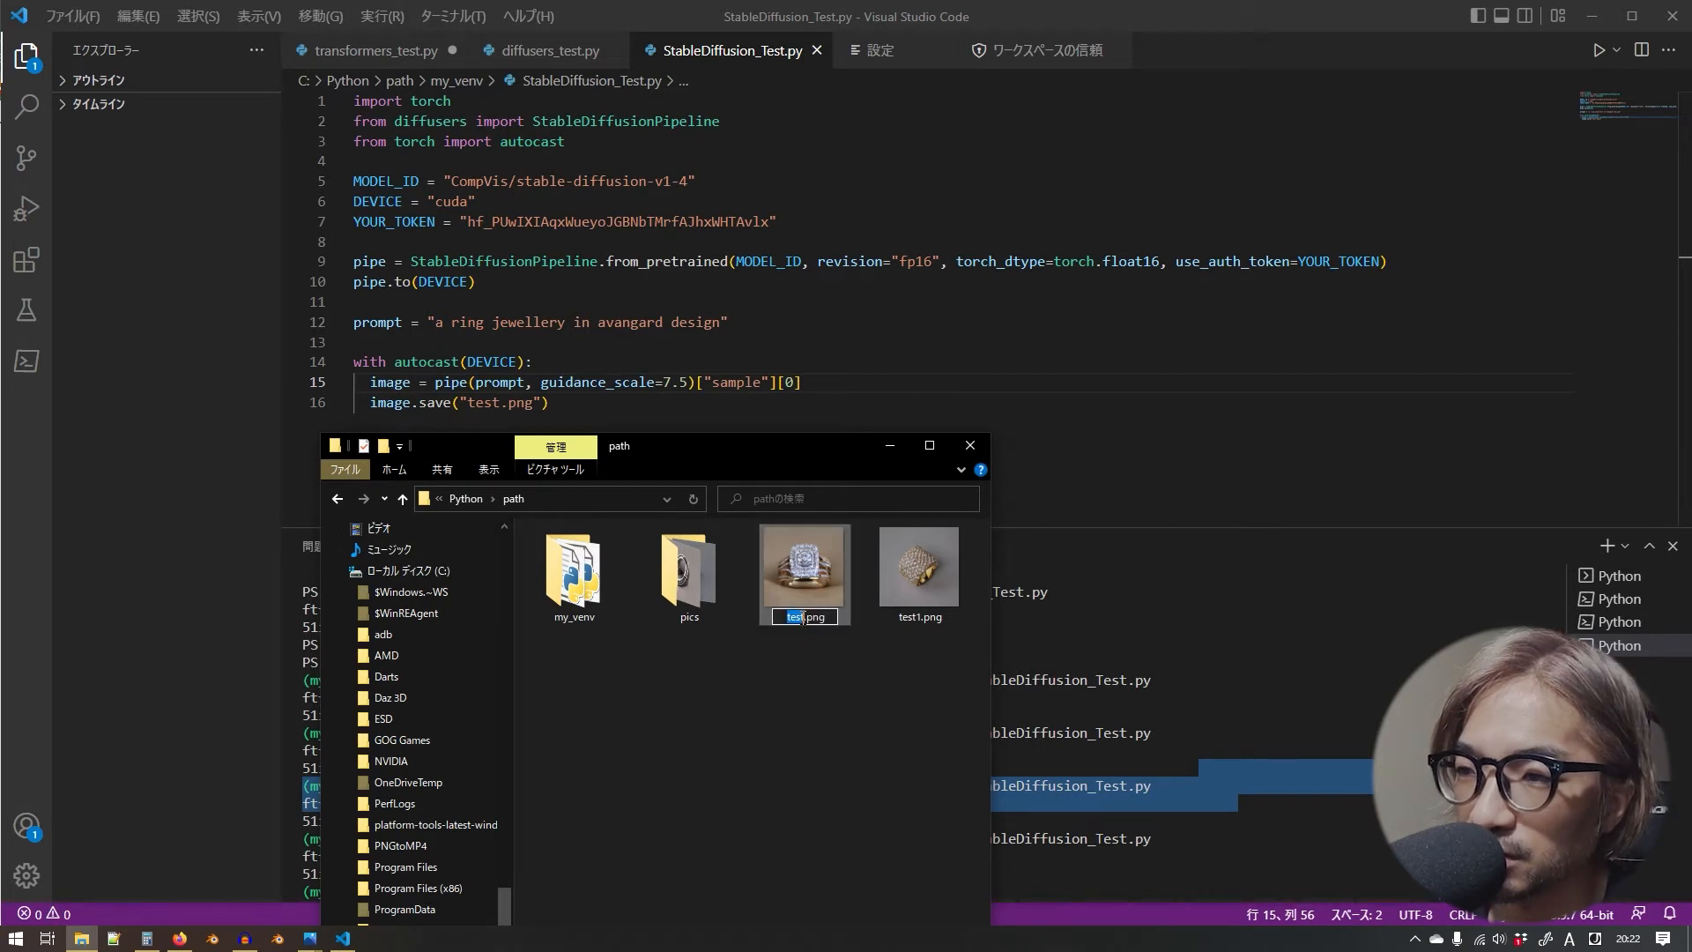
- Start renaming test.png to avangard.png in File Explorer
text(a)
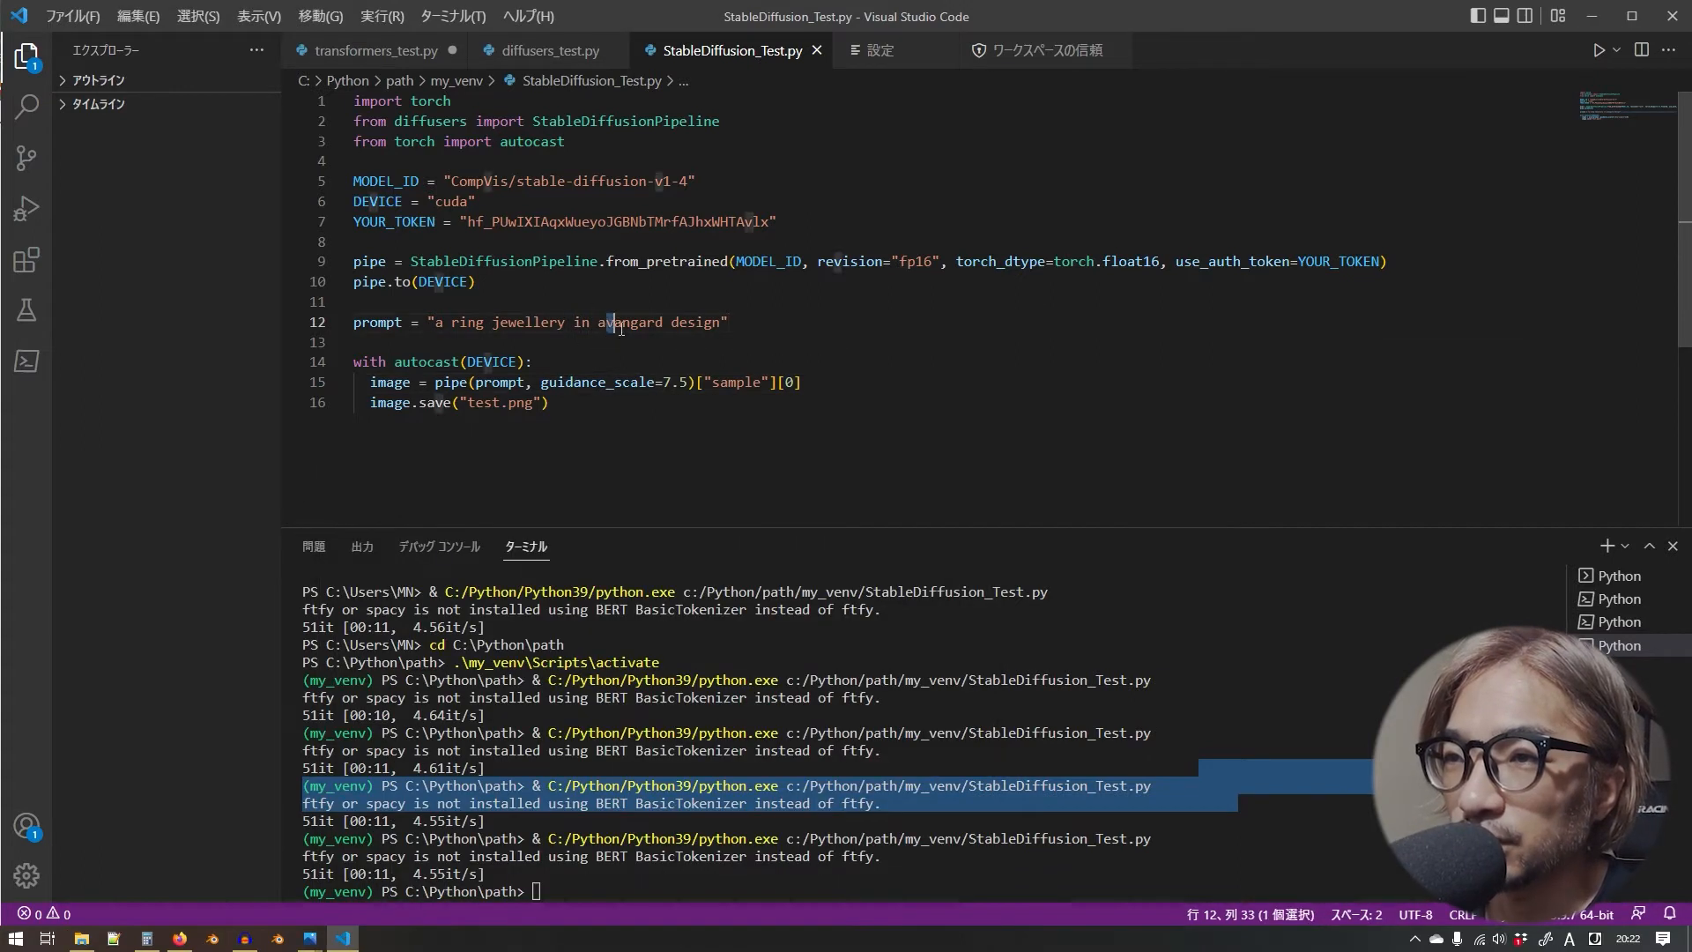
- Replace 'avangard' with 'architectural' in the prompt and run the script
double_click(632, 321)
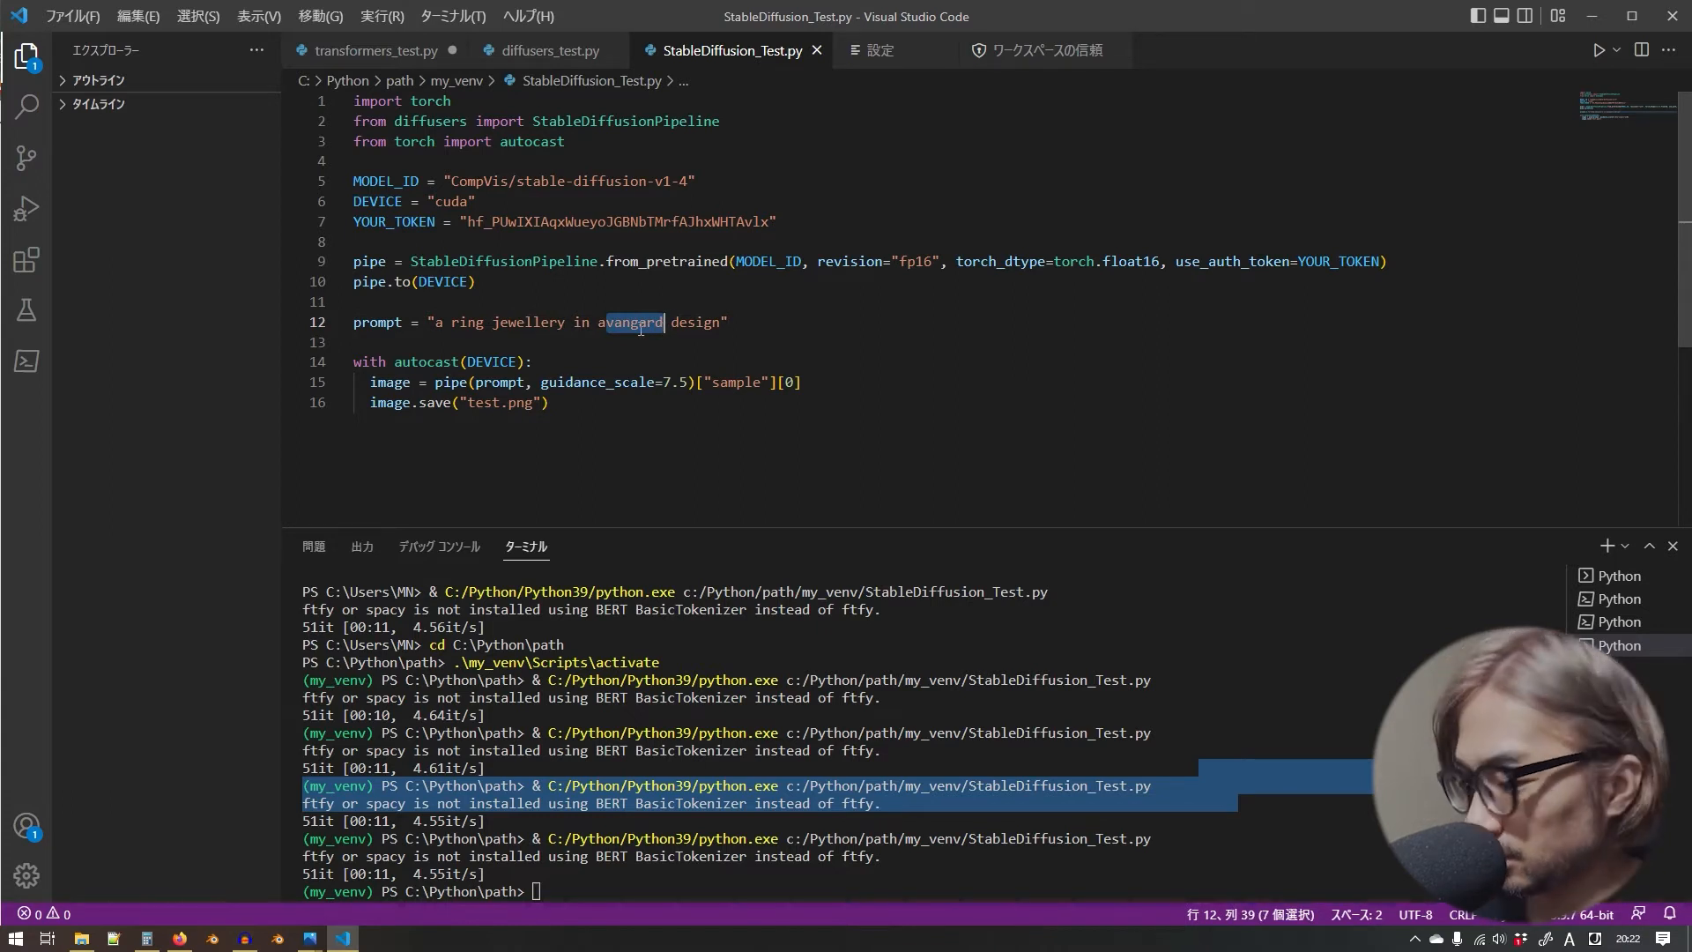
key(Delete)
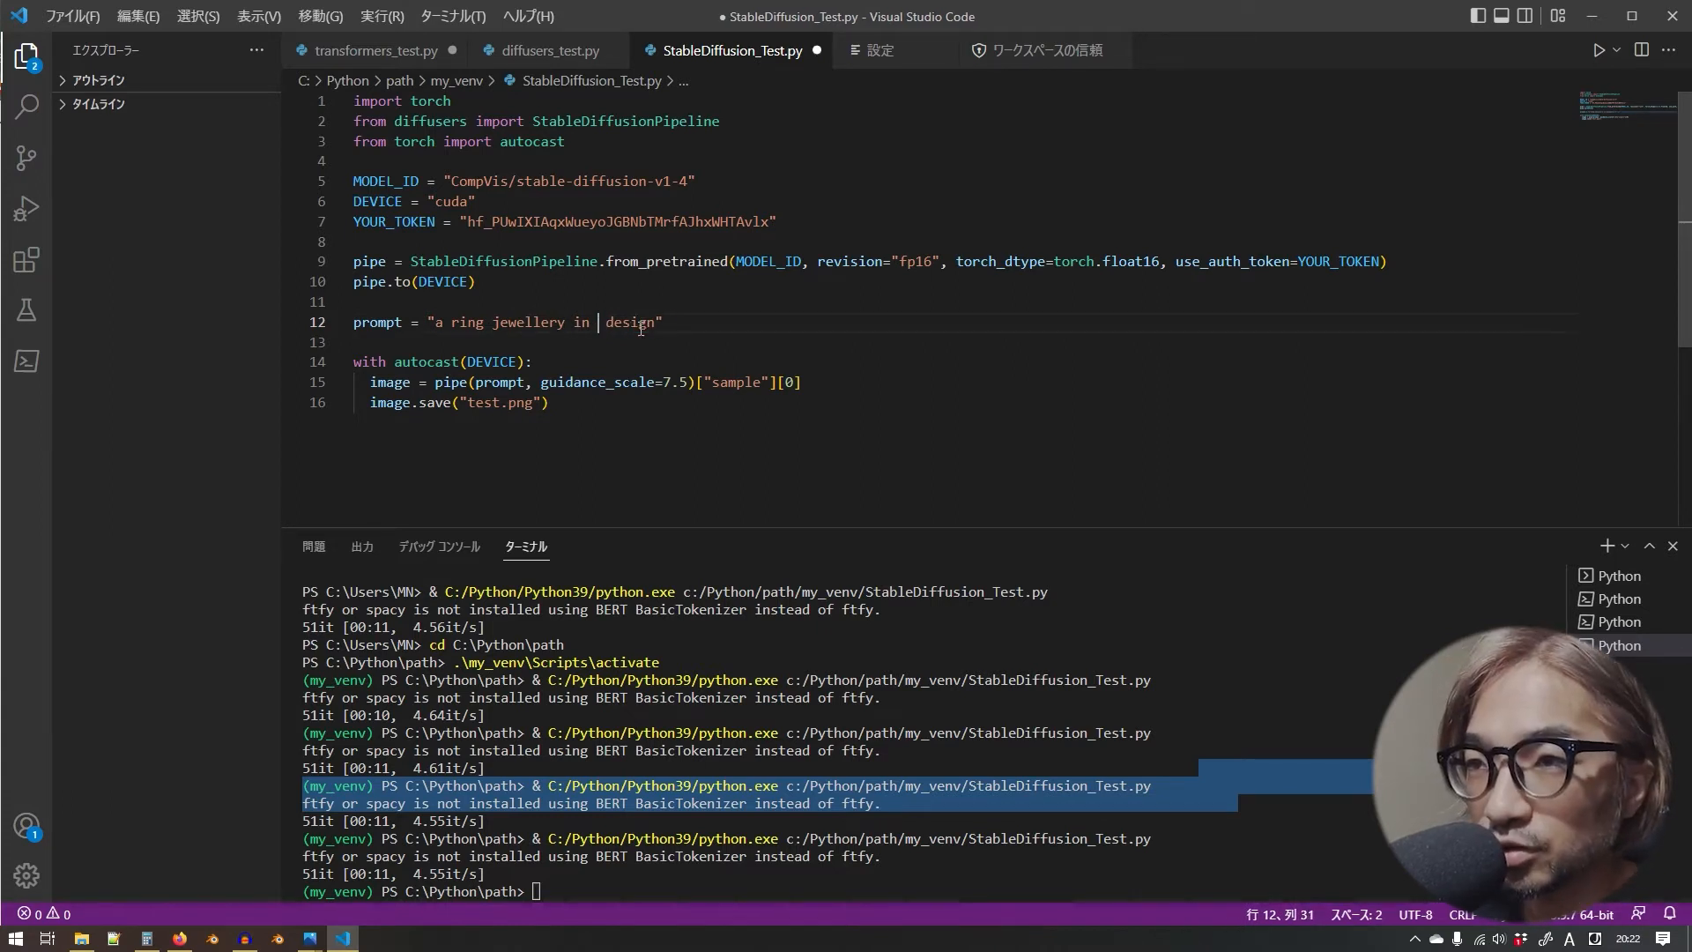
text(architectu)
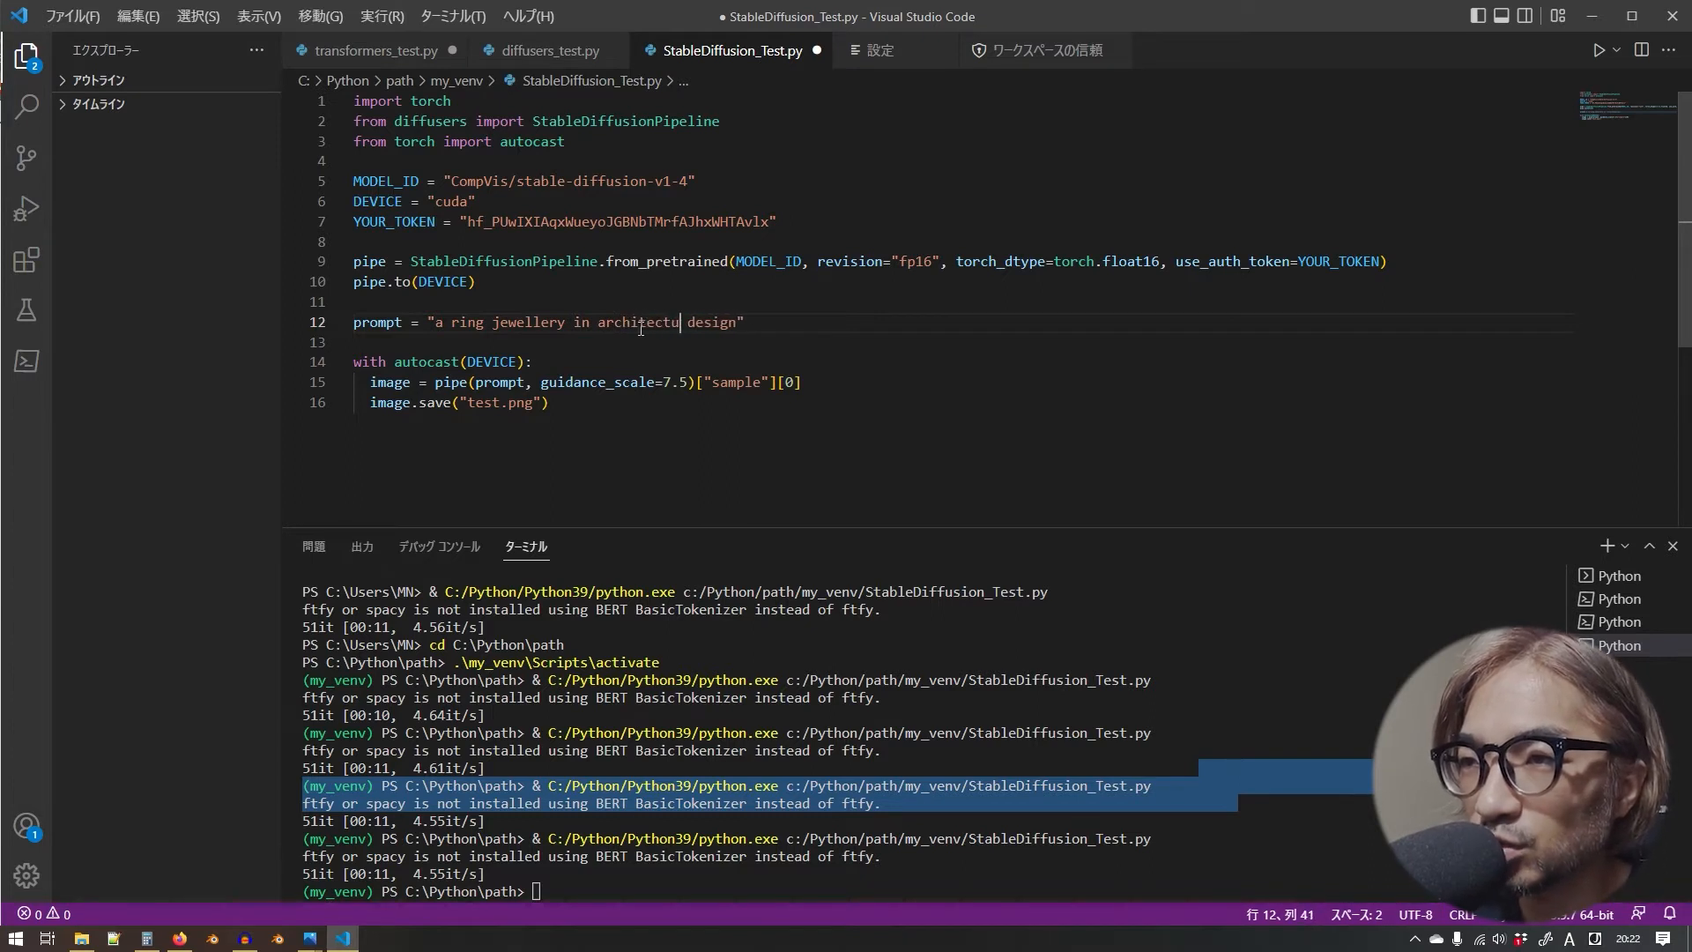
text(ral)
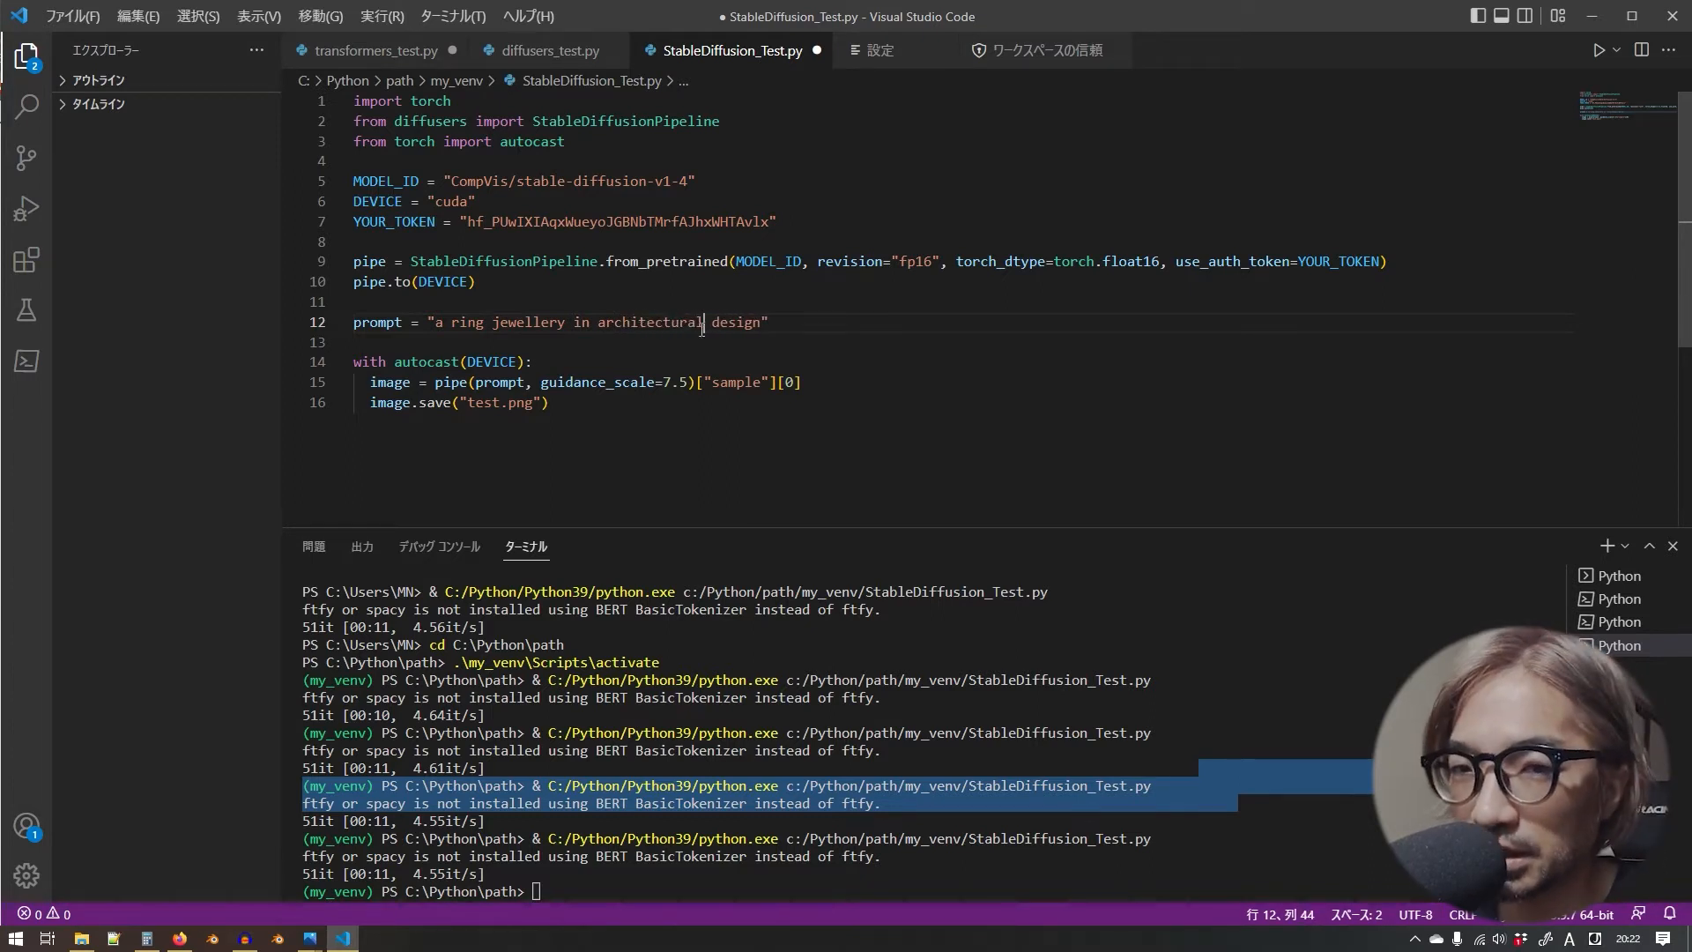
click(753, 321)
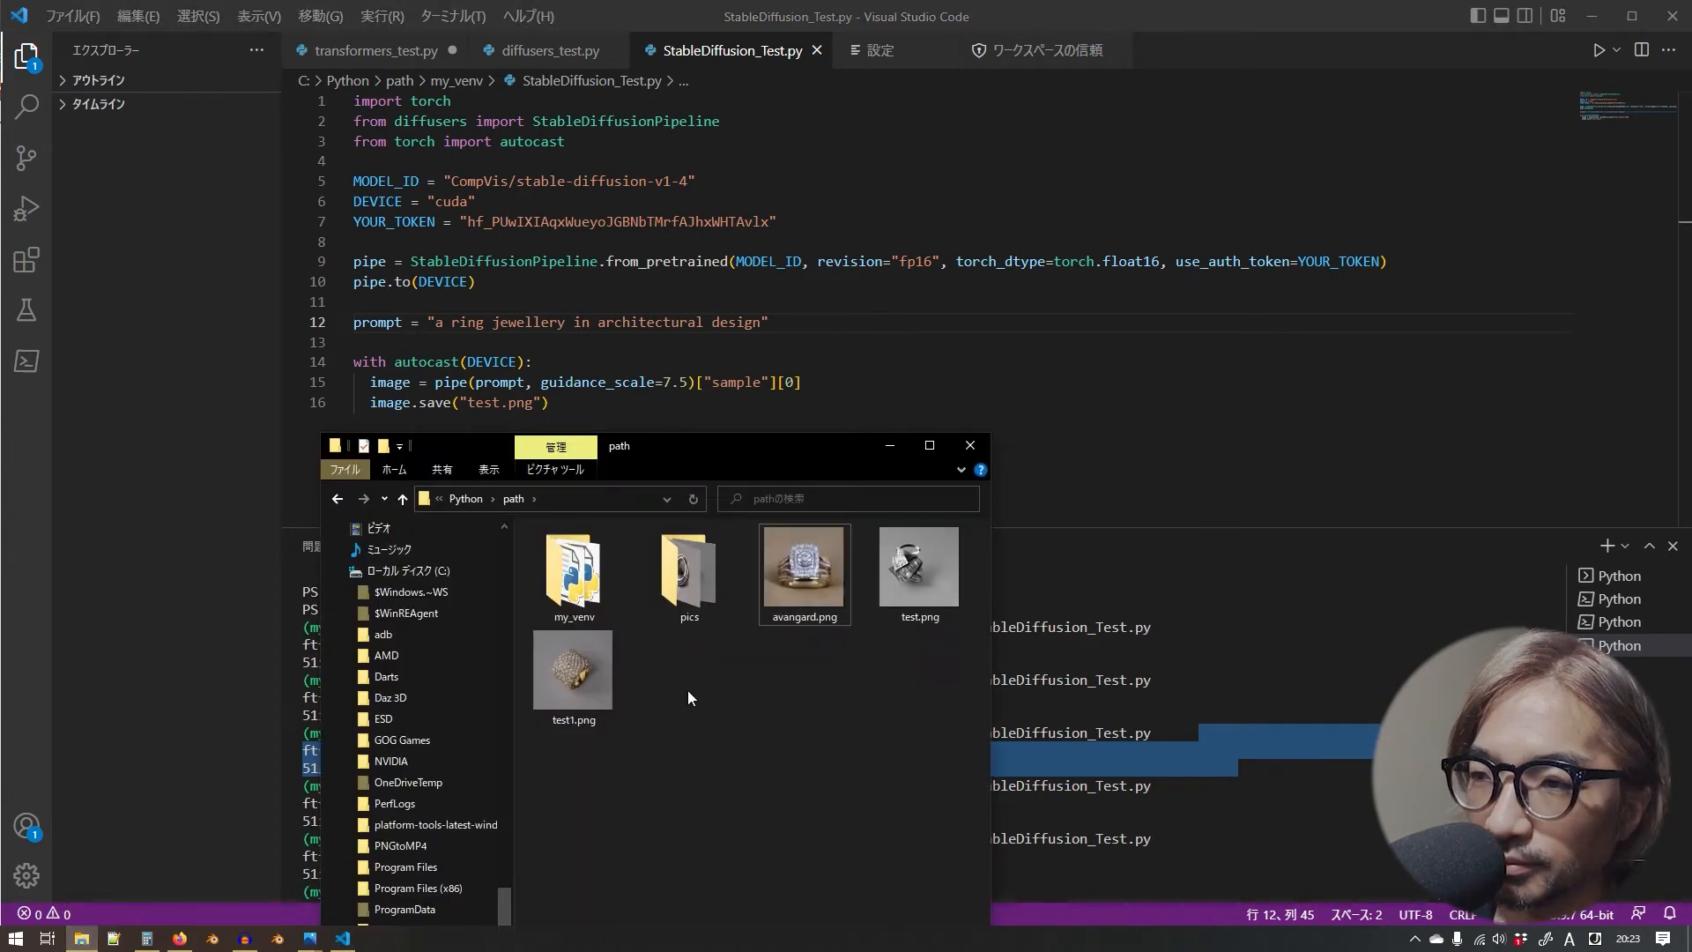
- Open the silver architectural ring and gold diamond ring in Photos to compare, then return to the images folder
click(919, 566)
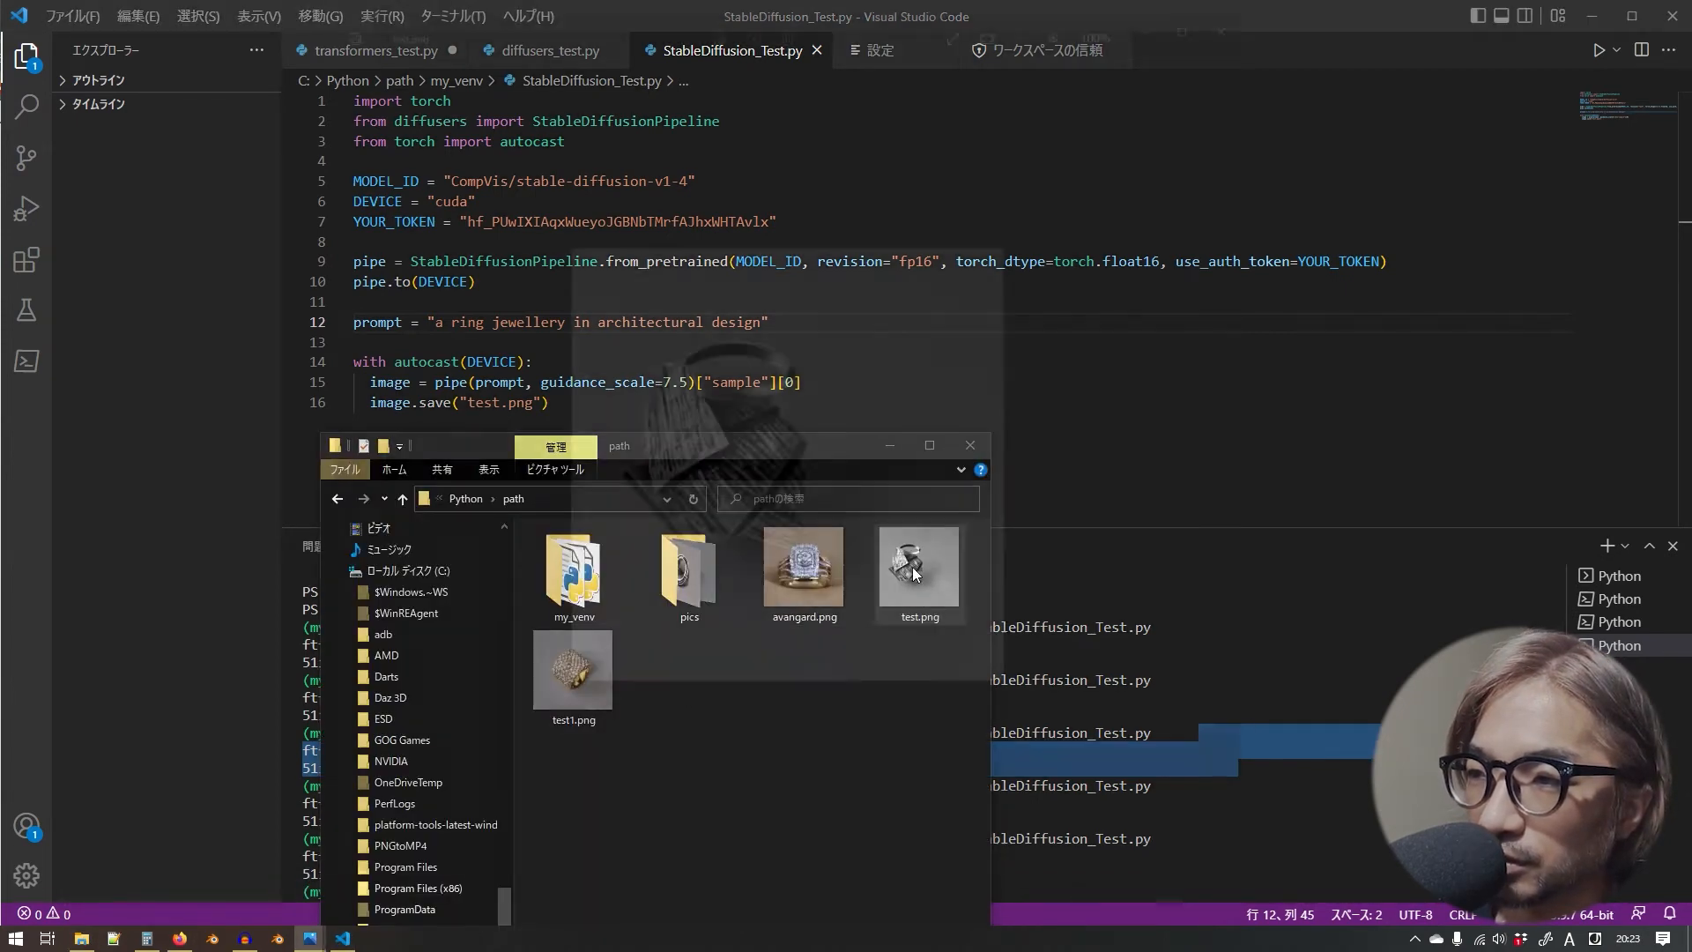
double_click(917, 566)
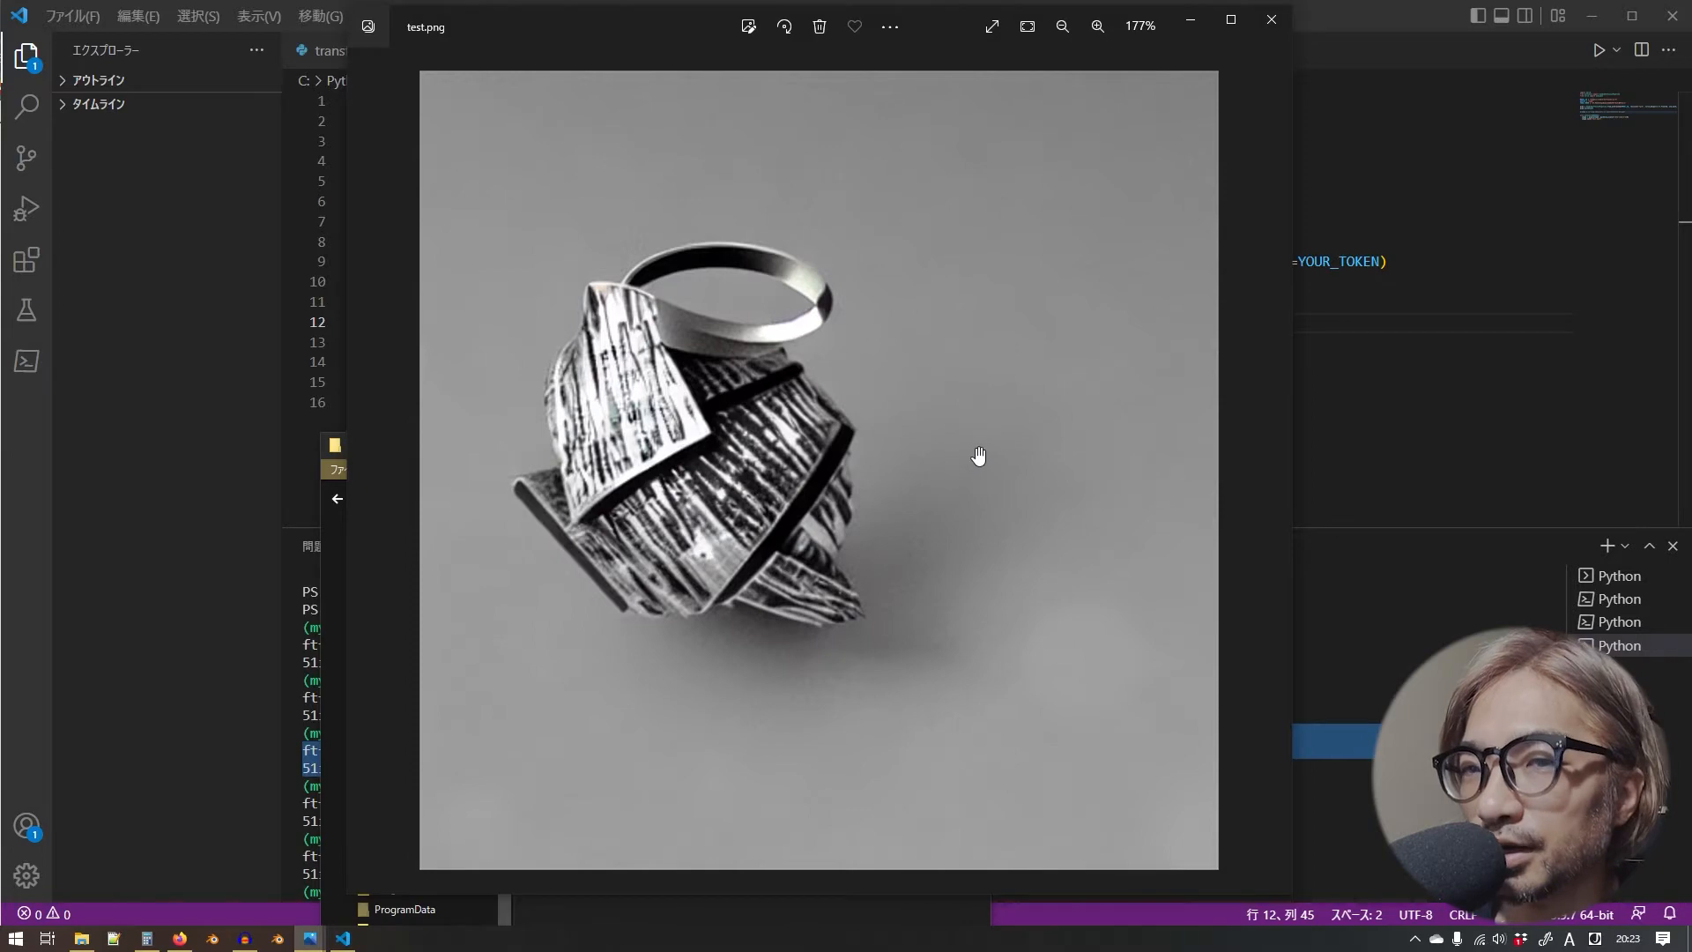
mouse_move(910, 464)
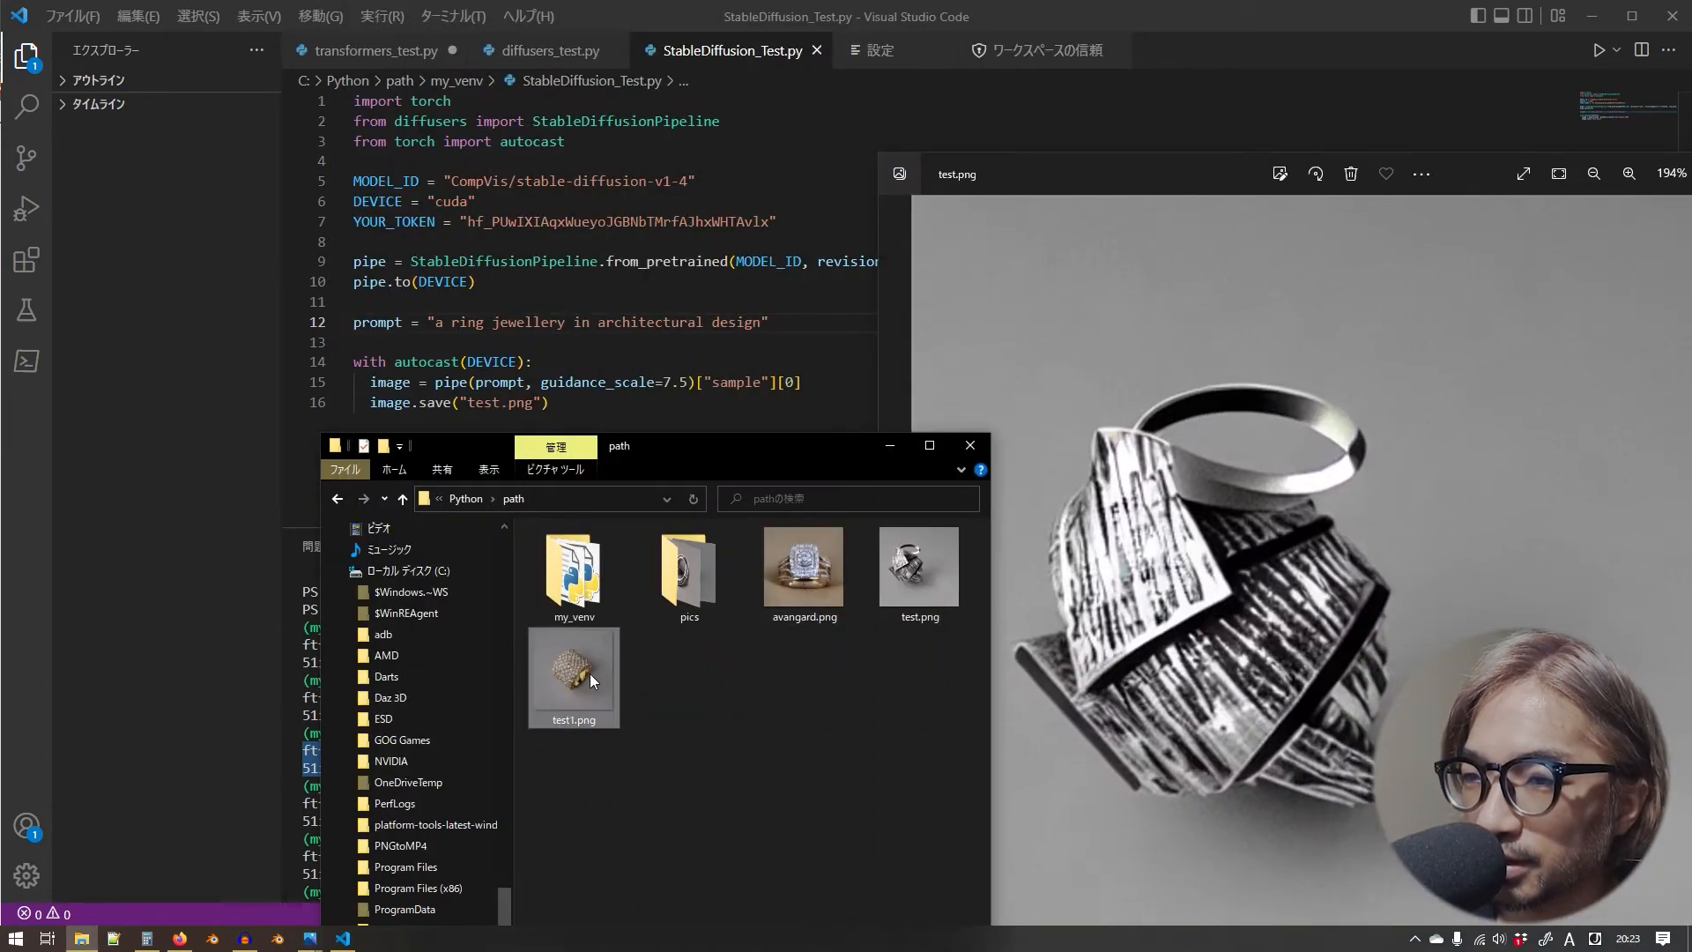
double_click(573, 670)
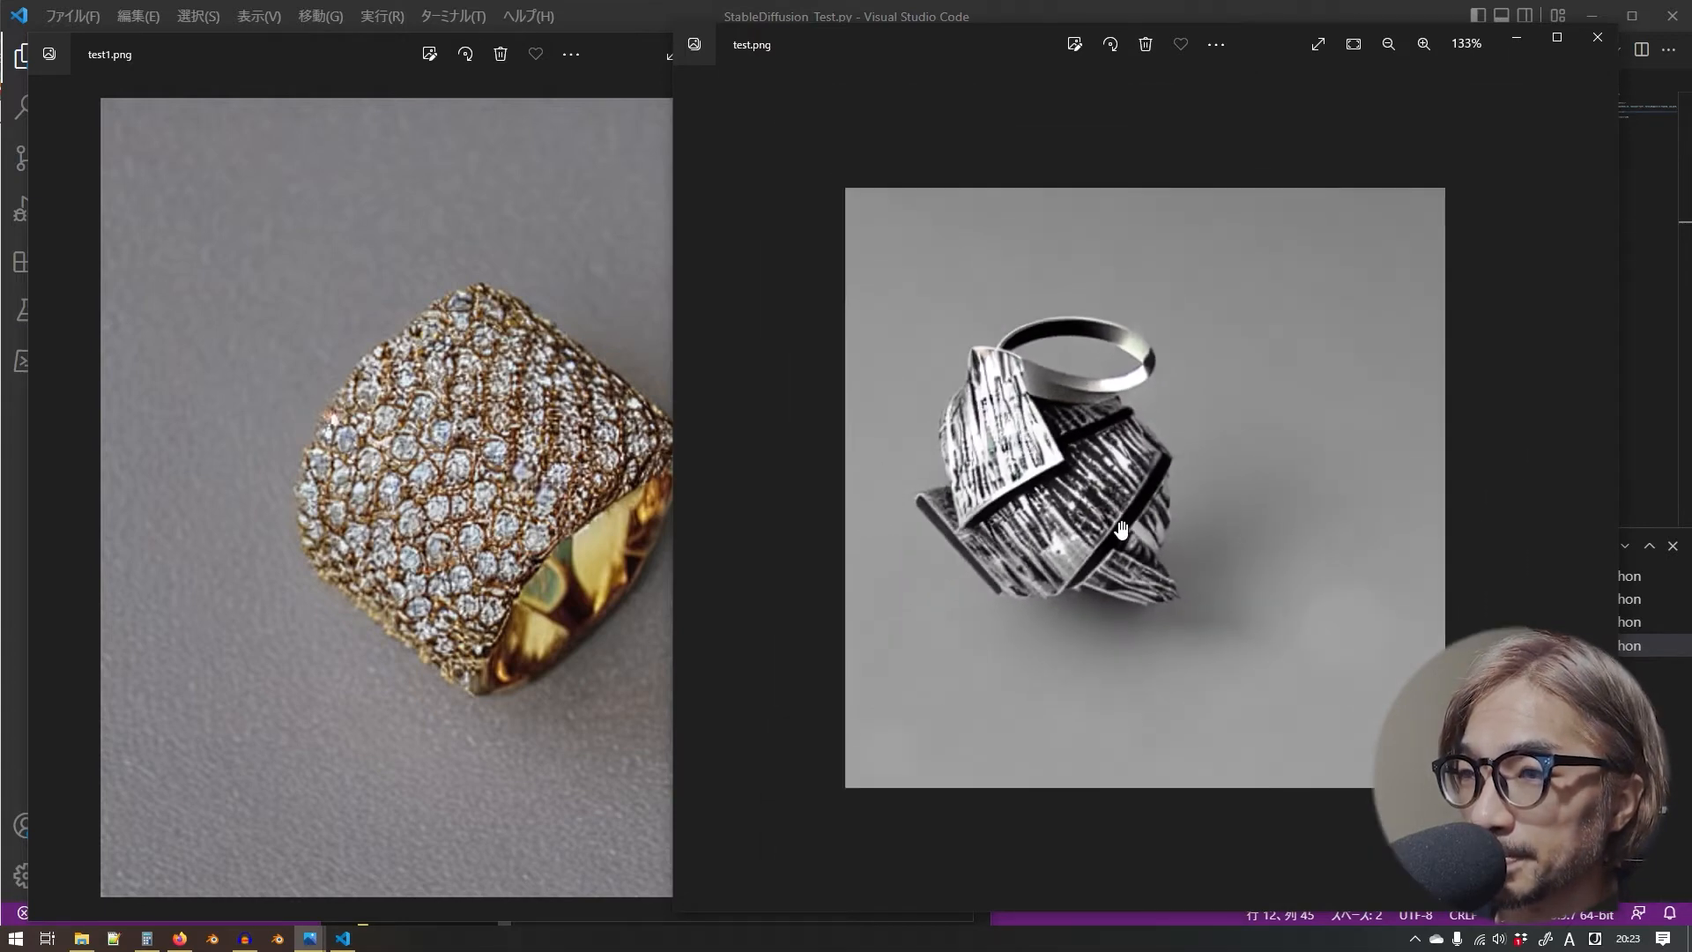
click(1424, 44)
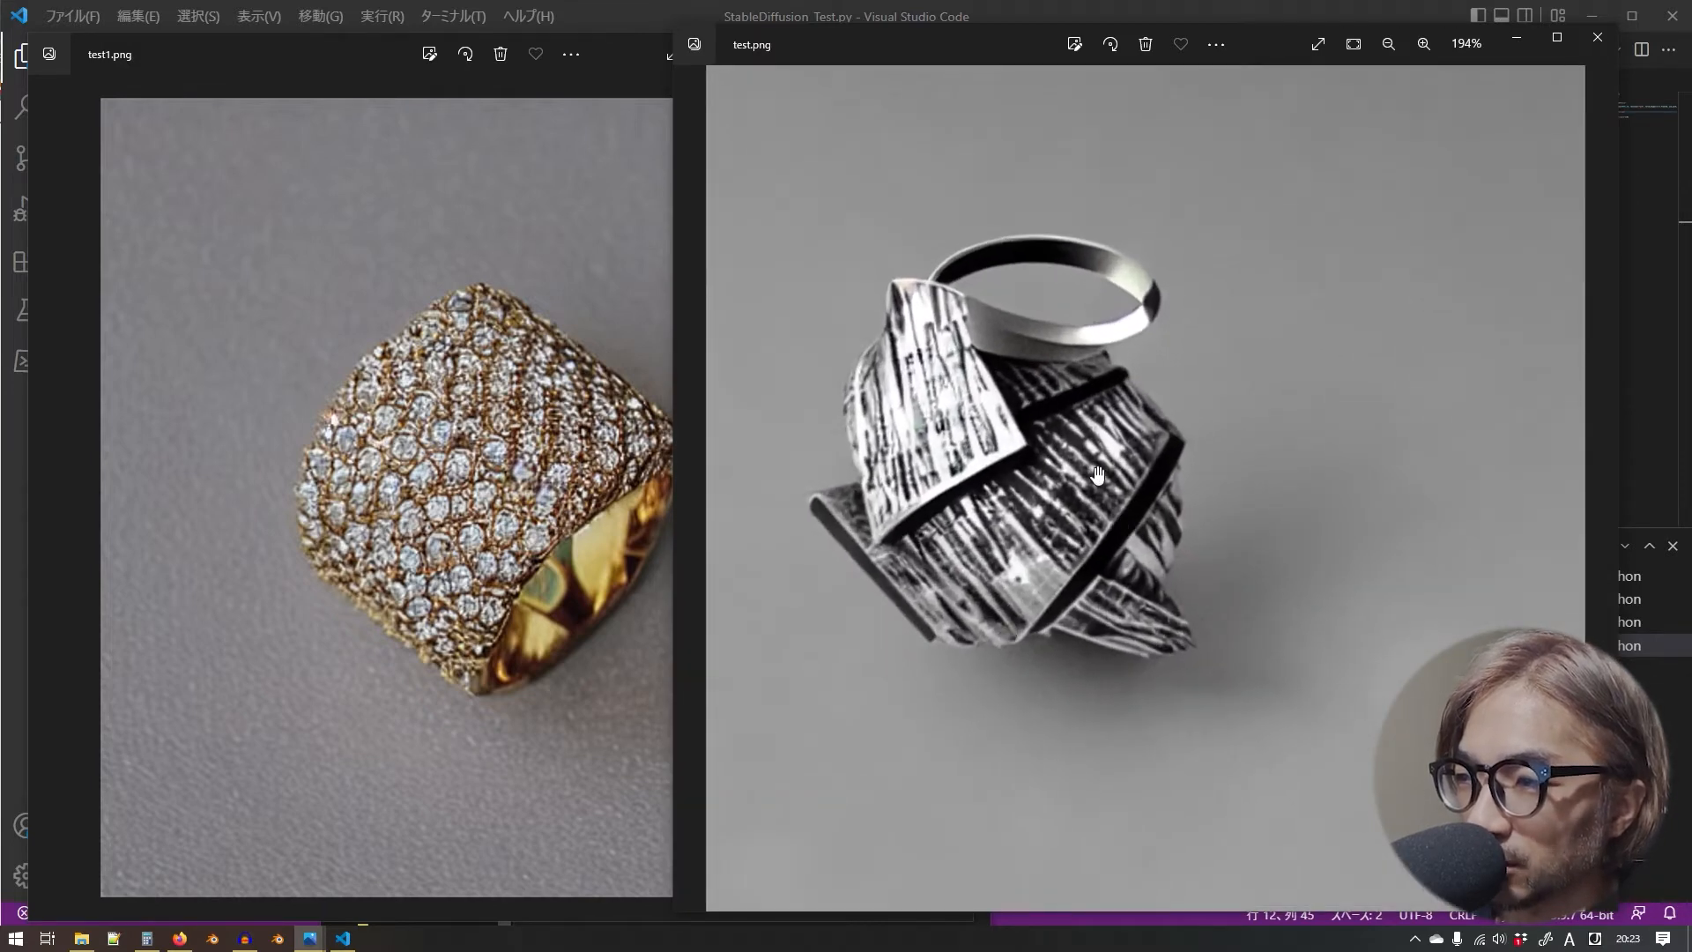
mouse_move(1156, 397)
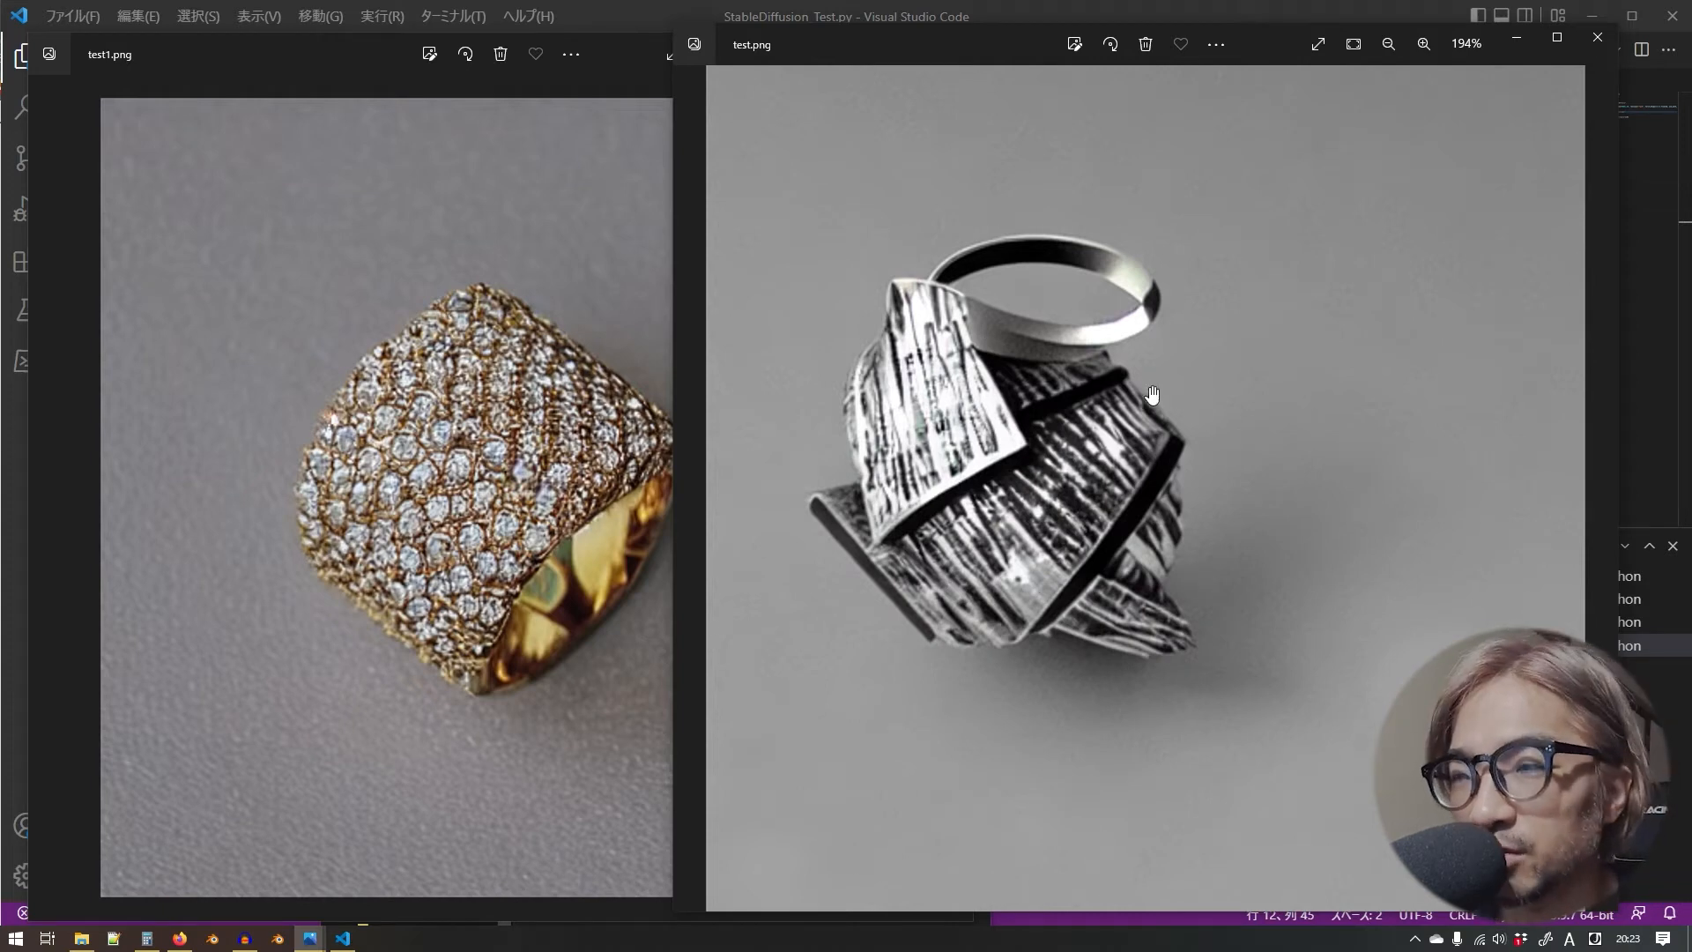
click(1387, 44)
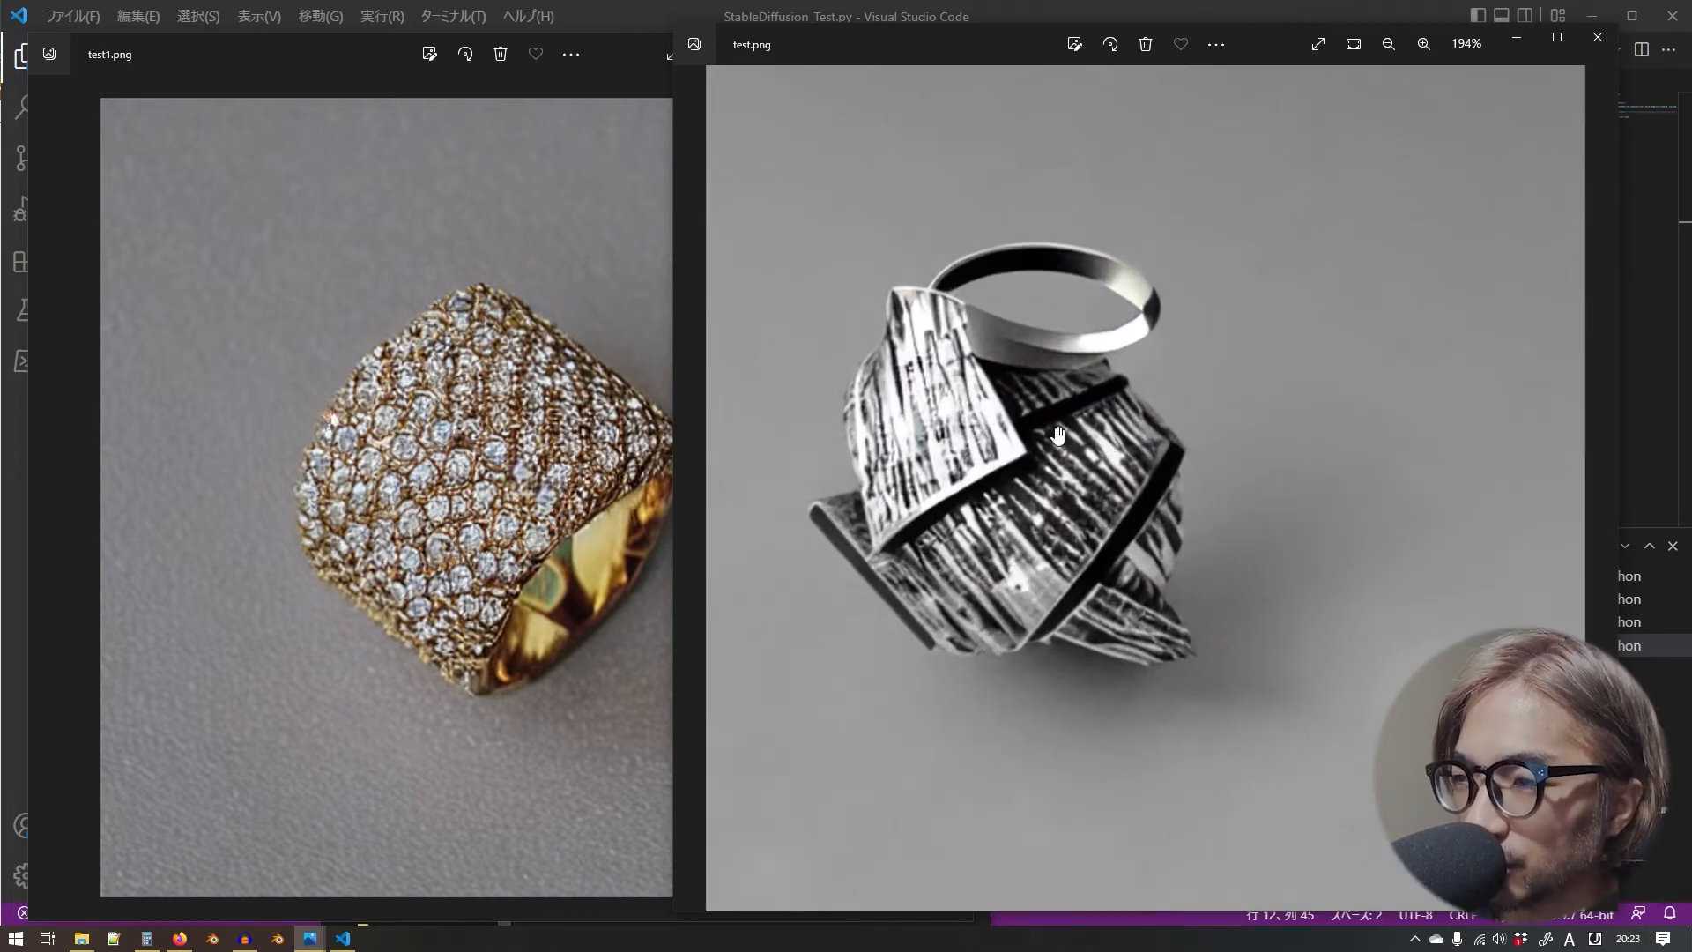
mouse_move(497, 23)
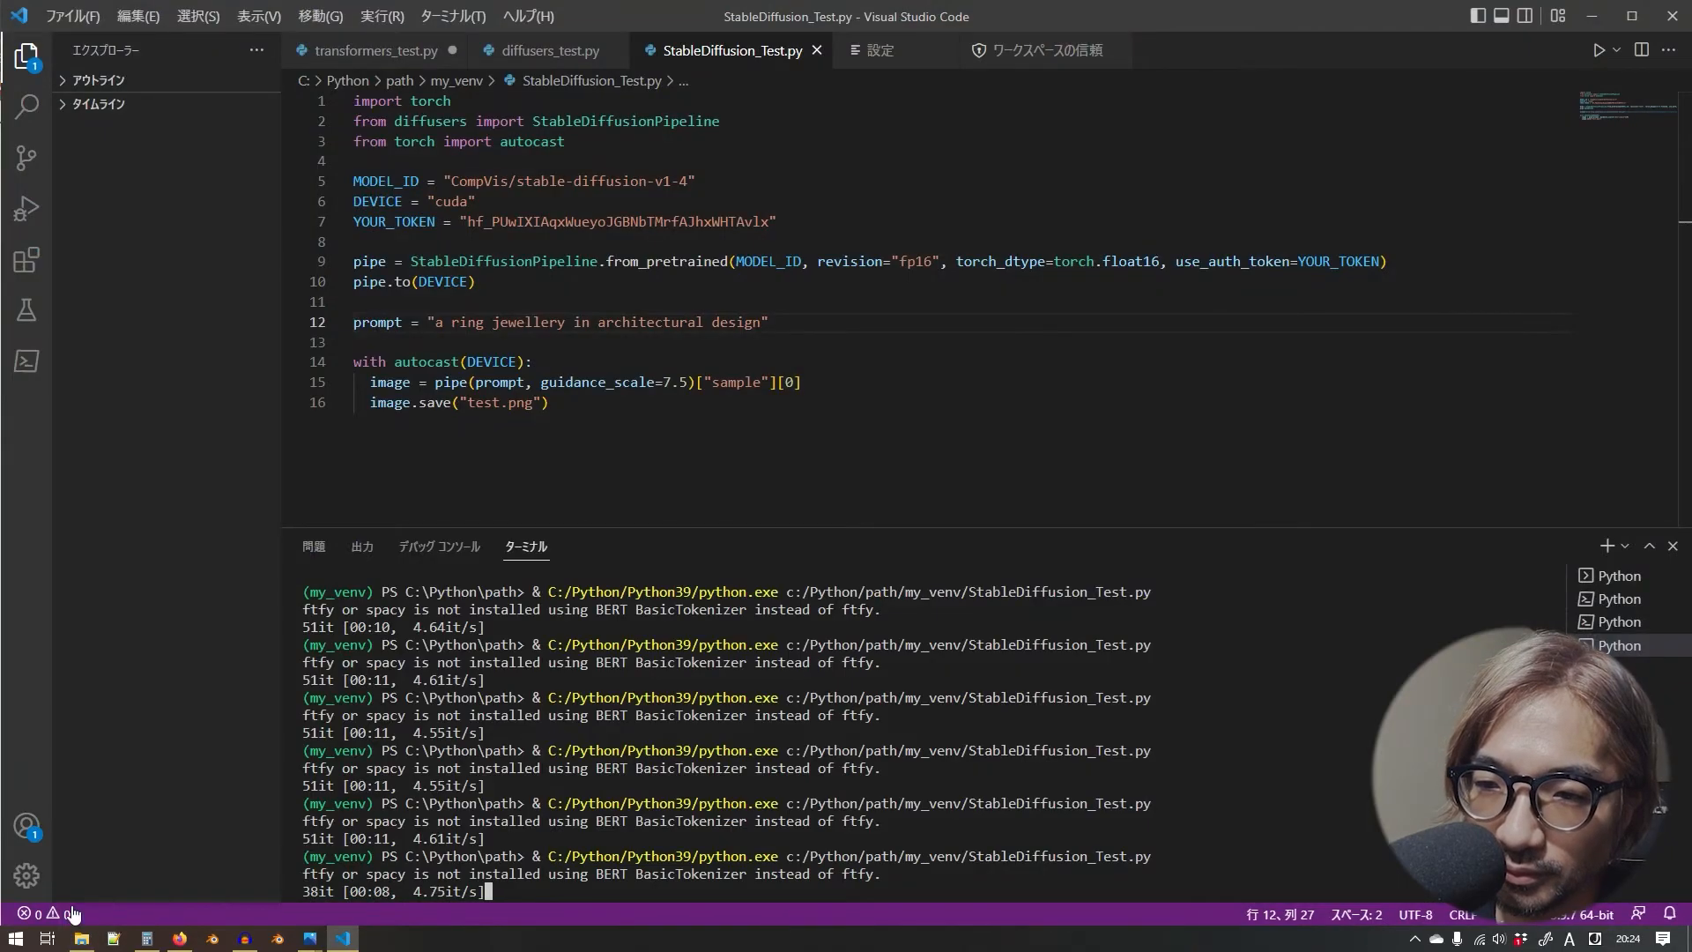
click(79, 936)
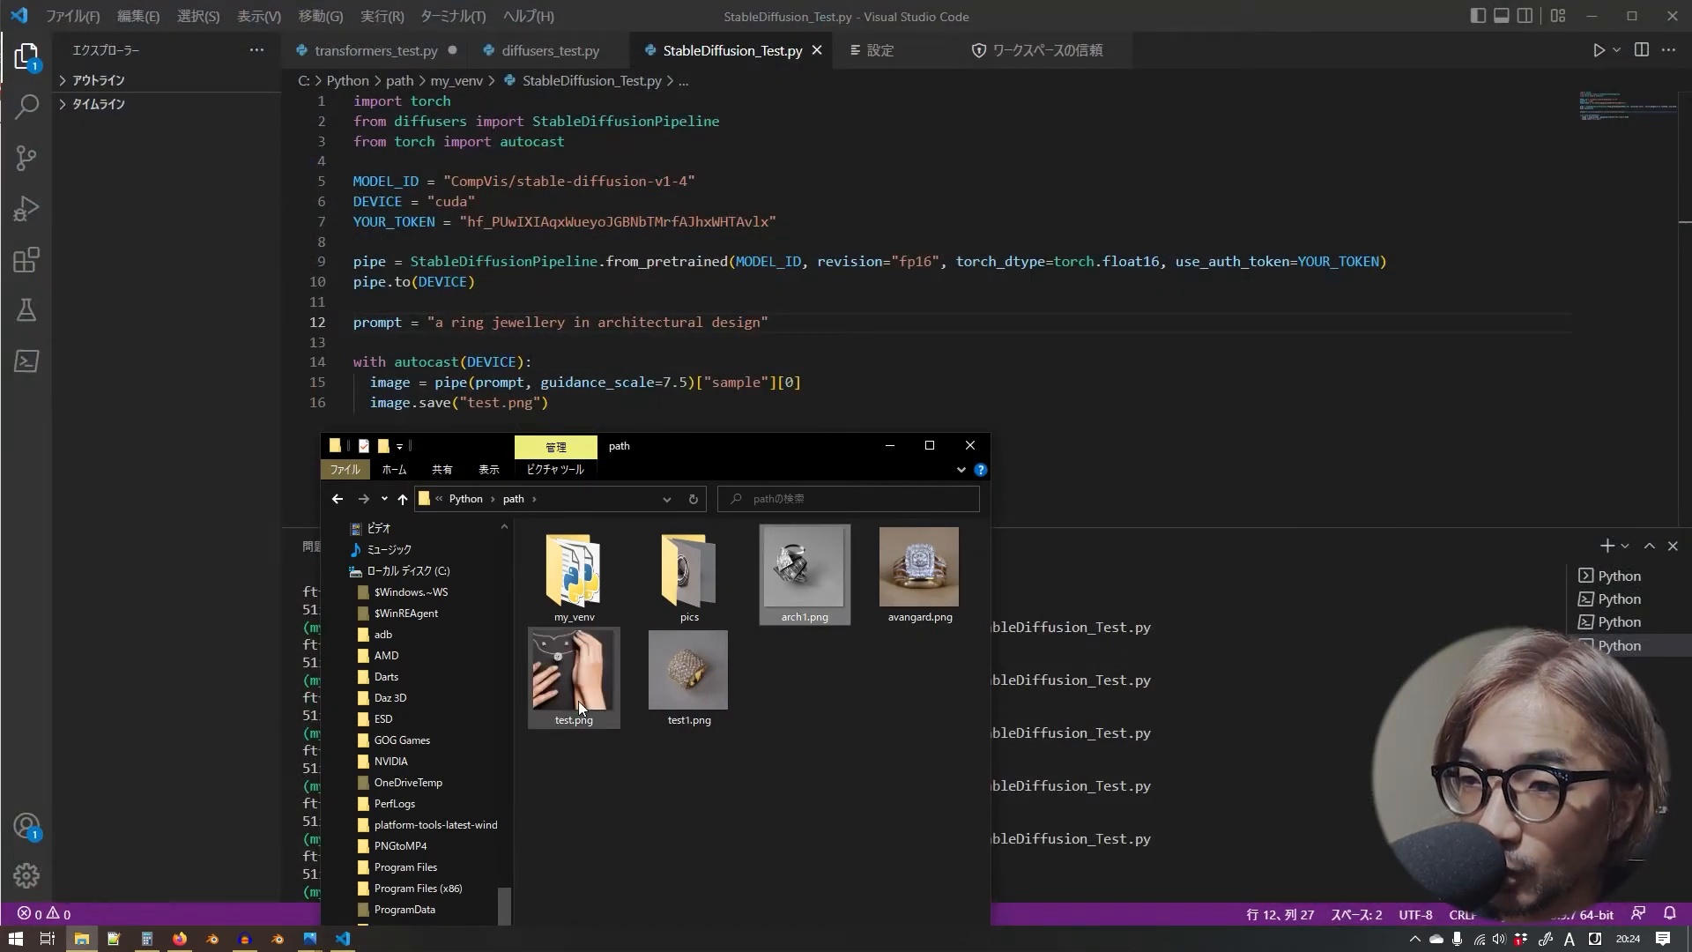
- Open the necklace-and-earrings test.png in Photos, zoom in and out on it, then close the viewer
double_click(573, 669)
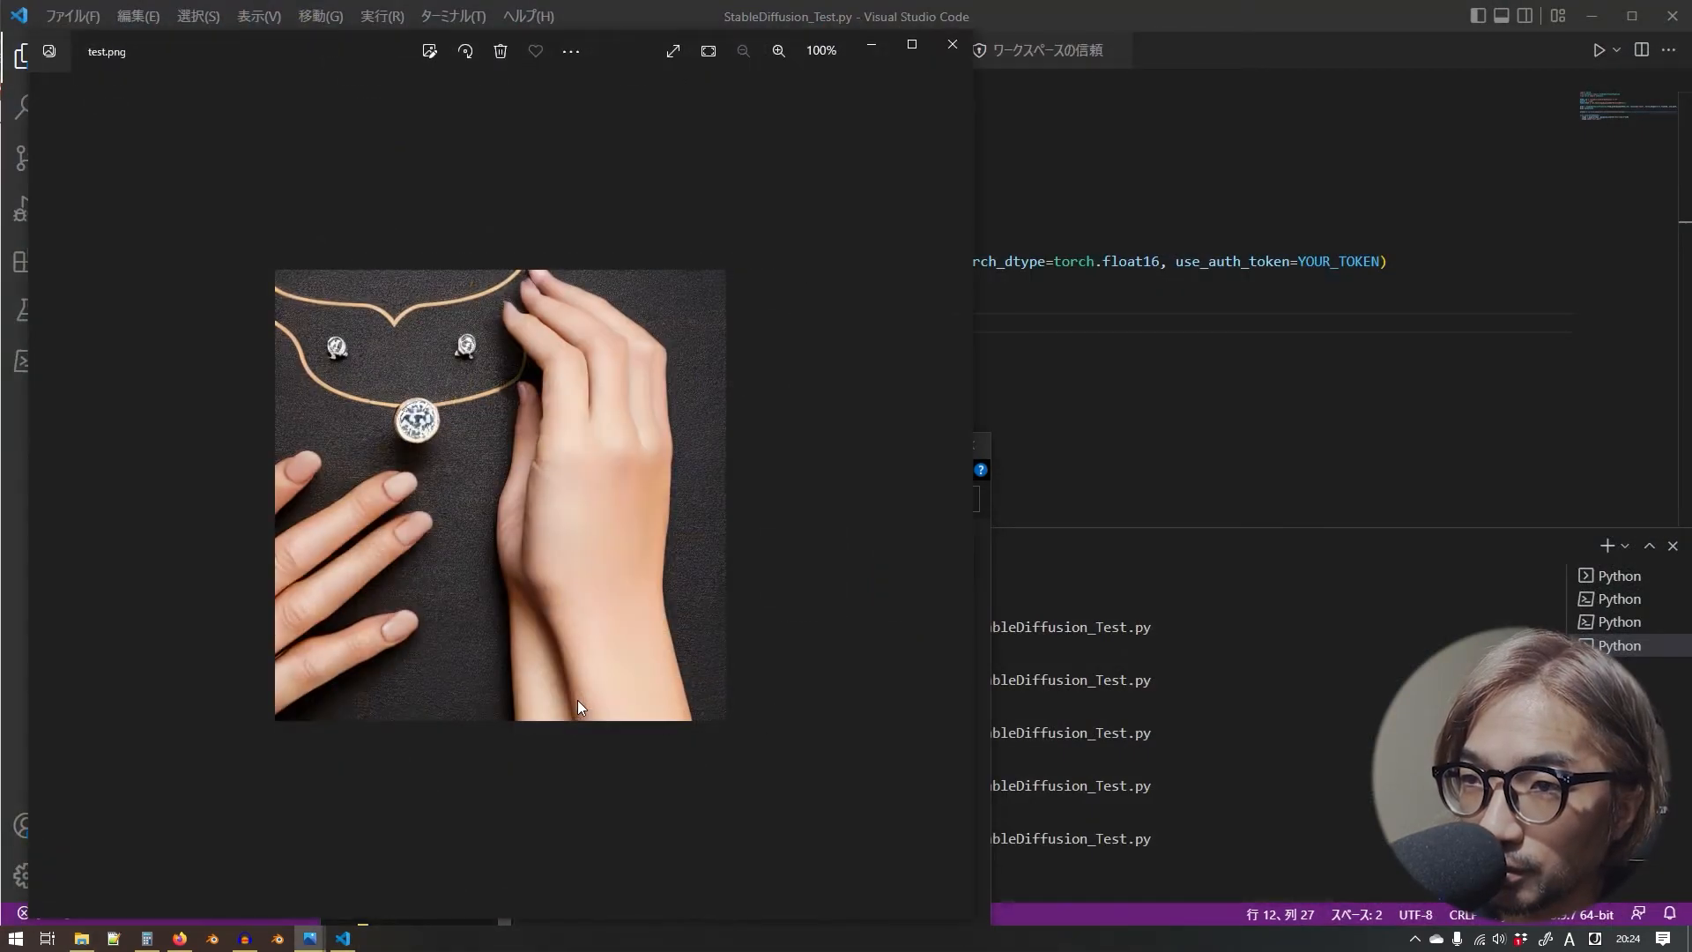
click(777, 51)
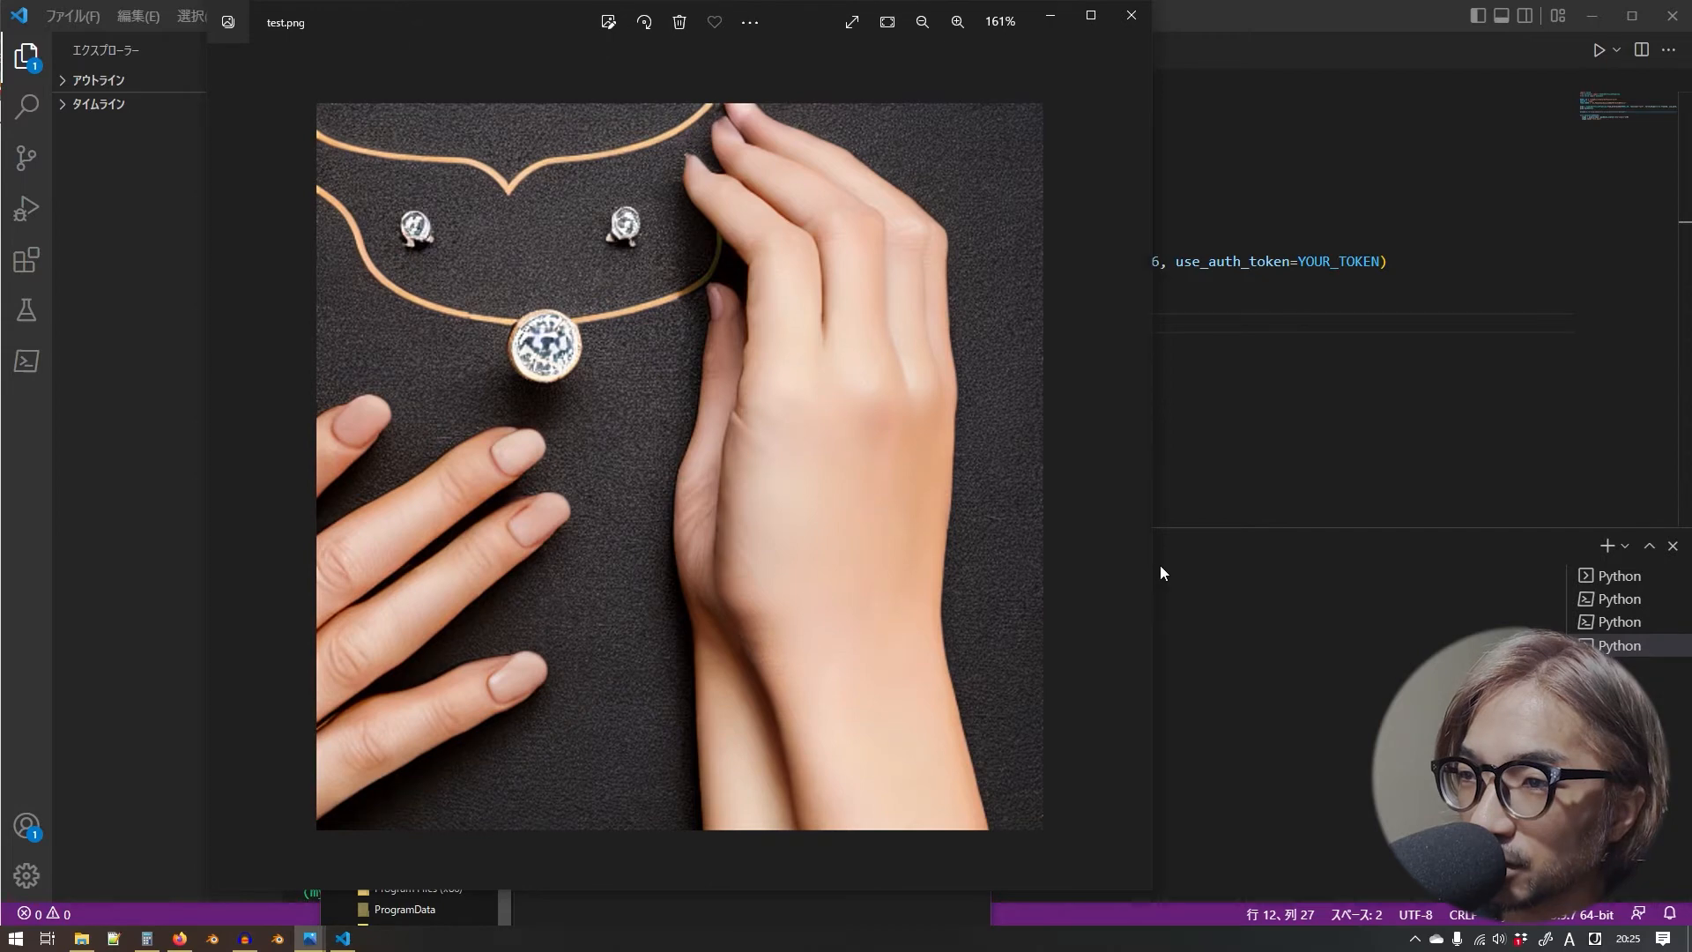
drag(1149, 573, 1252, 573)
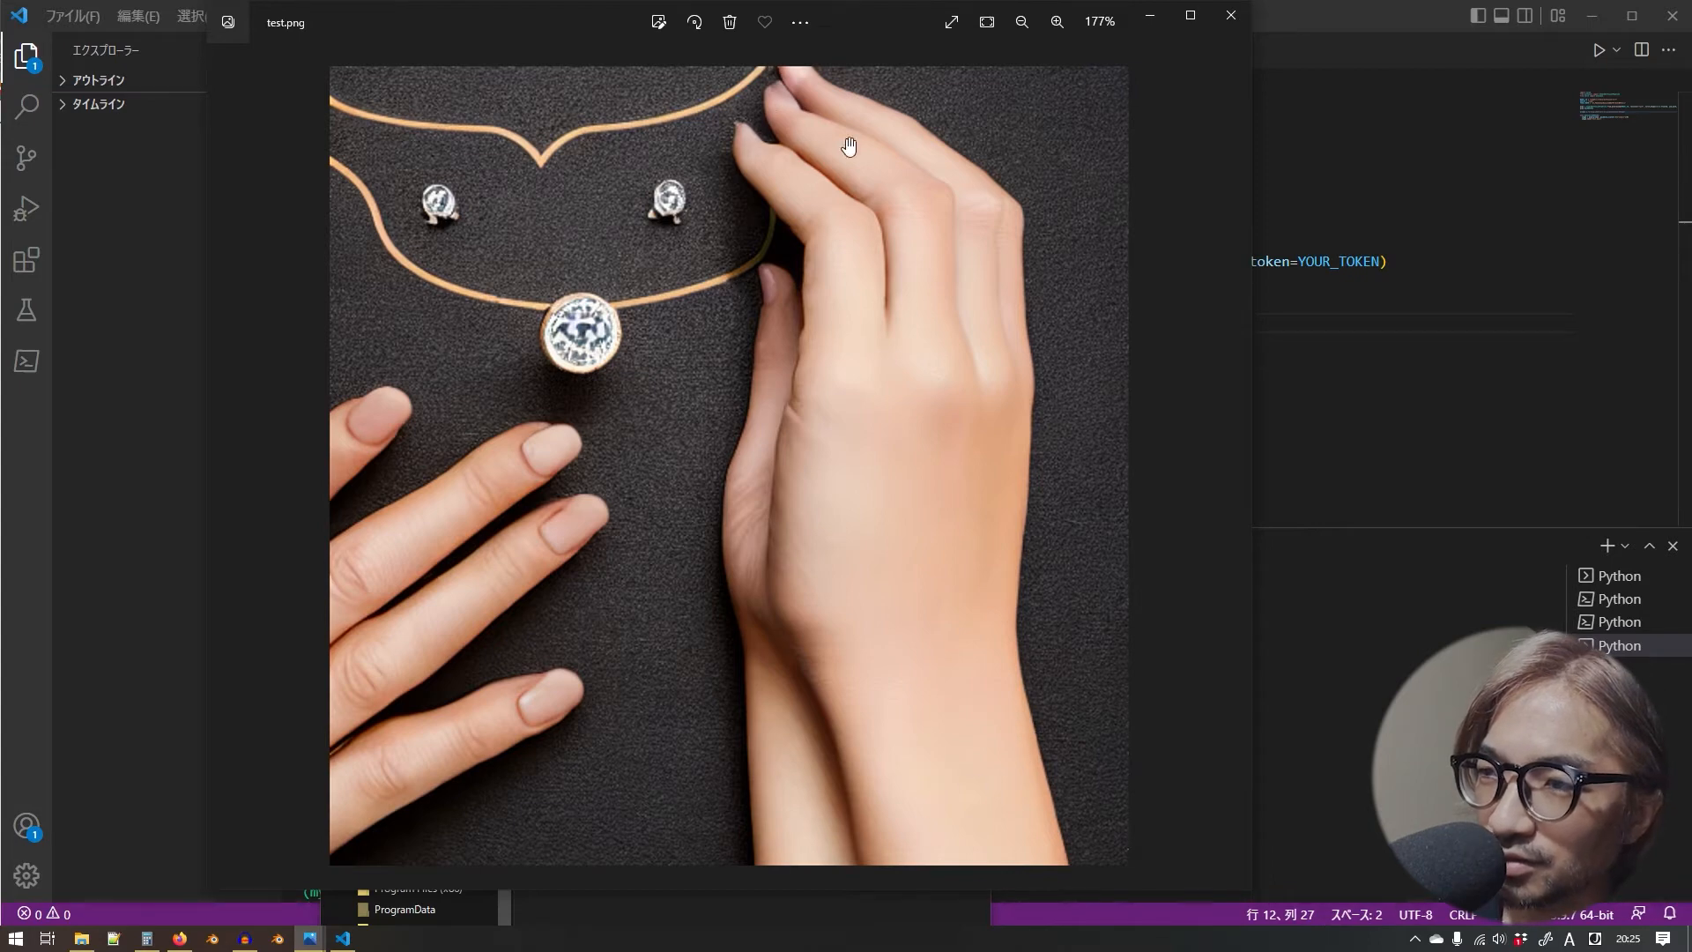
mouse_move(876, 732)
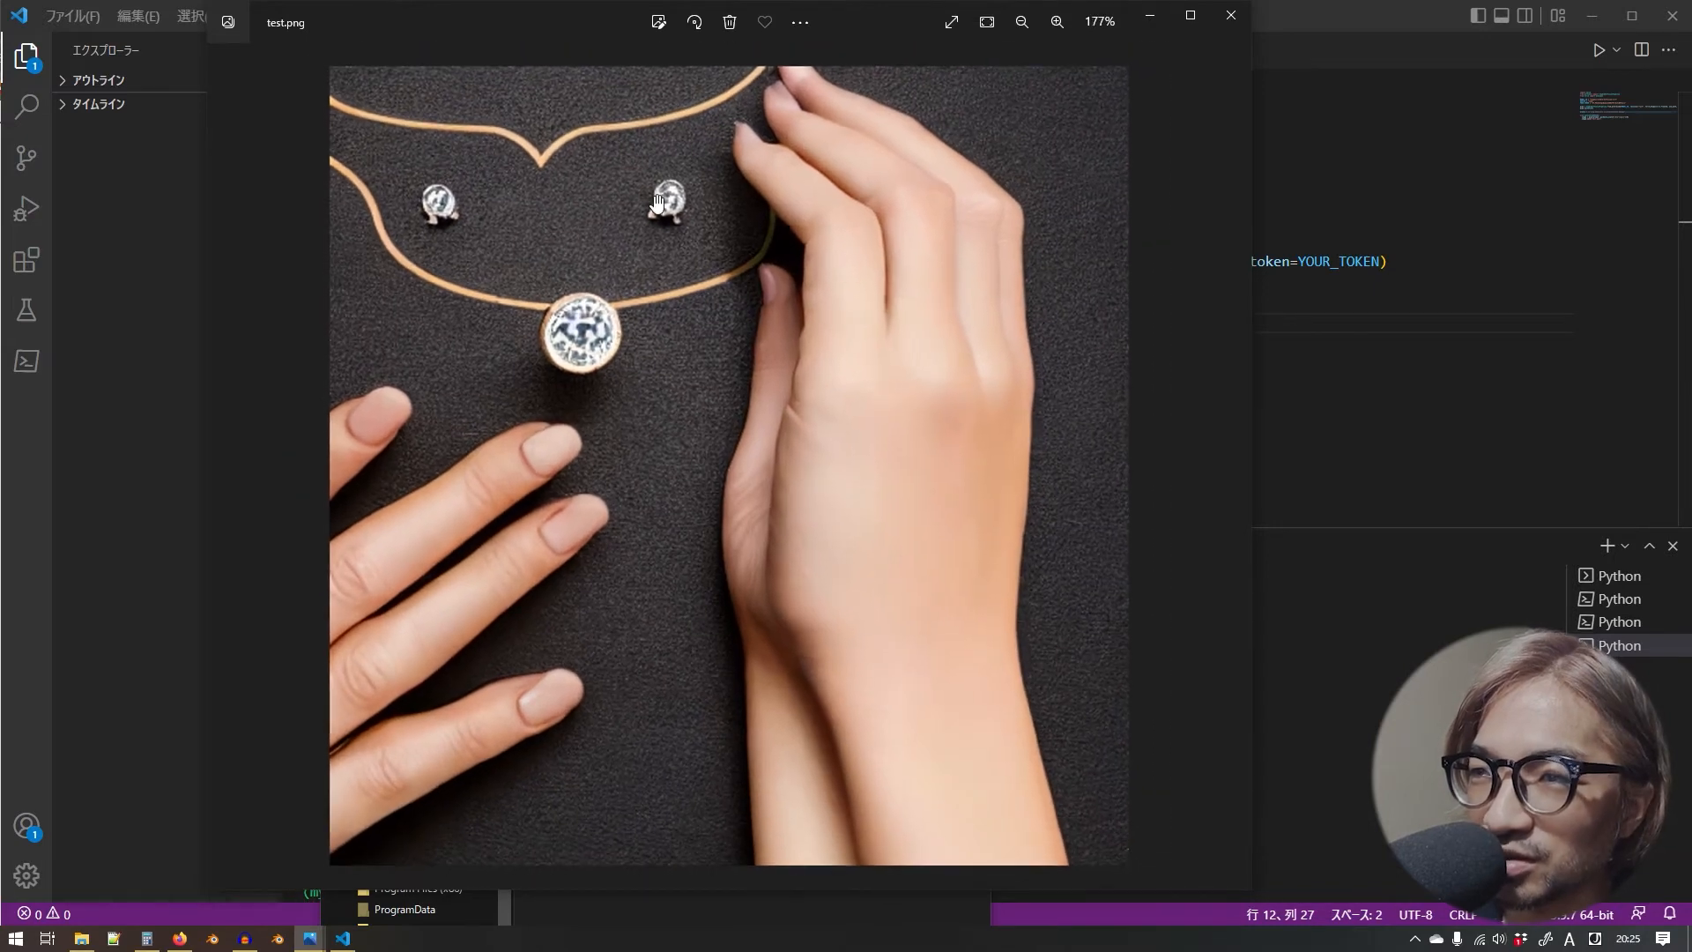
click(1057, 21)
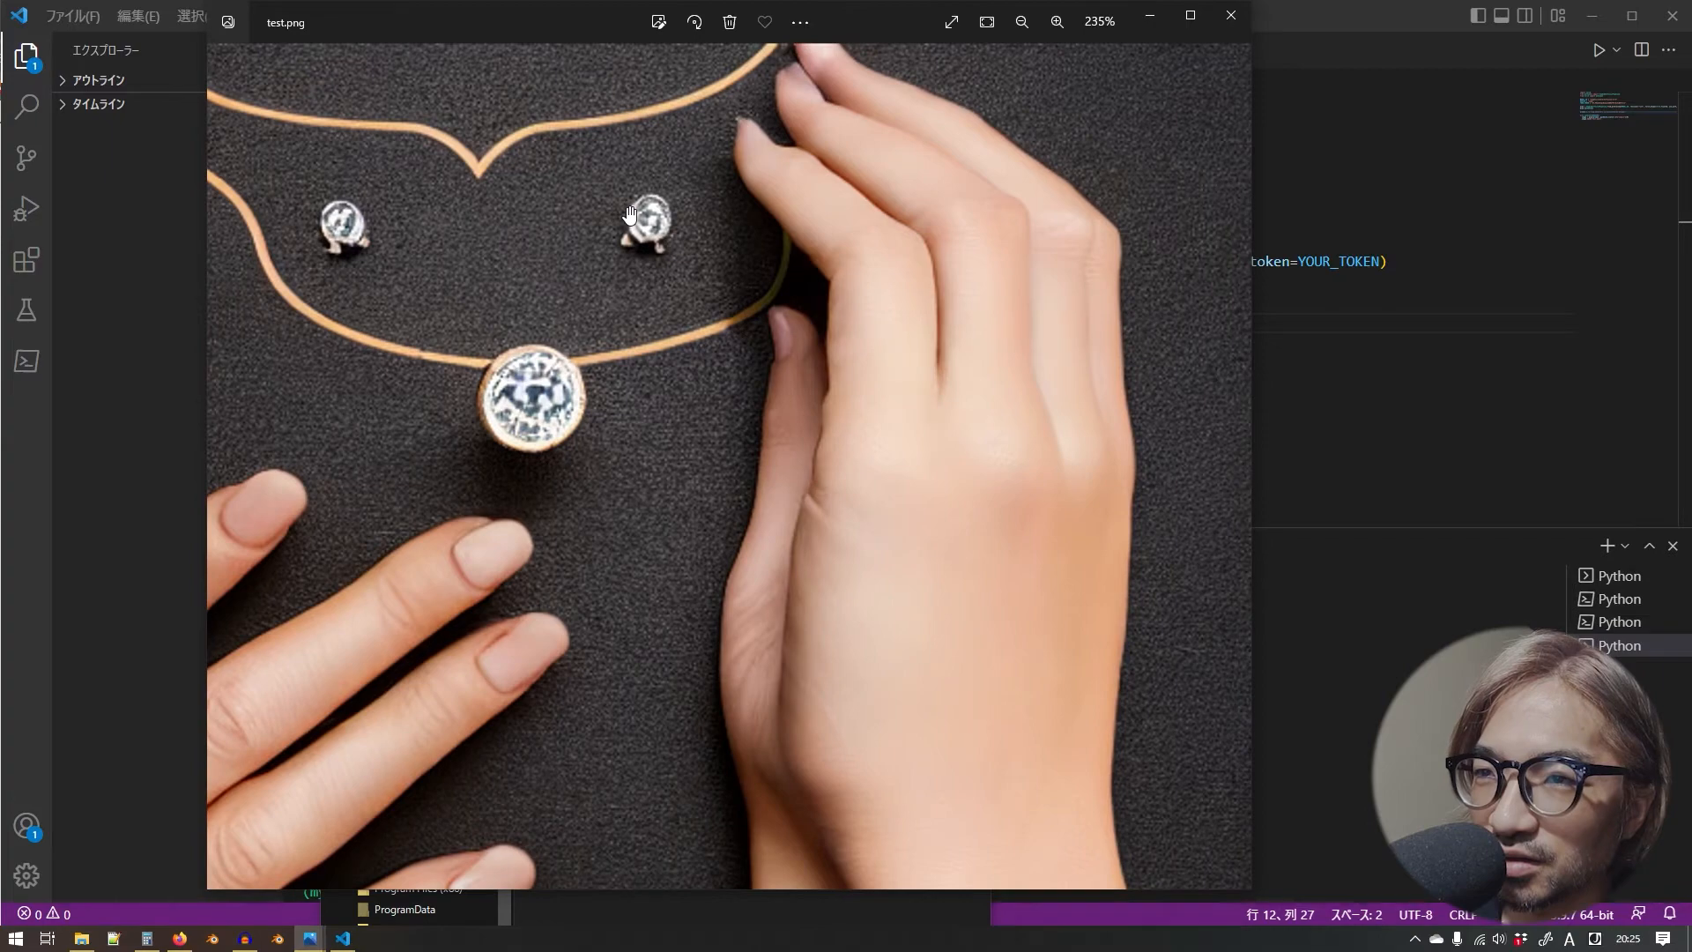
mouse_move(375, 227)
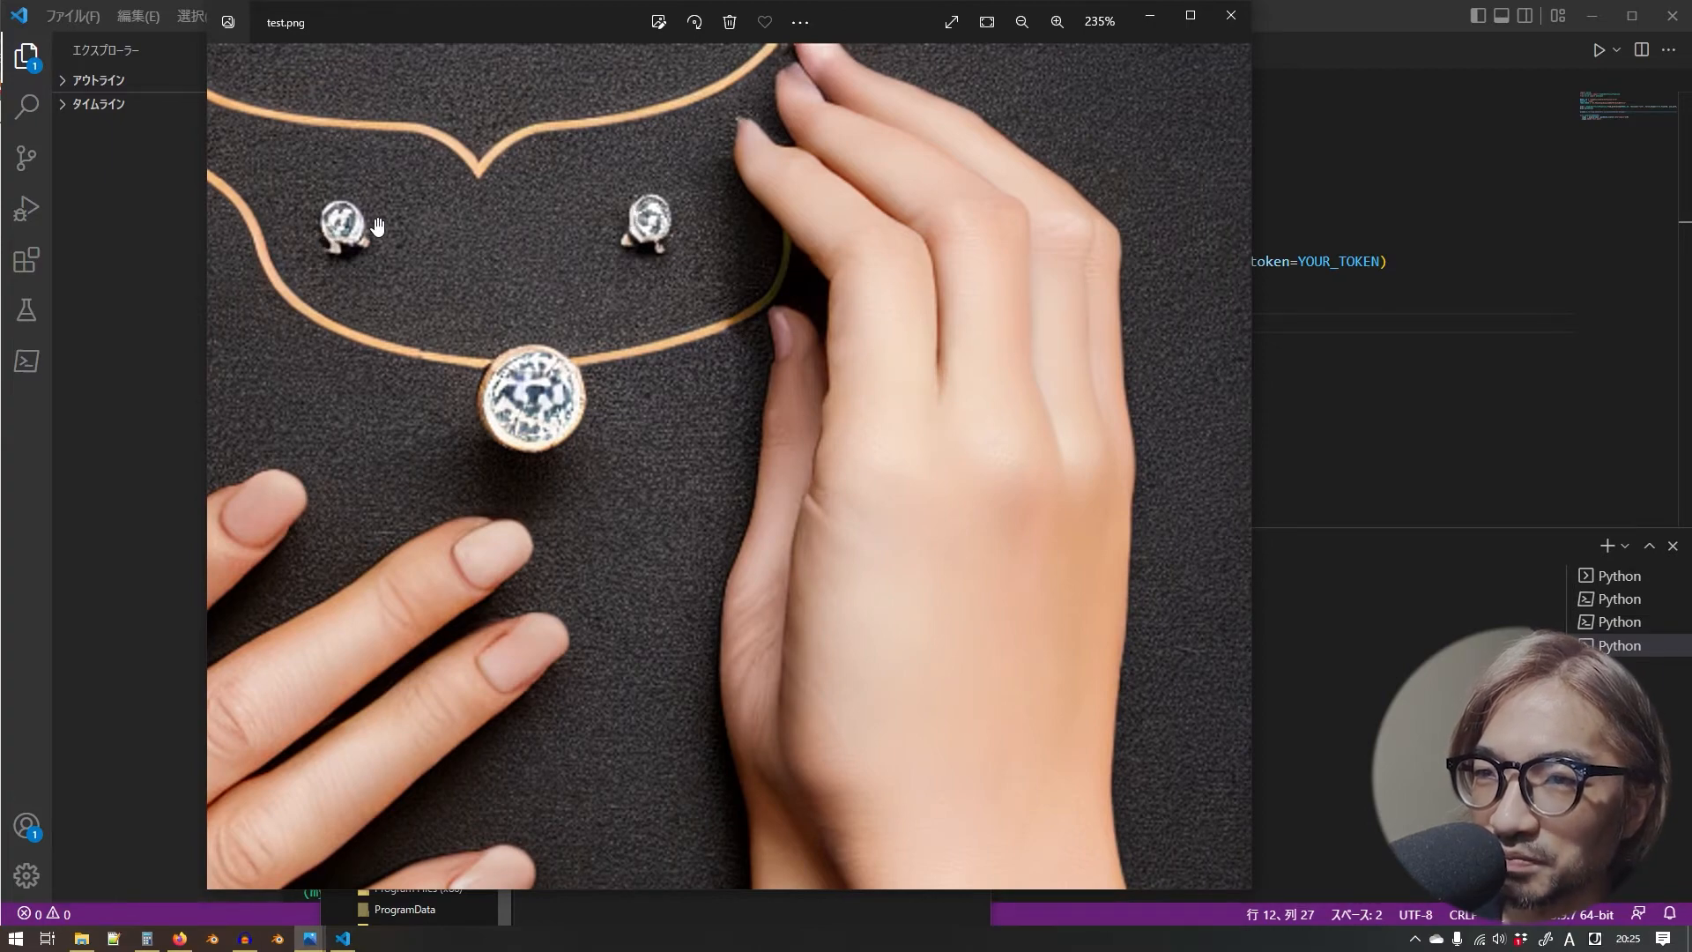
click(1056, 21)
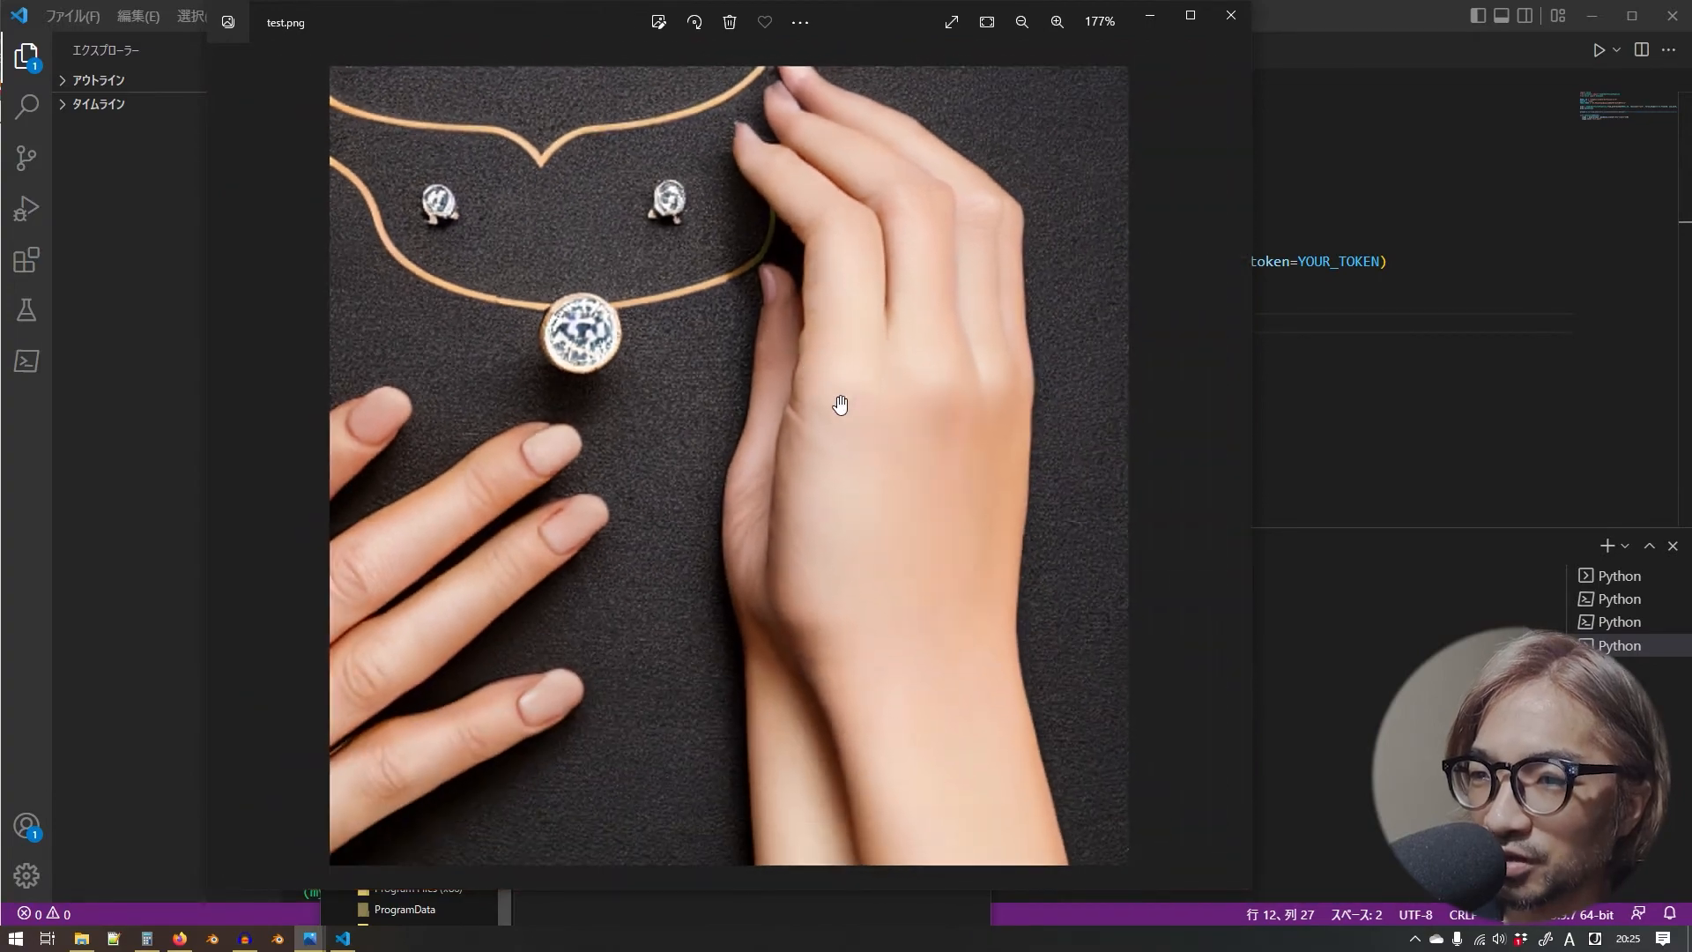
mouse_move(1228, 16)
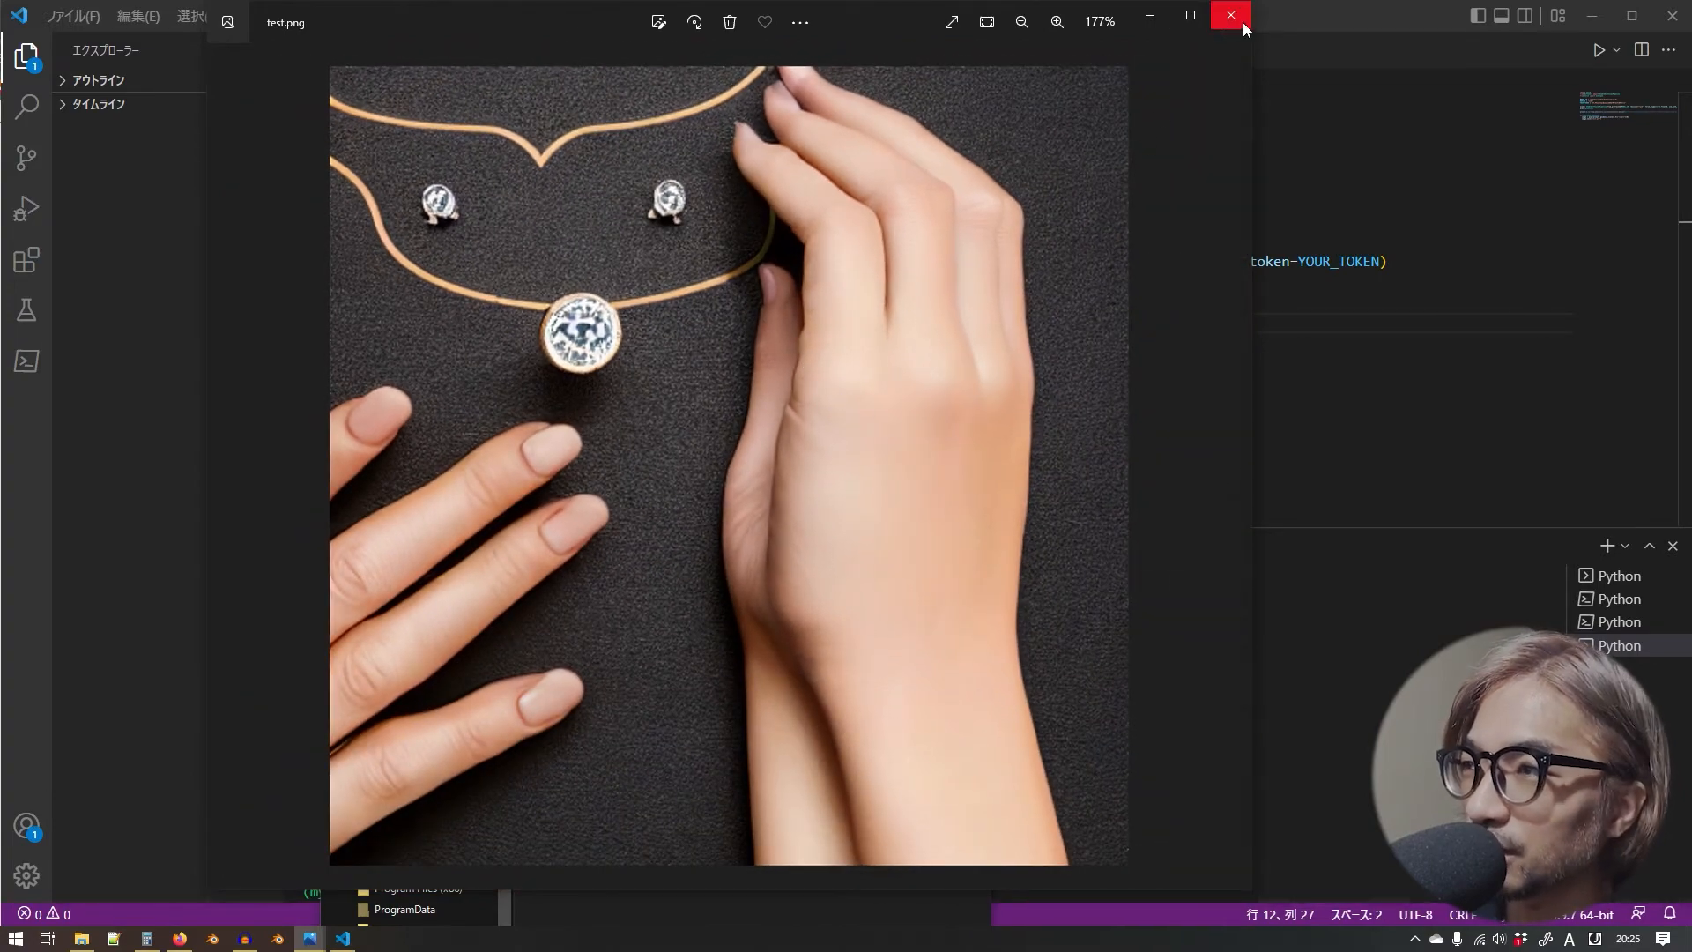
click(1229, 14)
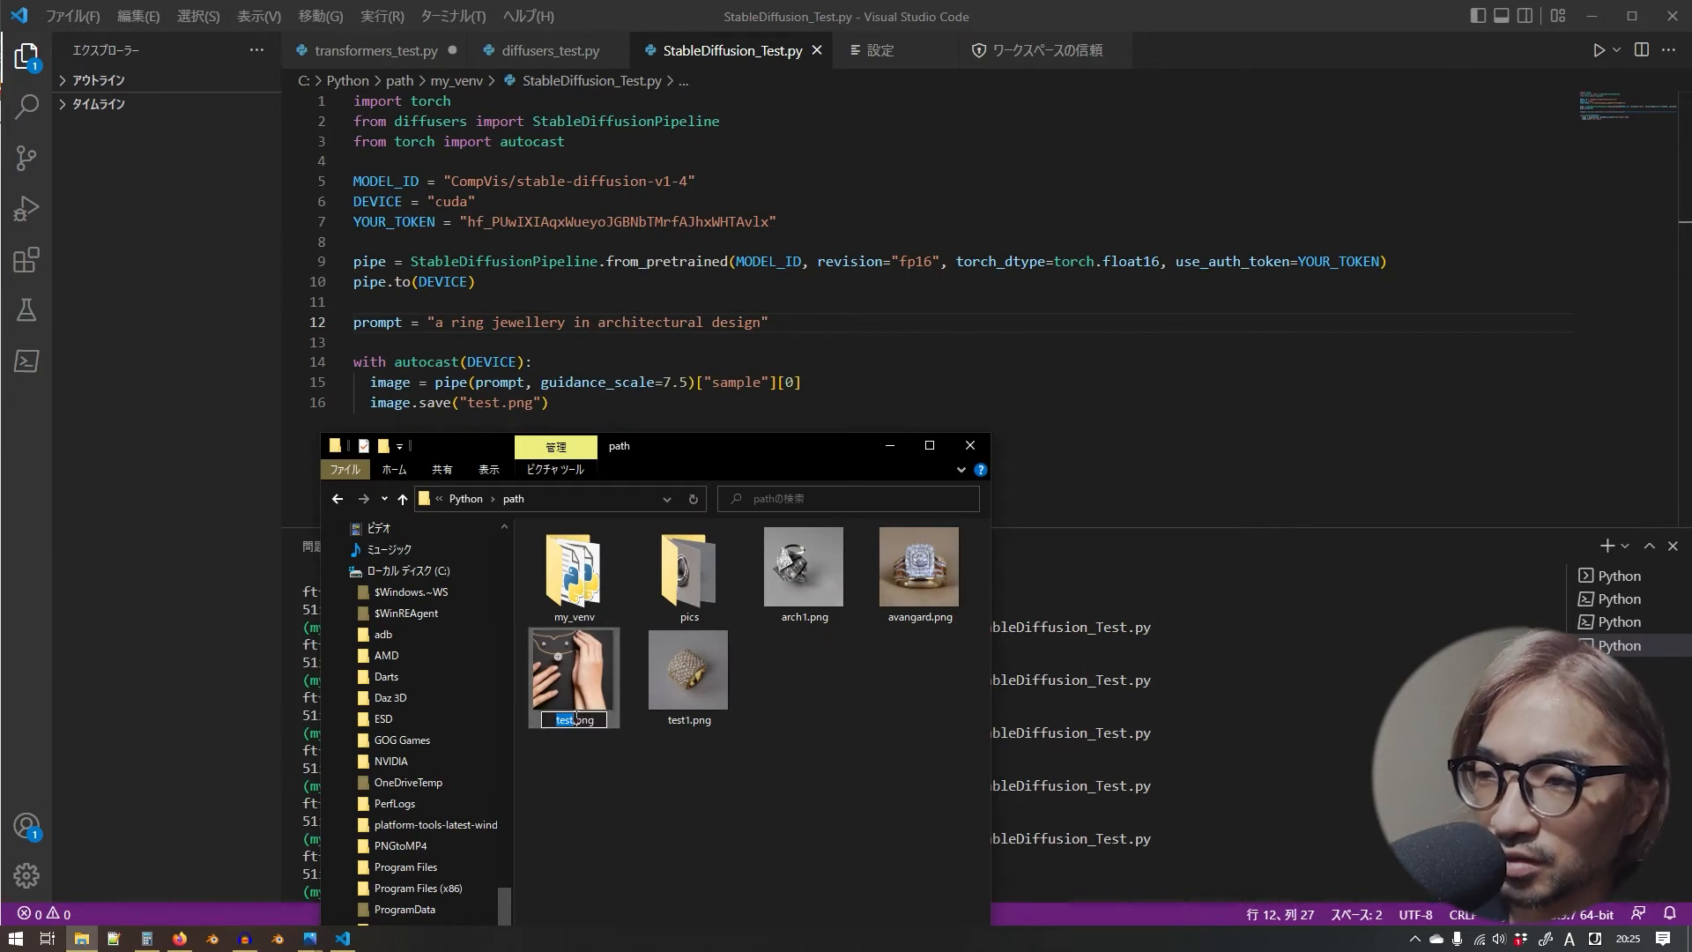
- Rename the hand-and-necklace image from test.png to a new .png name so it isn't overwritten
text(a.png)
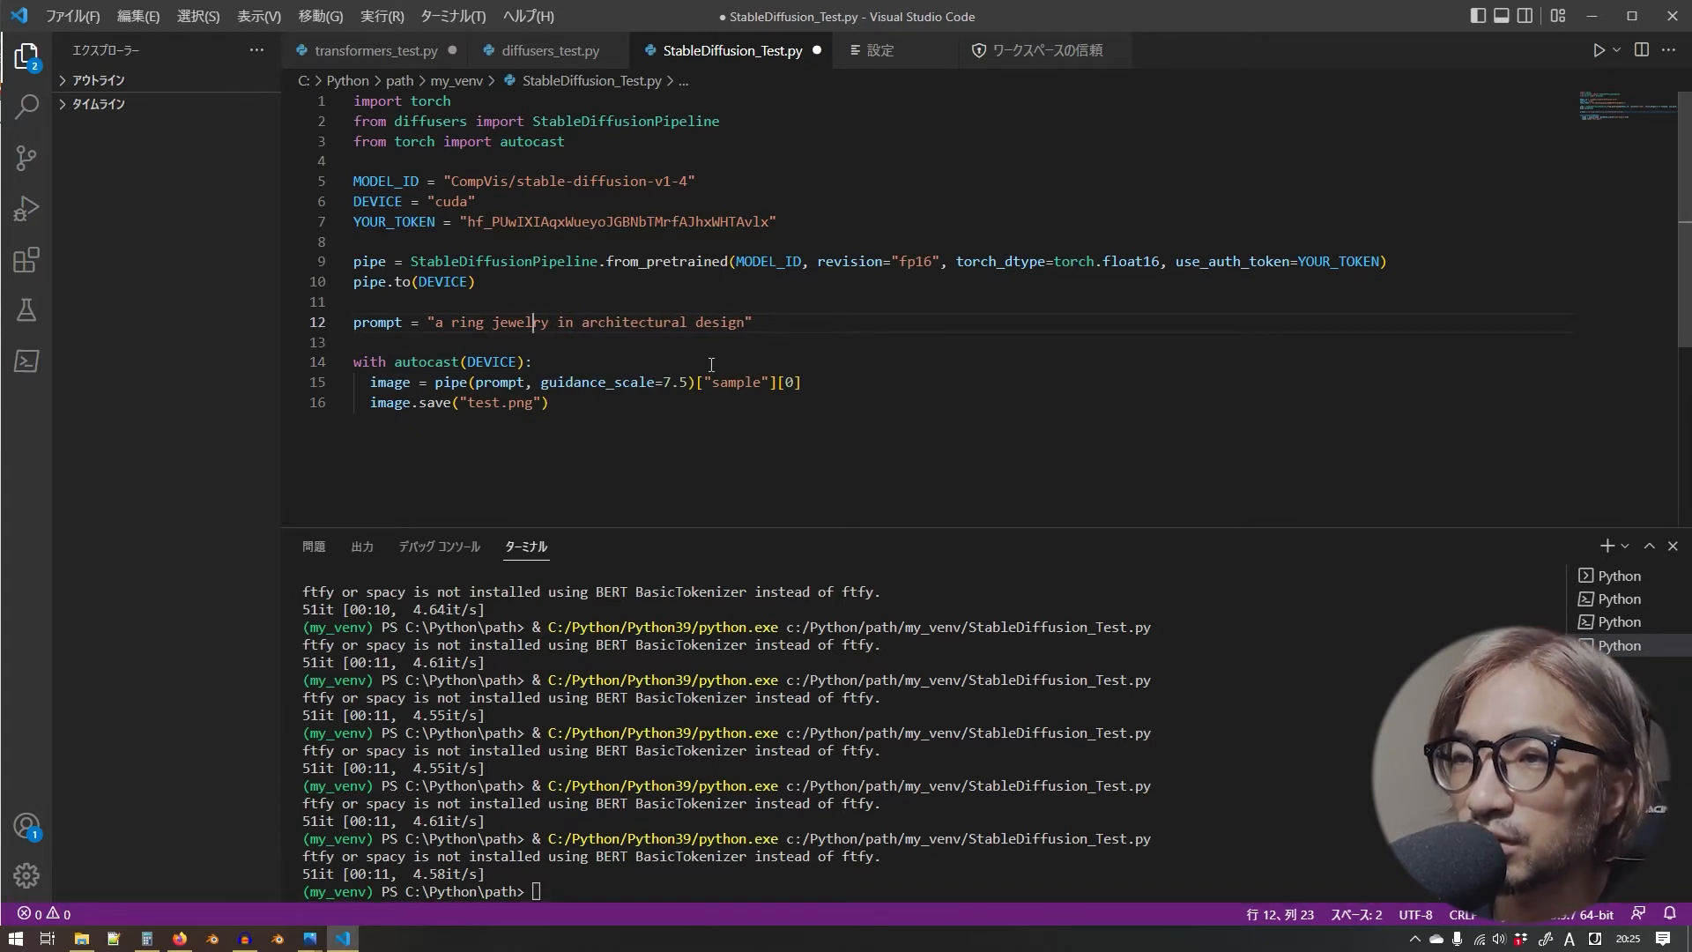
- Change the prompt to "a jewelry in architectural design", rerun the script and bring up the output folder
click(701, 321)
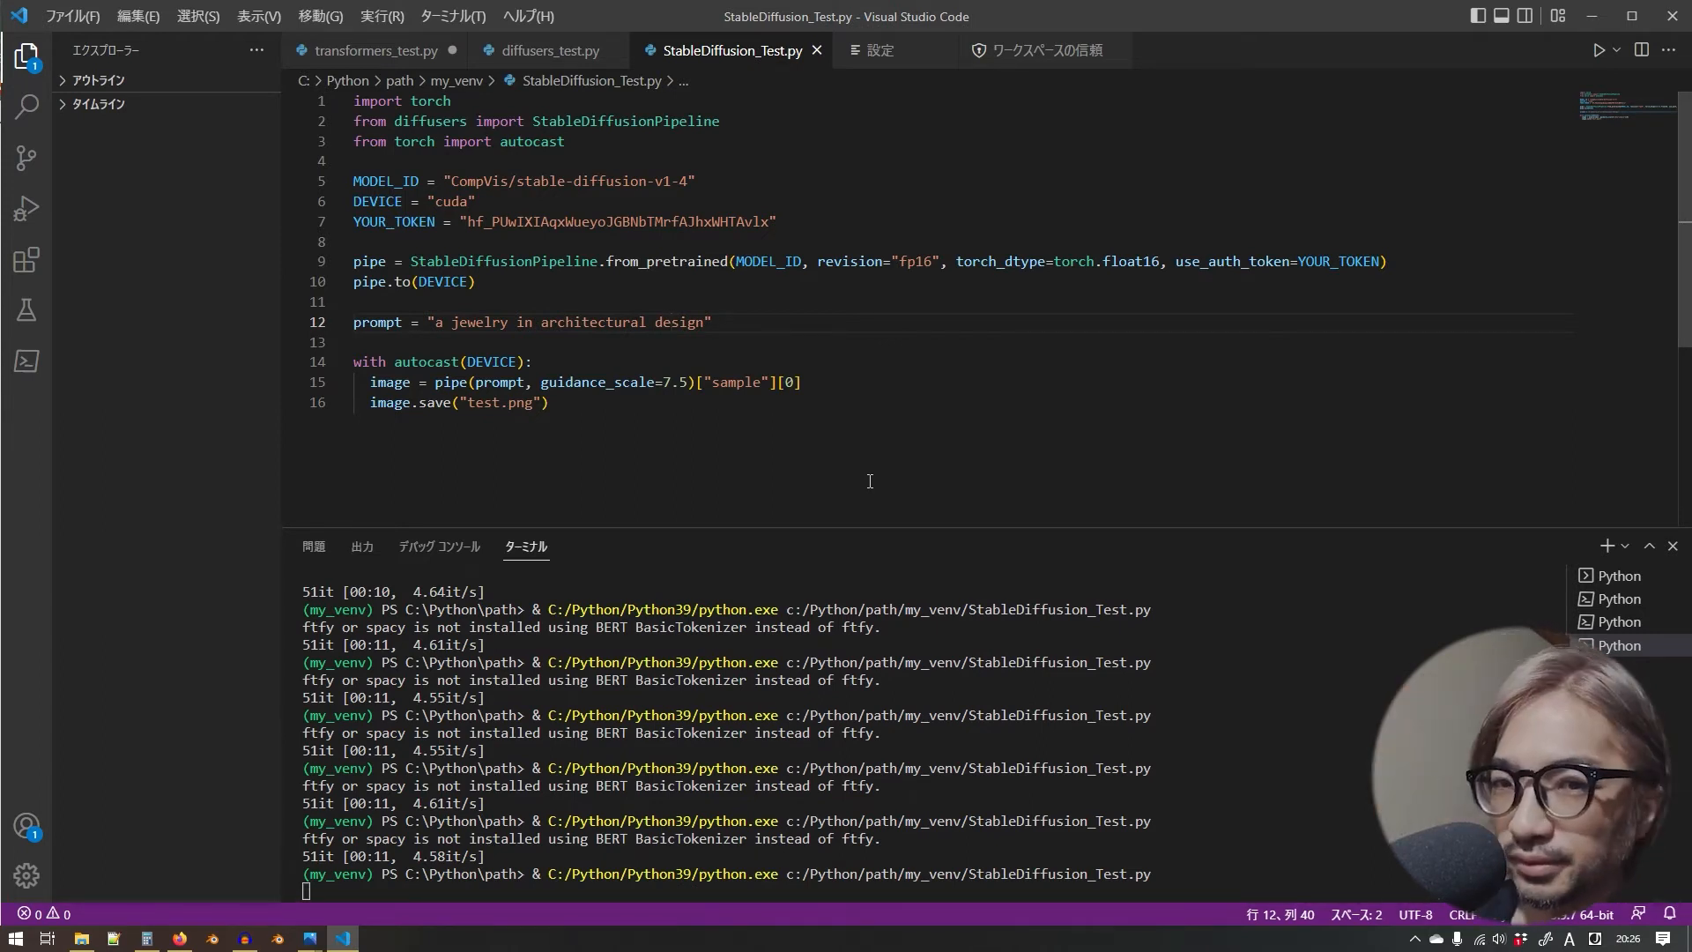
scroll(down, 3)
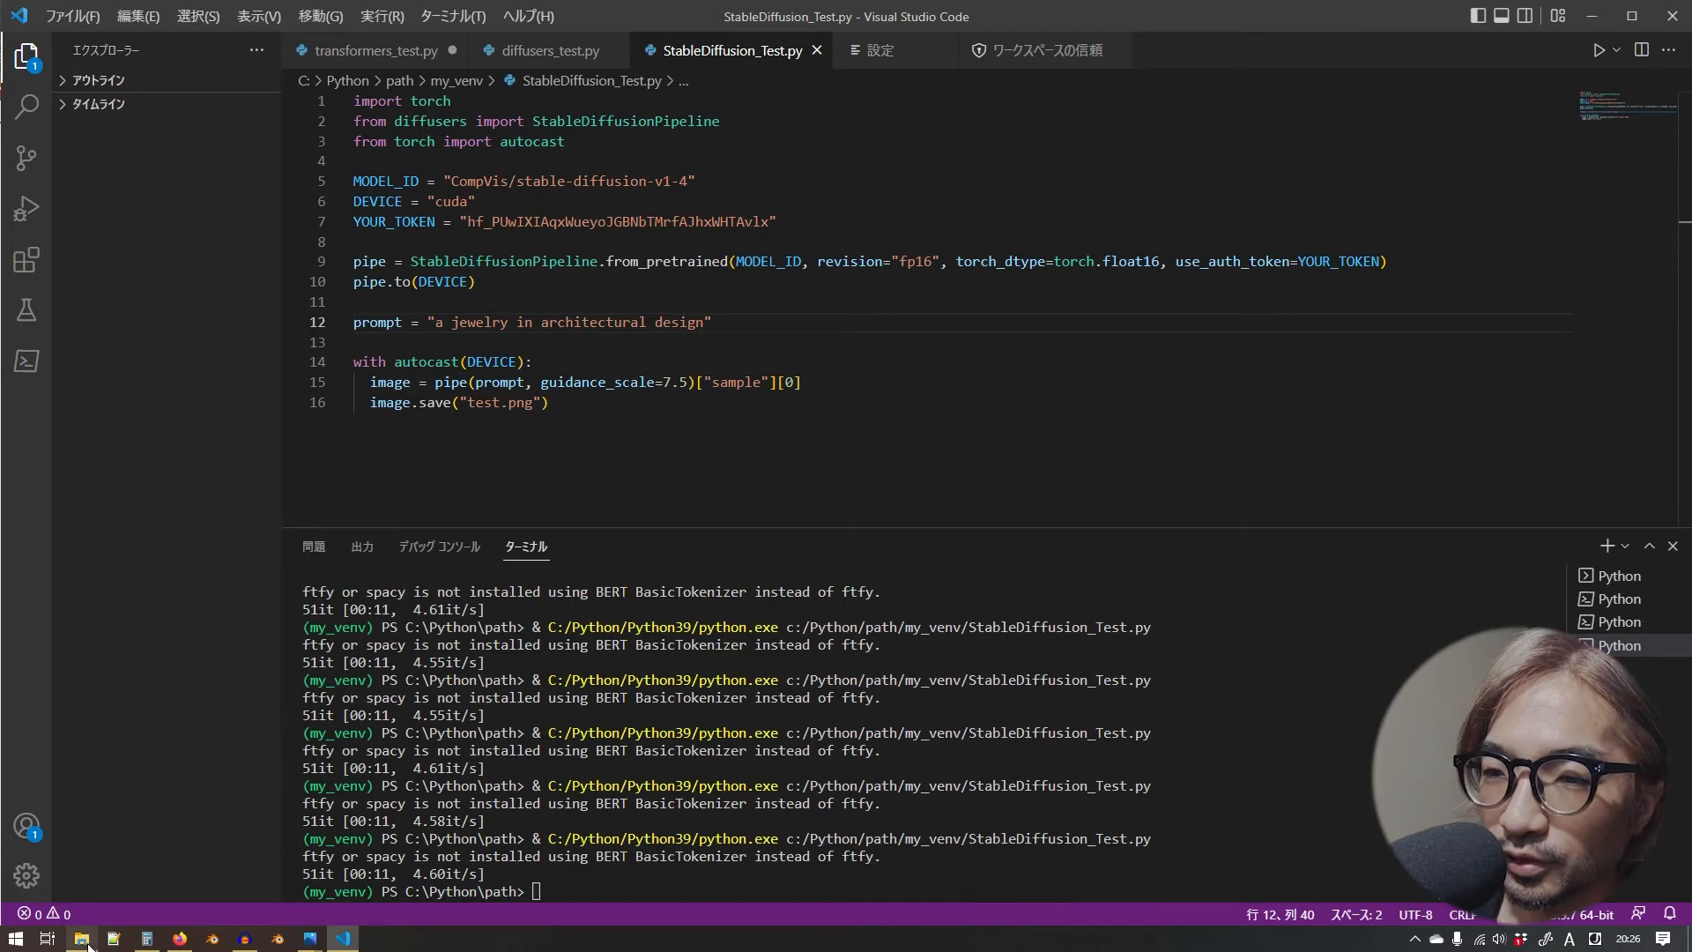
click(79, 936)
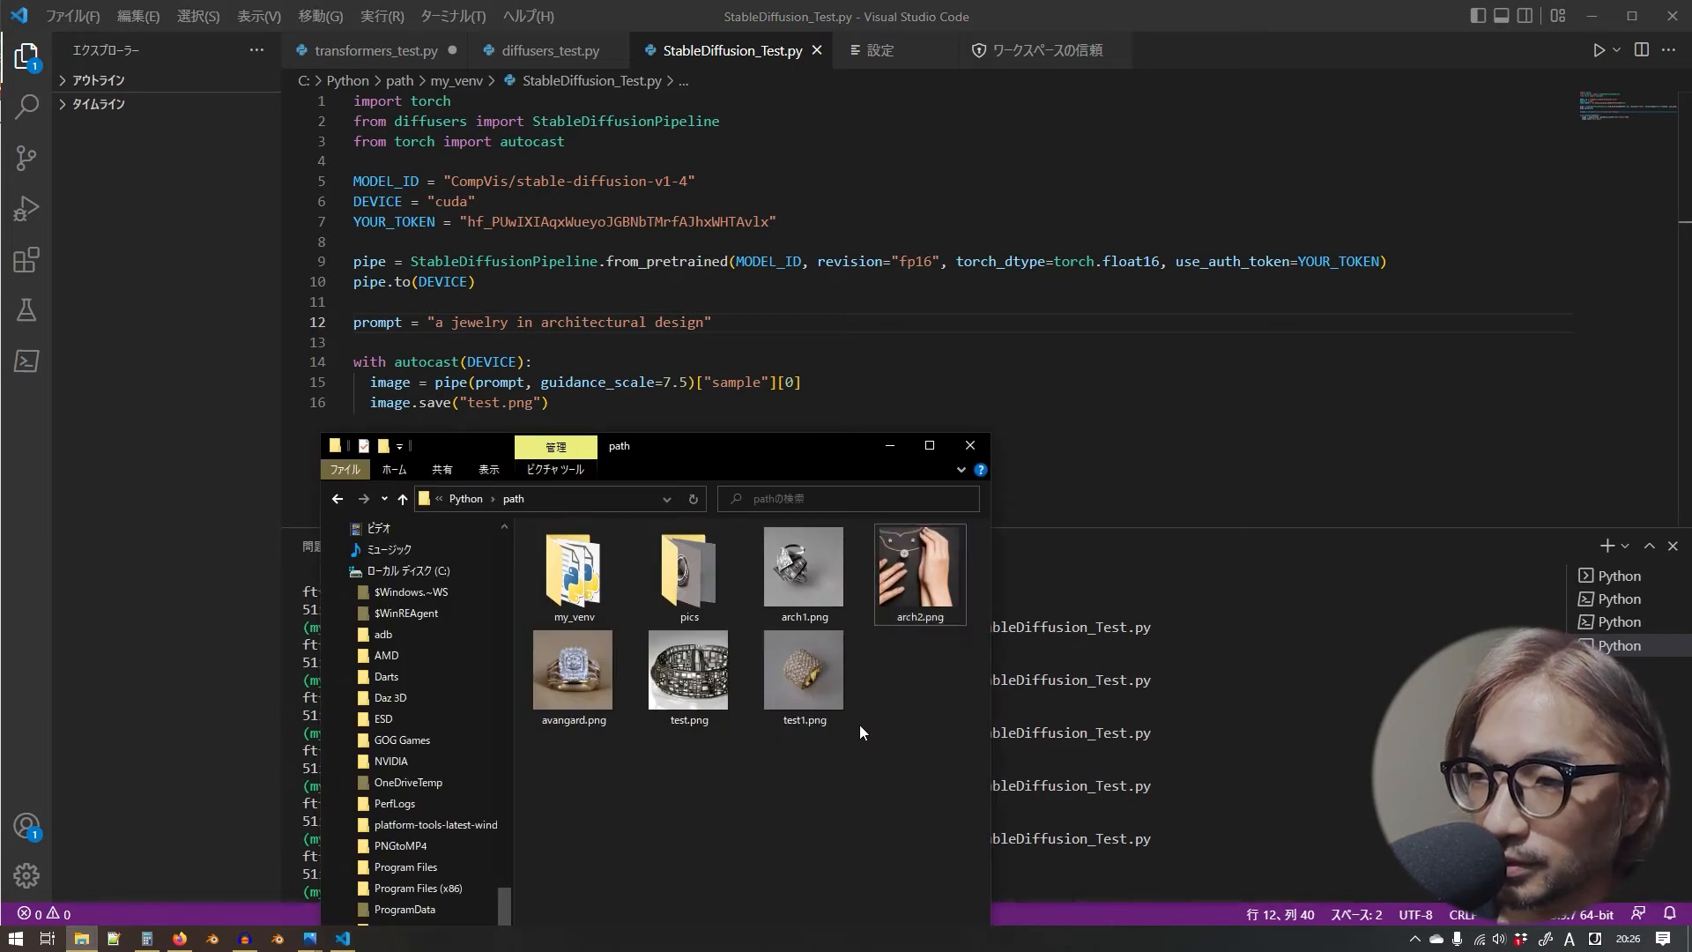
- View the new openwork architectural bangle in Photos, zooming into its grid details, then close it
click(690, 670)
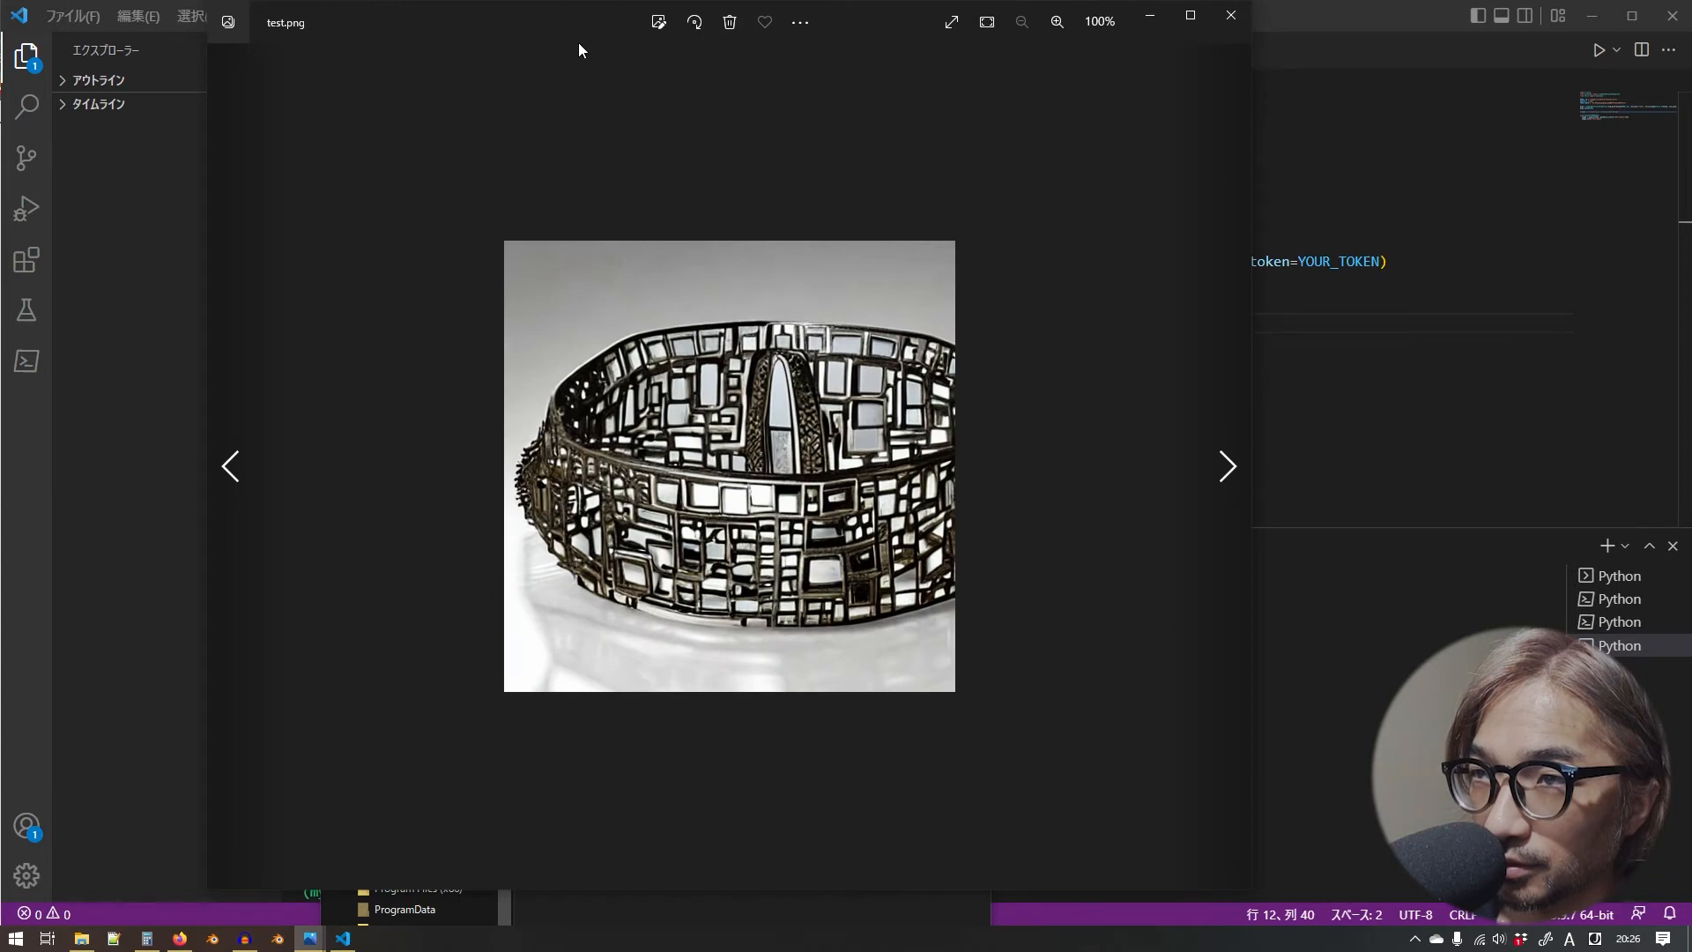
click(1056, 21)
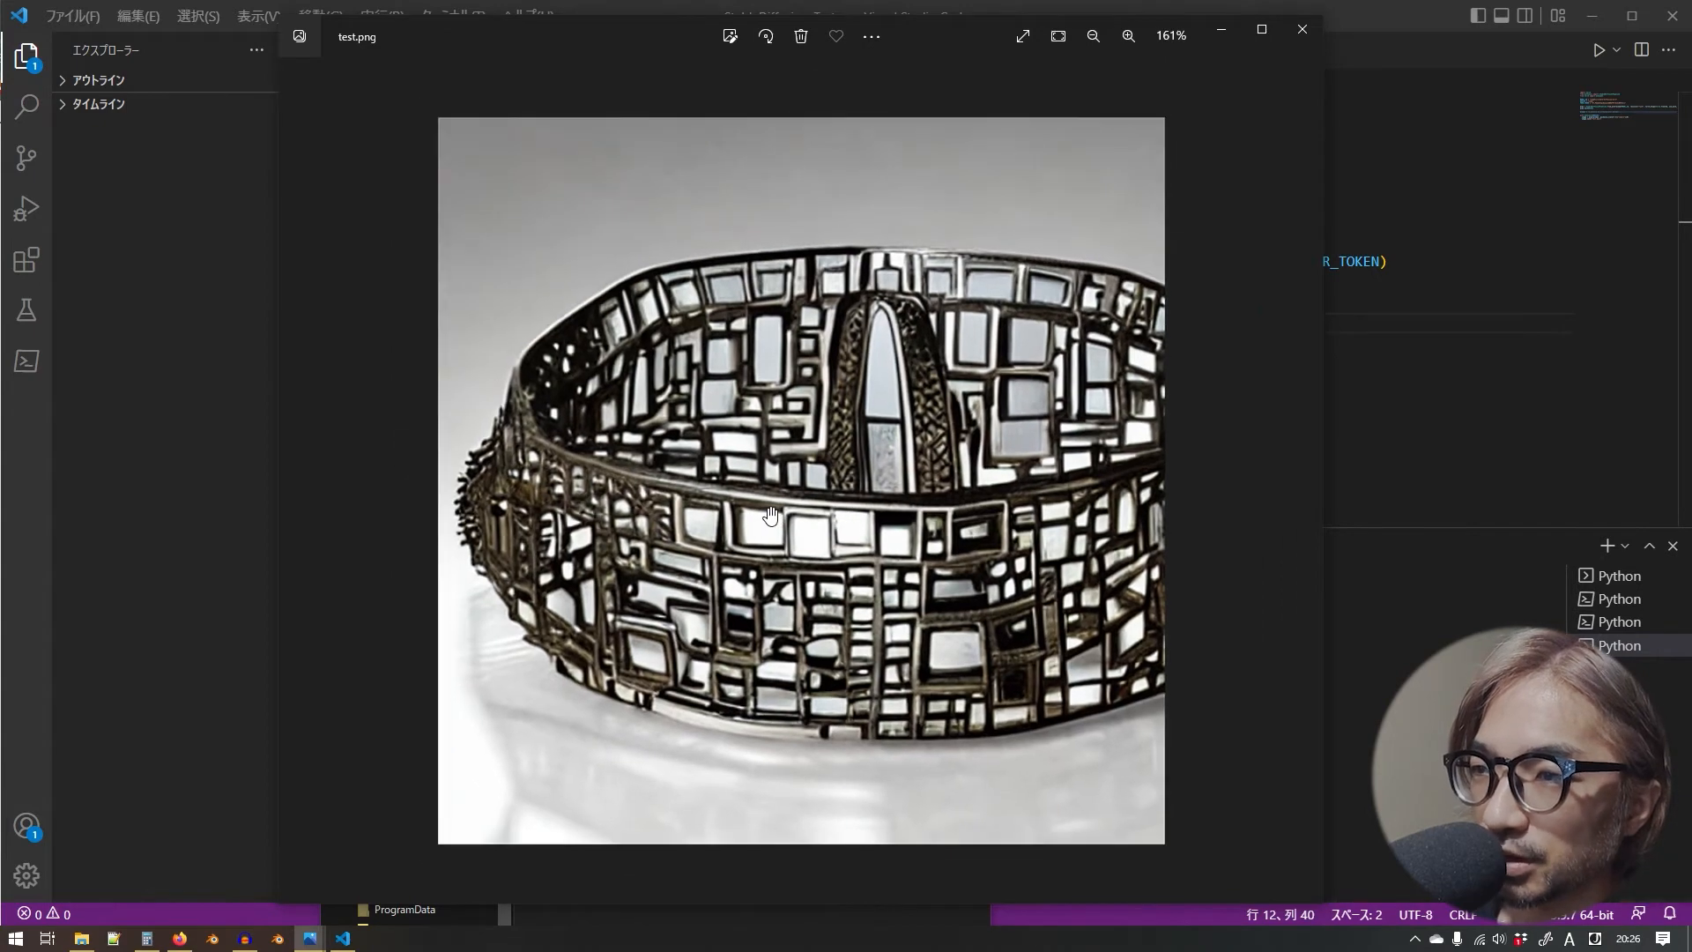
click(1128, 36)
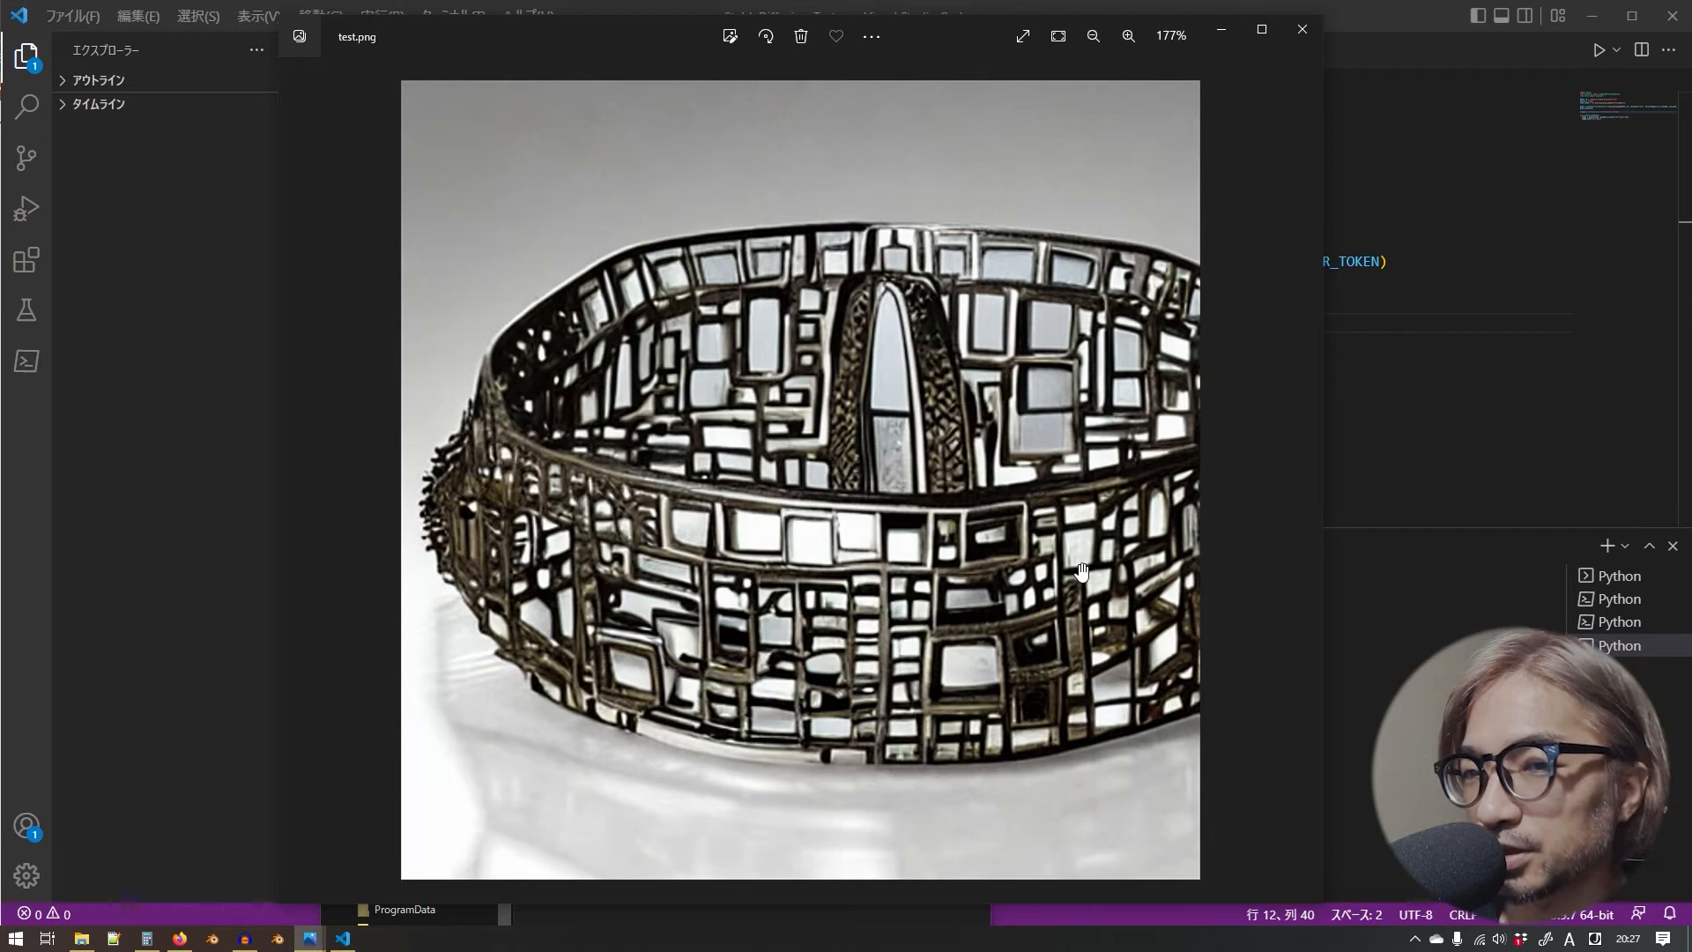
mouse_move(742, 583)
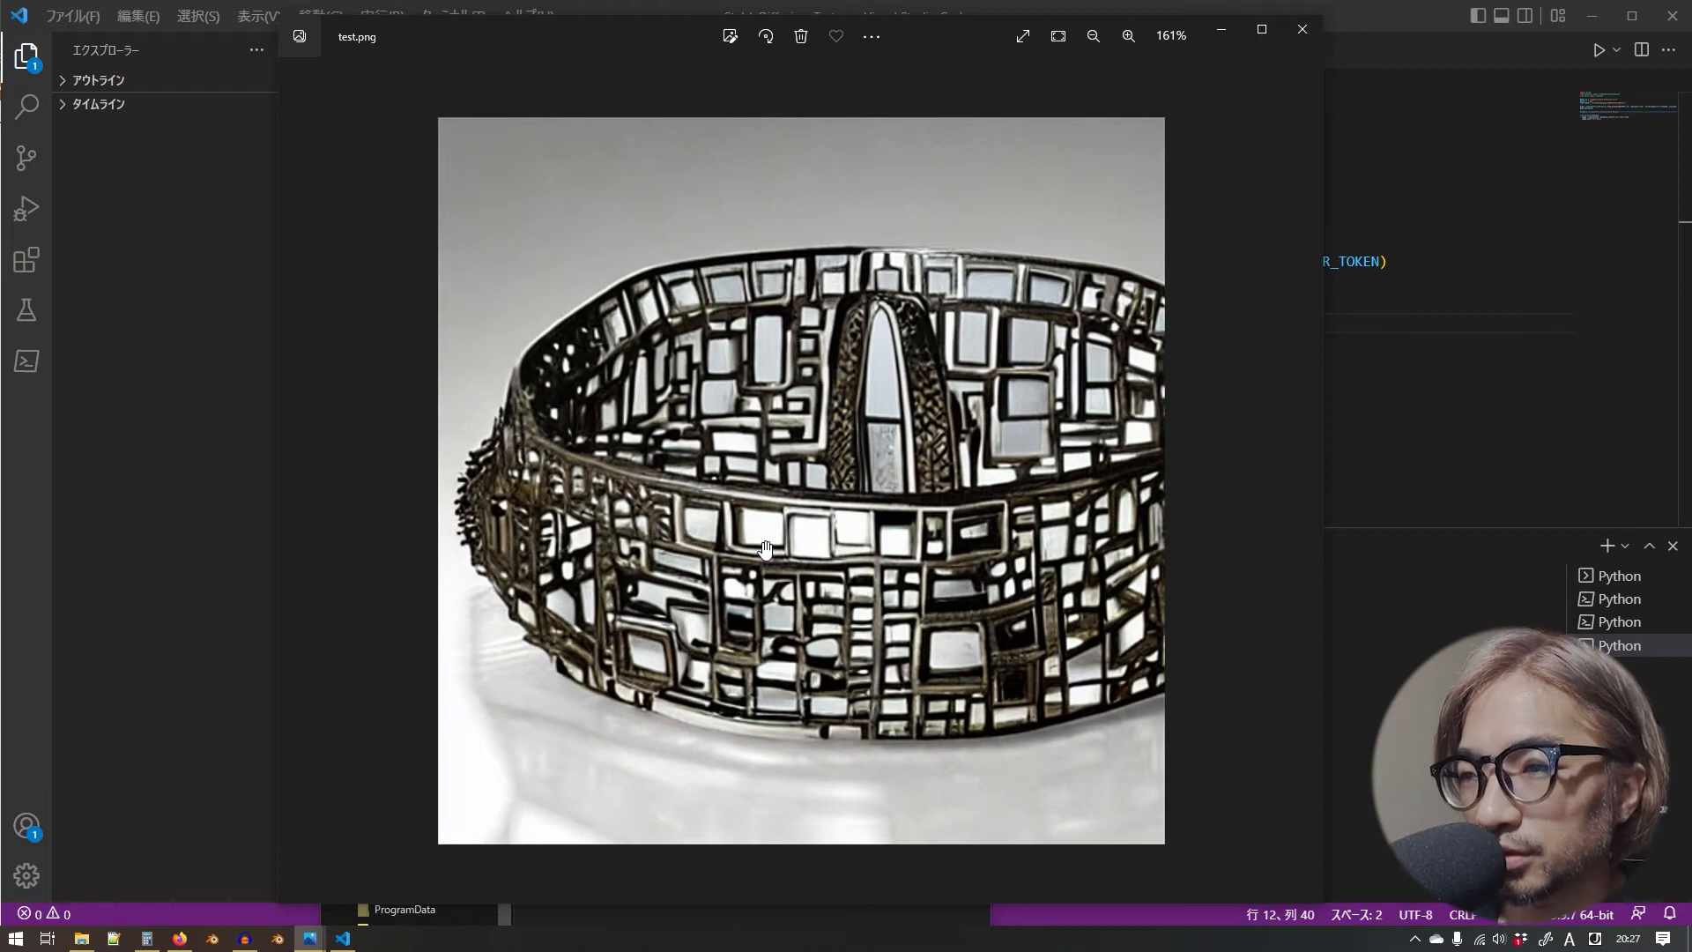
mouse_move(815, 633)
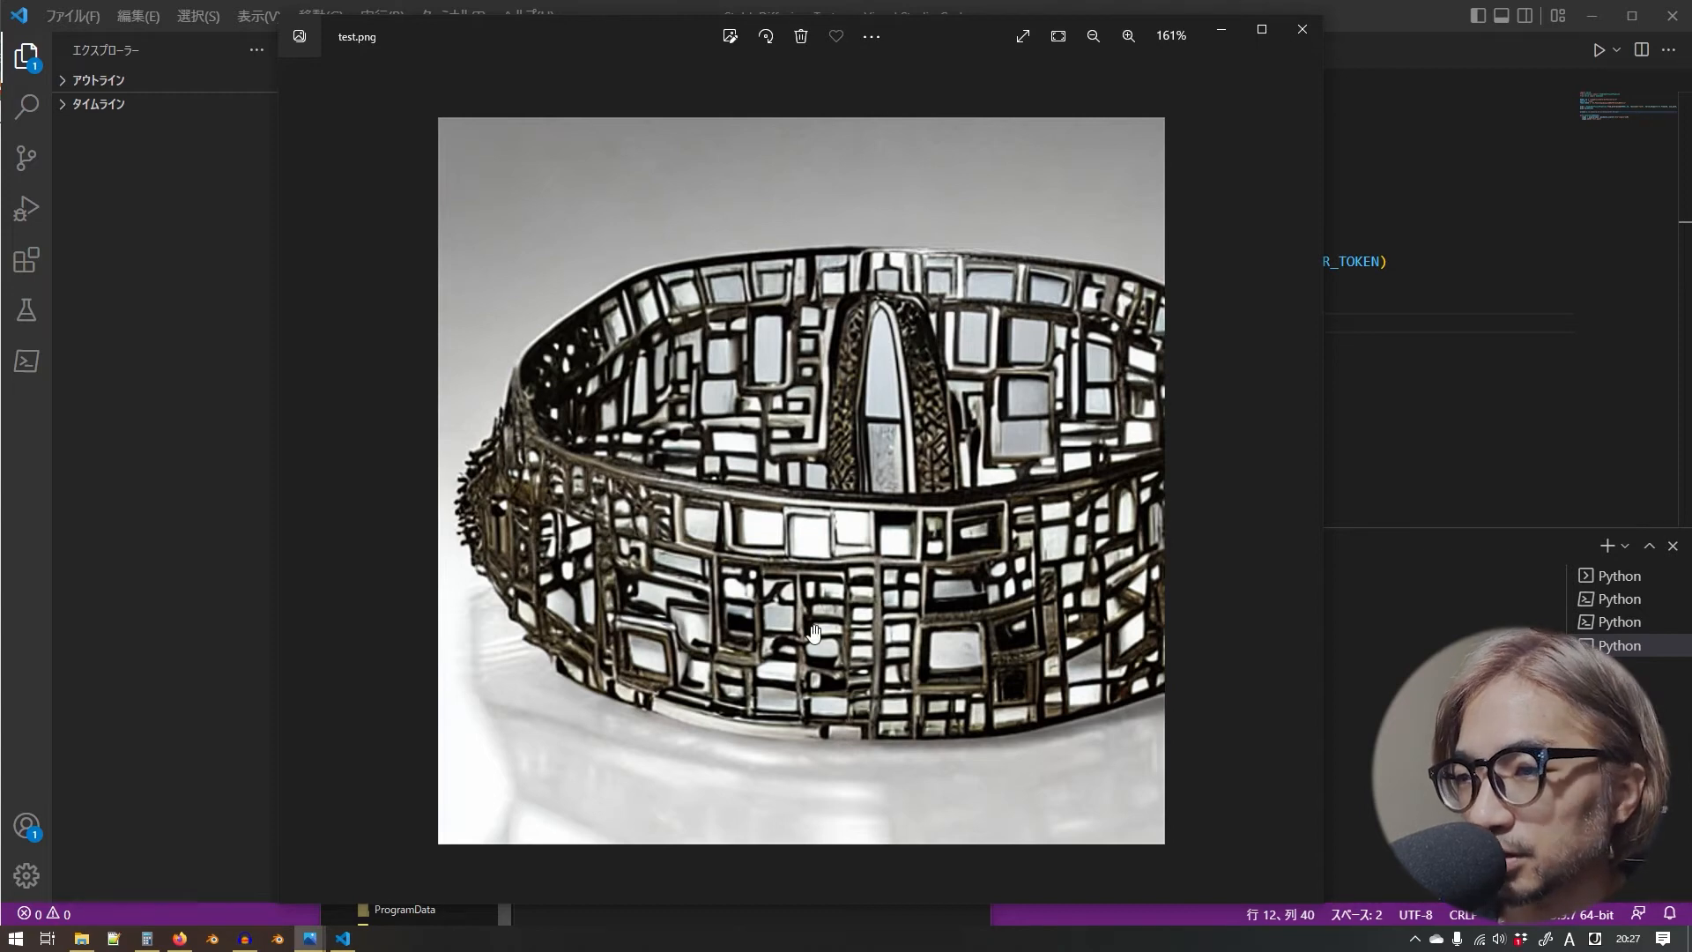
mouse_move(540, 594)
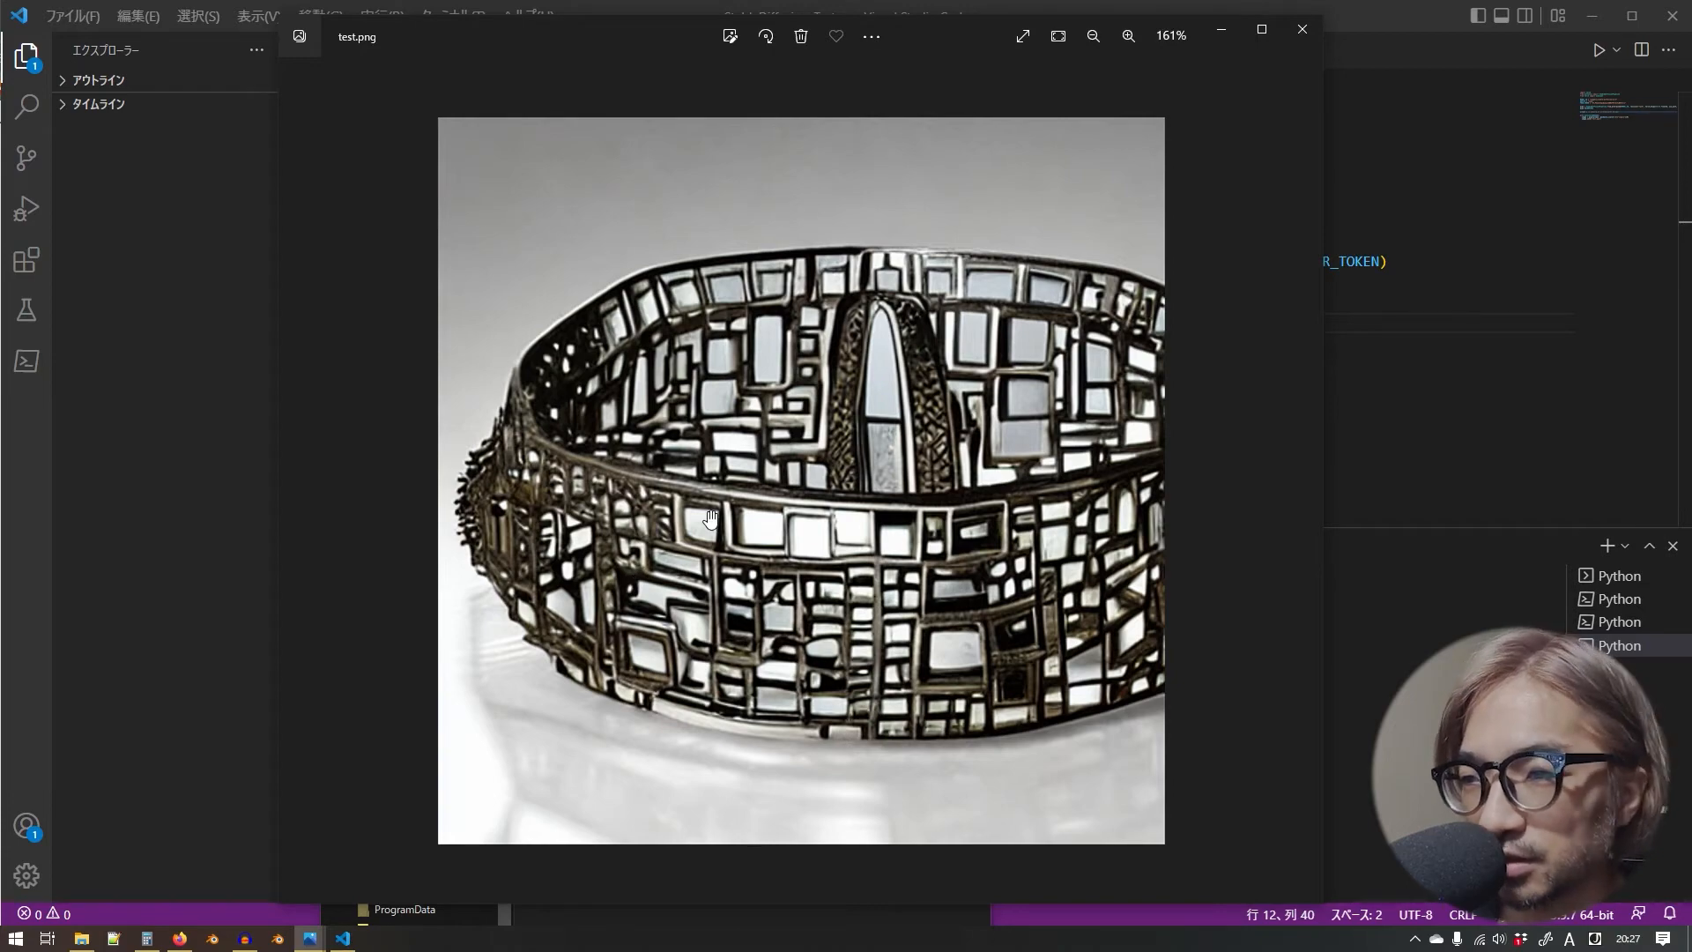
mouse_move(998, 566)
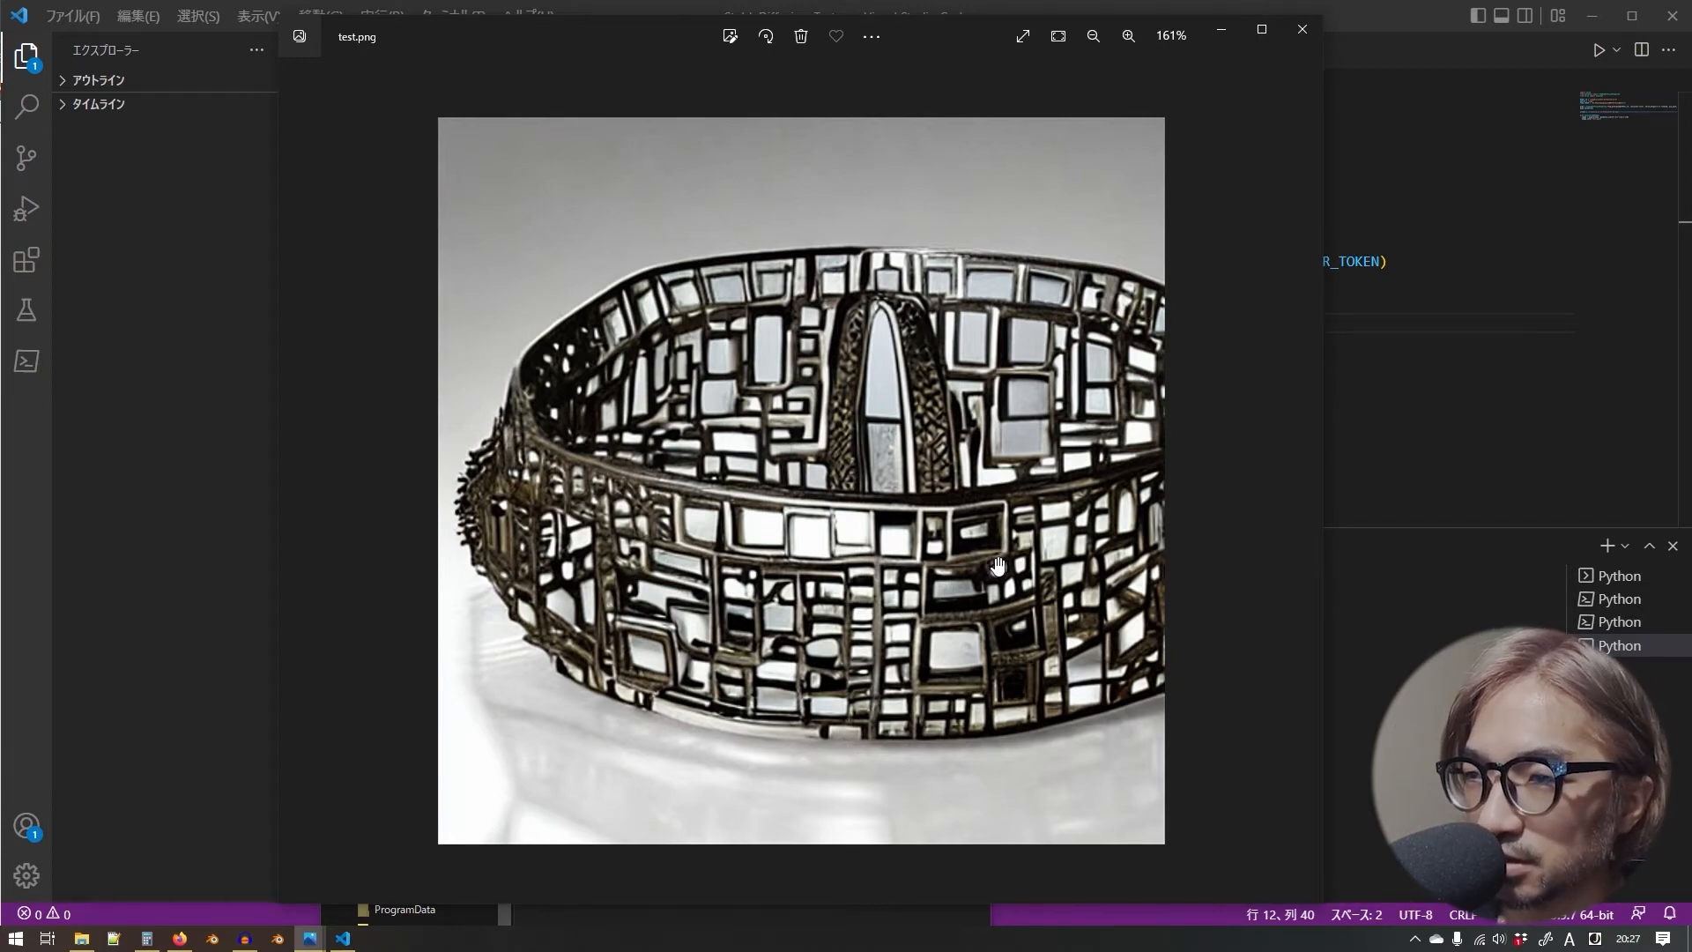
click(1128, 35)
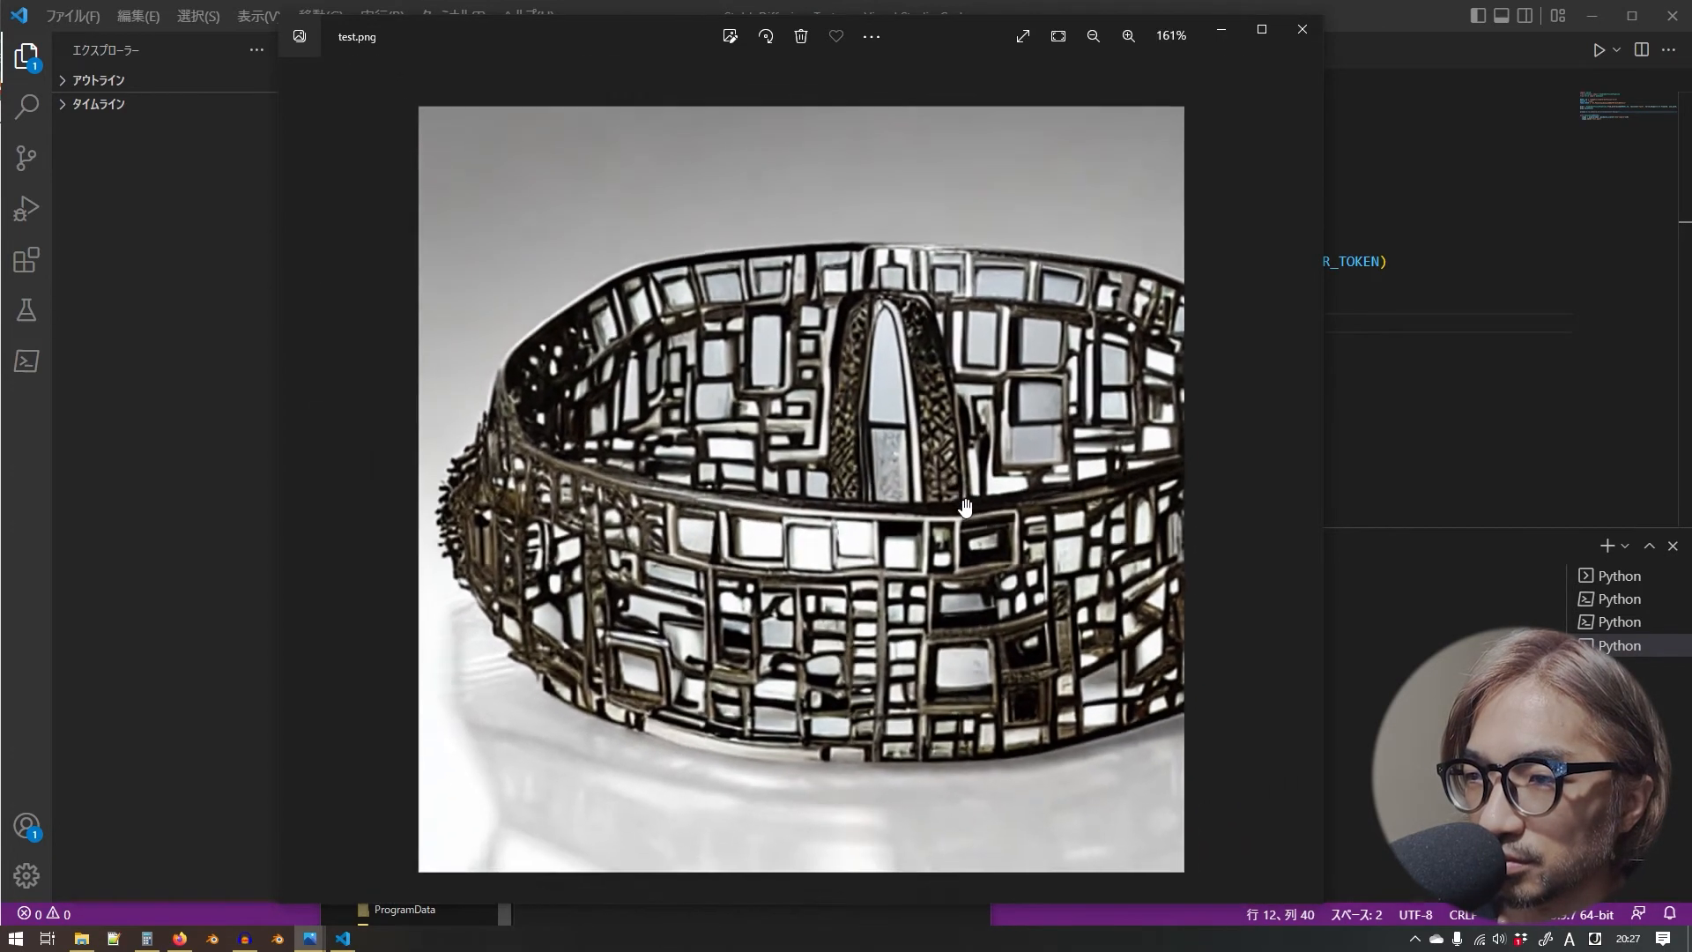
click(1126, 35)
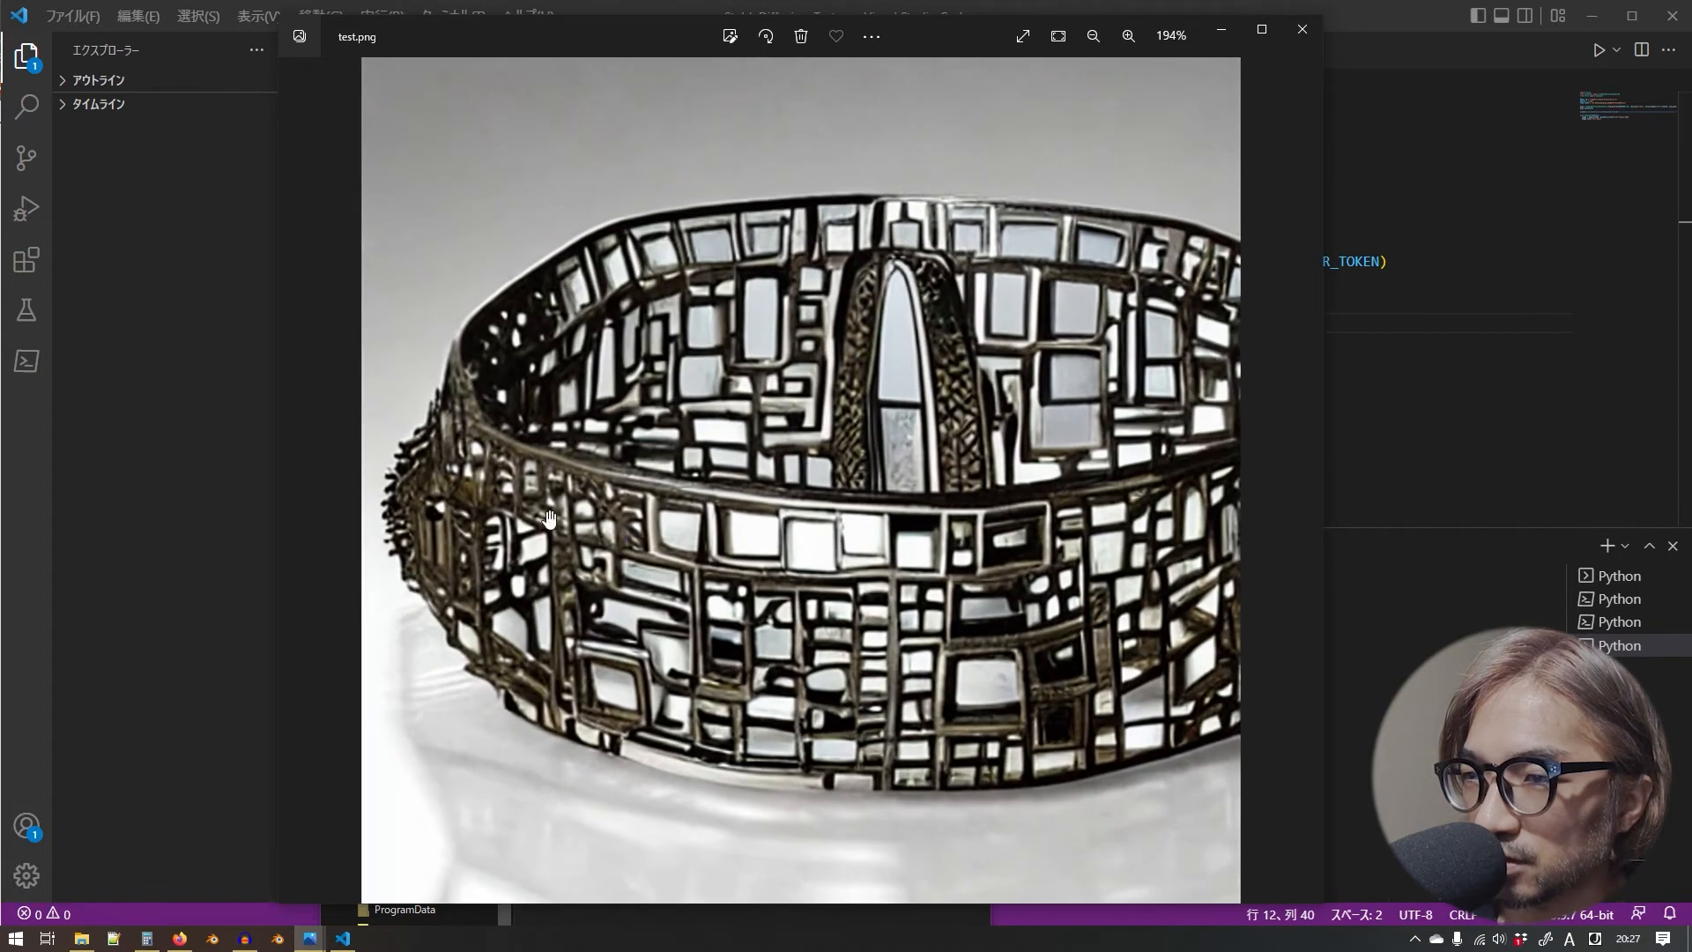
mouse_move(885, 427)
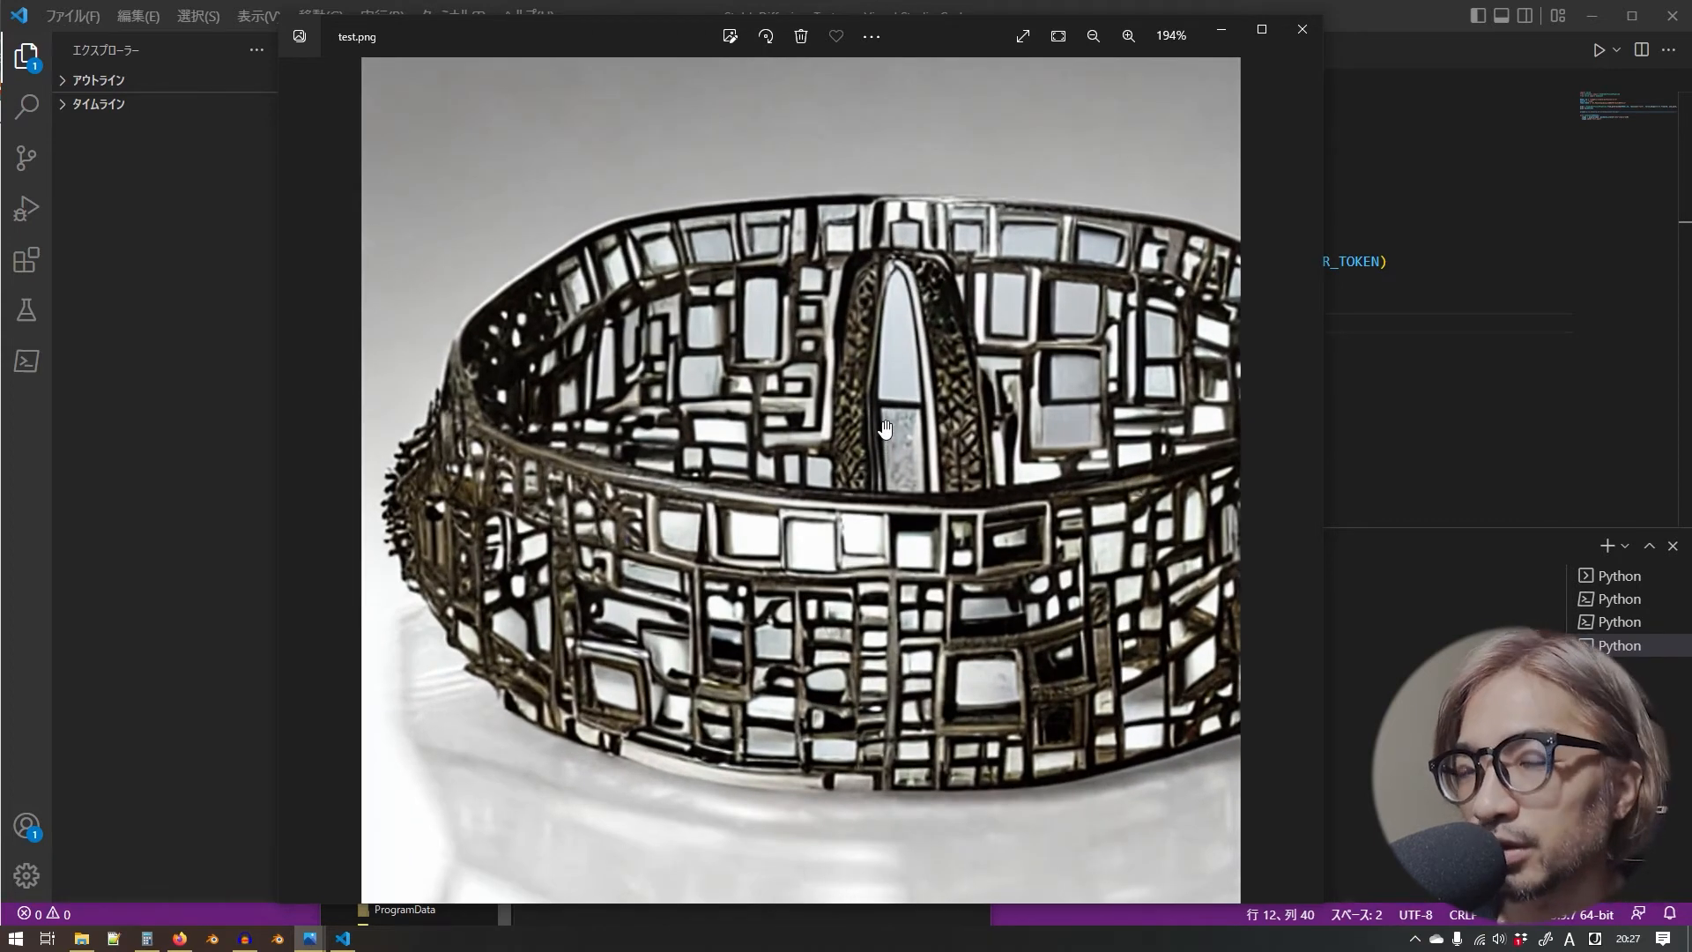
mouse_move(843, 510)
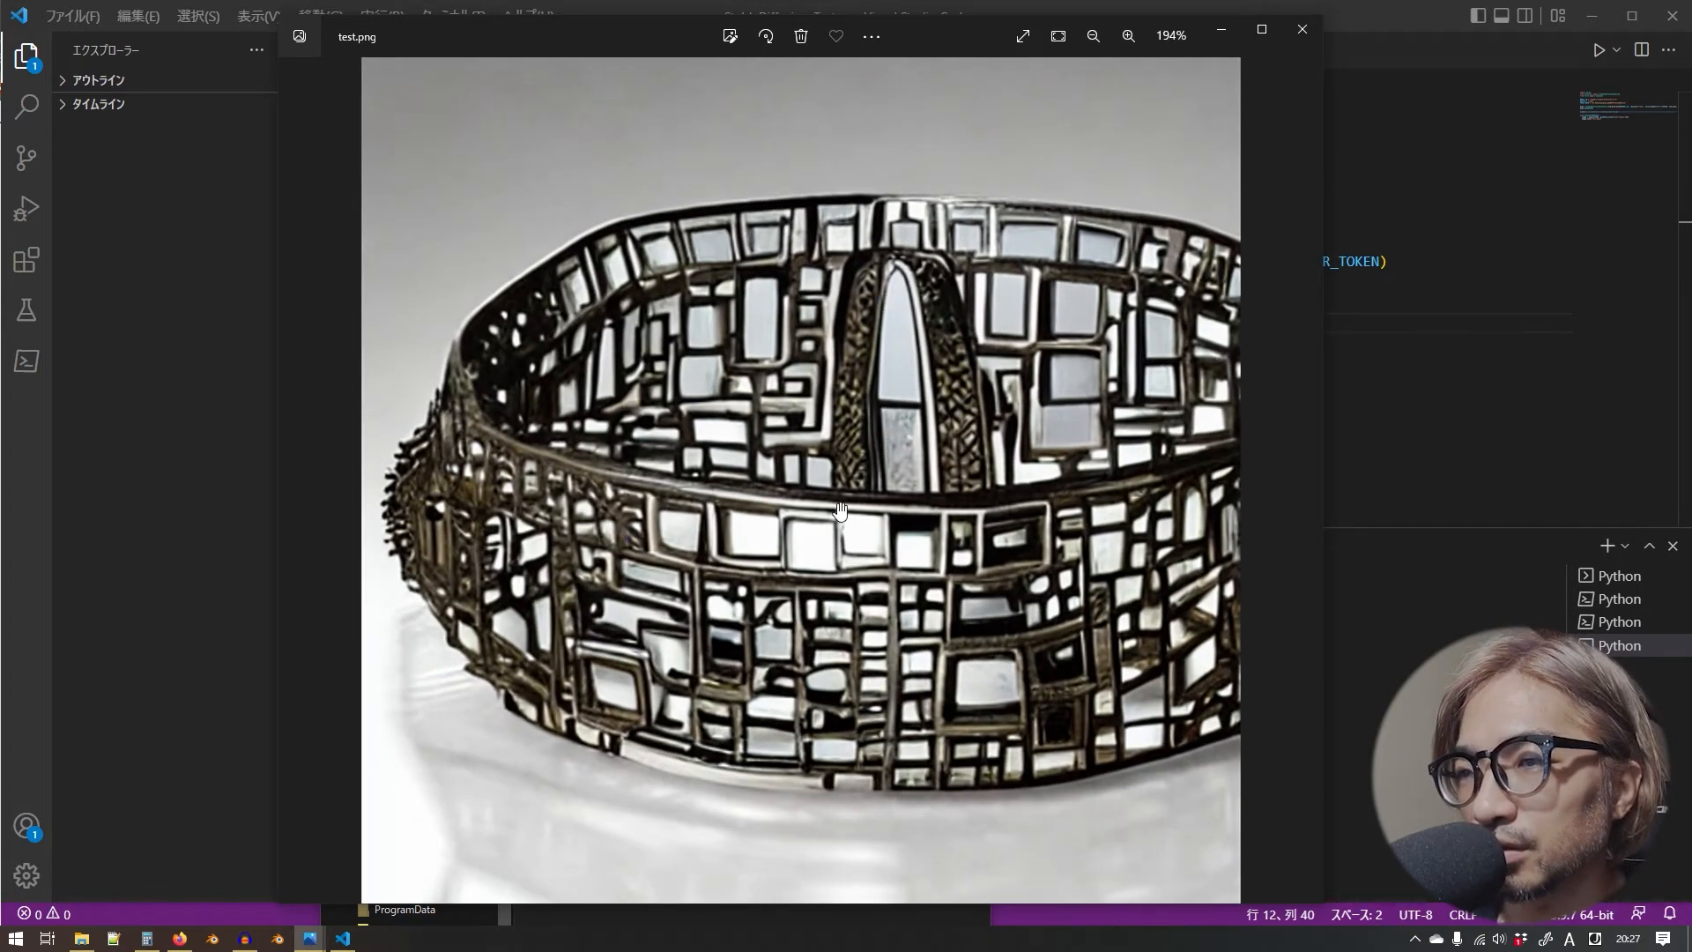
click(1093, 36)
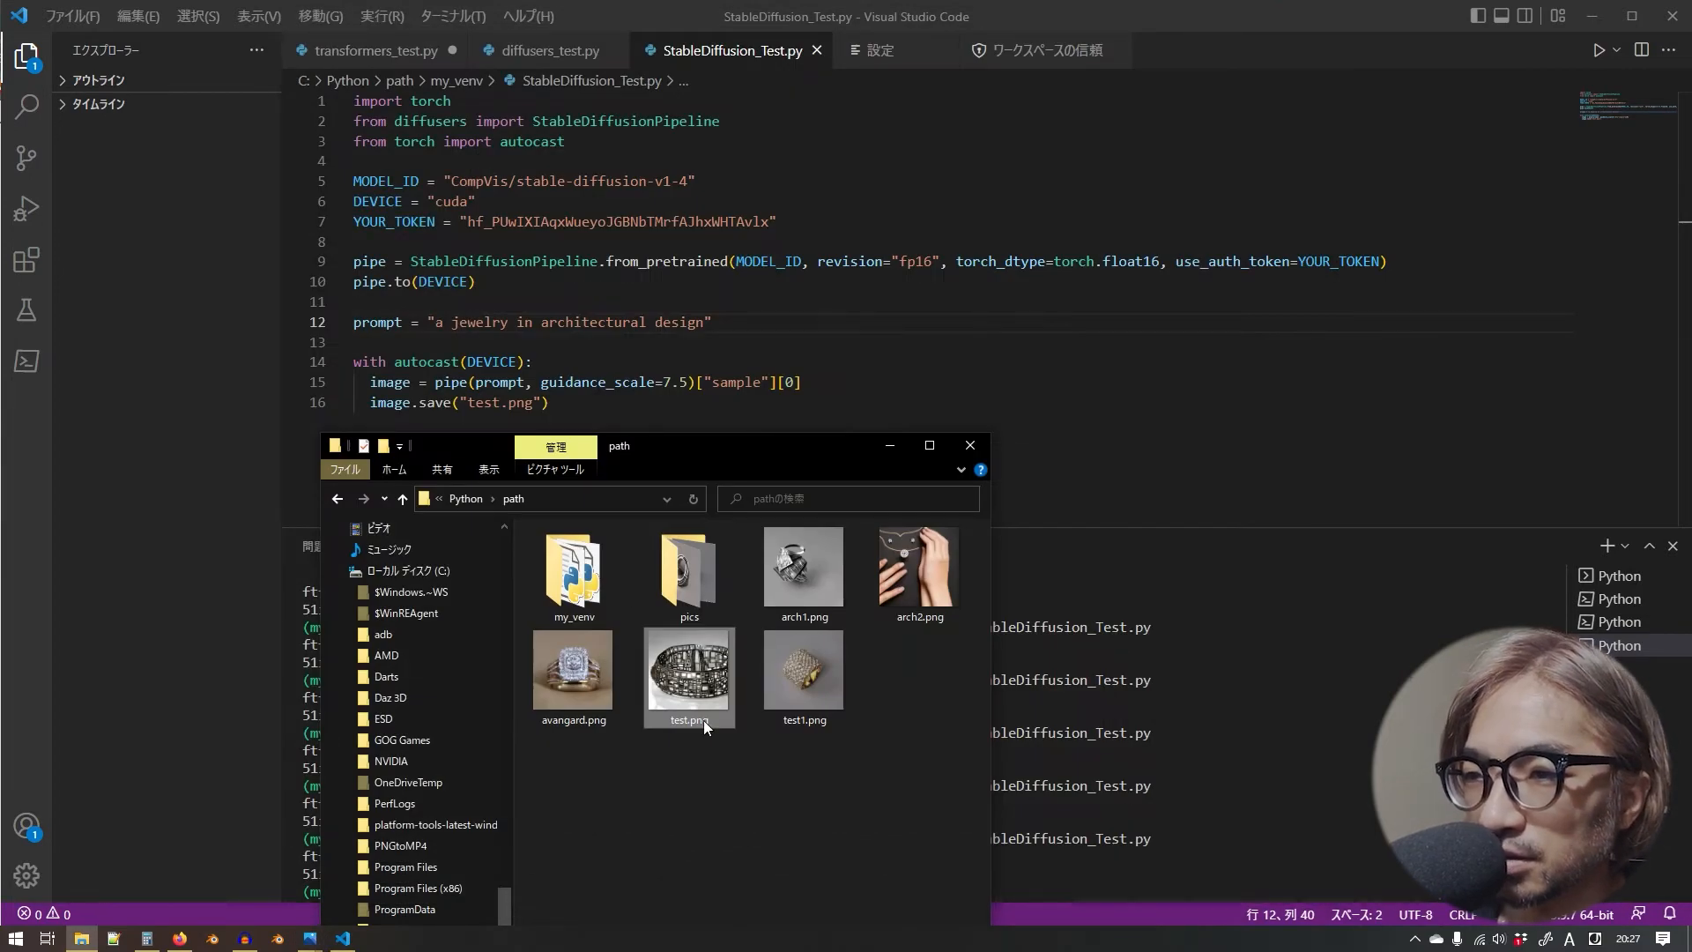
- Rename the openwork bangle image test.png to arch3.png
click(689, 670)
text(arch3)
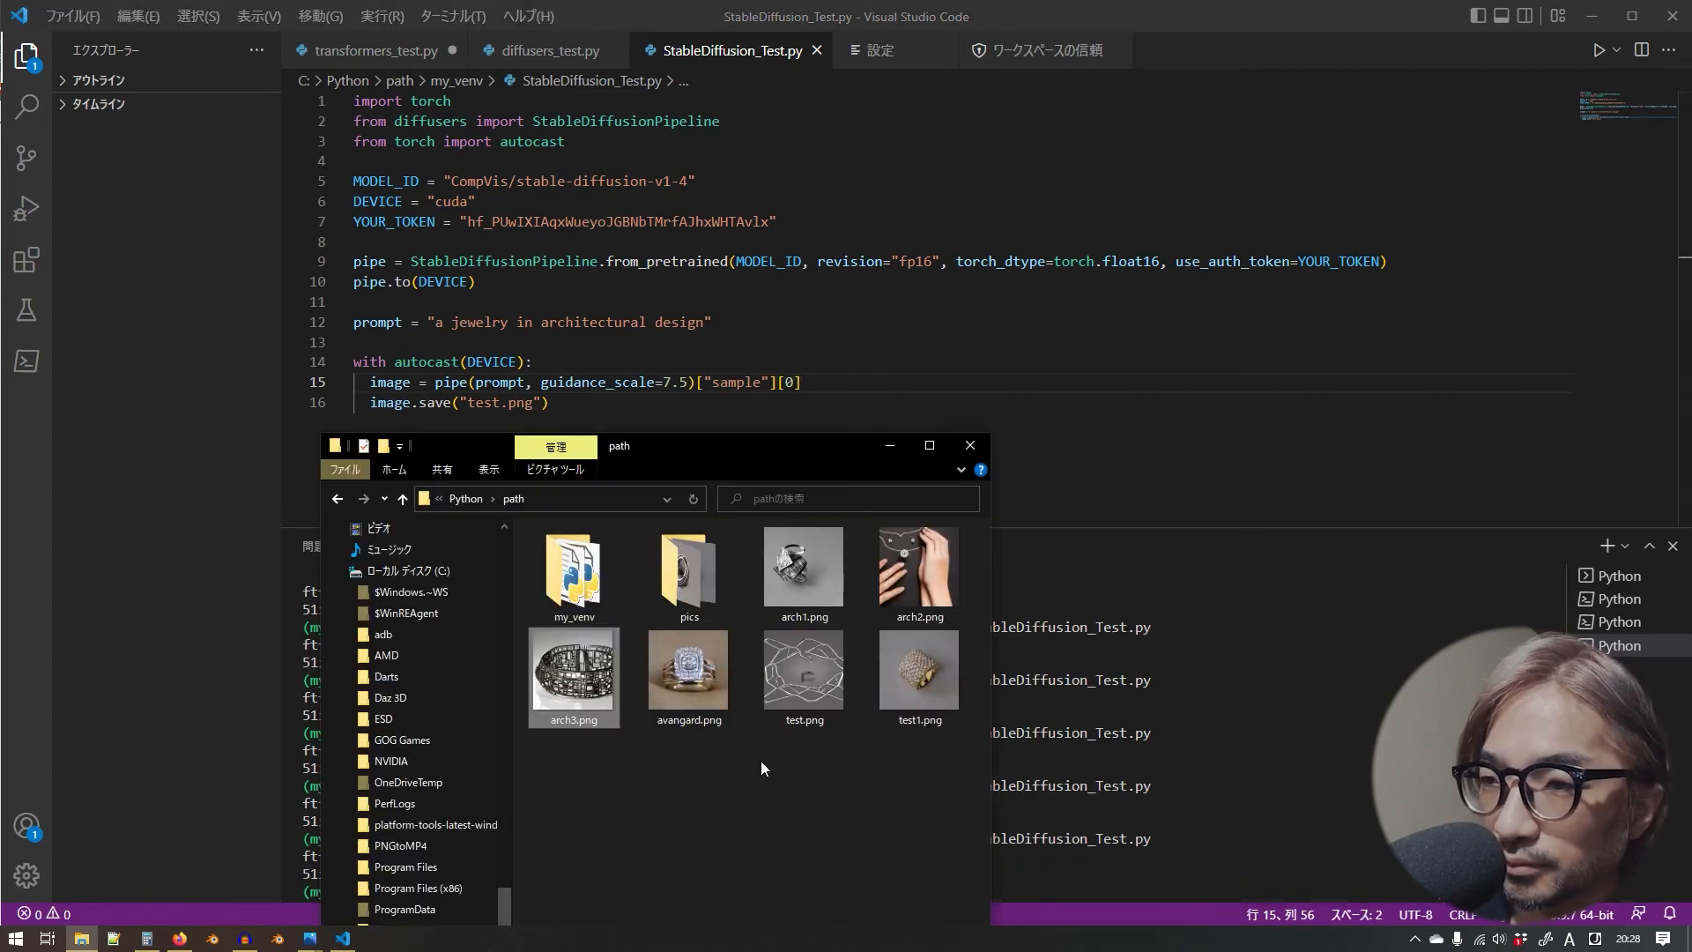
- Examine the new wireframe architectural jewellery test.png zoomed in within an enlarged Photos window
double_click(804, 665)
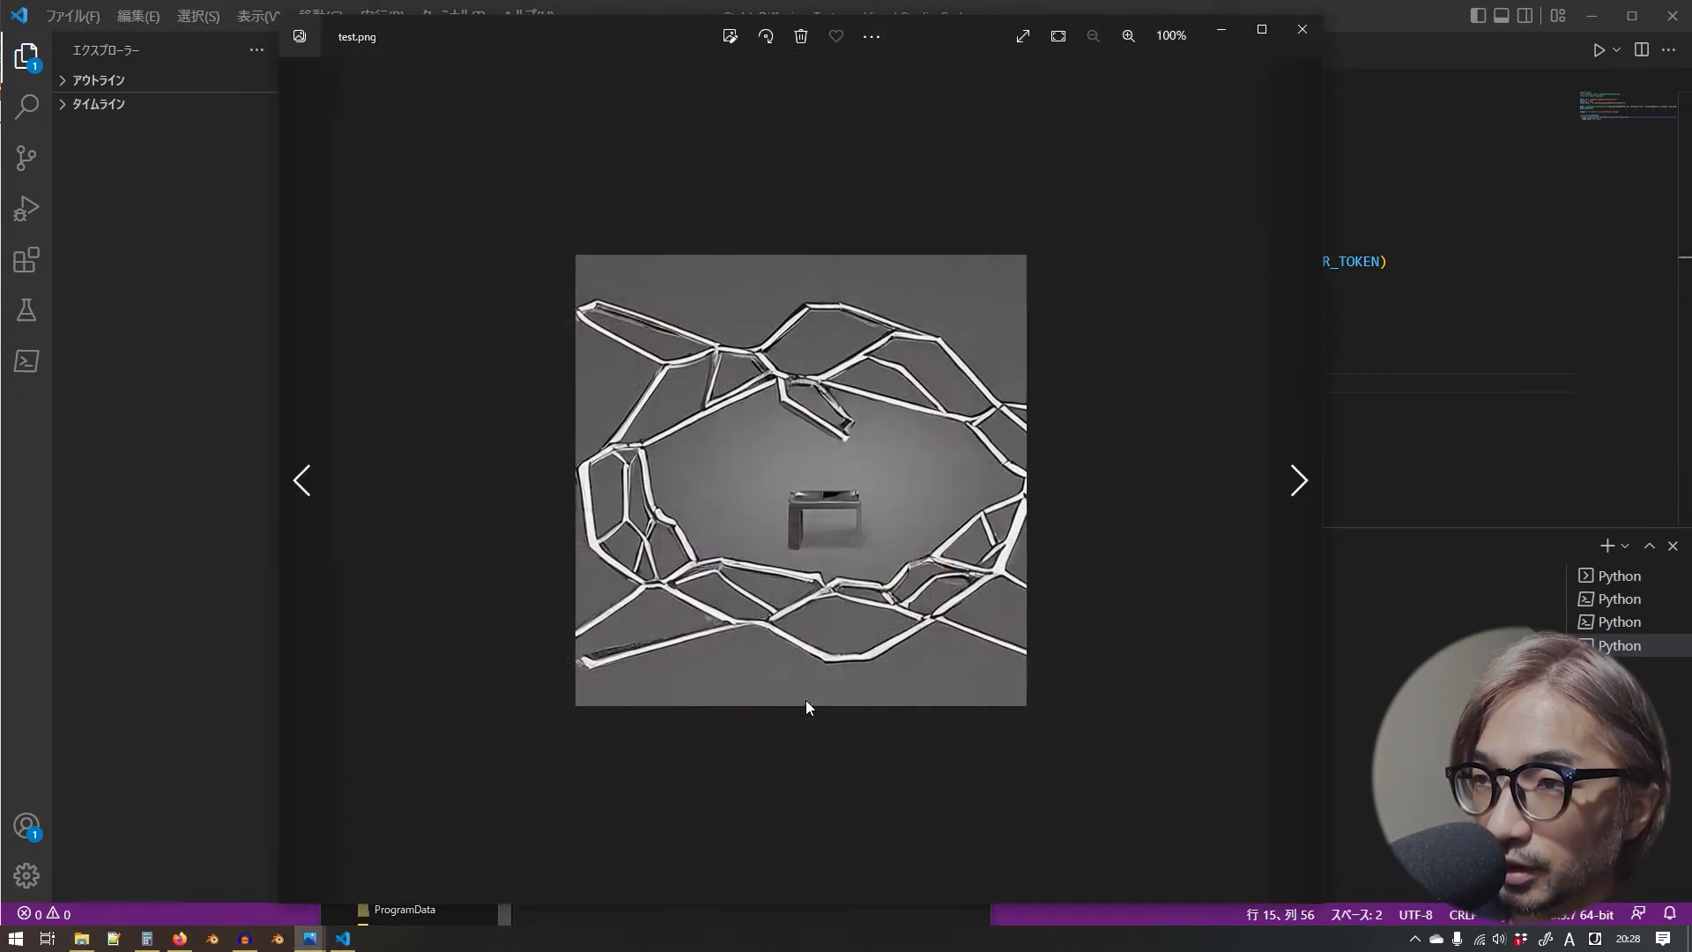
click(1128, 36)
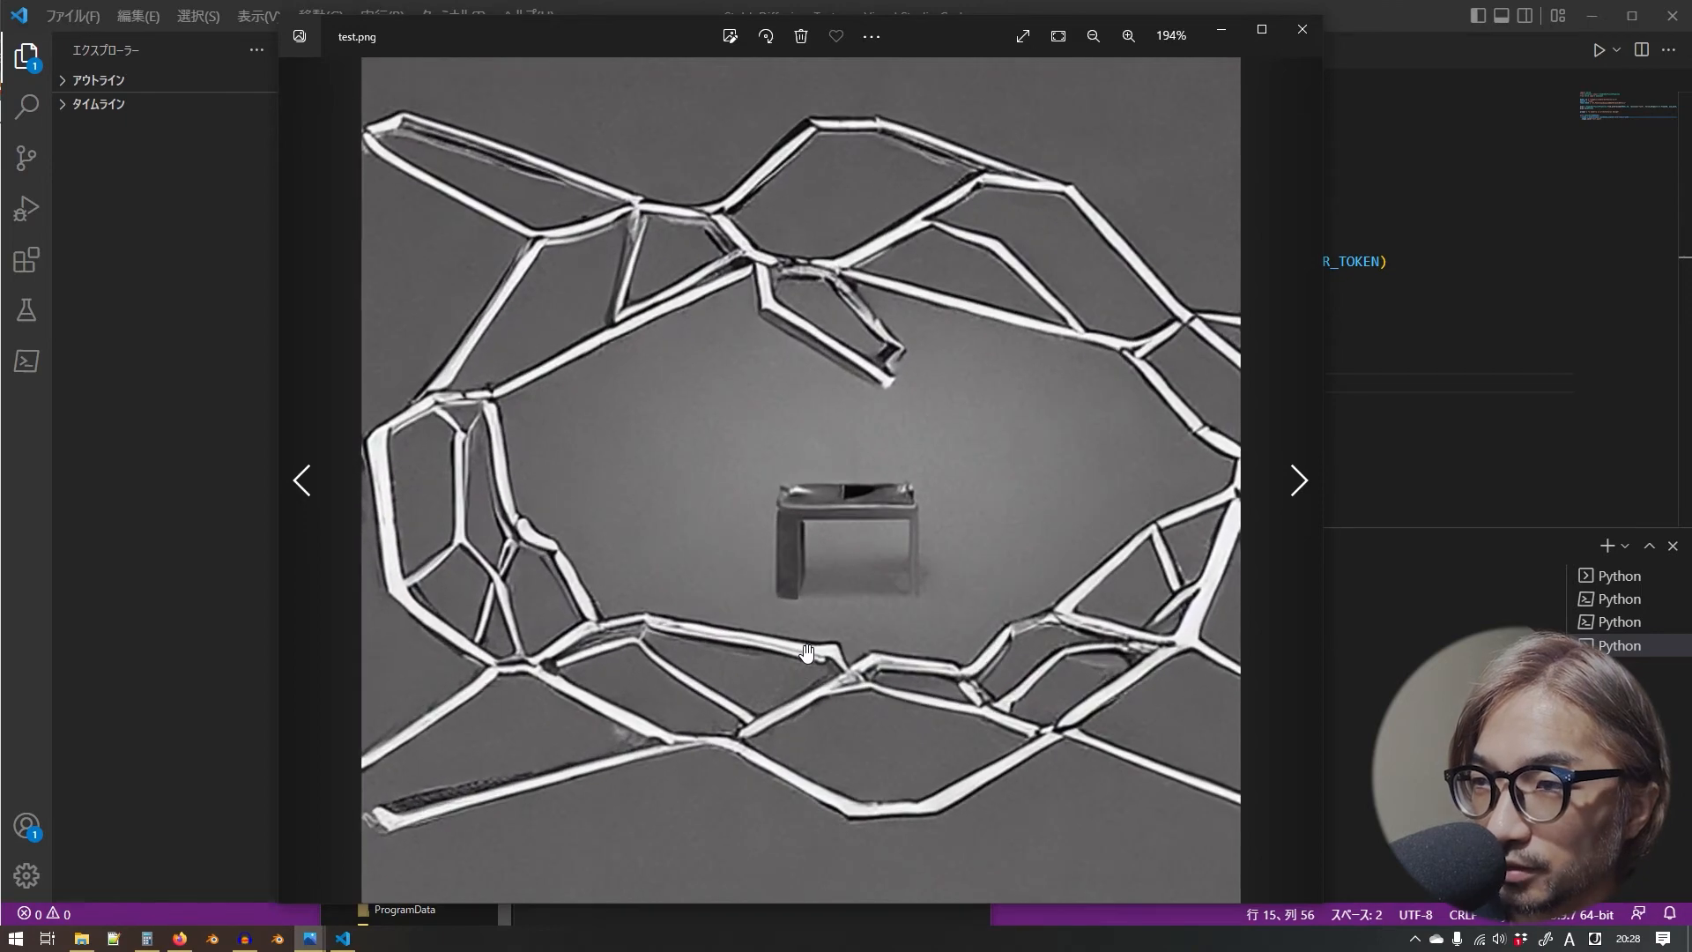
click(1093, 35)
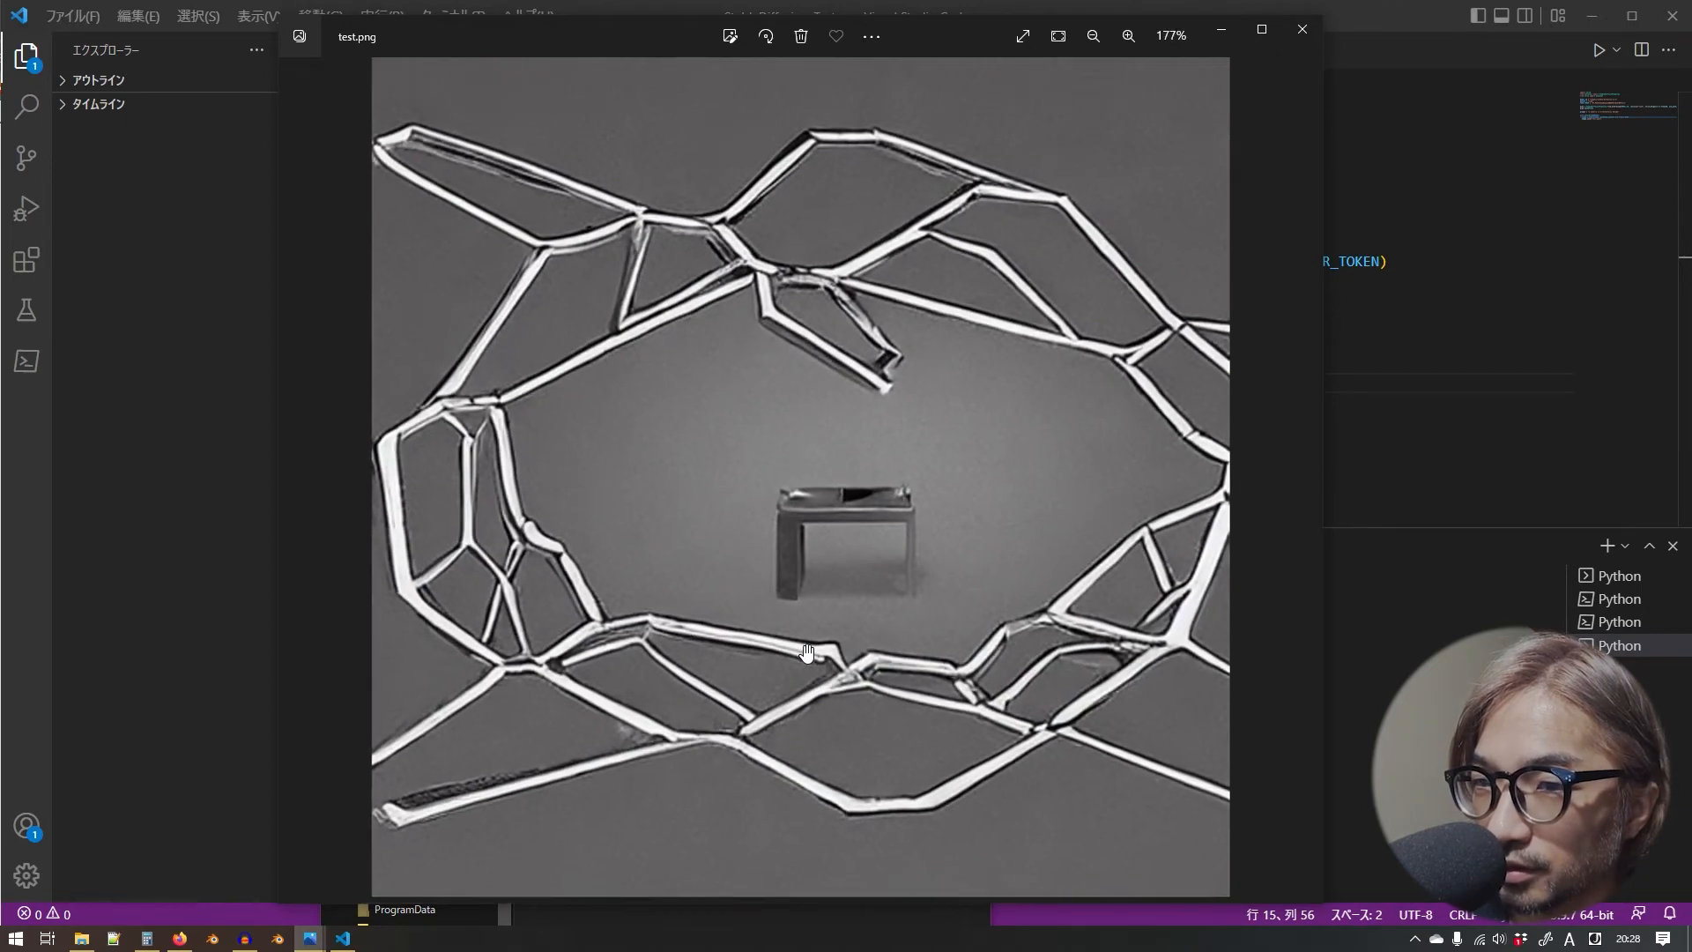
click(1127, 36)
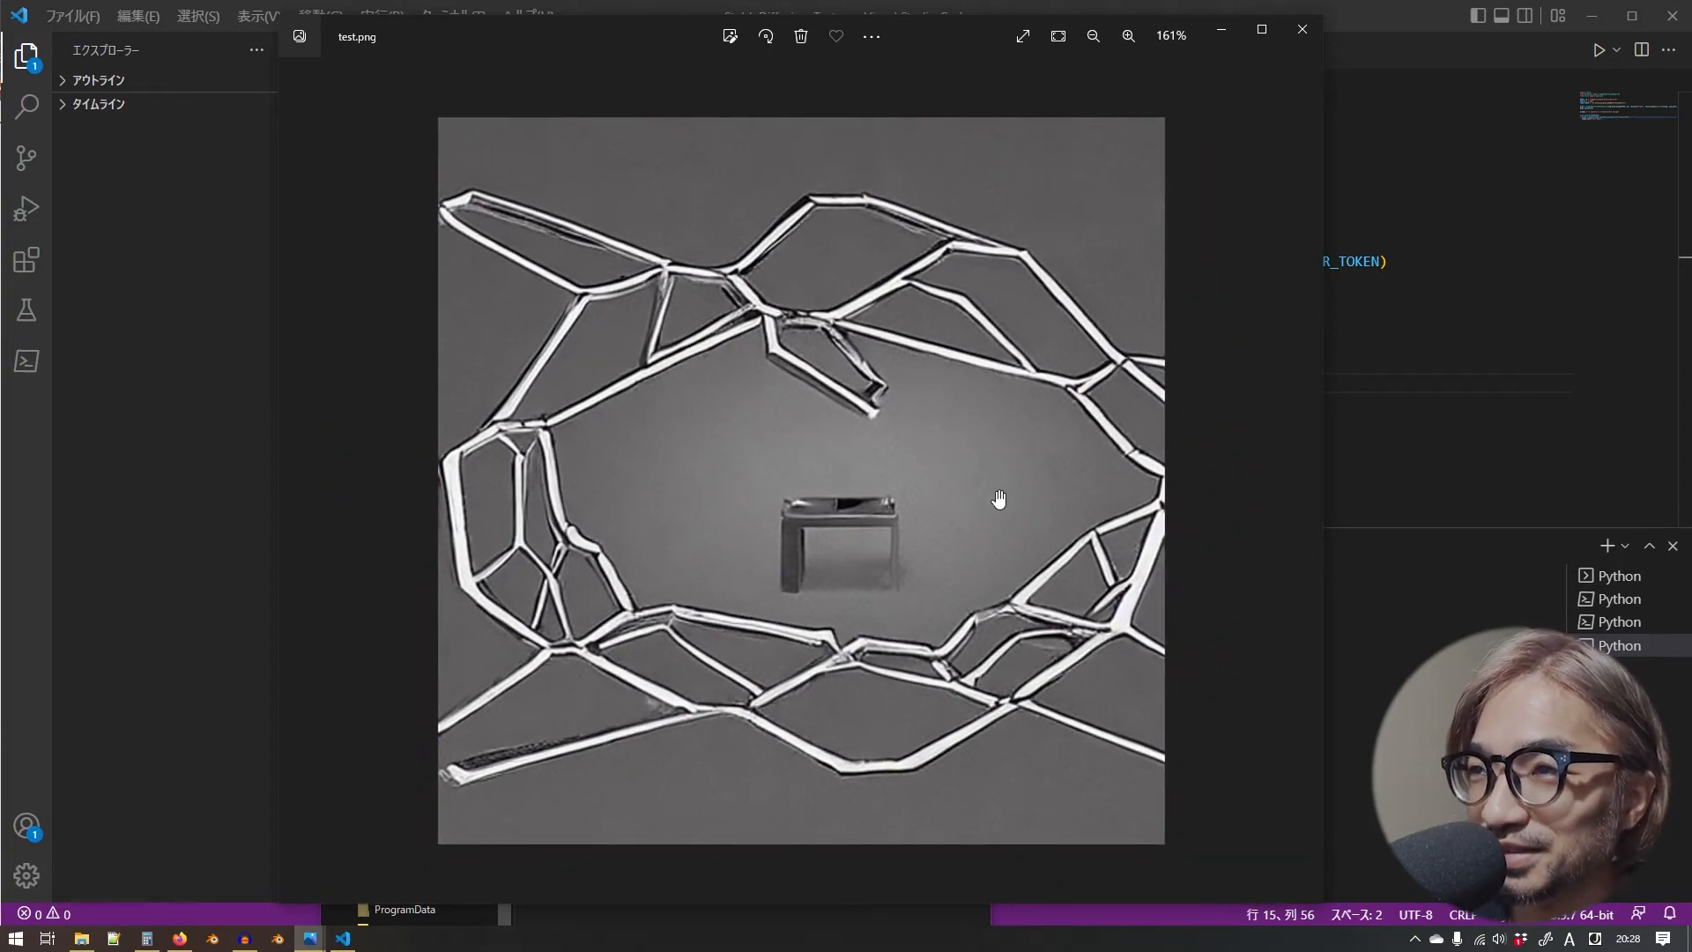
mouse_move(647, 275)
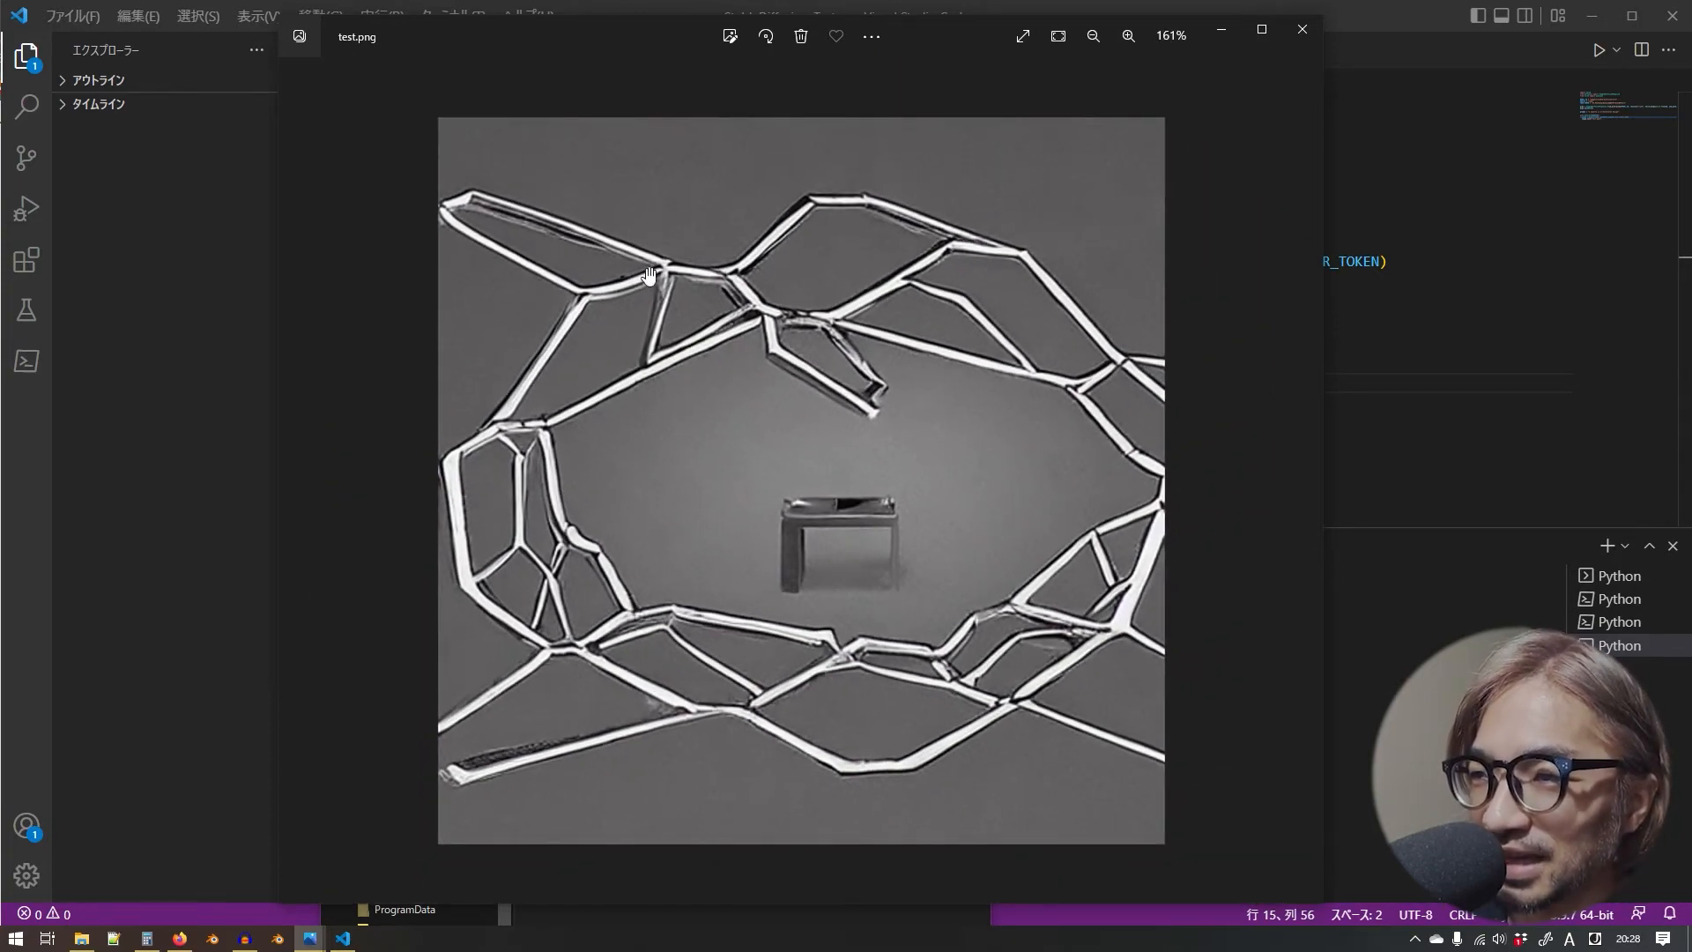
click(1126, 36)
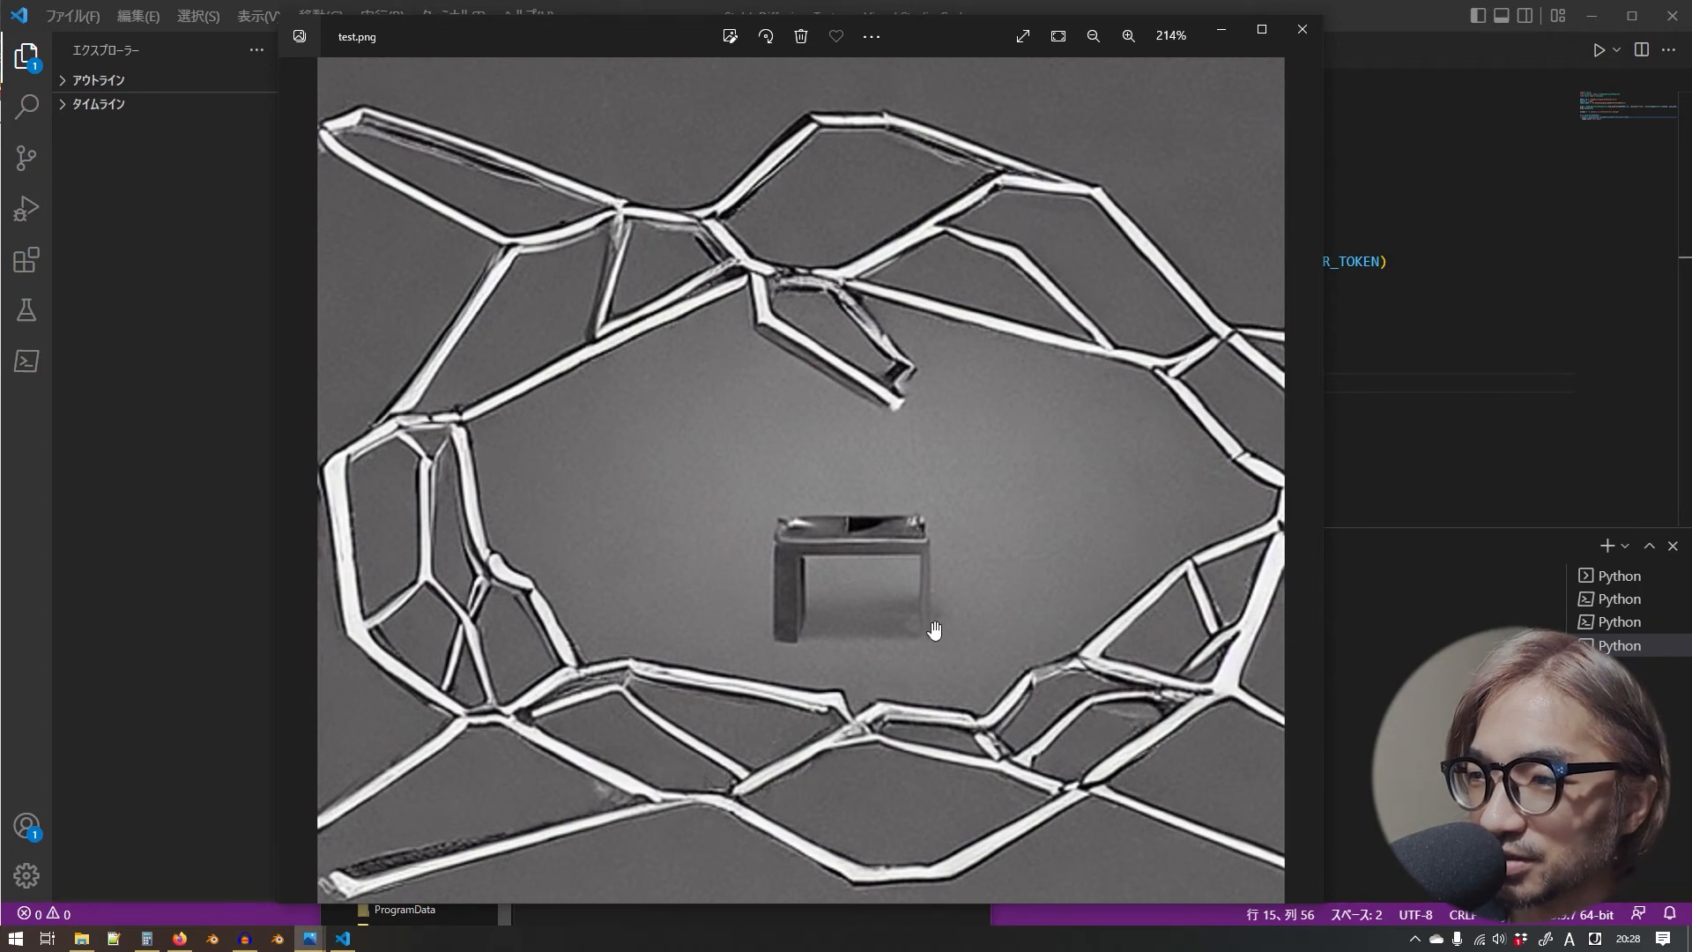
mouse_move(925, 659)
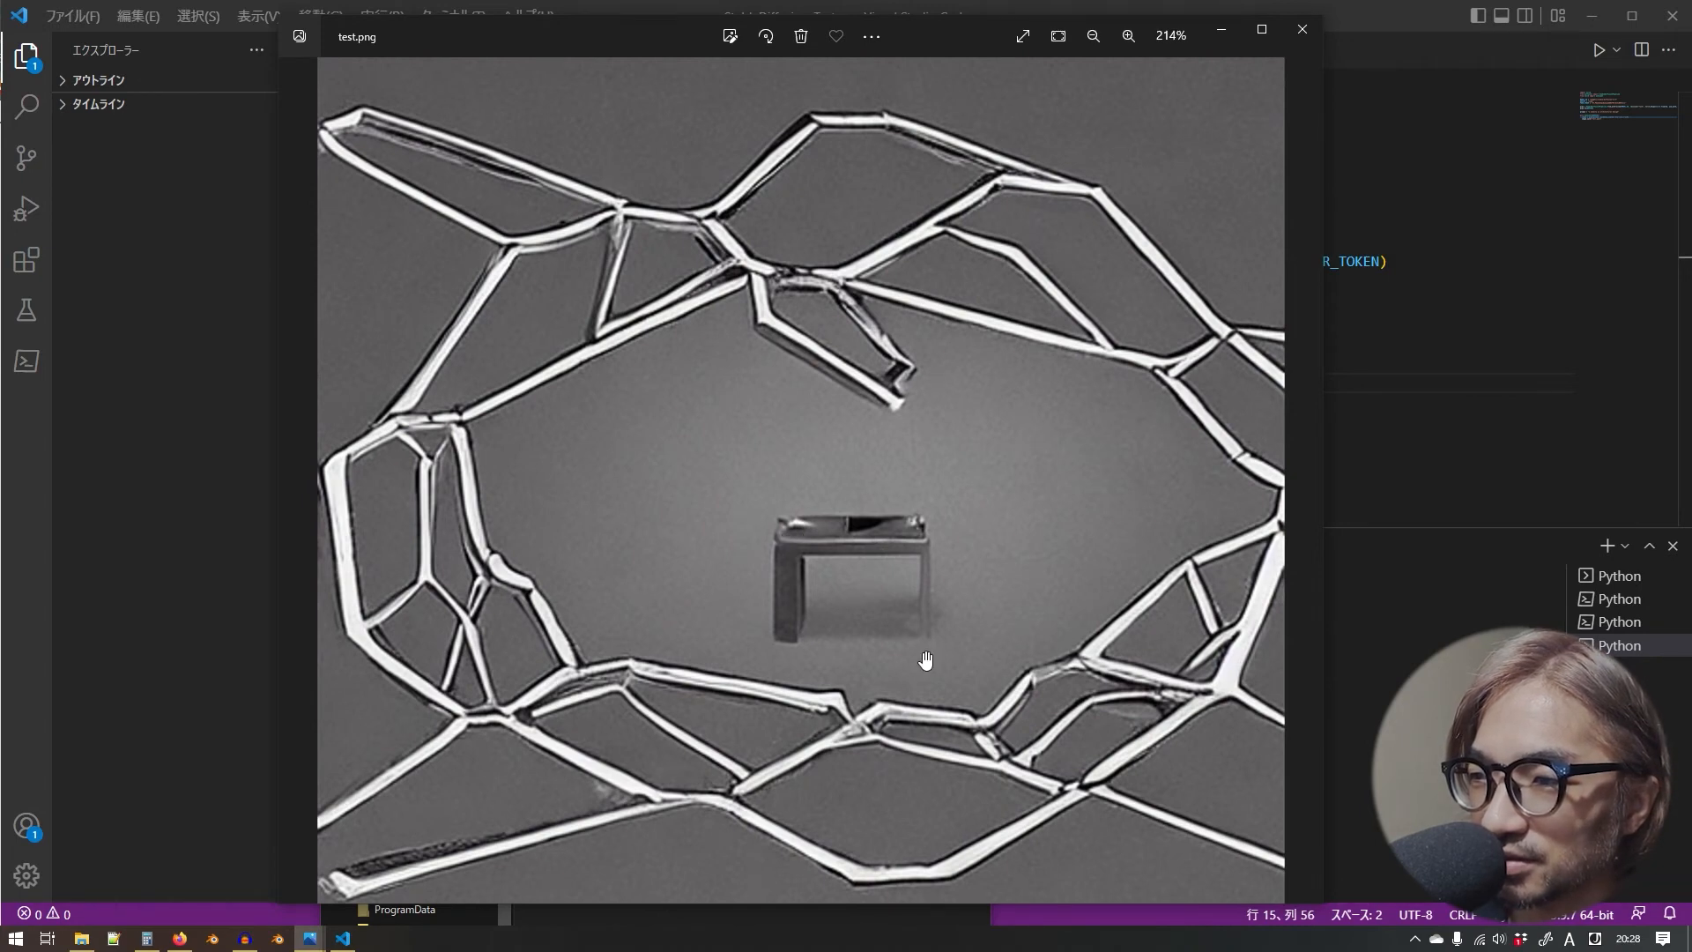
click(1091, 35)
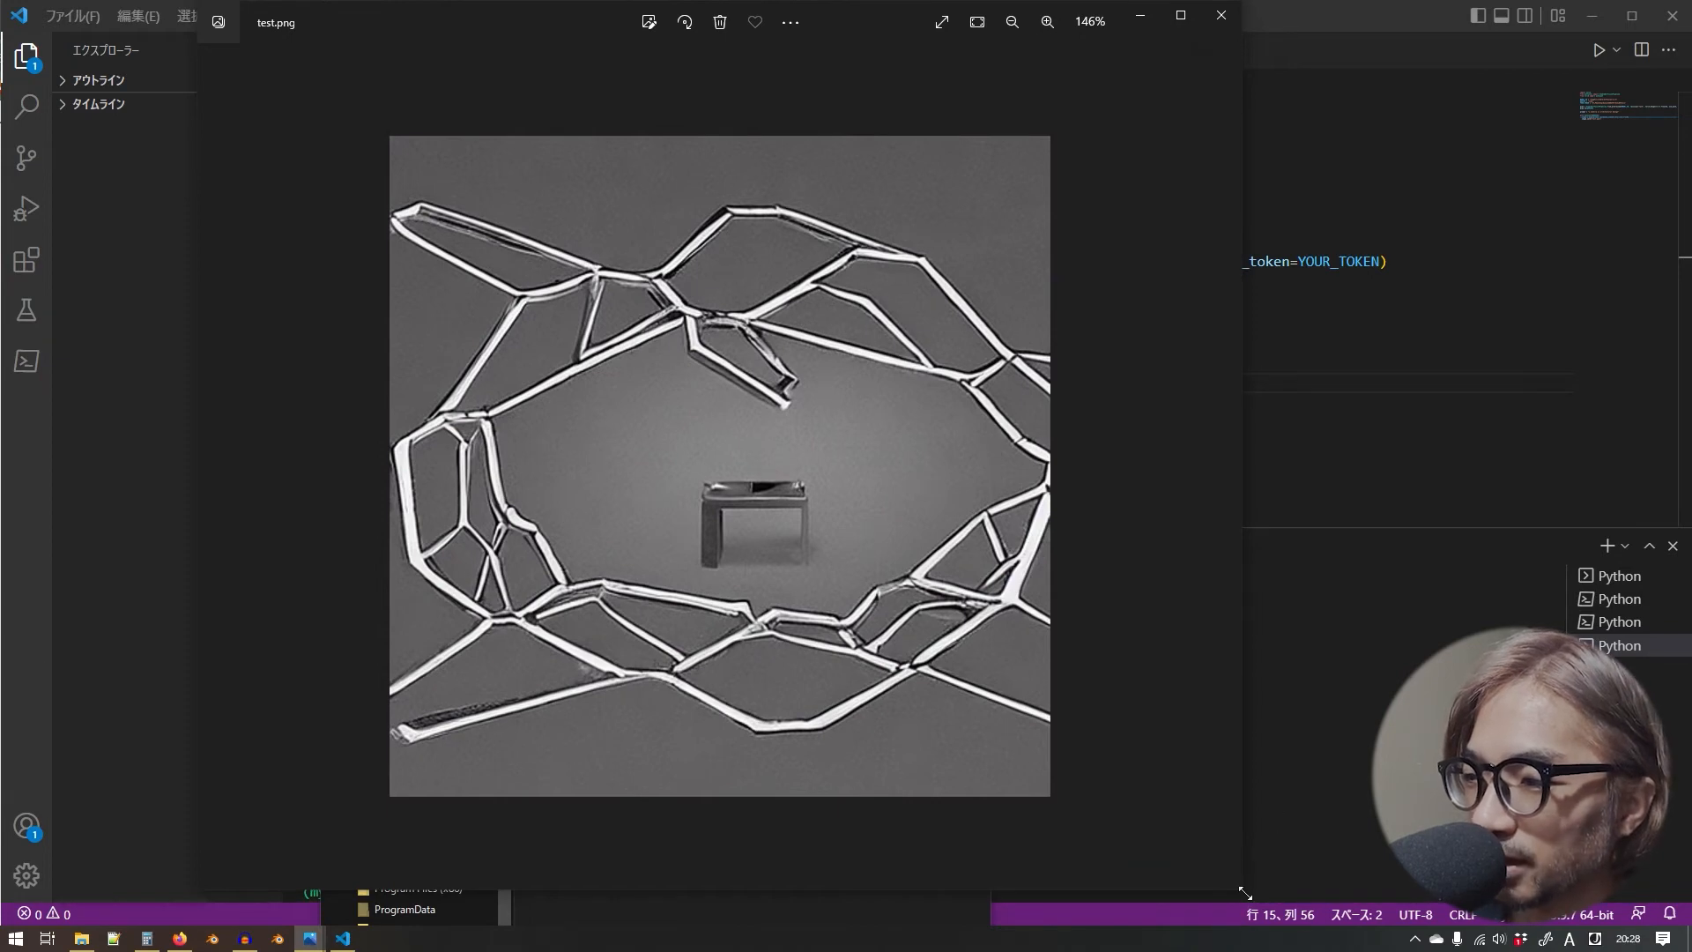
click(1047, 21)
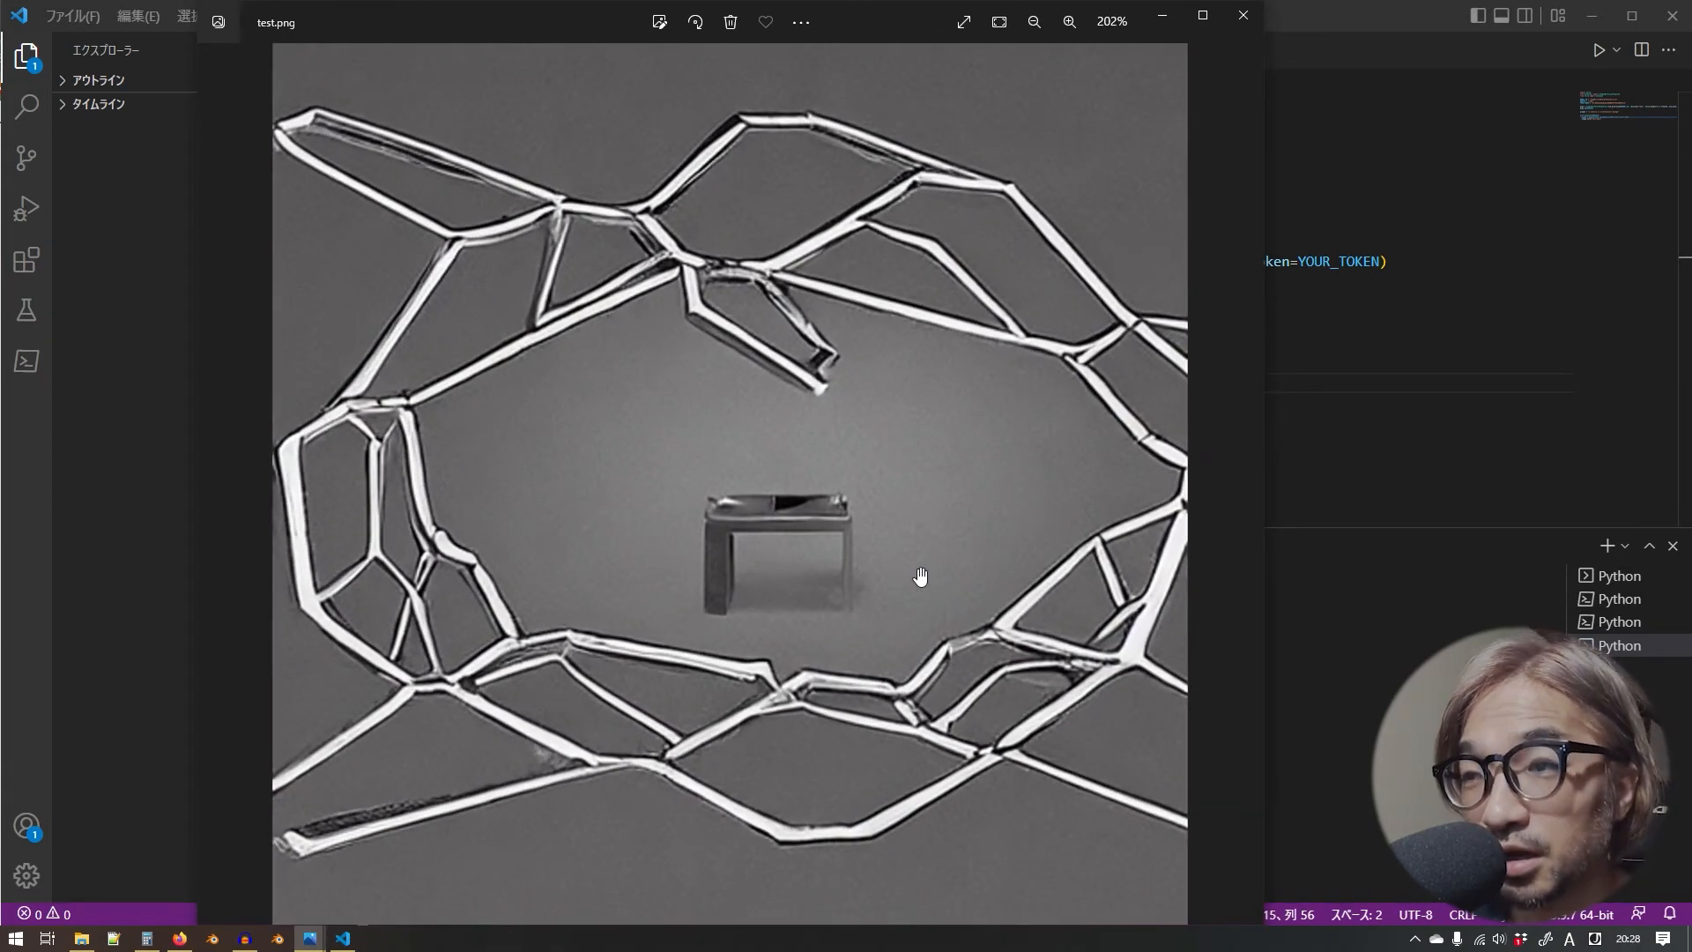
mouse_move(941, 559)
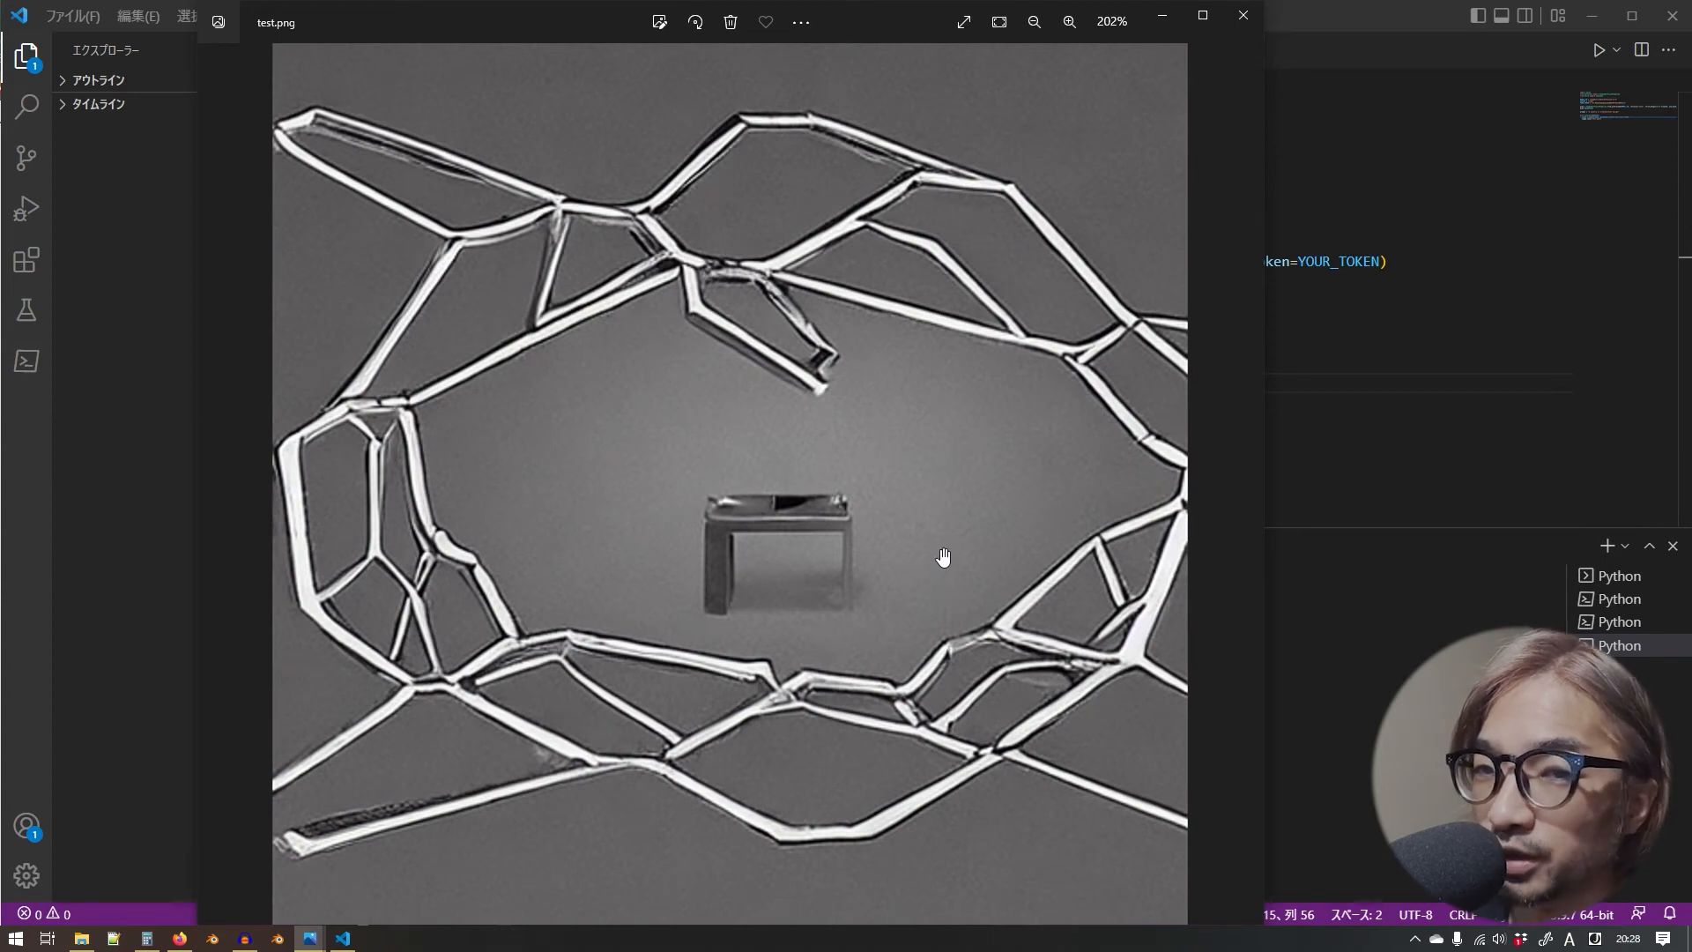
mouse_move(947, 548)
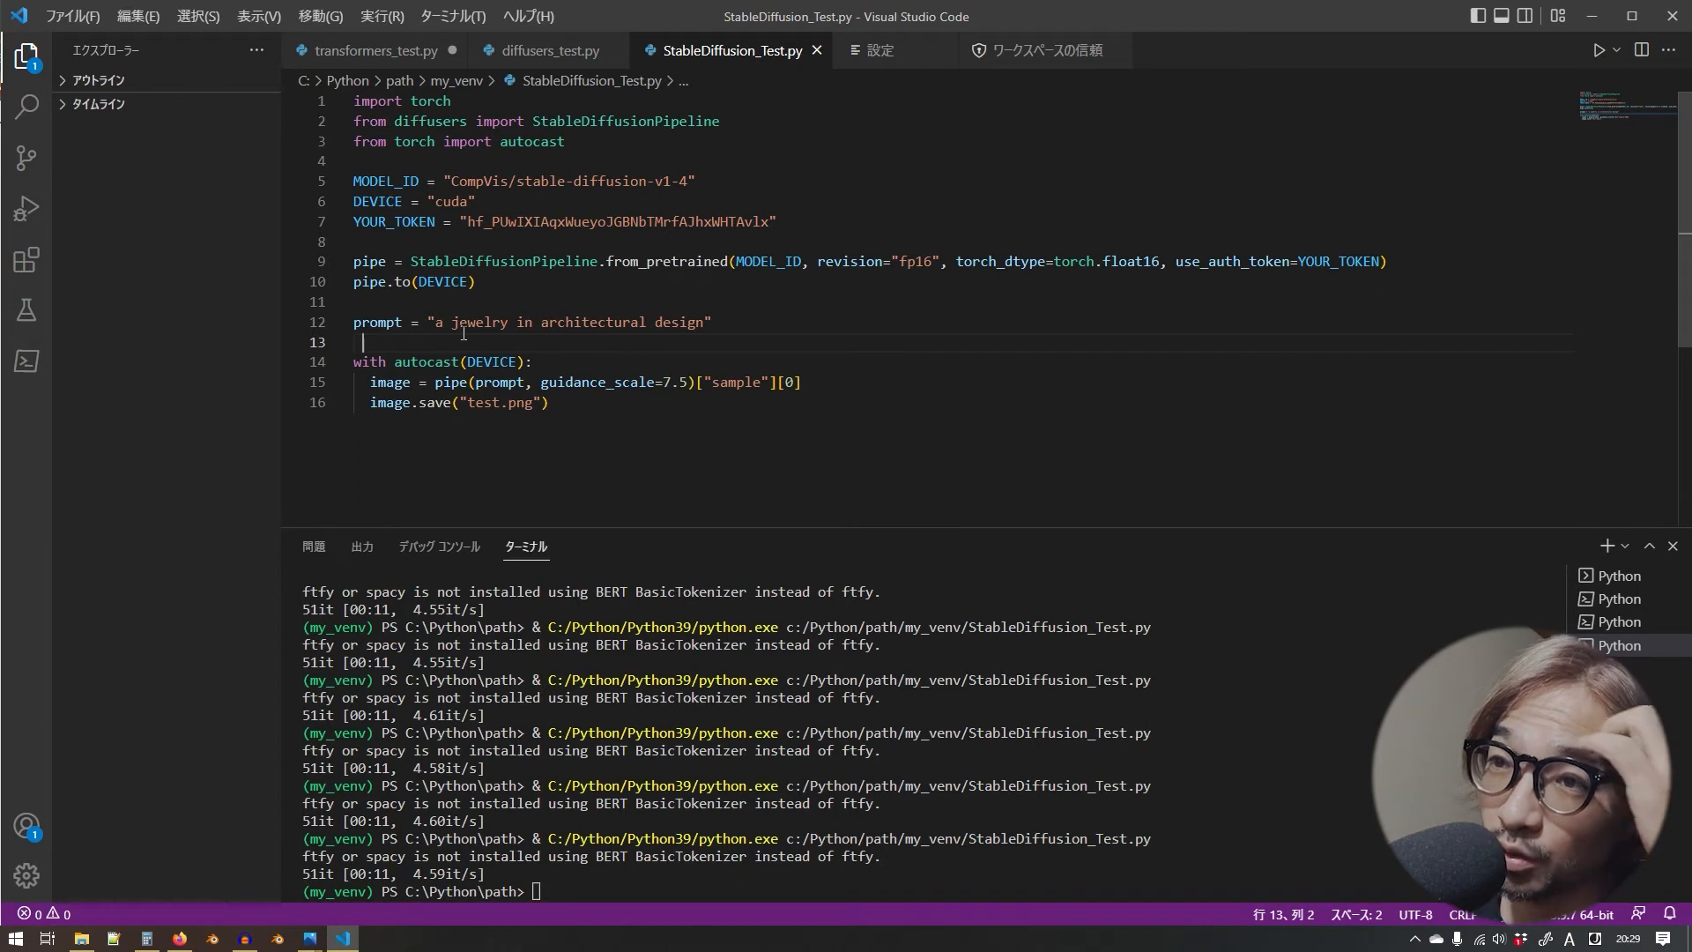
- Replace the prompt with "a diamond ring in melting design", regenerate, and select the new ring test.png
drag(453, 321, 701, 320)
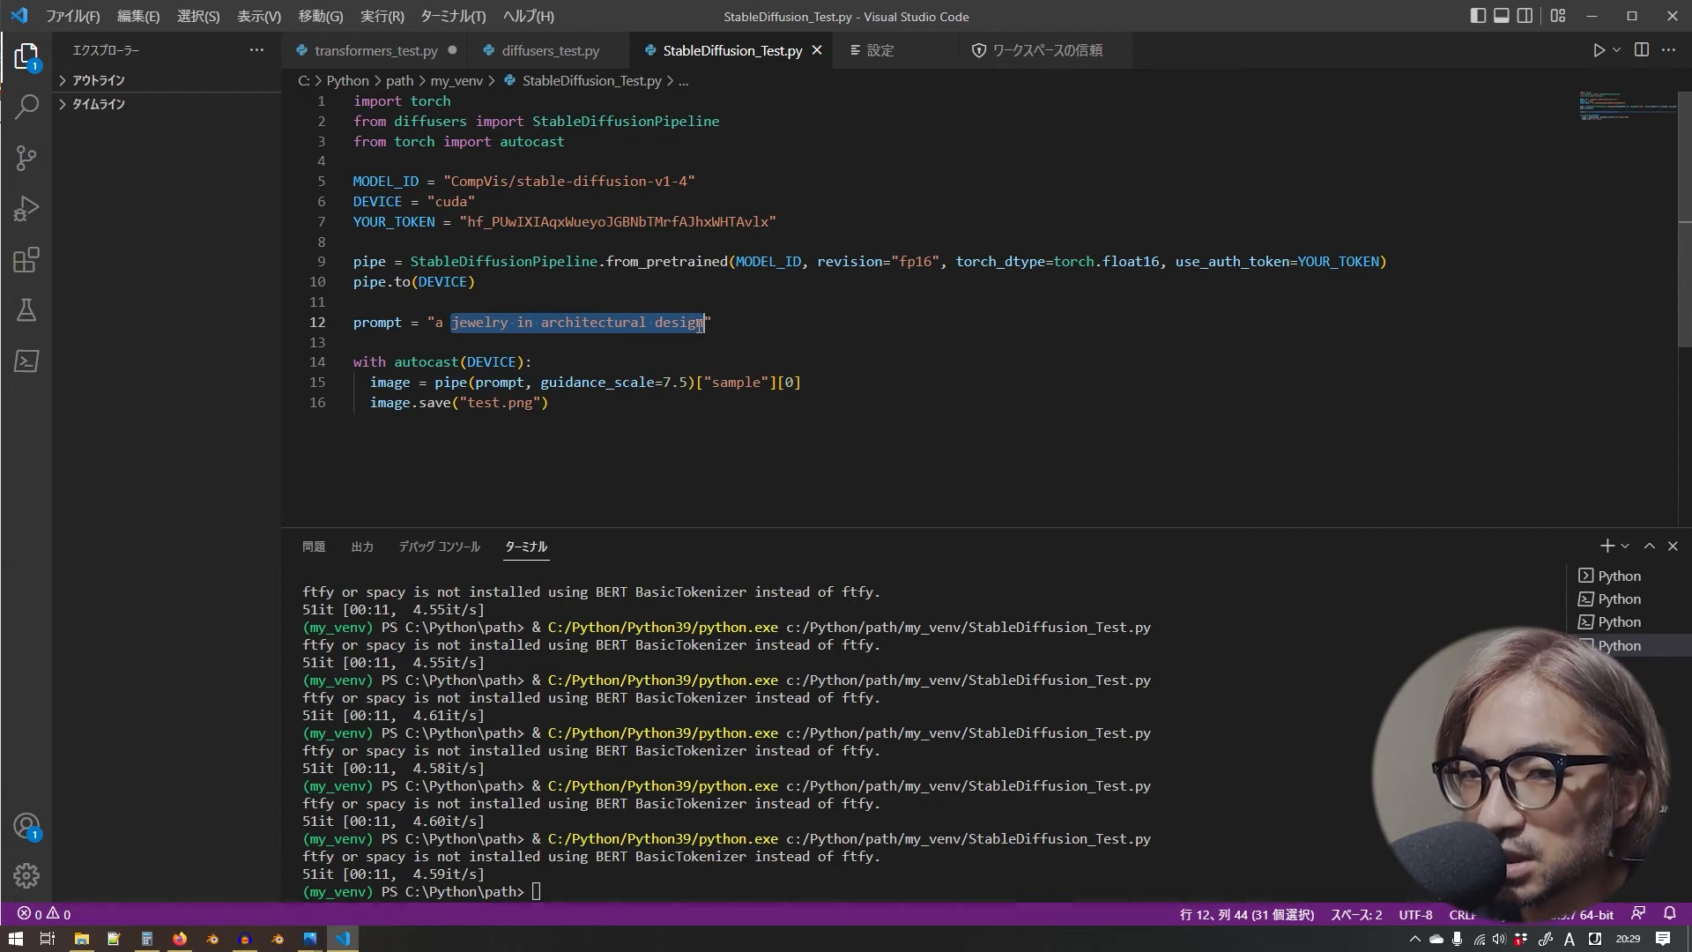
text(di")
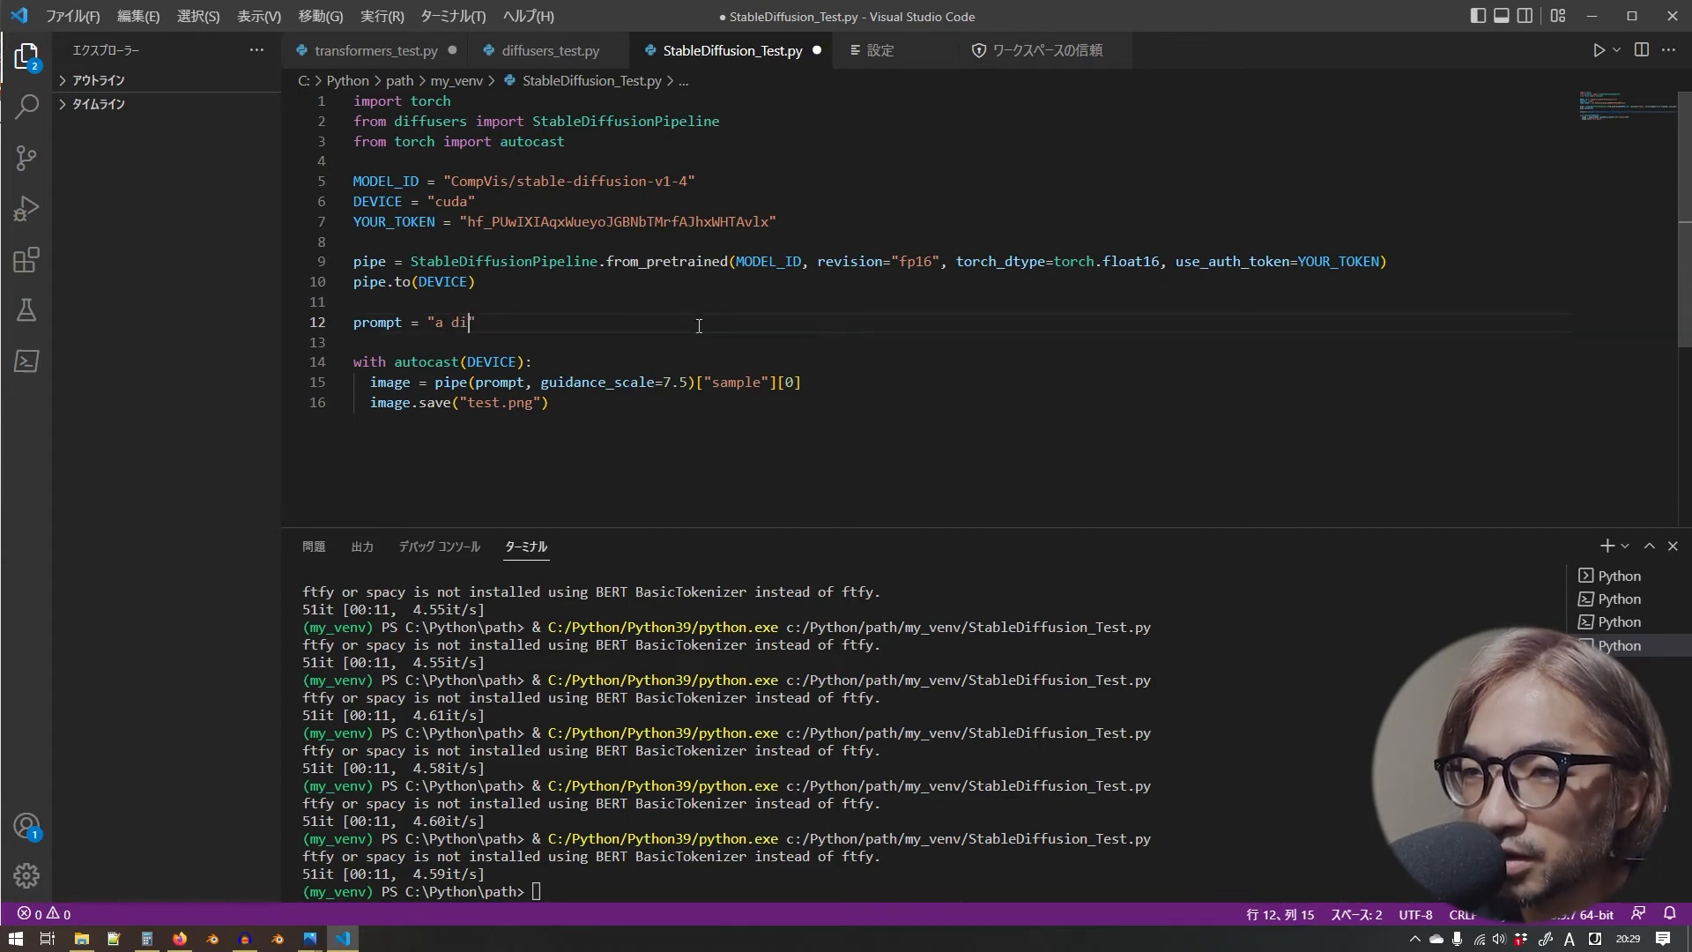
text(amond ring)
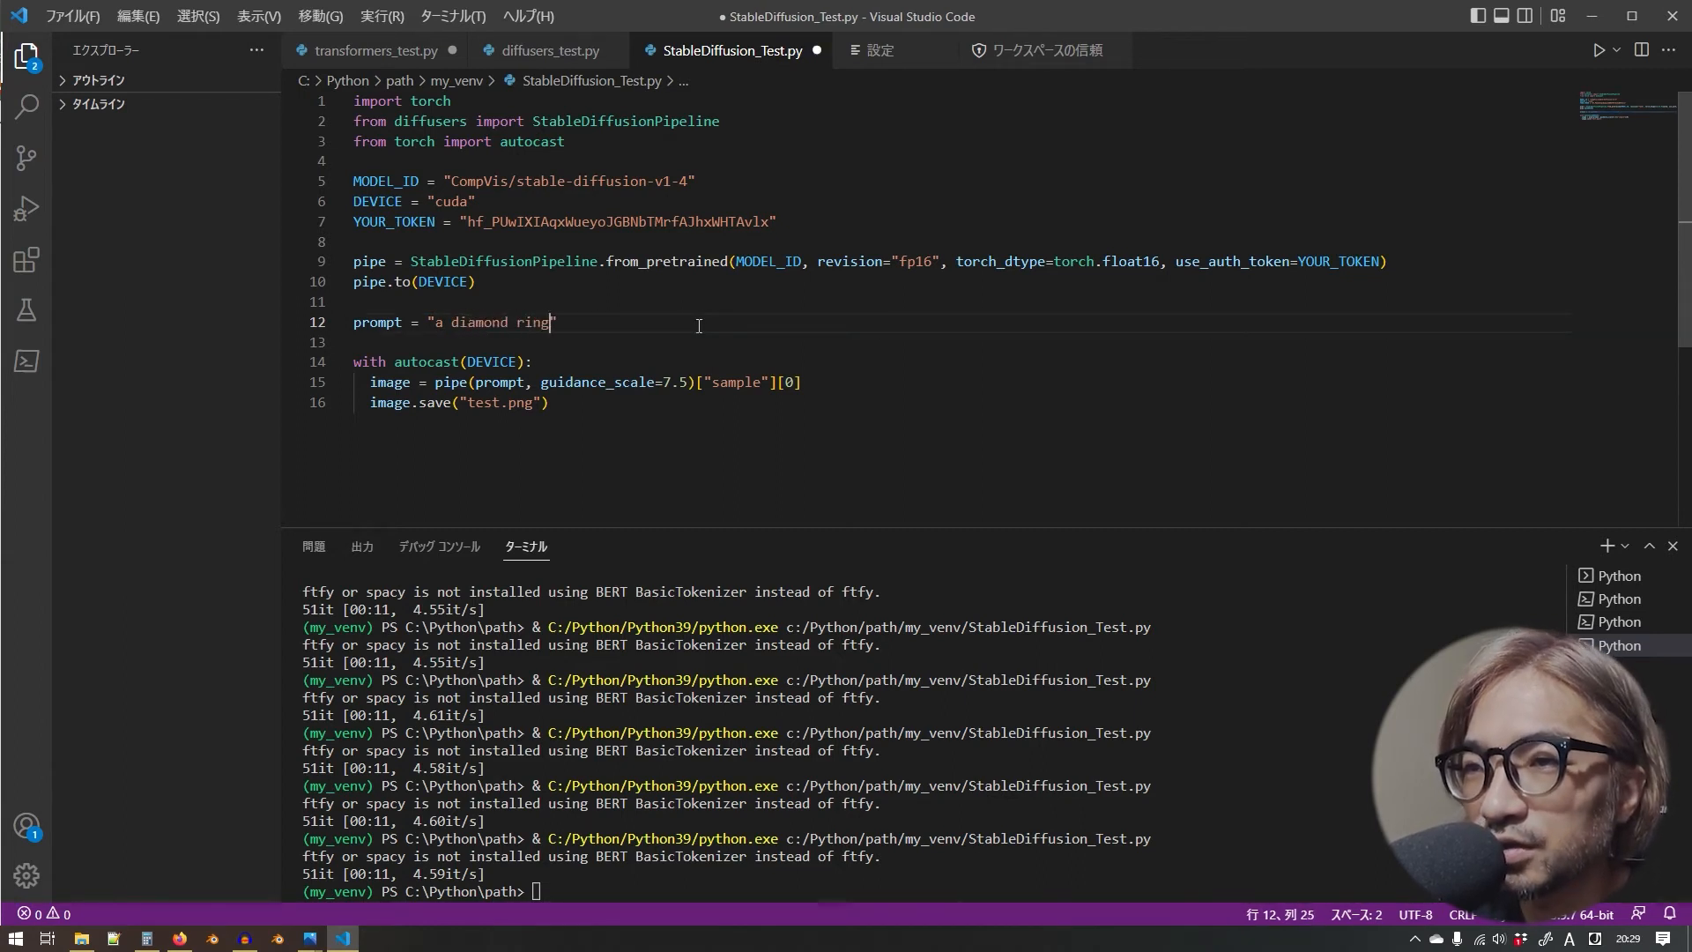
text(in)
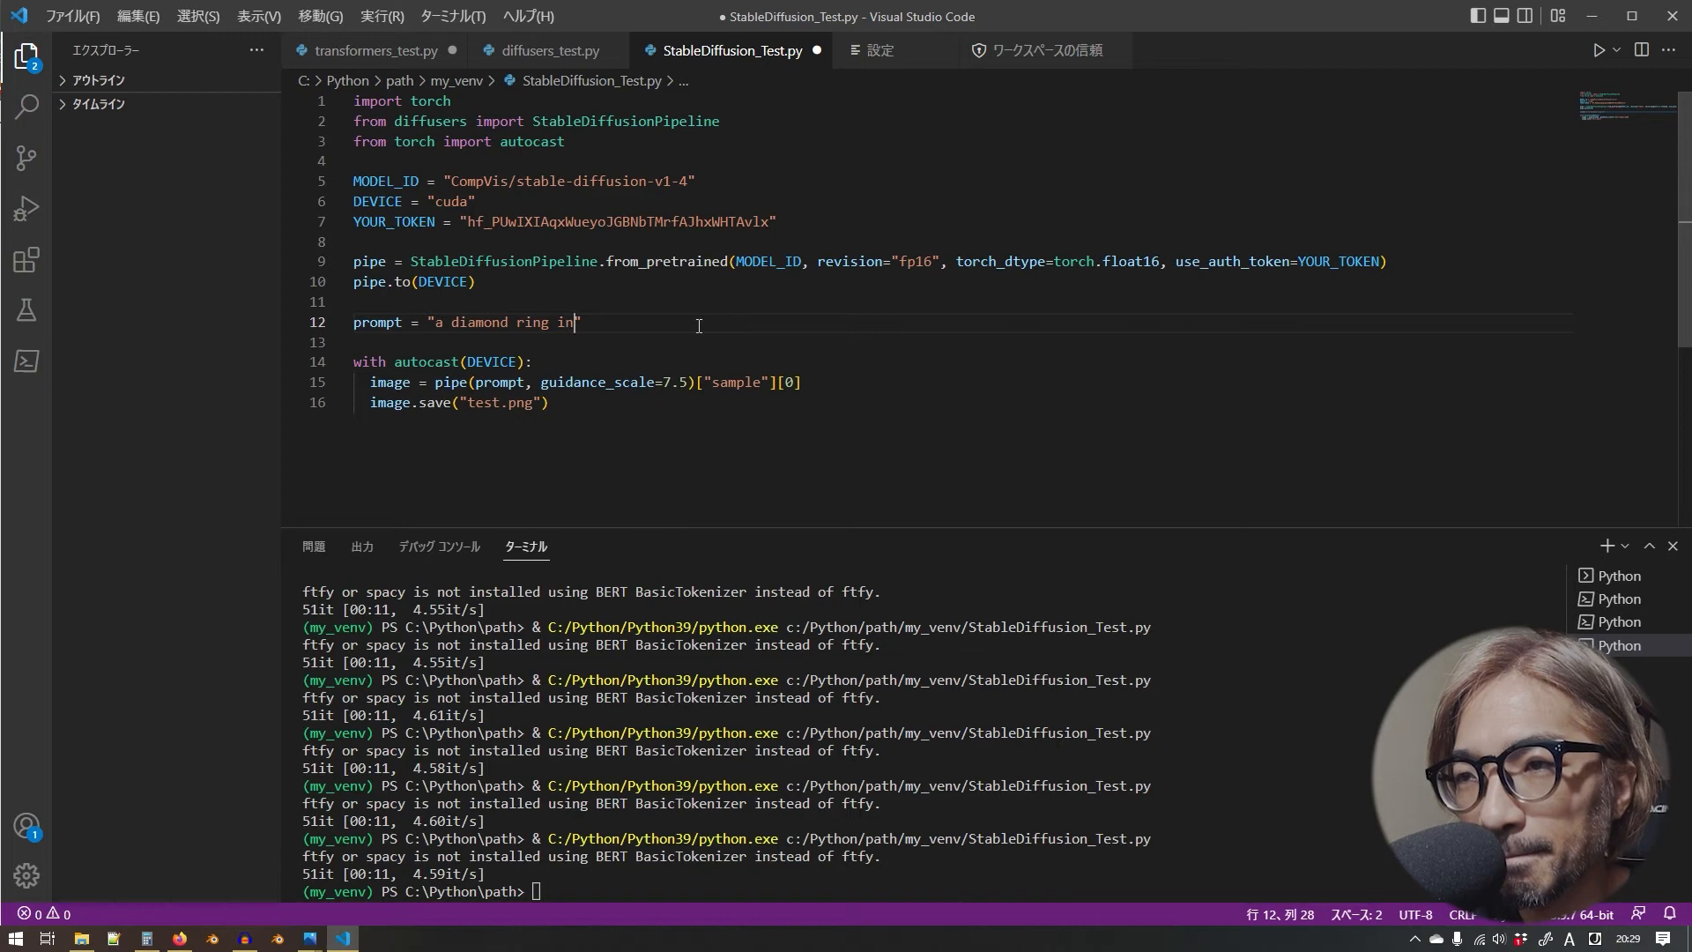
text(me)
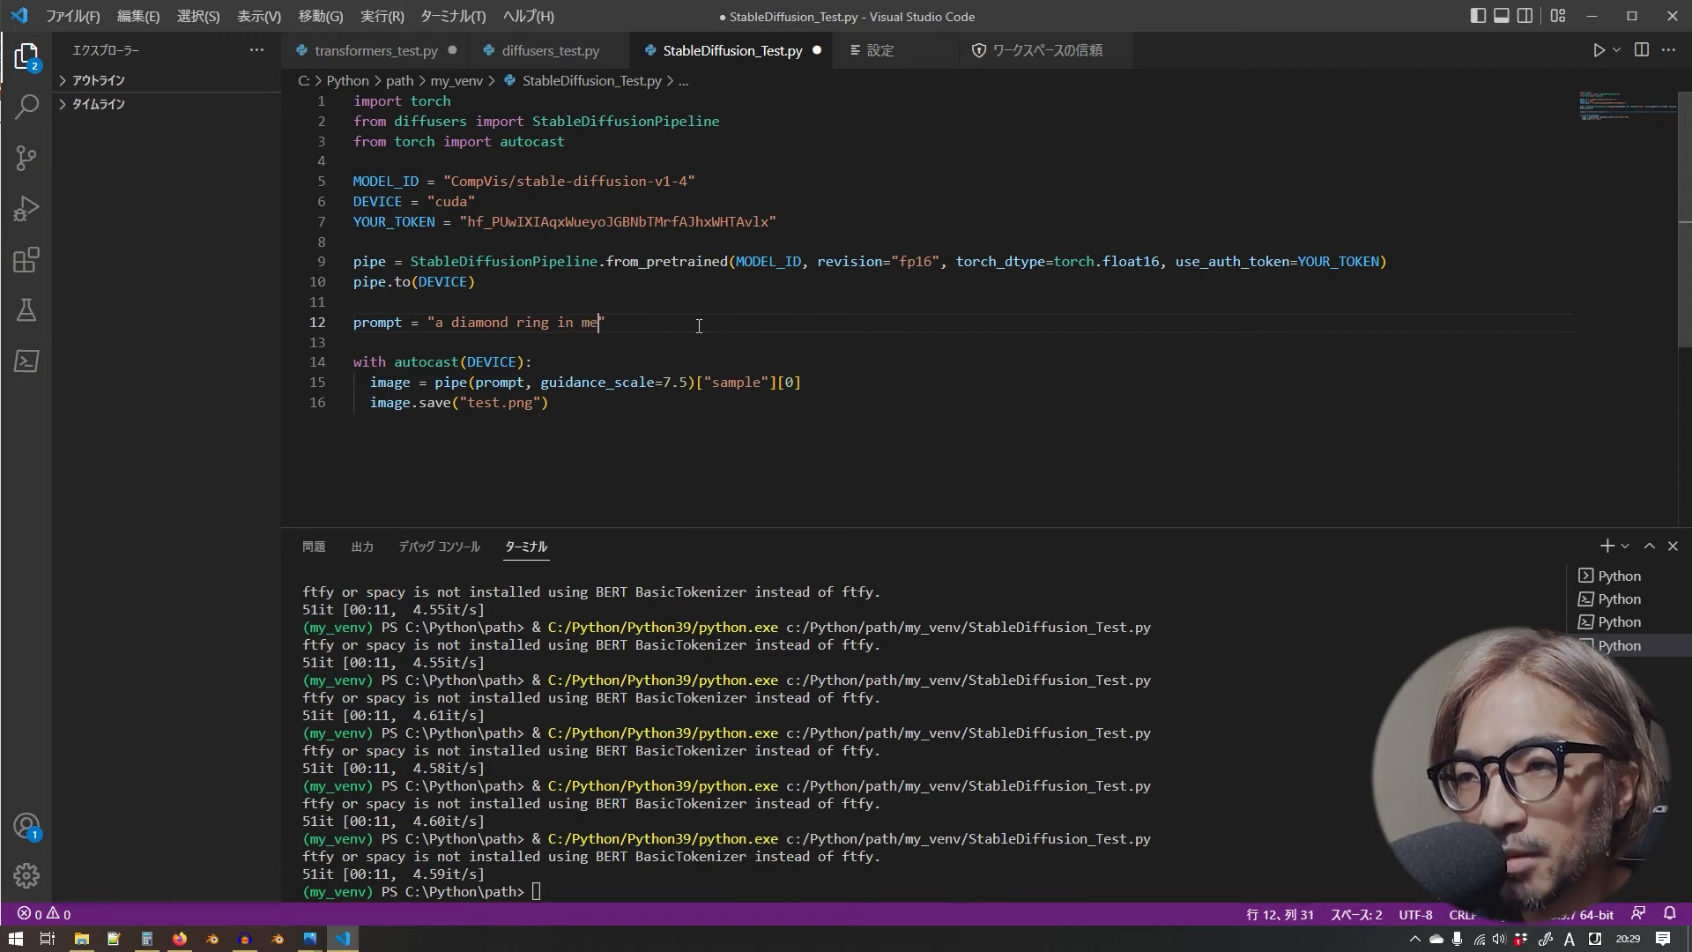
text(lting de)
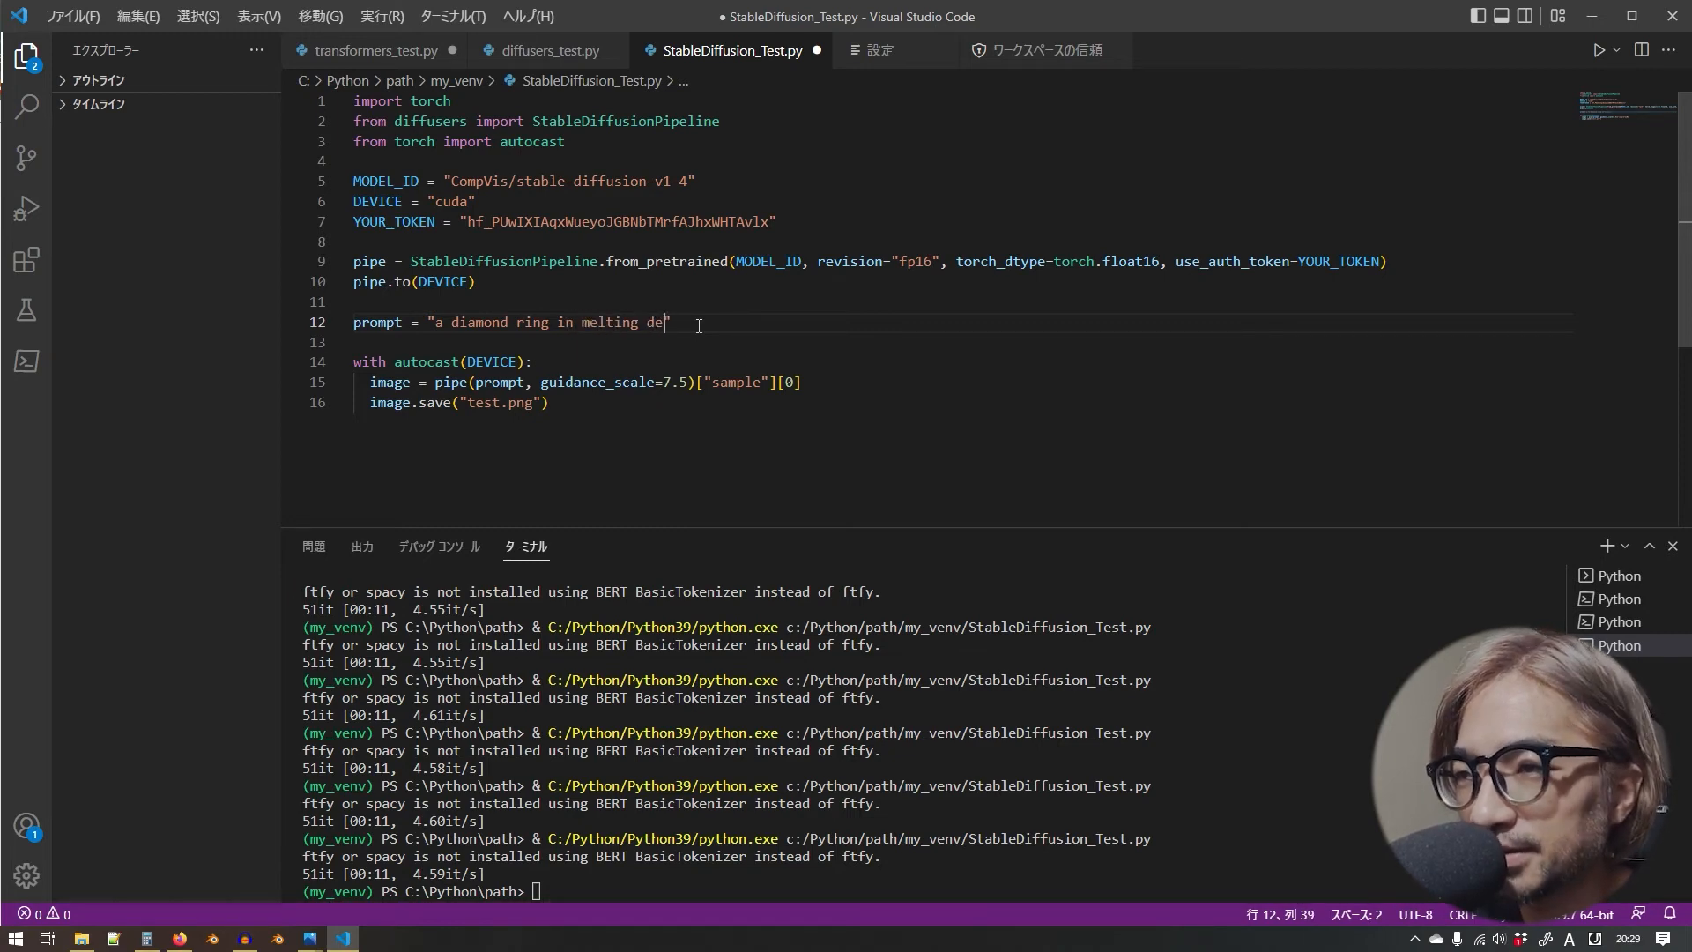
text(sign)
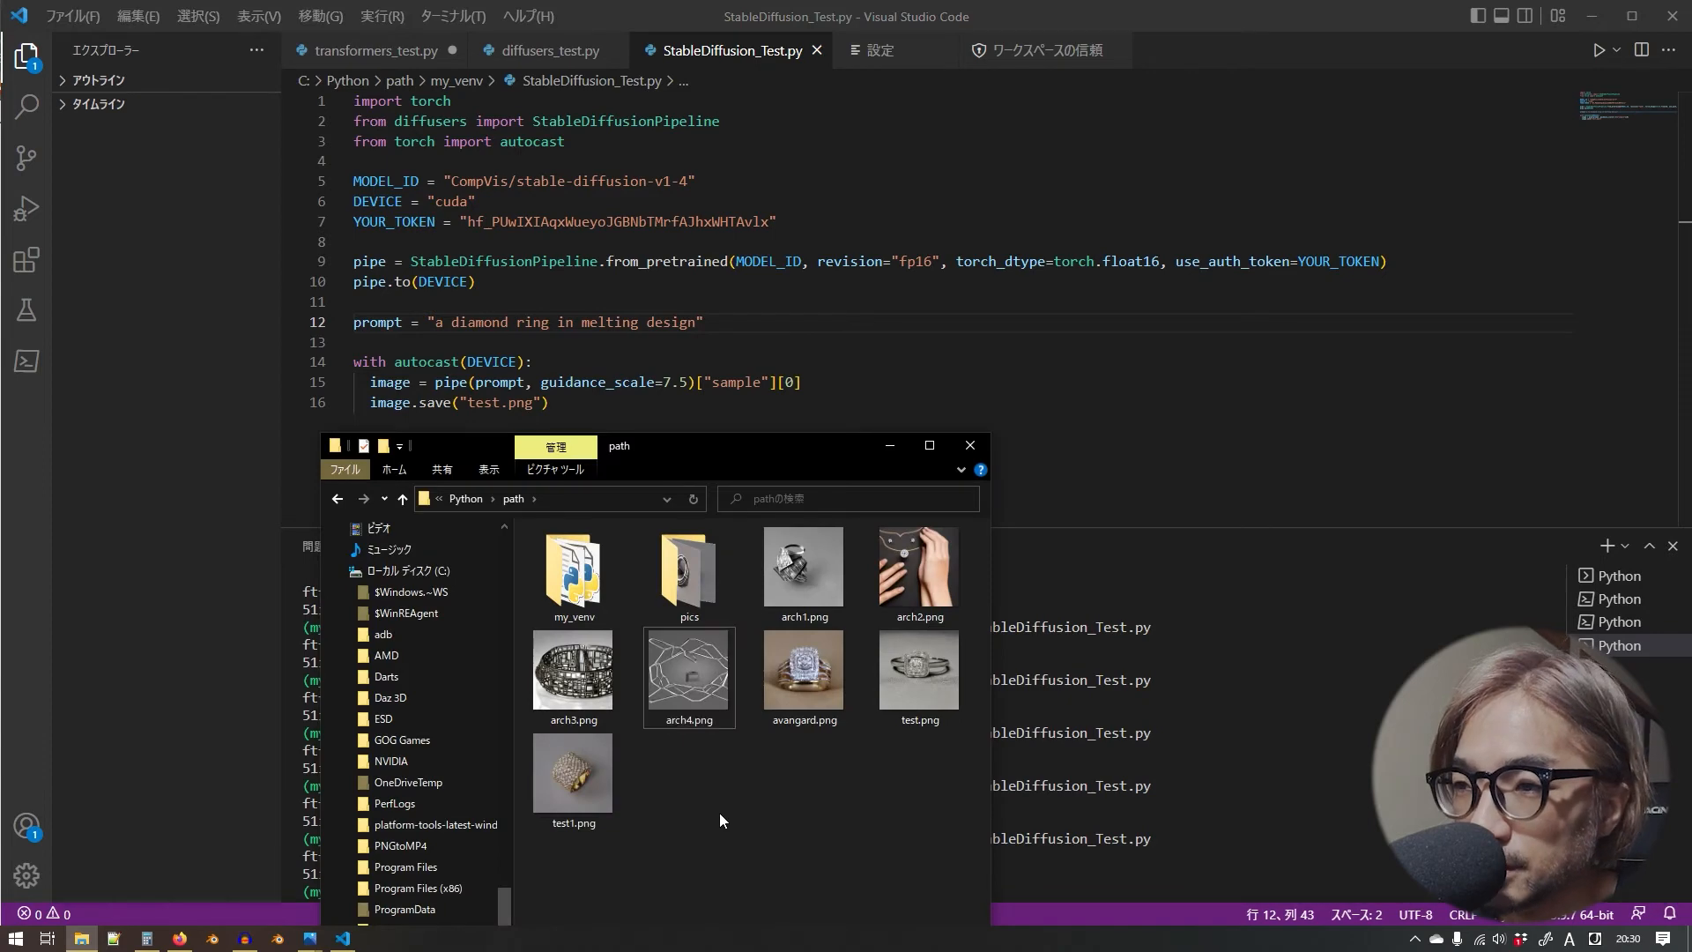
click(919, 676)
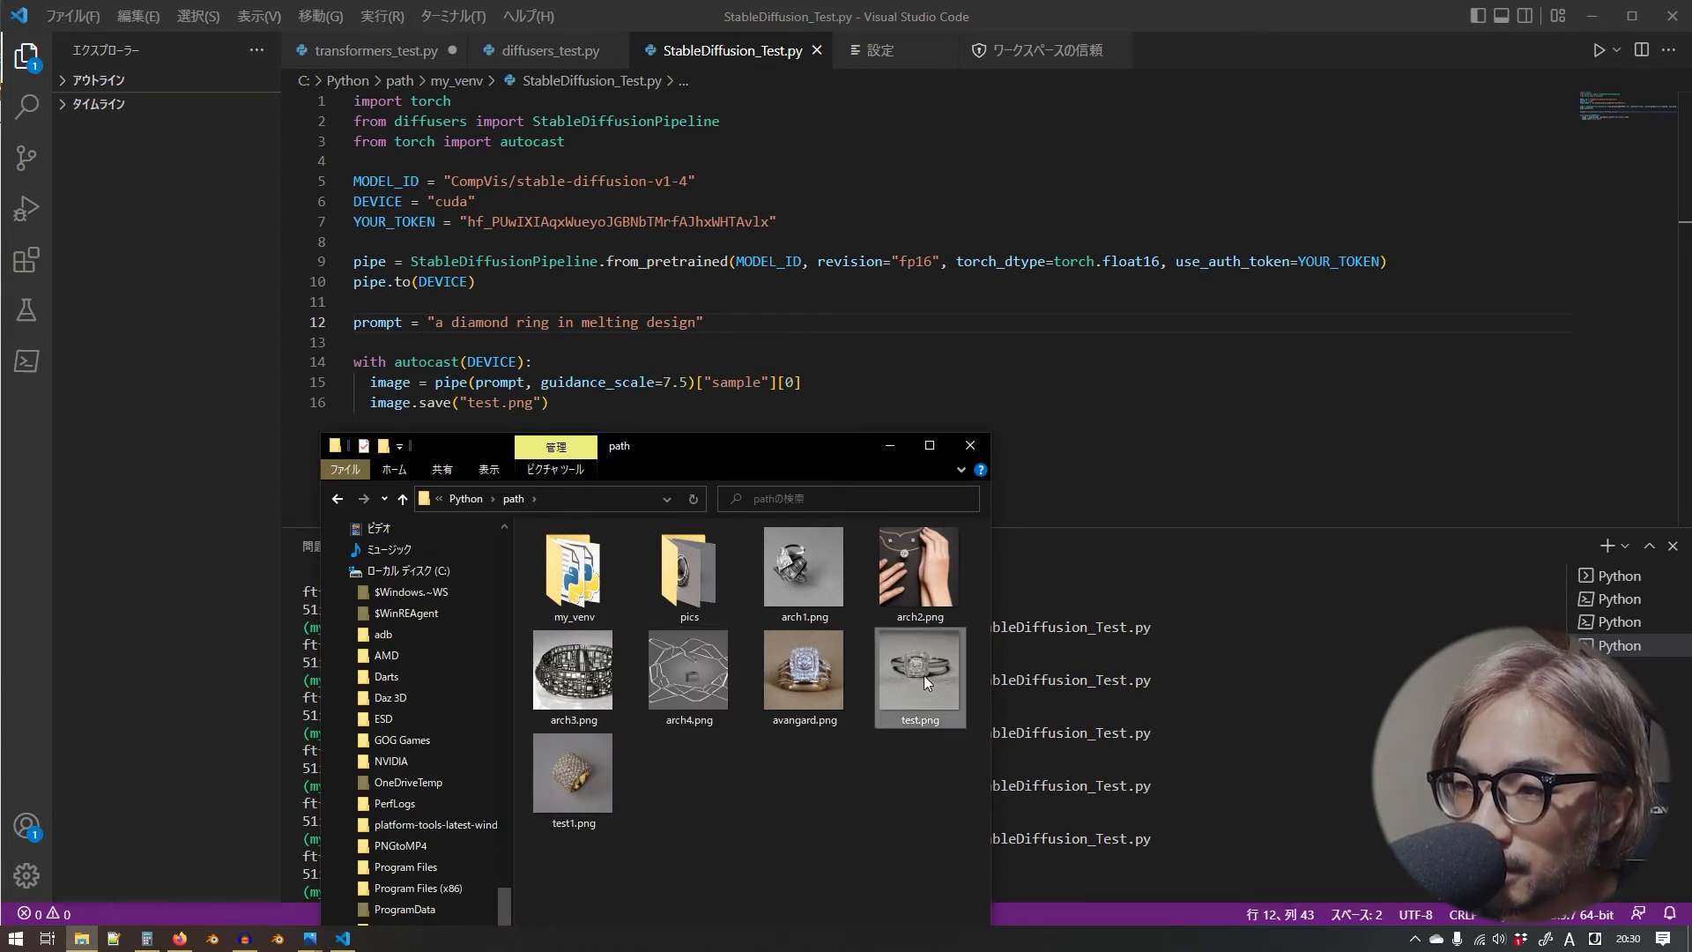
double_click(918, 670)
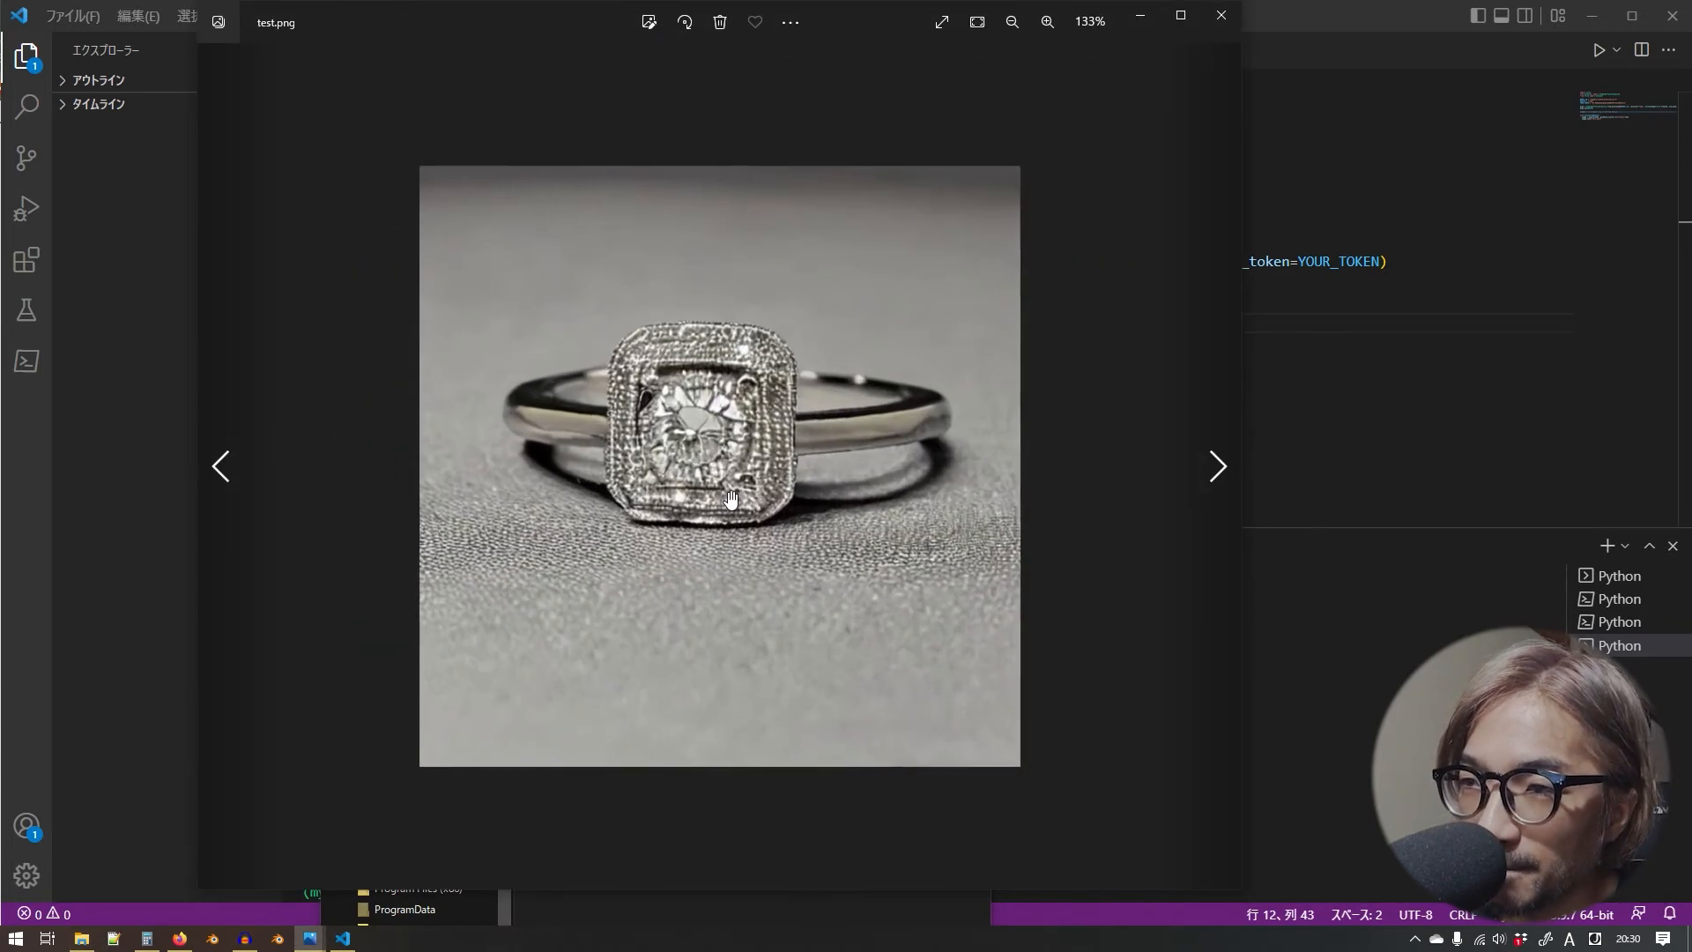
click(1045, 21)
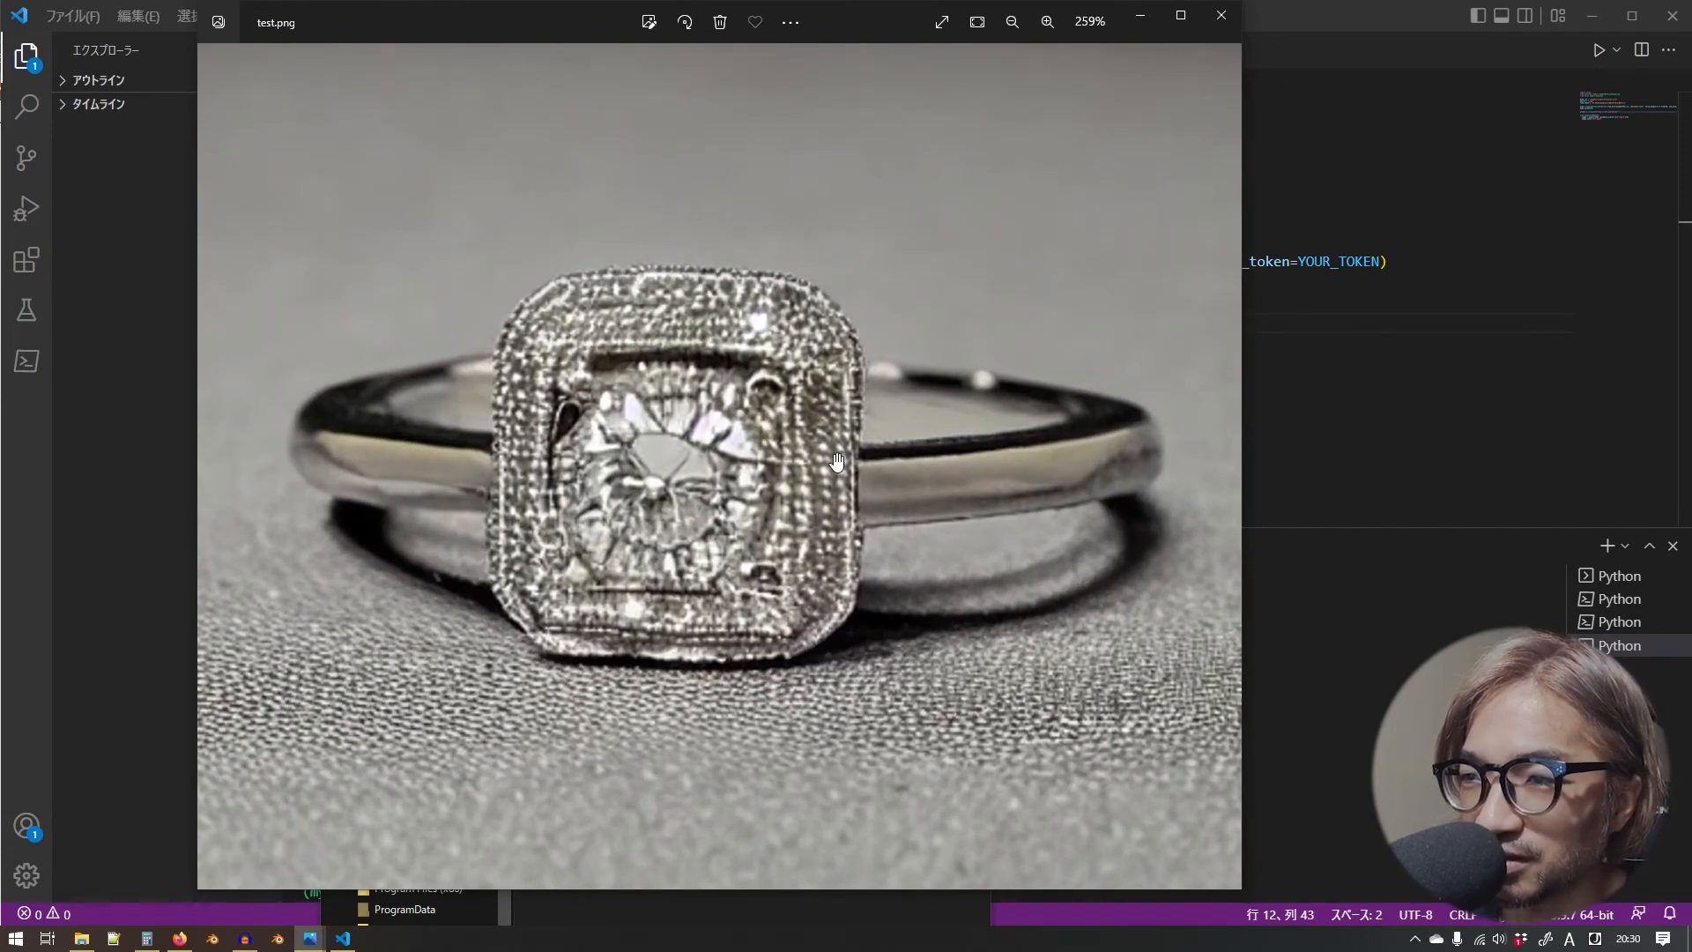
mouse_move(598, 559)
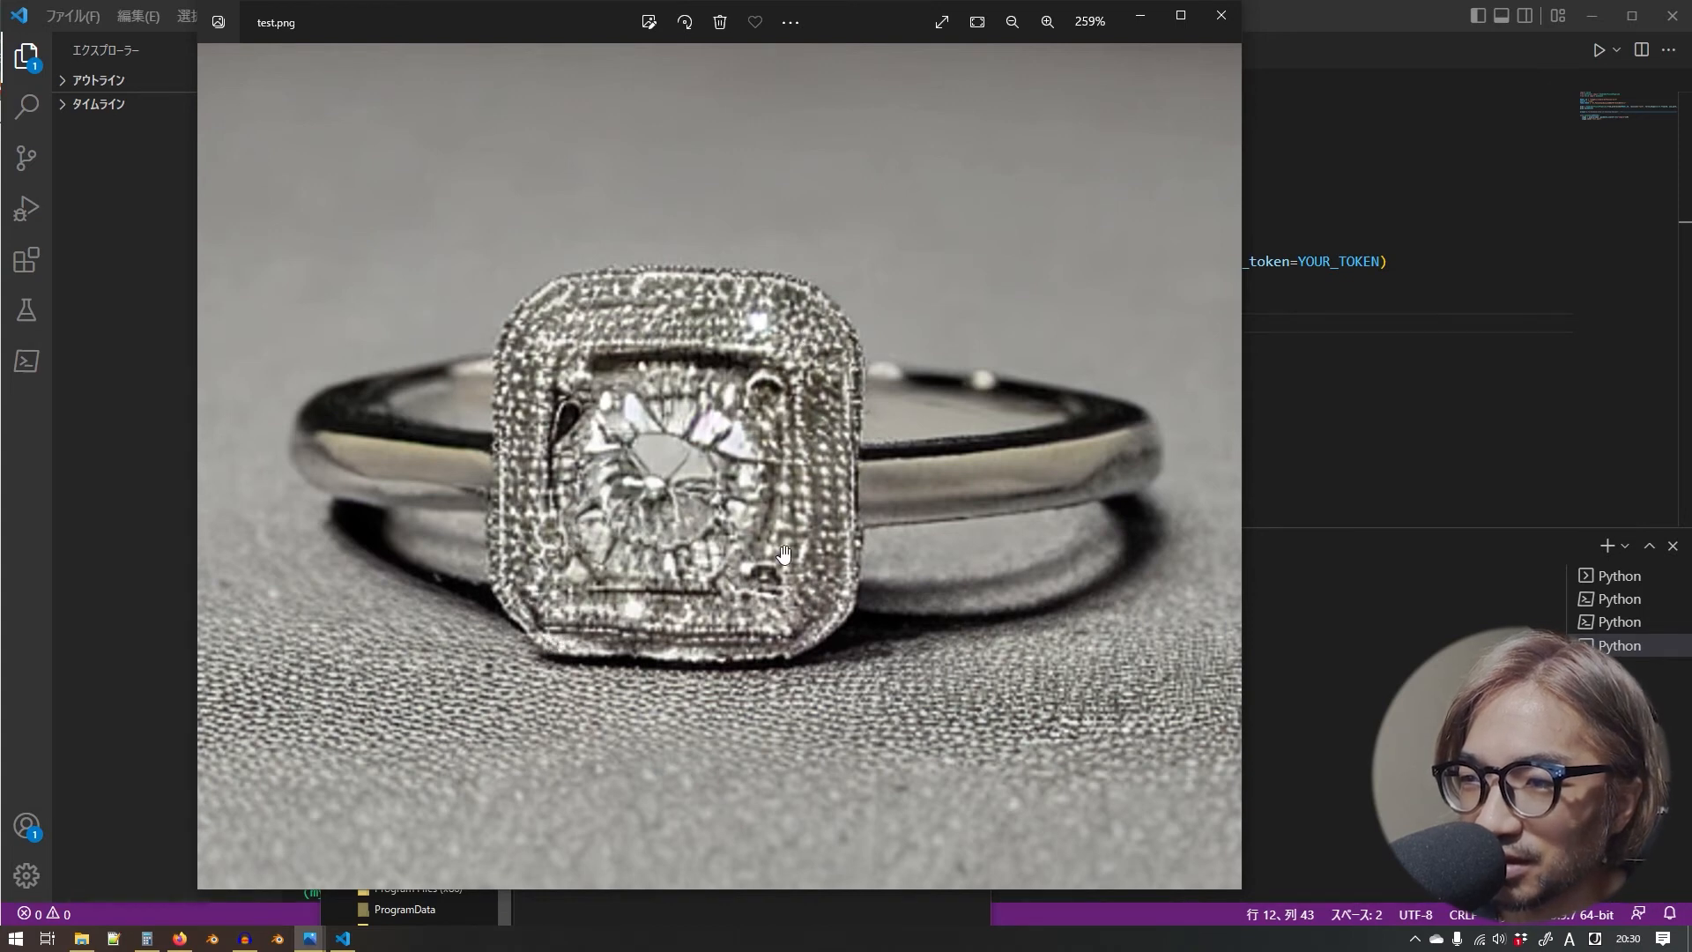
mouse_move(628, 580)
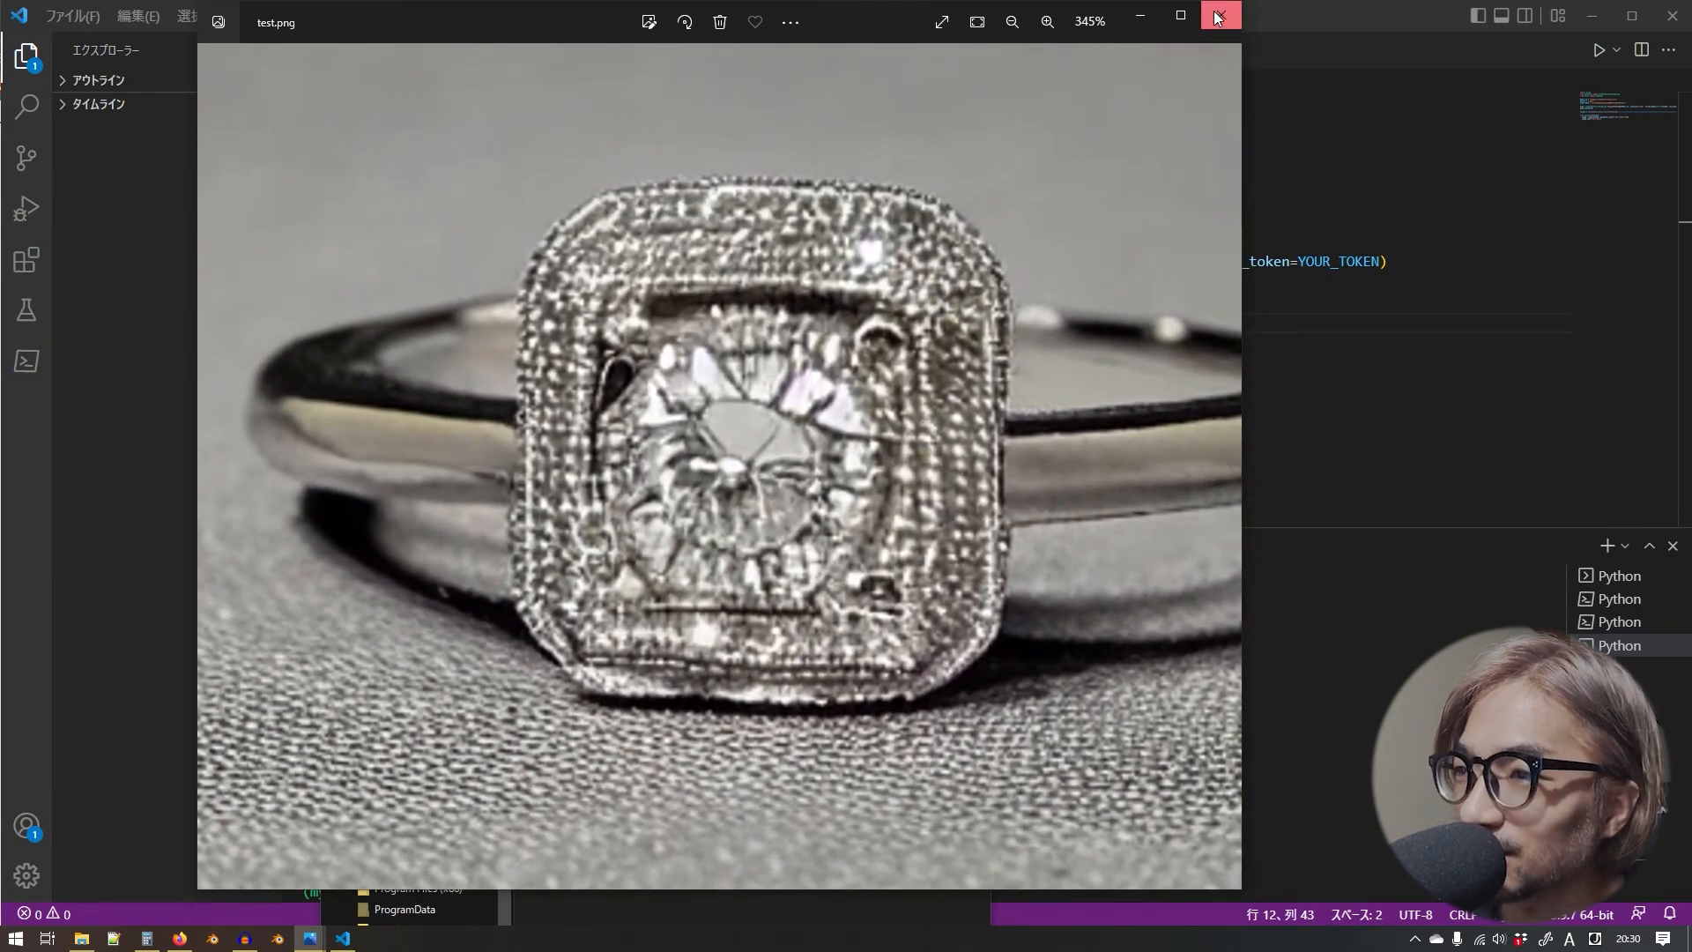
click(1218, 16)
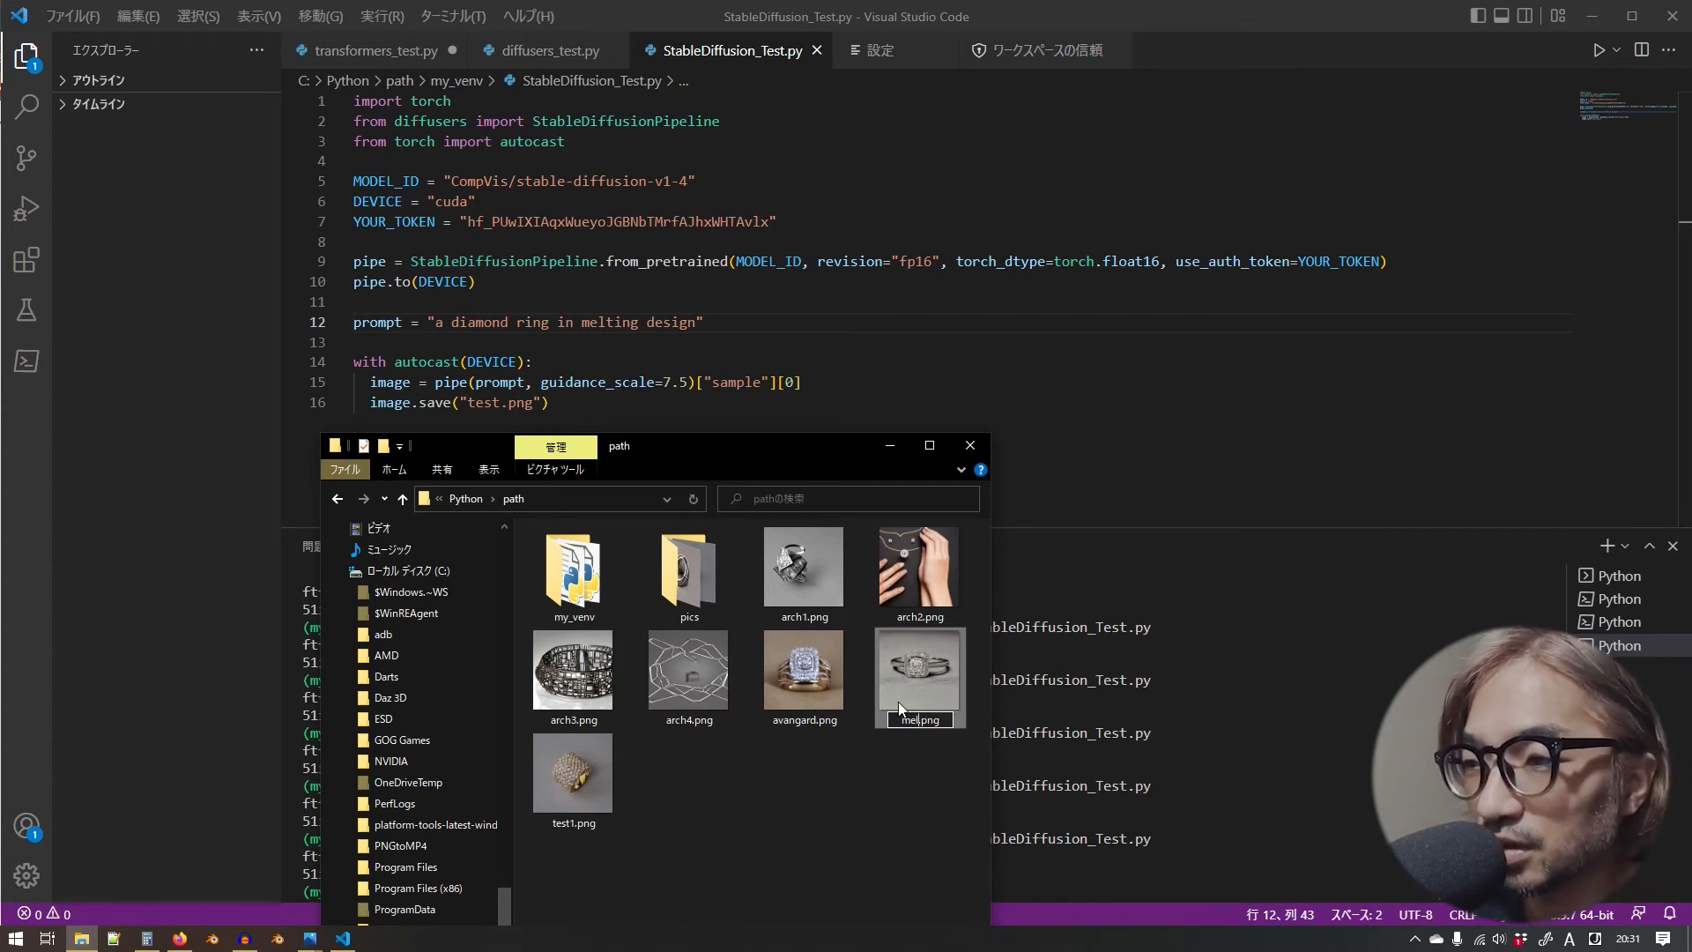
- Rename the square-halo ring to meltingDiamondRing1.png and open the newly generated test.png ring
text(tingDiamondRing1)
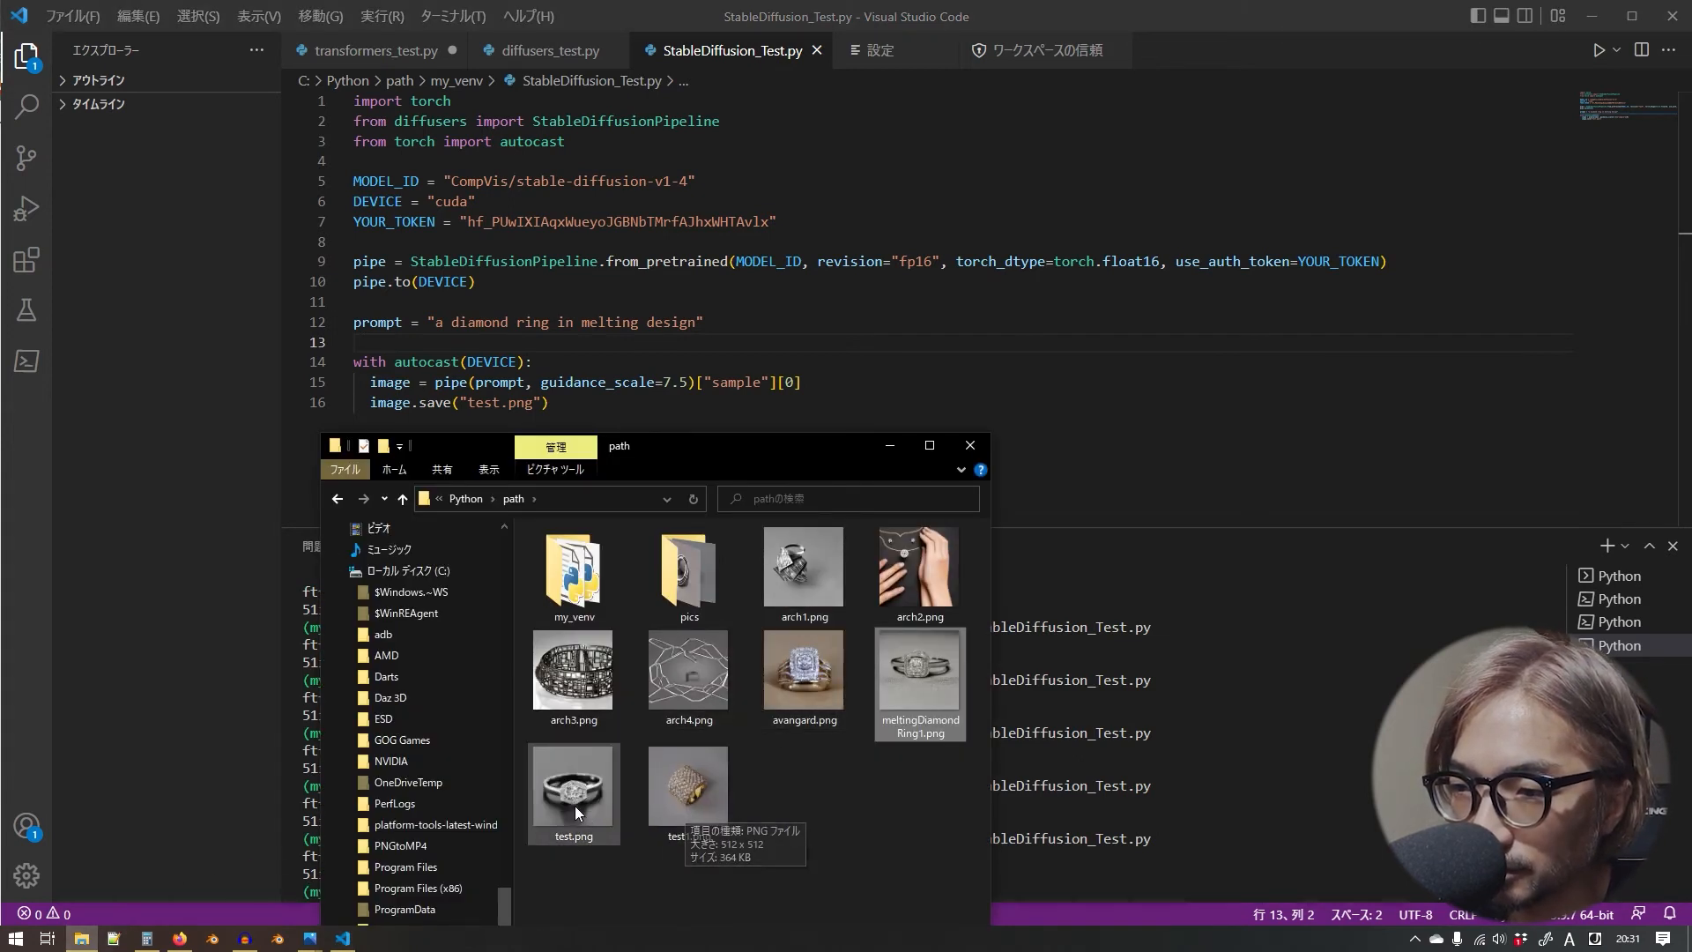
double_click(573, 793)
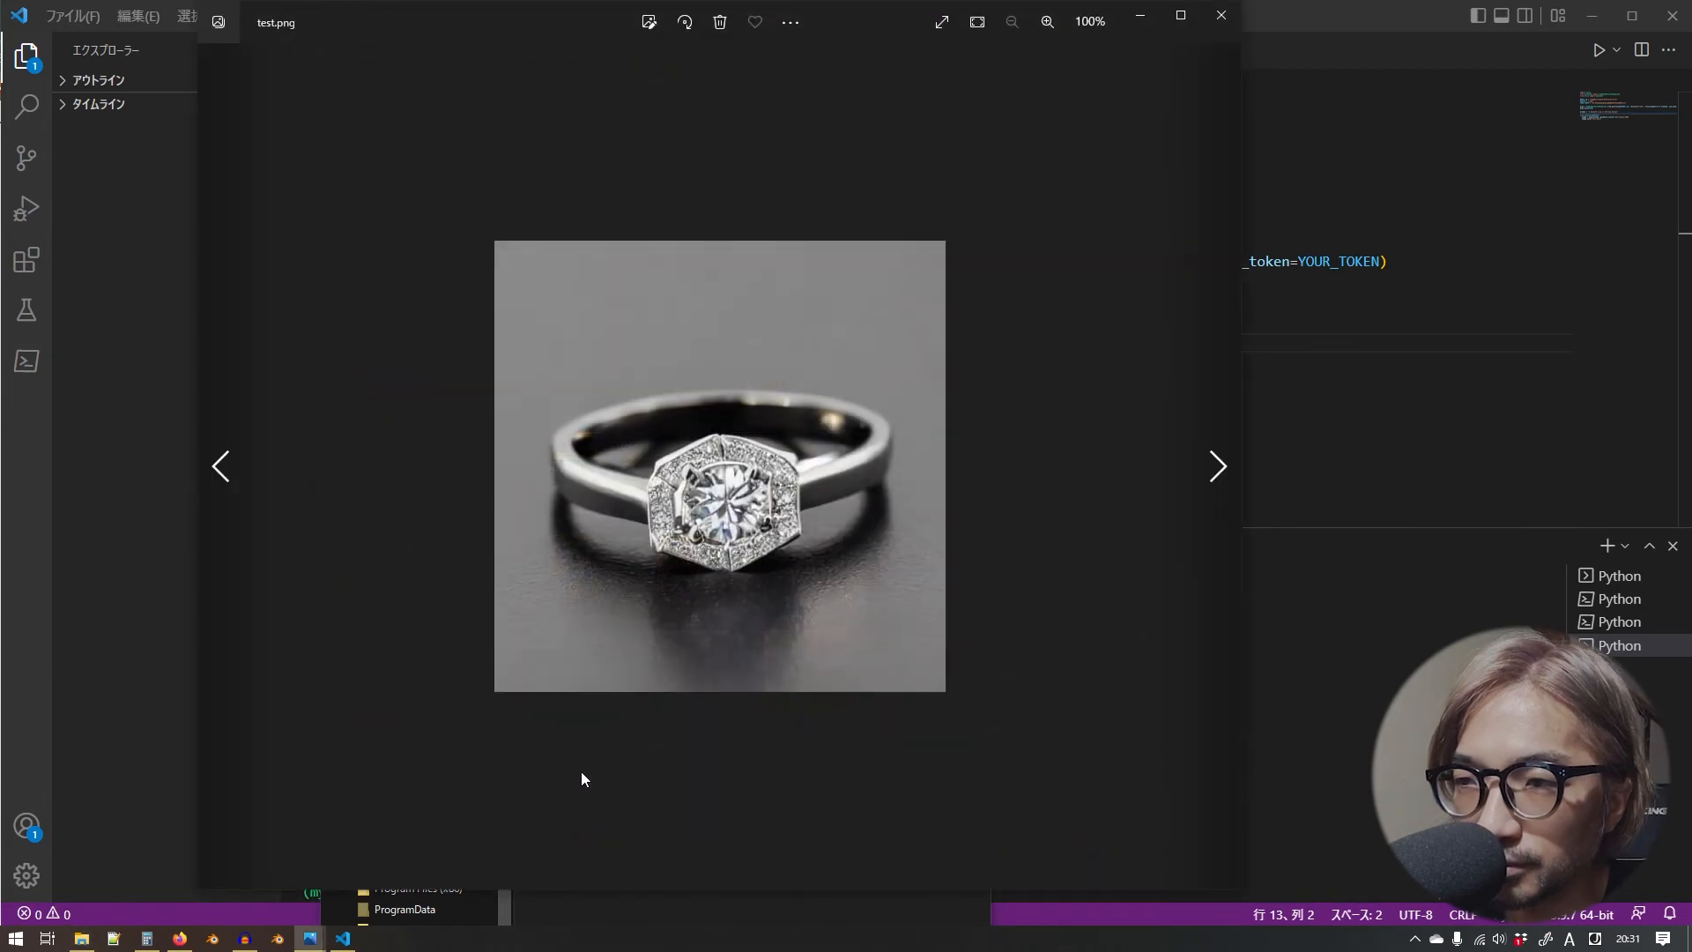
- Zoom in and out on the octagonal-halo silver diamond ring in Photos, then close the image
click(1046, 21)
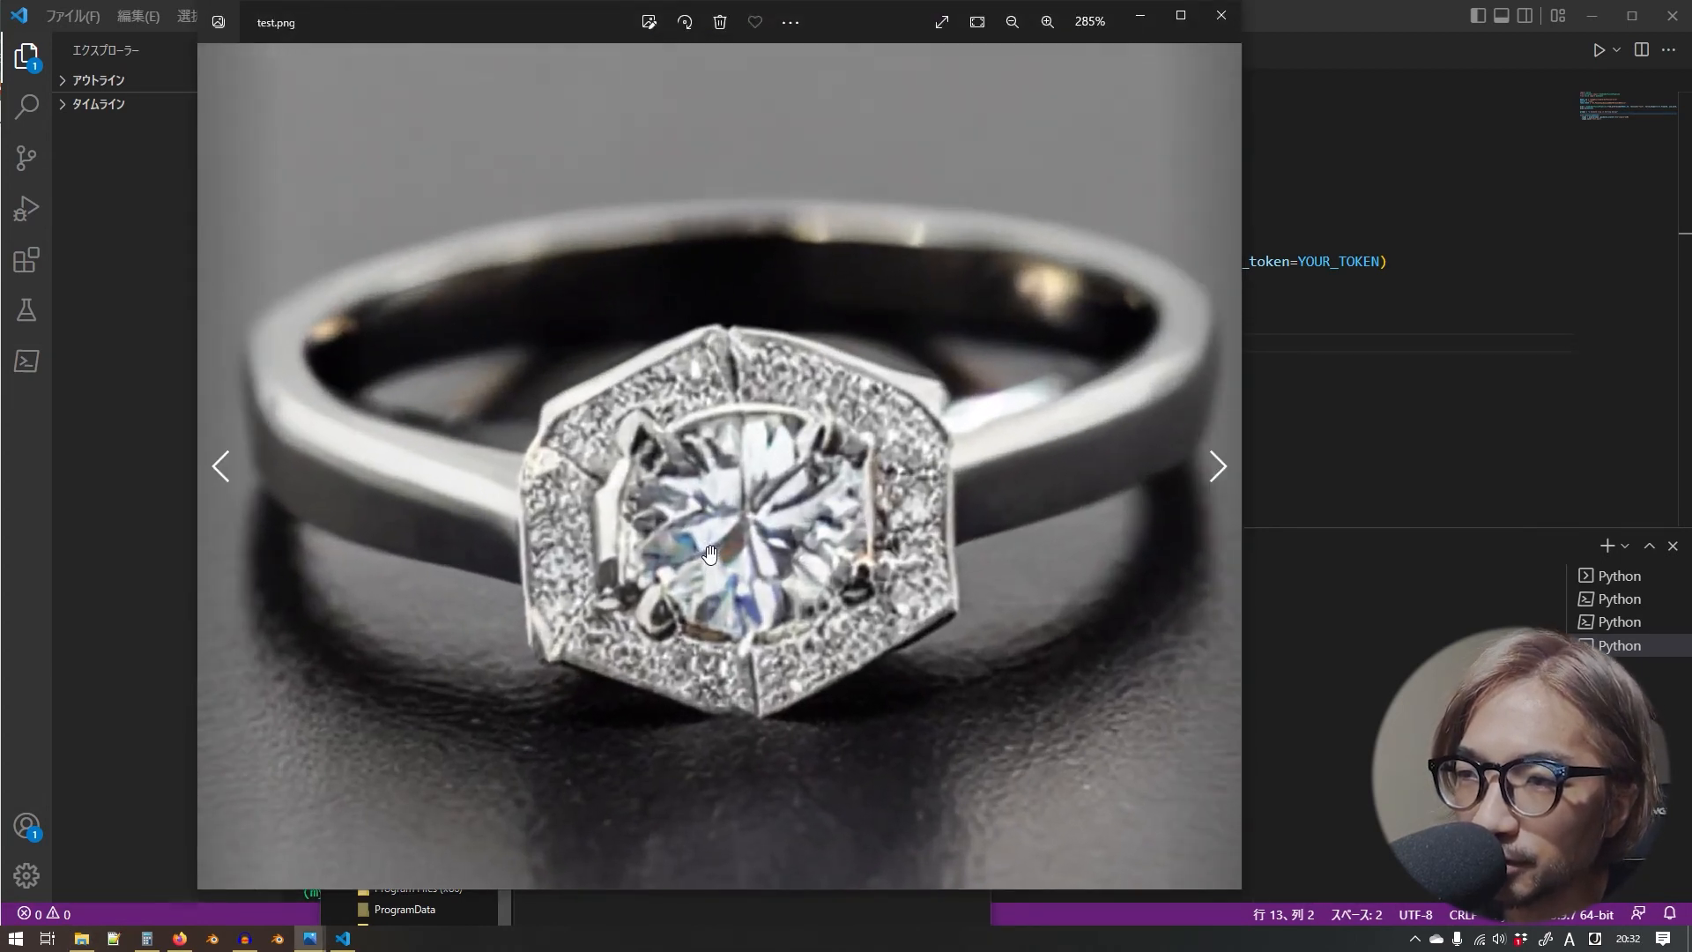
click(1046, 21)
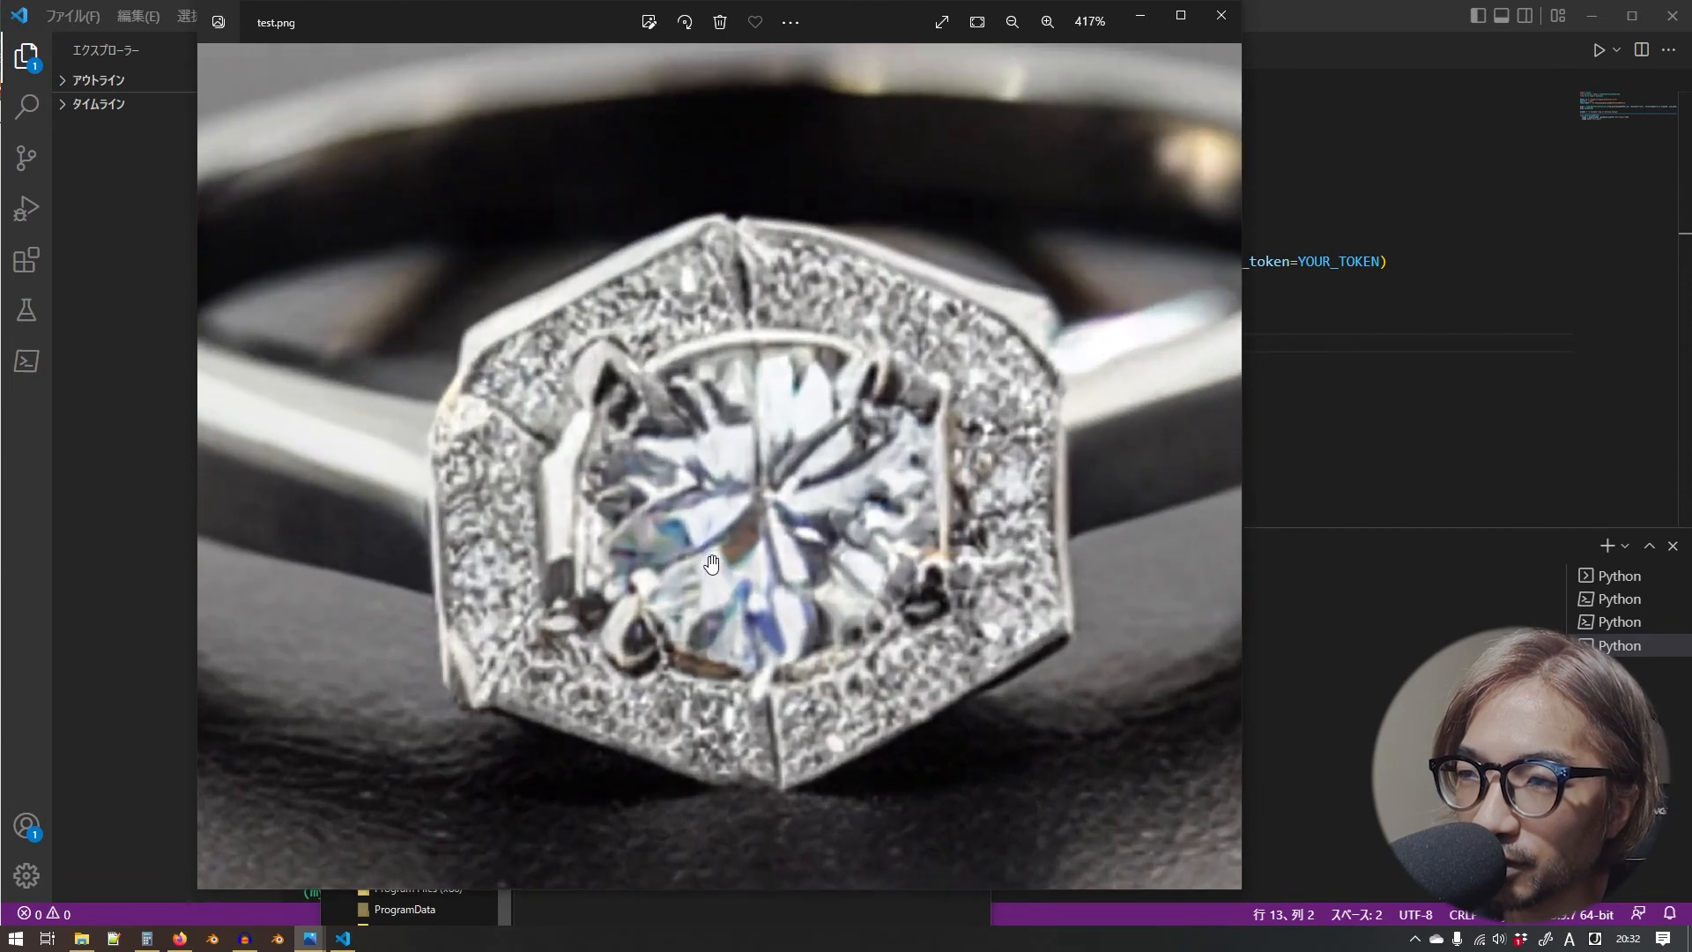
click(1012, 21)
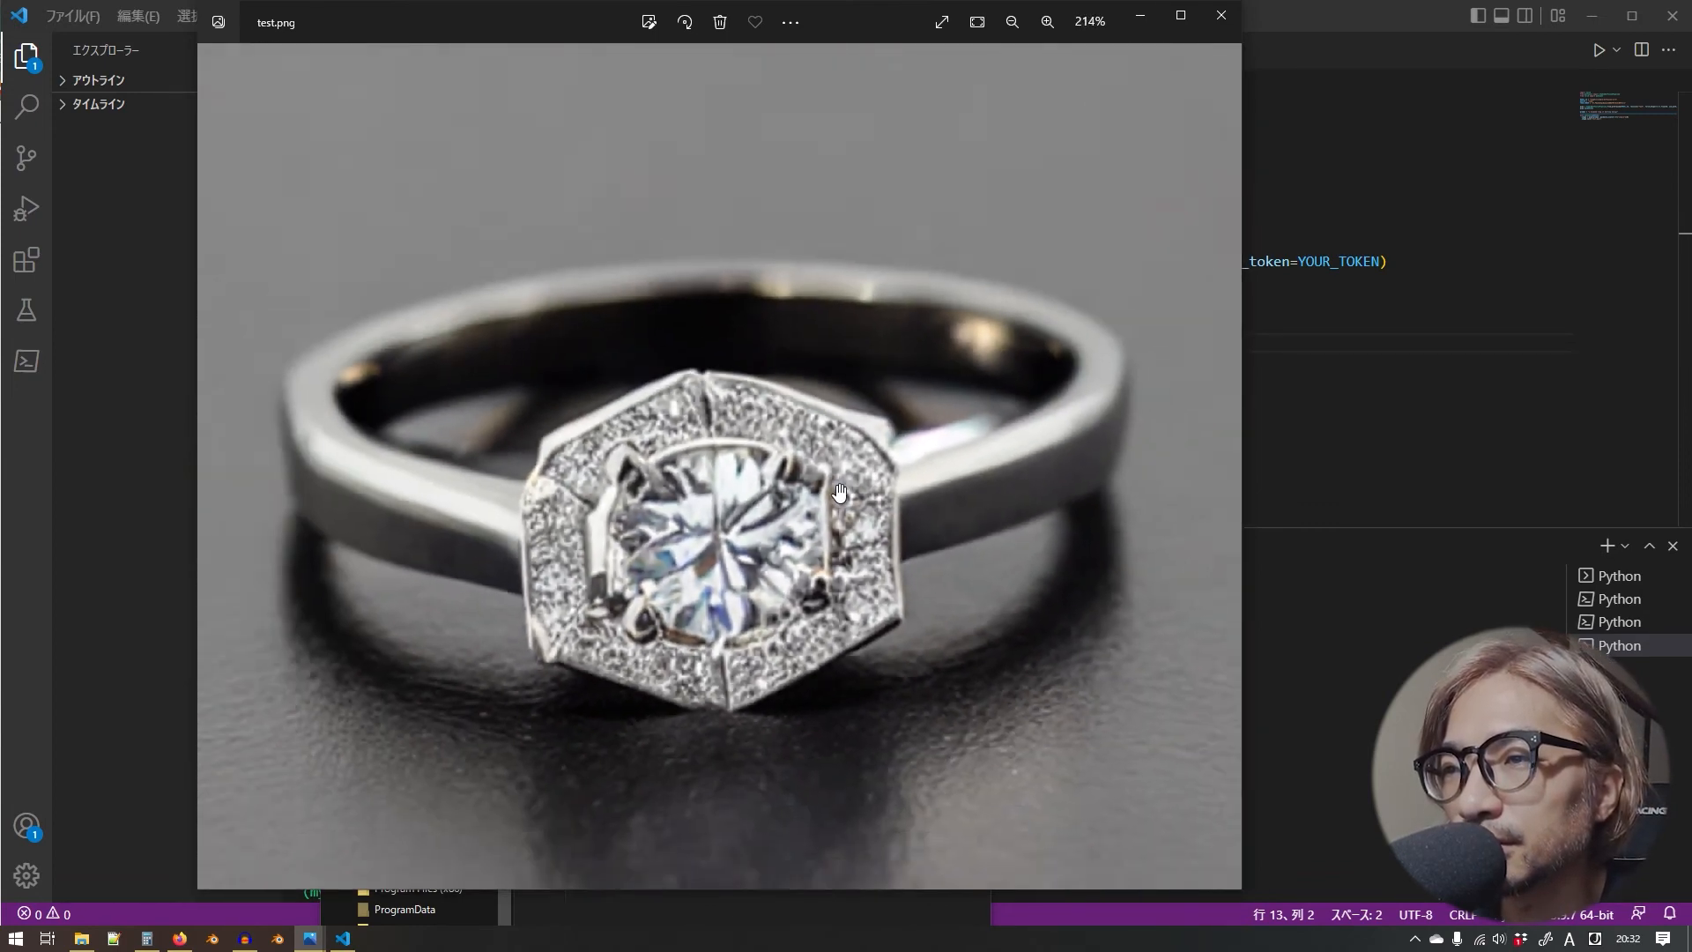
click(1047, 21)
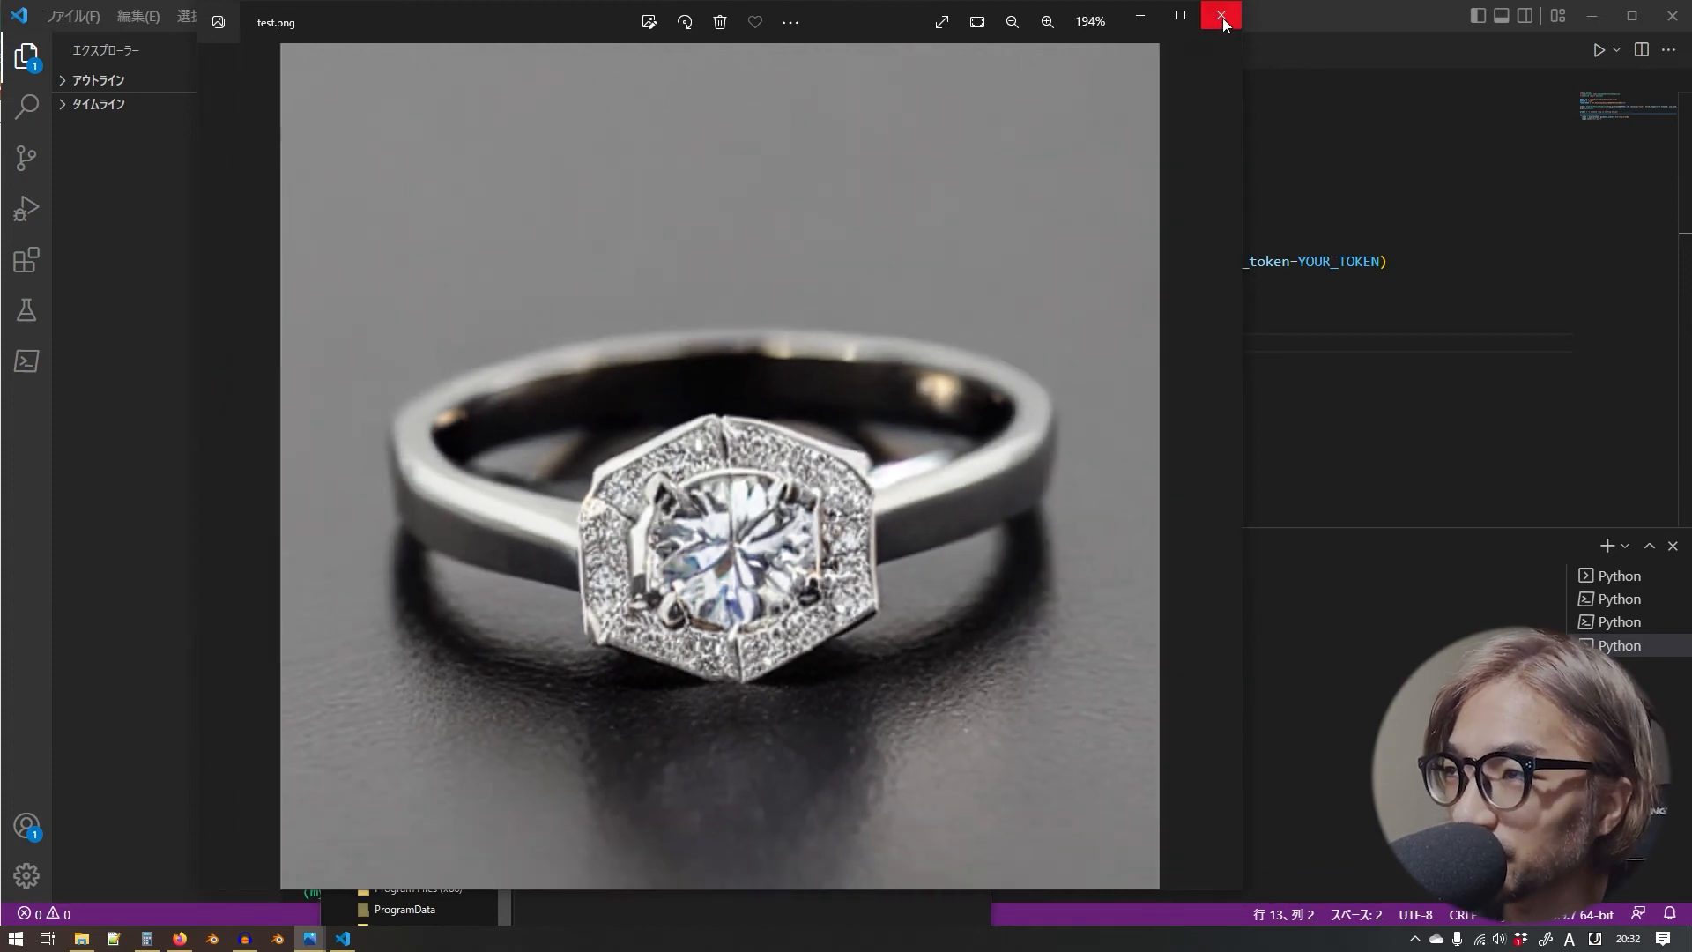
click(1221, 21)
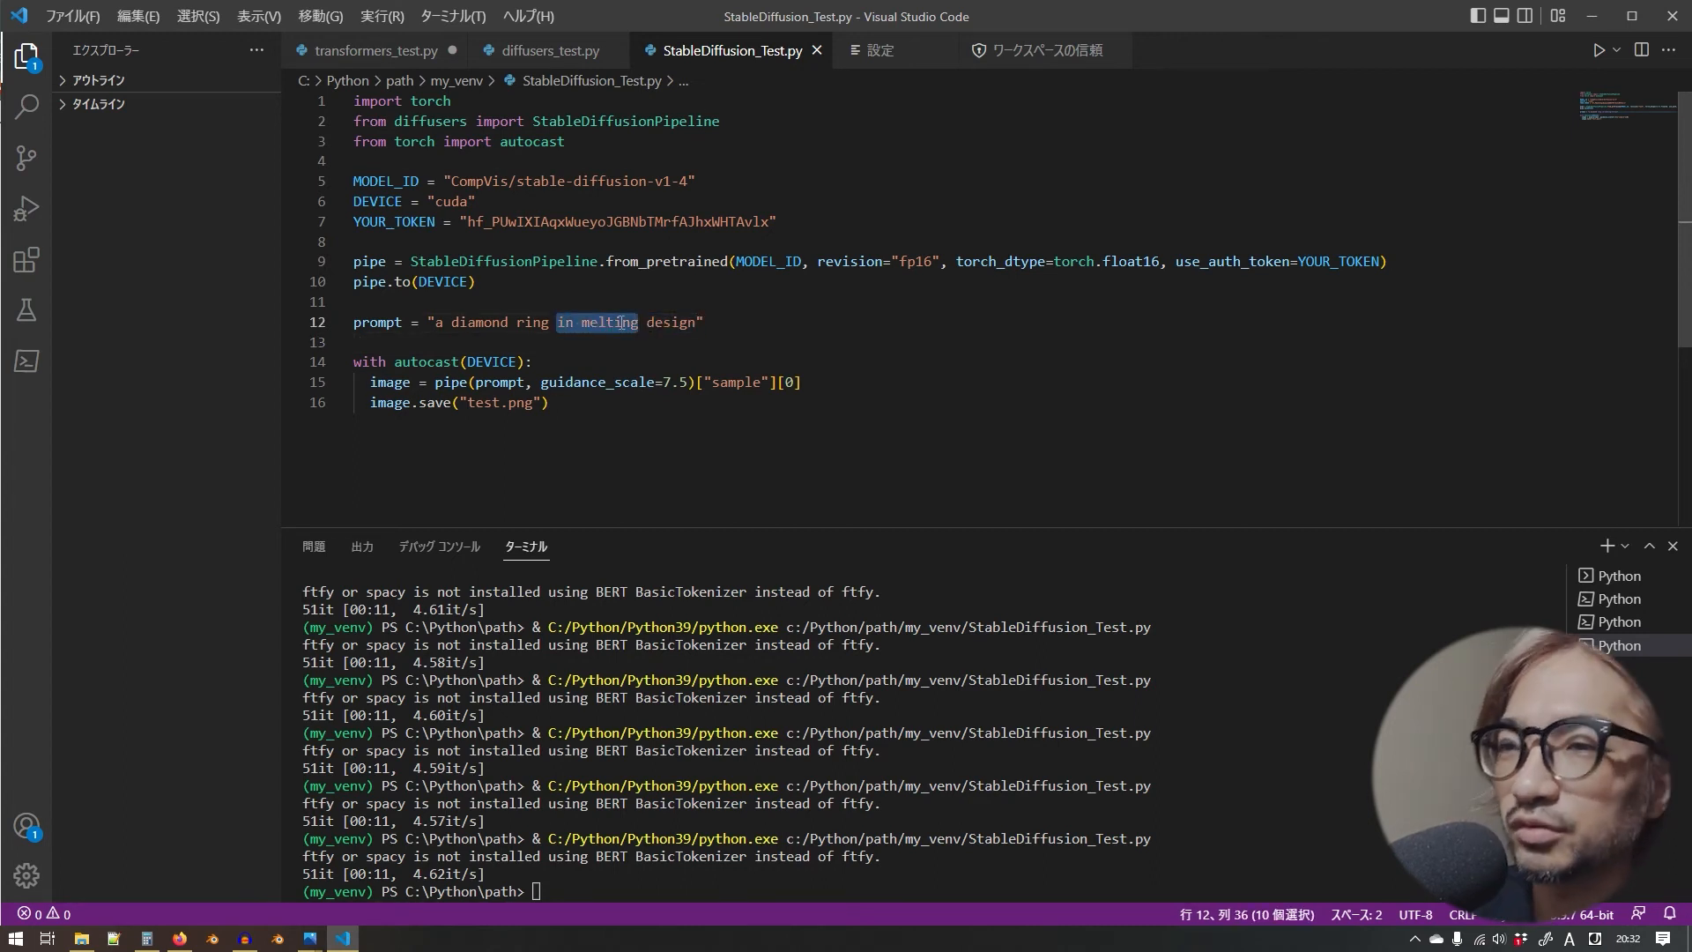
- Set the prompt to "a diamond ring structure design", regenerate, and open the new test.png
text(structur)
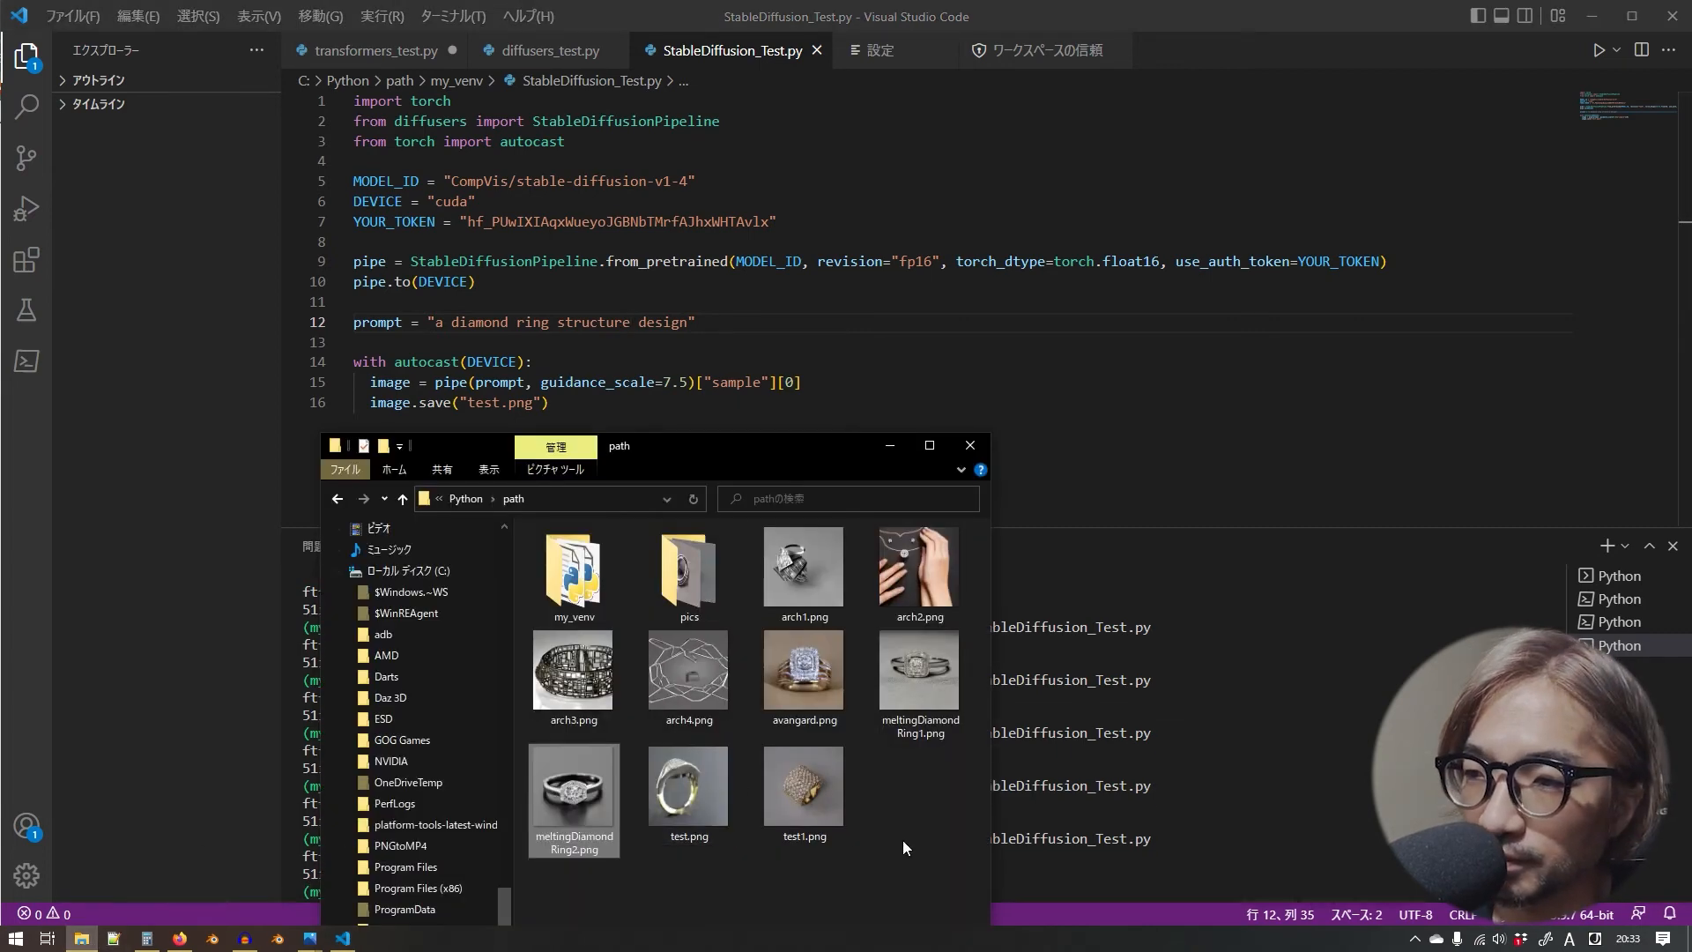
double_click(687, 785)
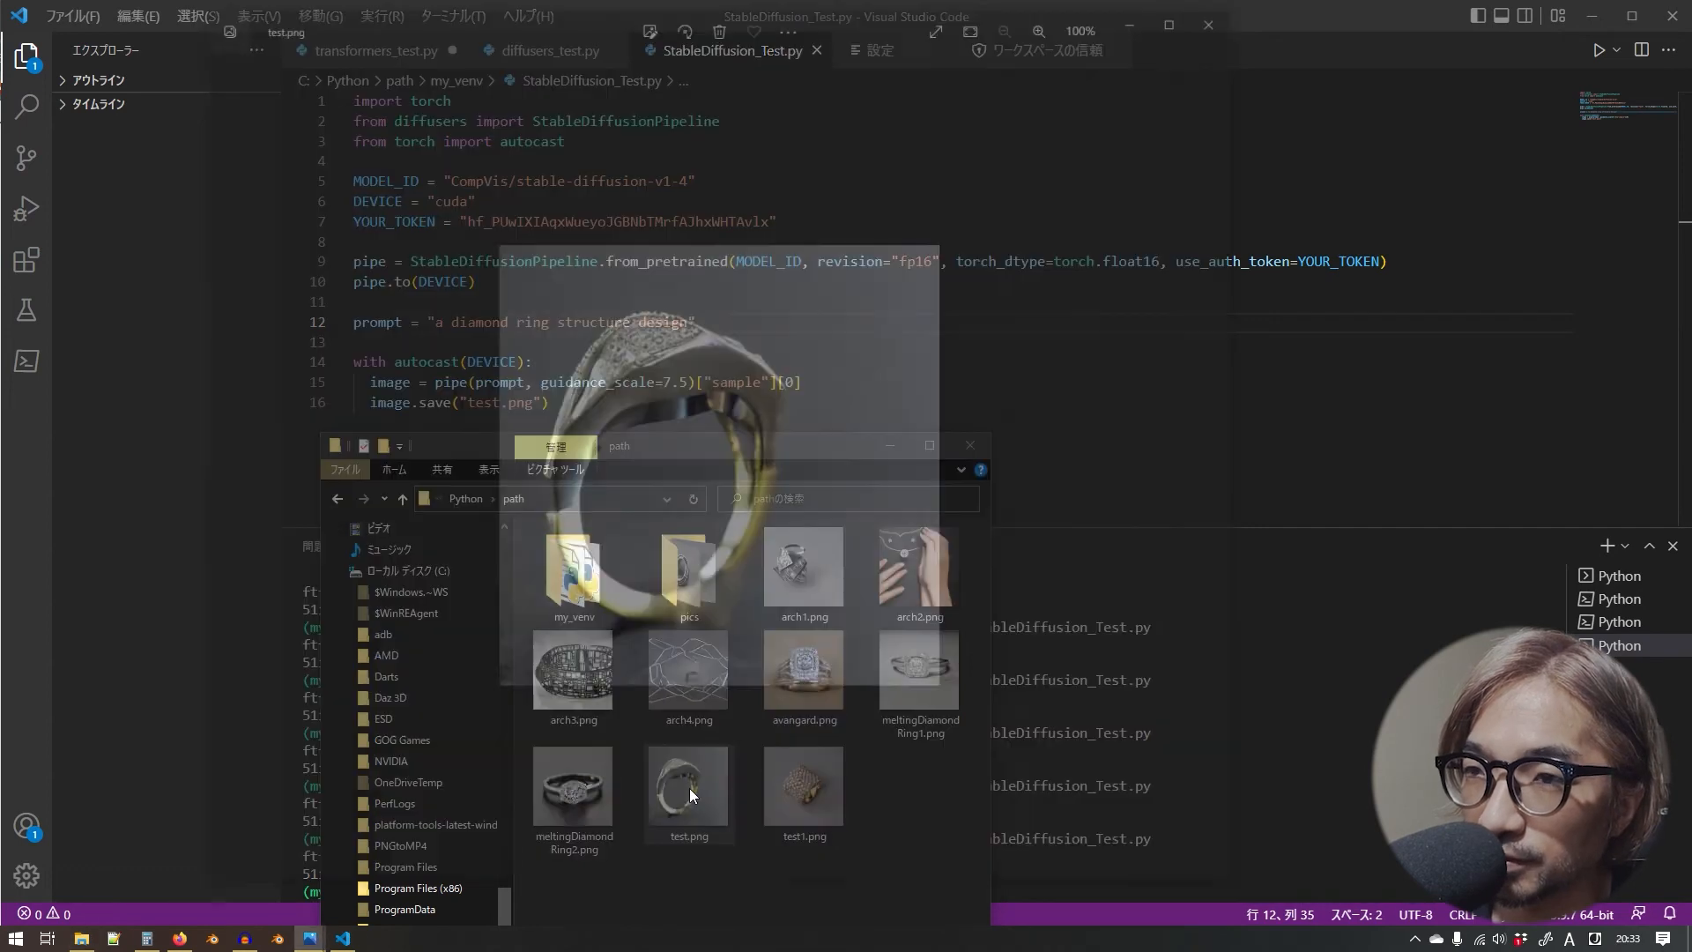
- Inspect the twisted silver-and-gold pavé ring up close in Photos, then close it back to the folder
double_click(690, 783)
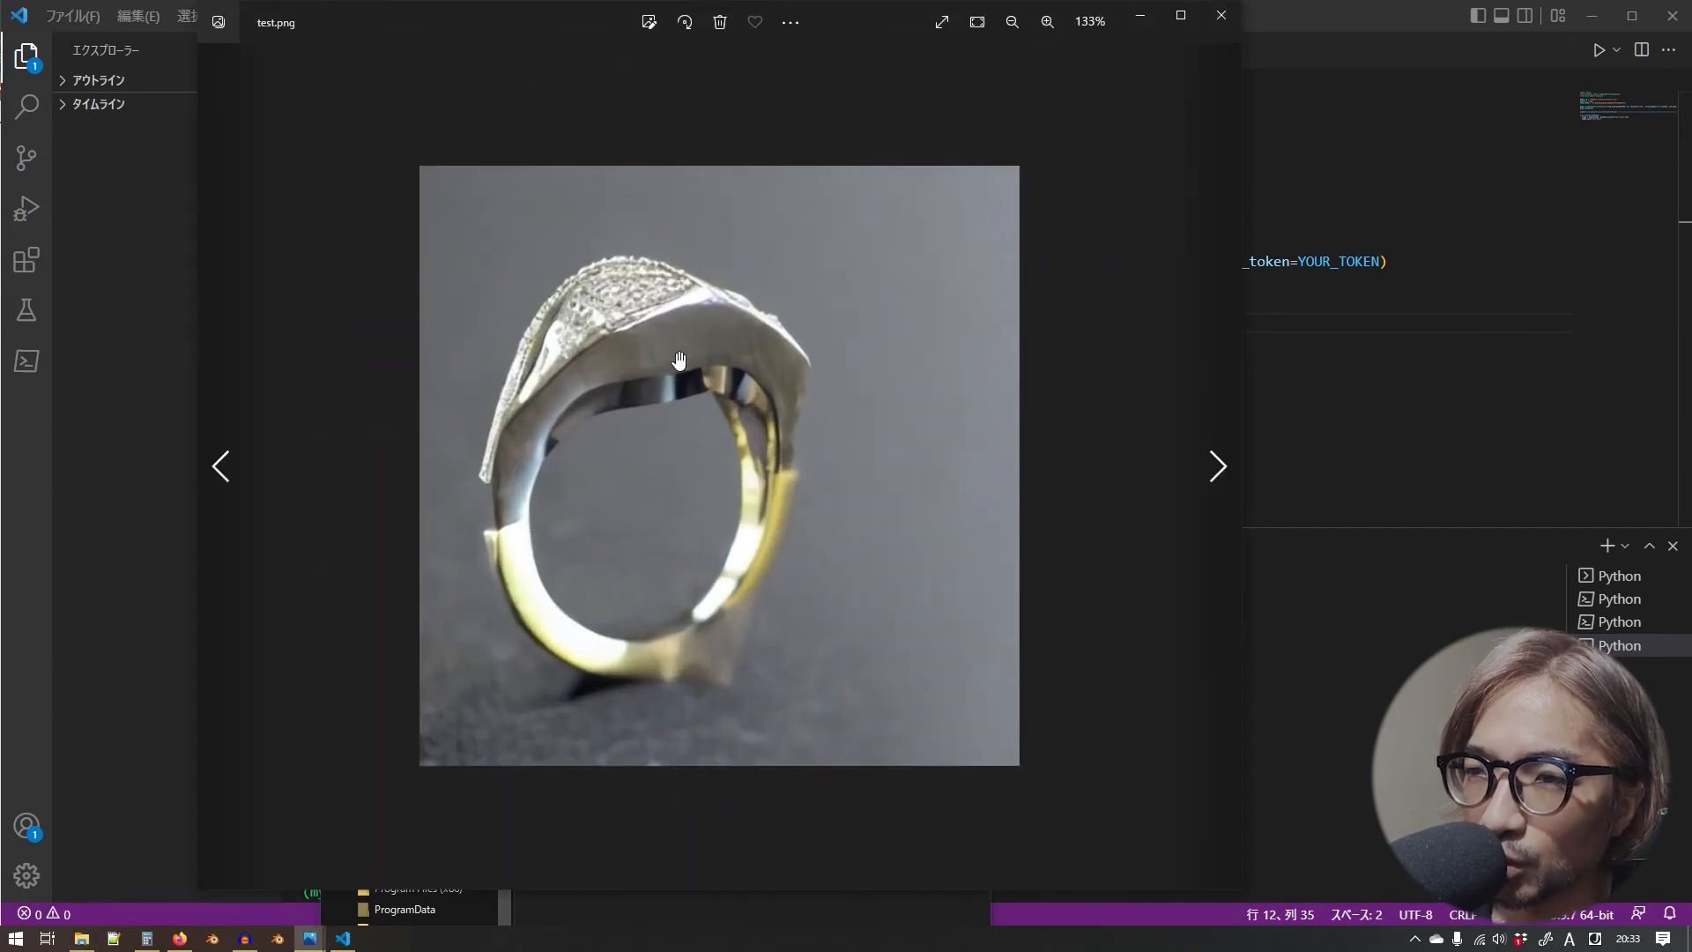
mouse_move(636, 386)
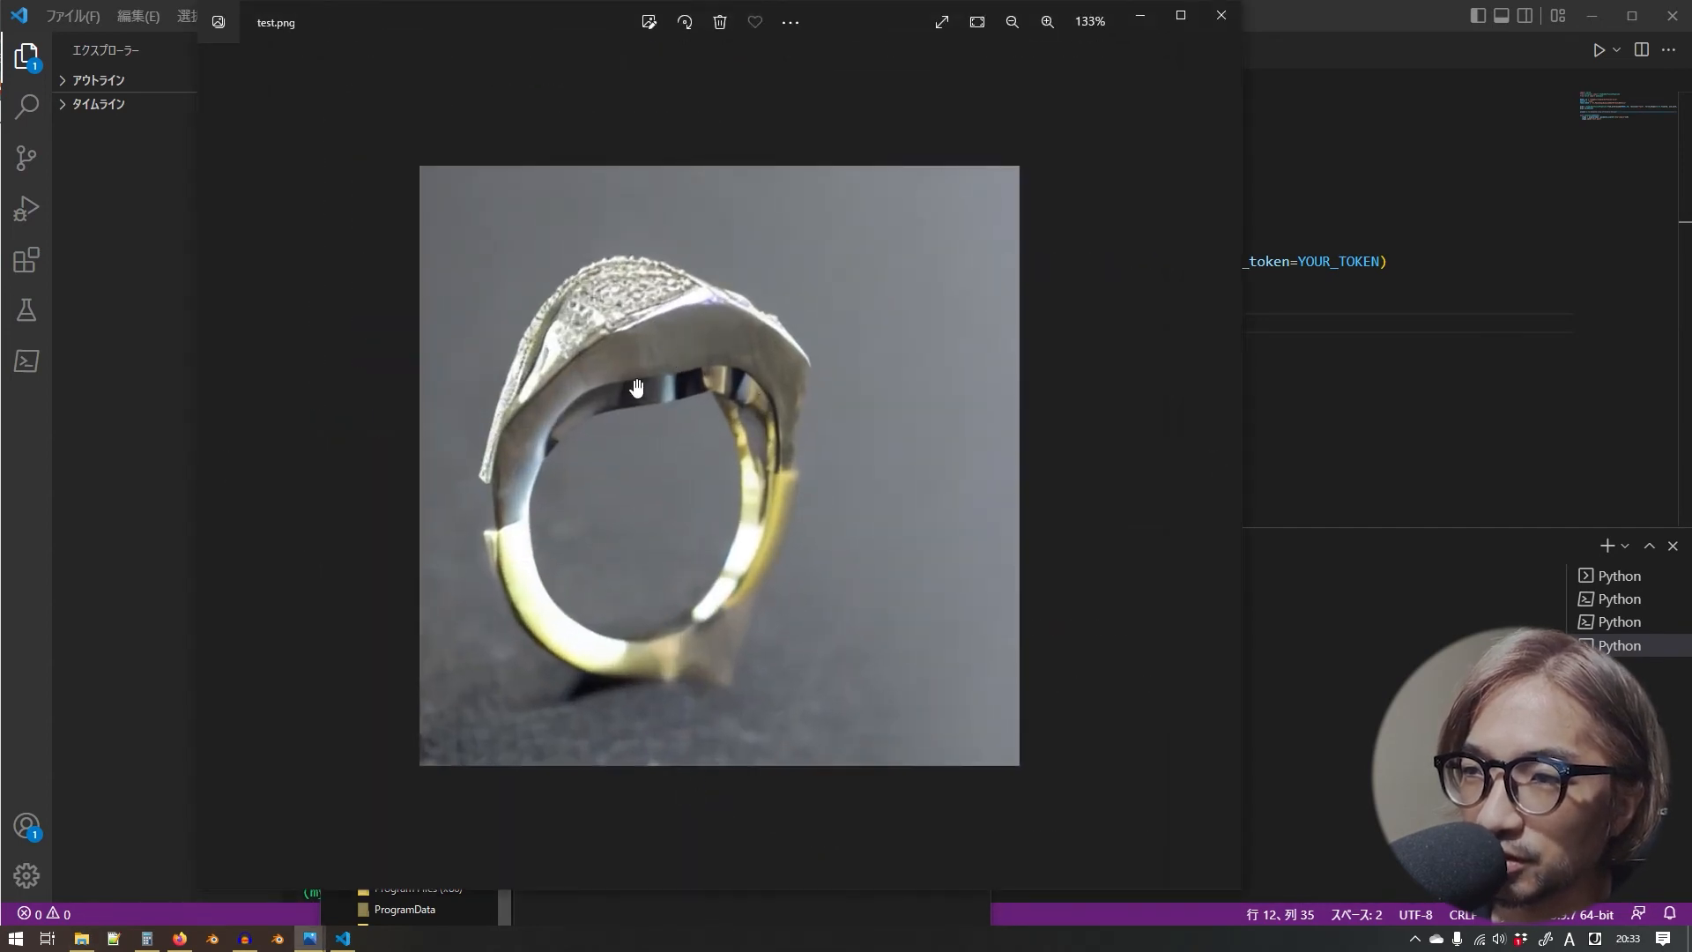
click(1046, 22)
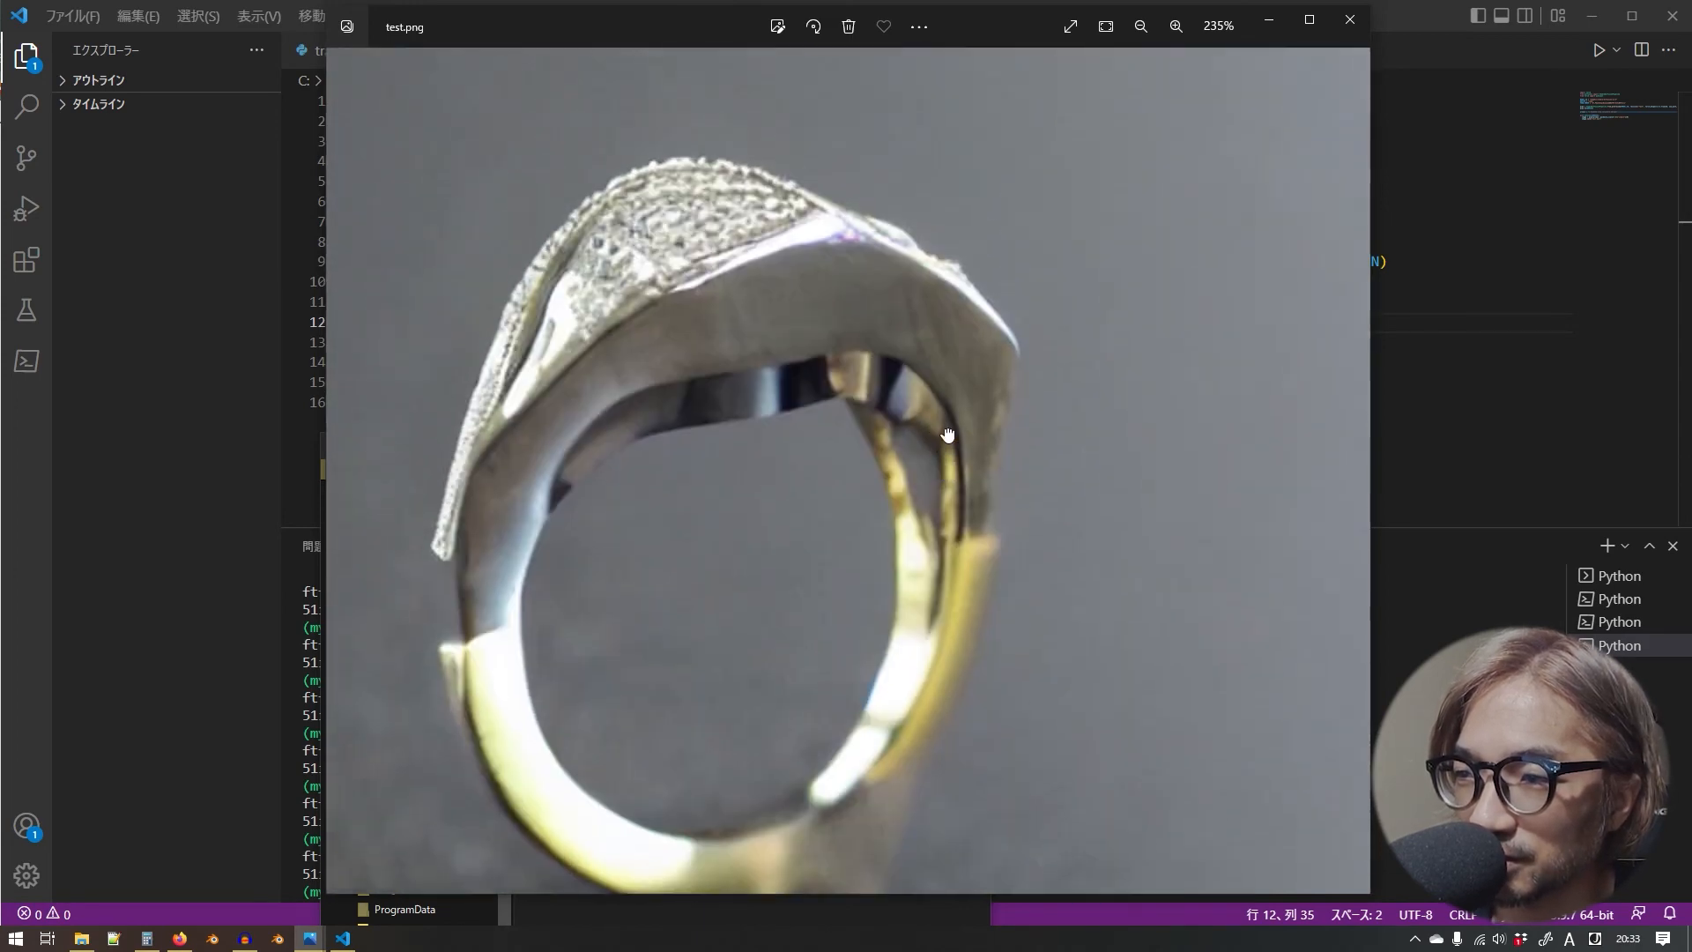
scroll(down, 3)
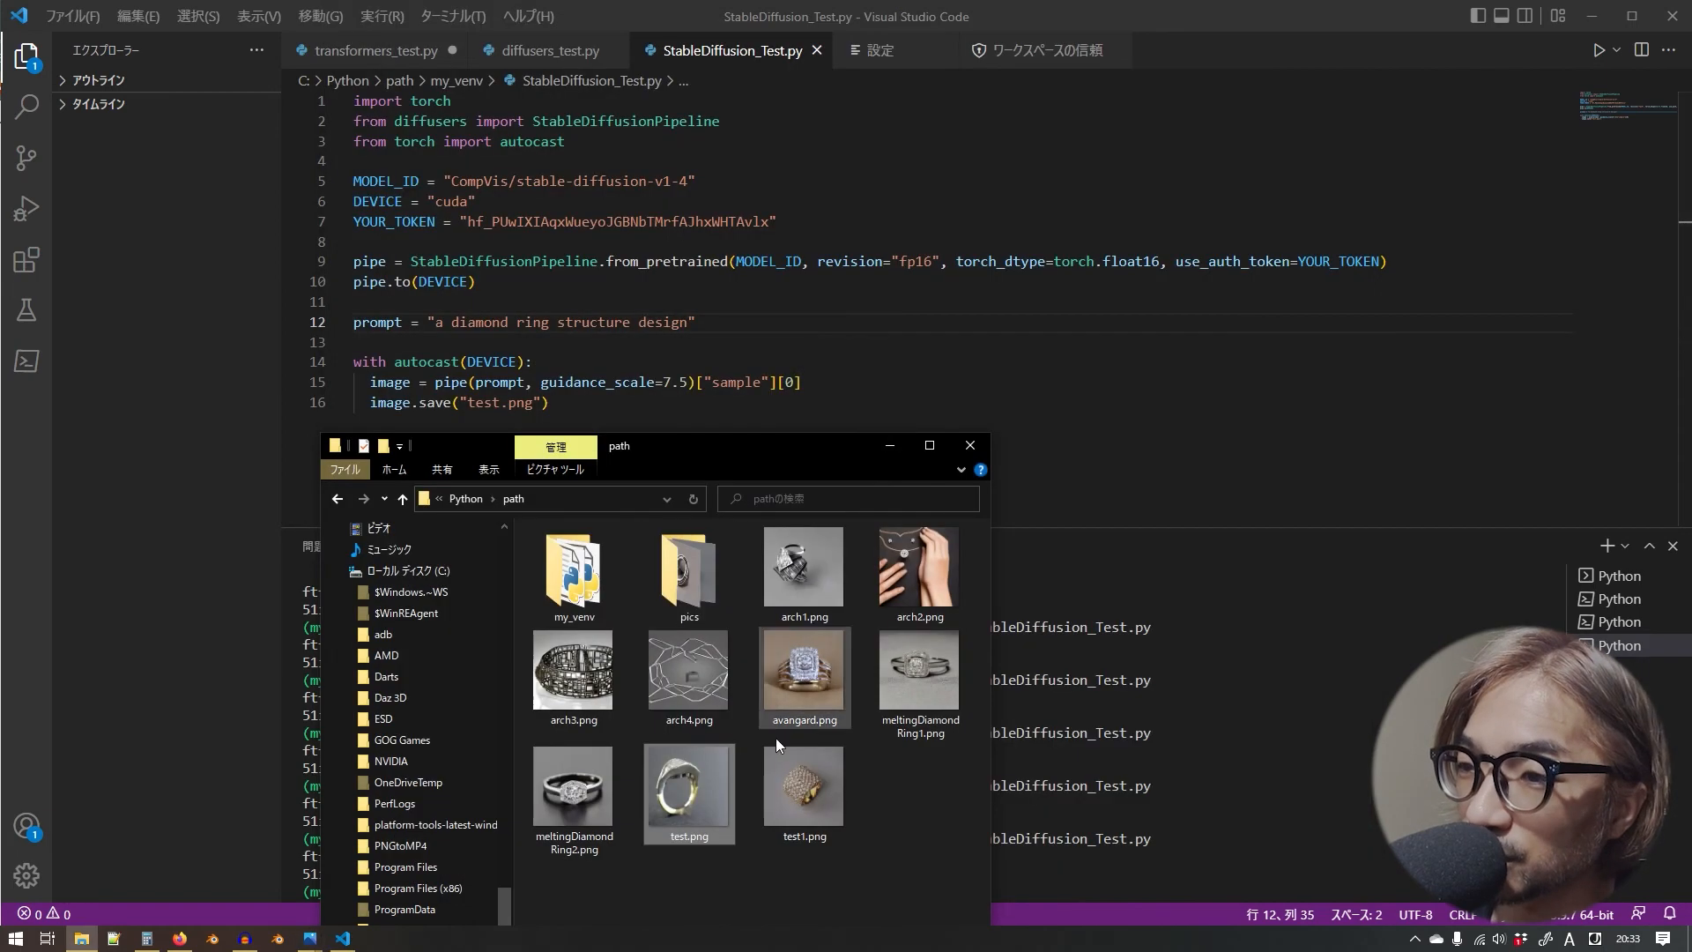
- Replace the line 12 prompt with 'a wedding band with very artistic design'
click(689, 790)
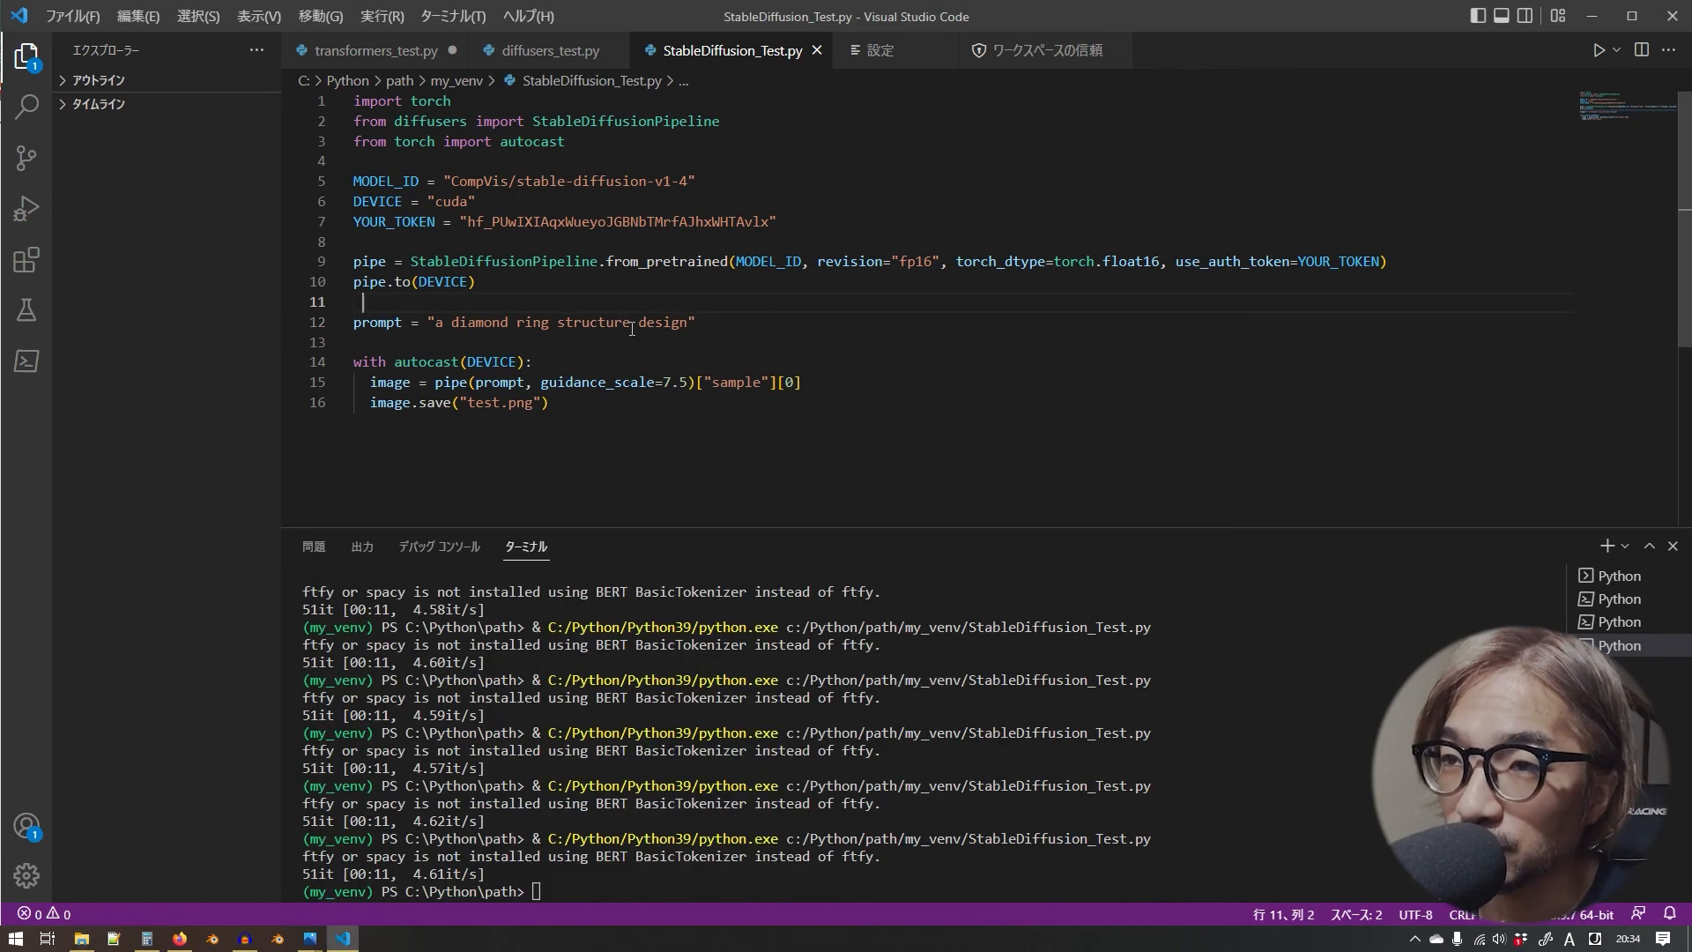
drag(451, 321, 696, 320)
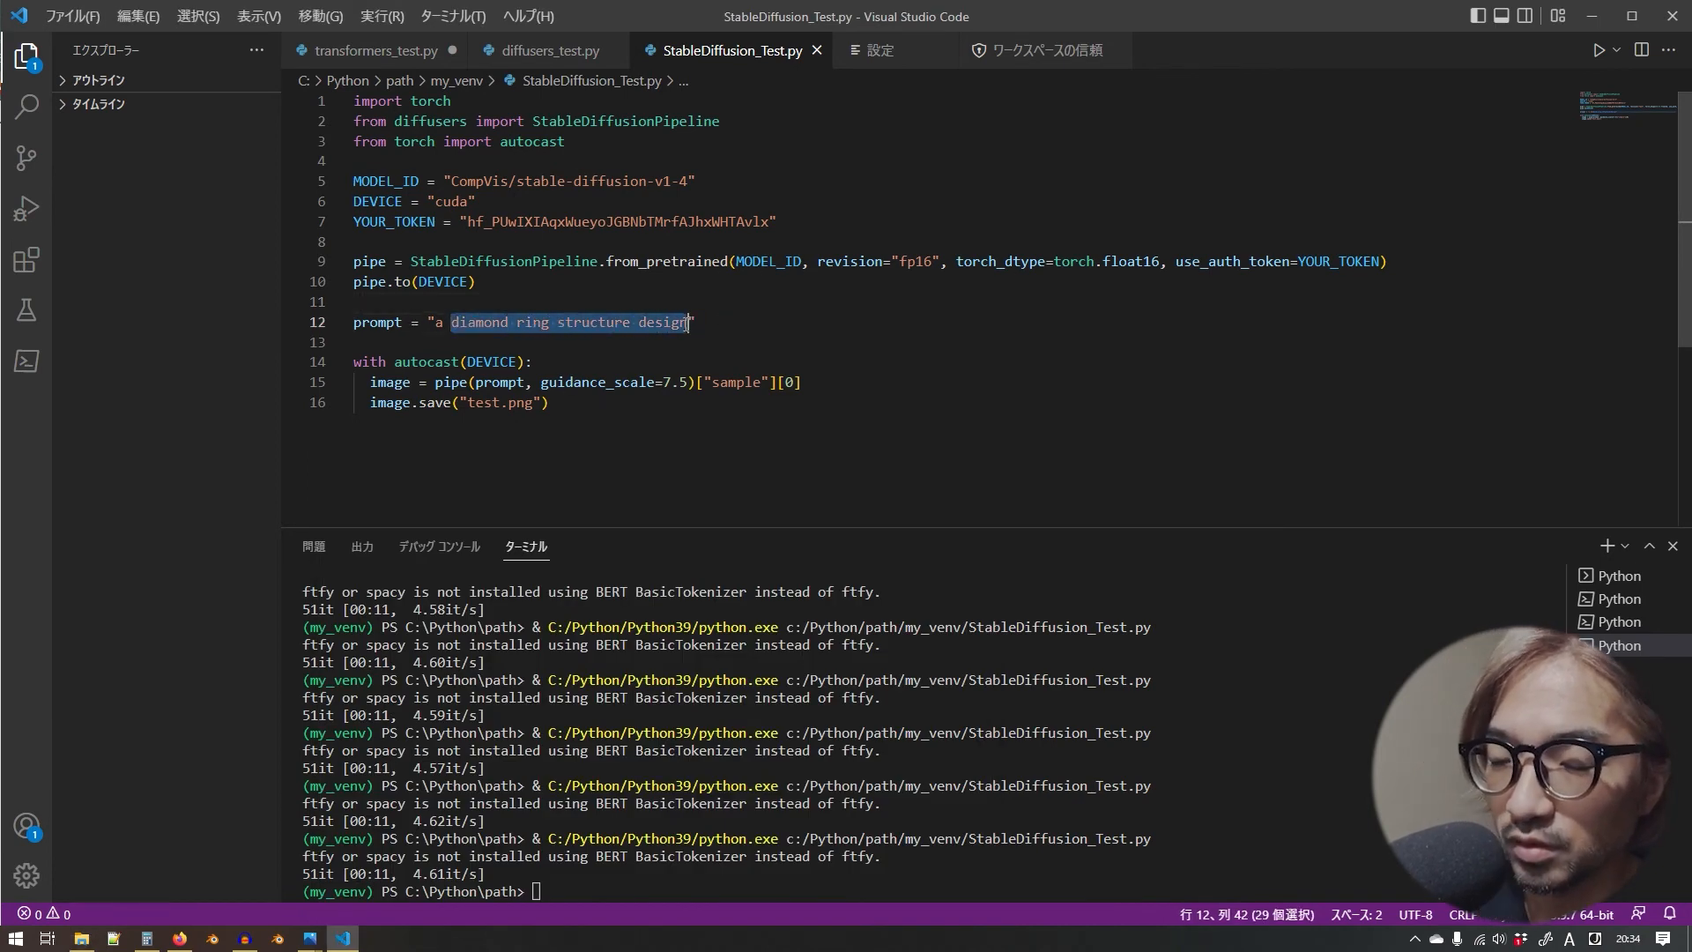
text(wdd)
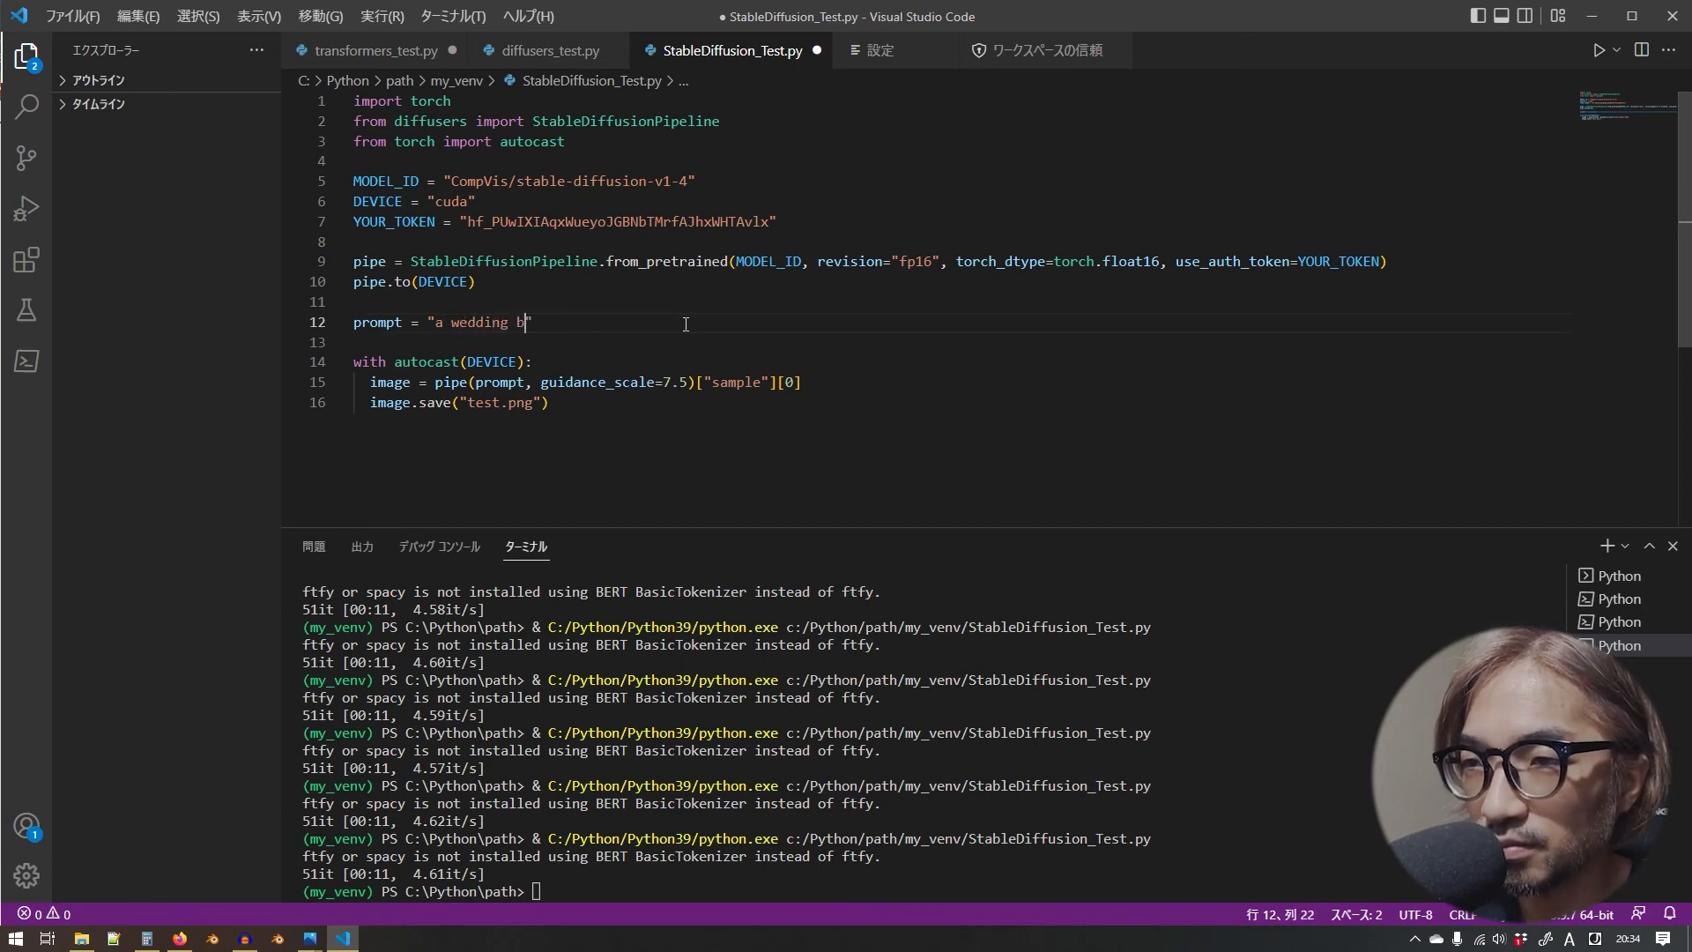
text(and)
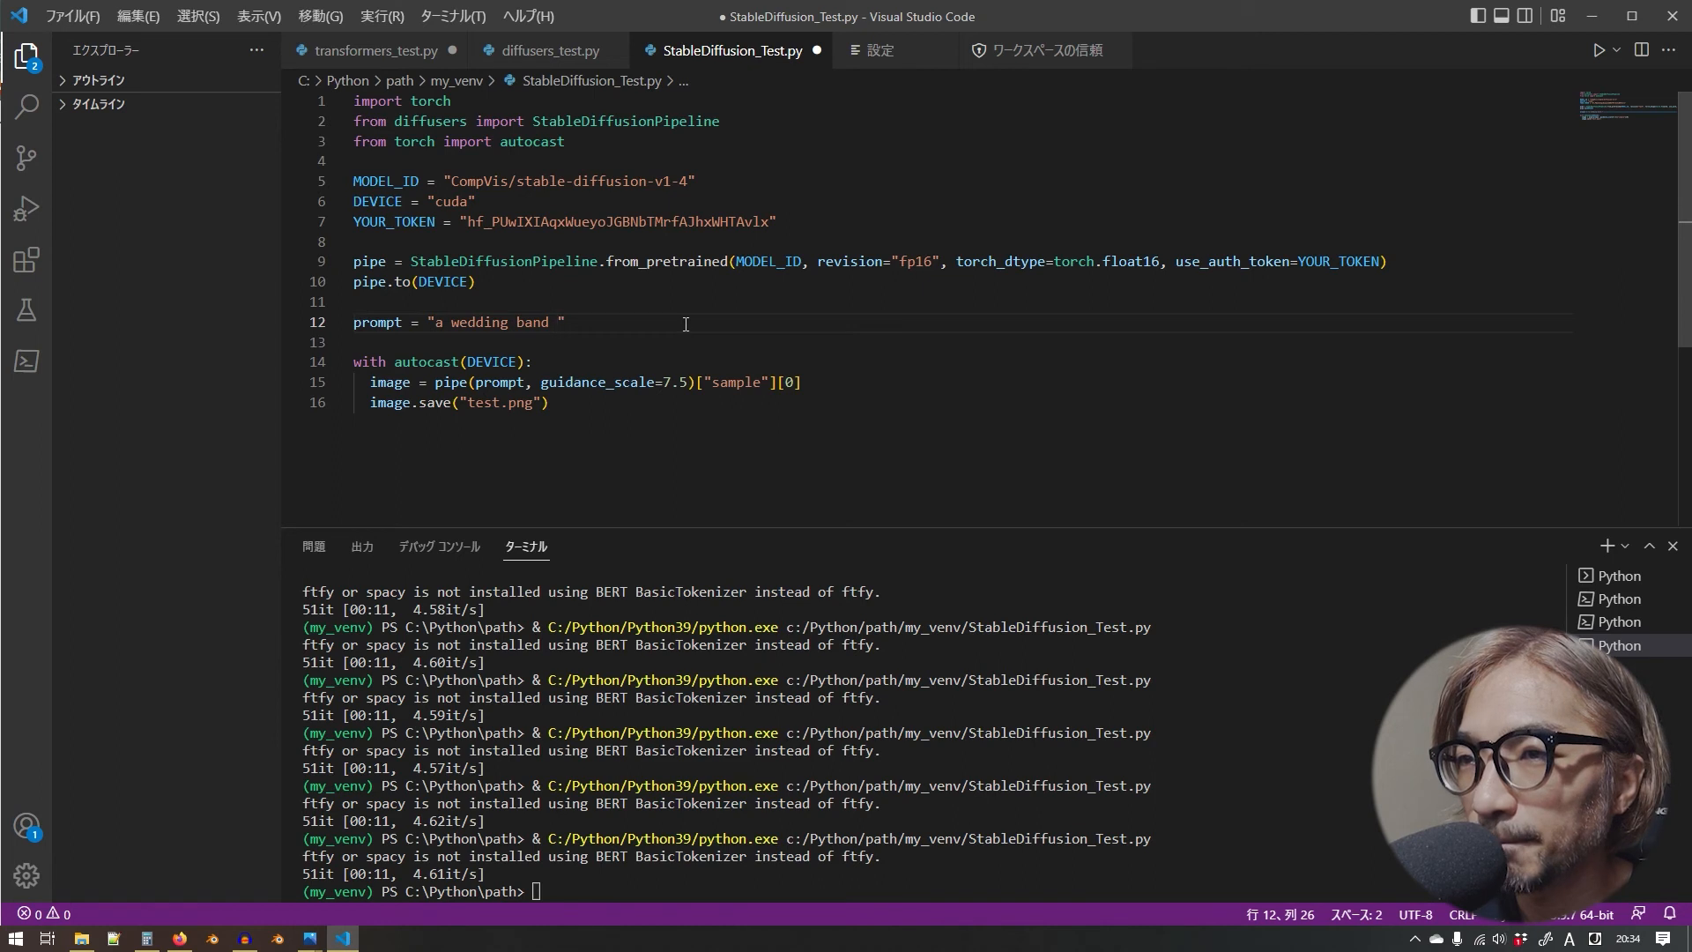
text(with very)
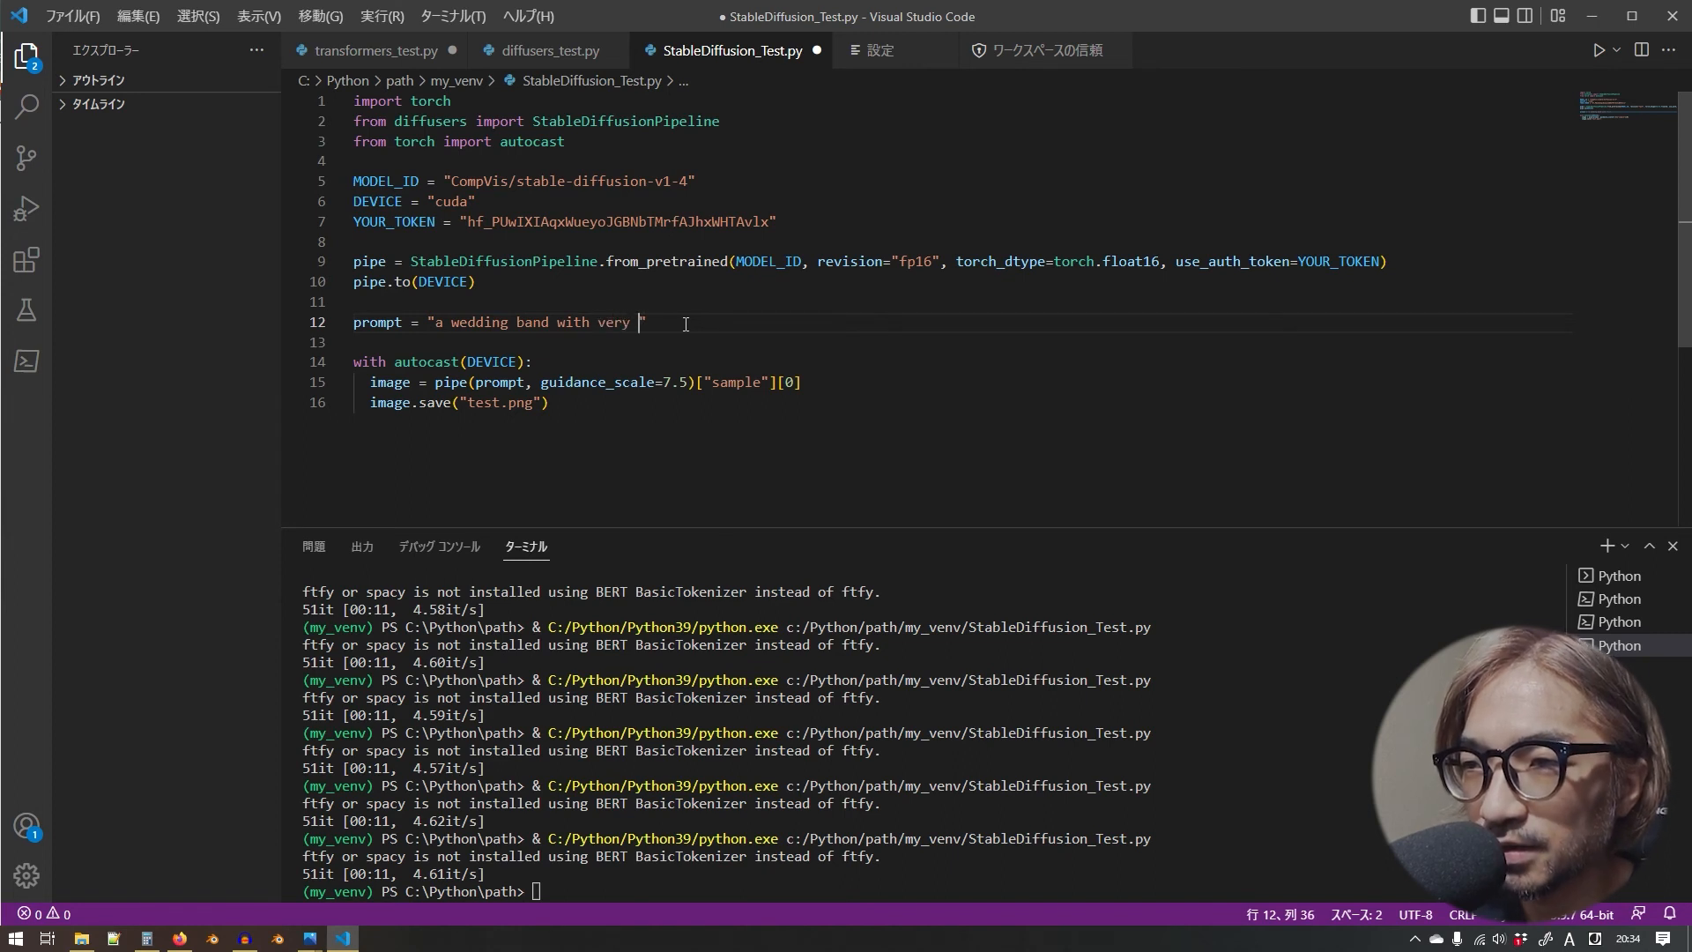
text(artistic d)
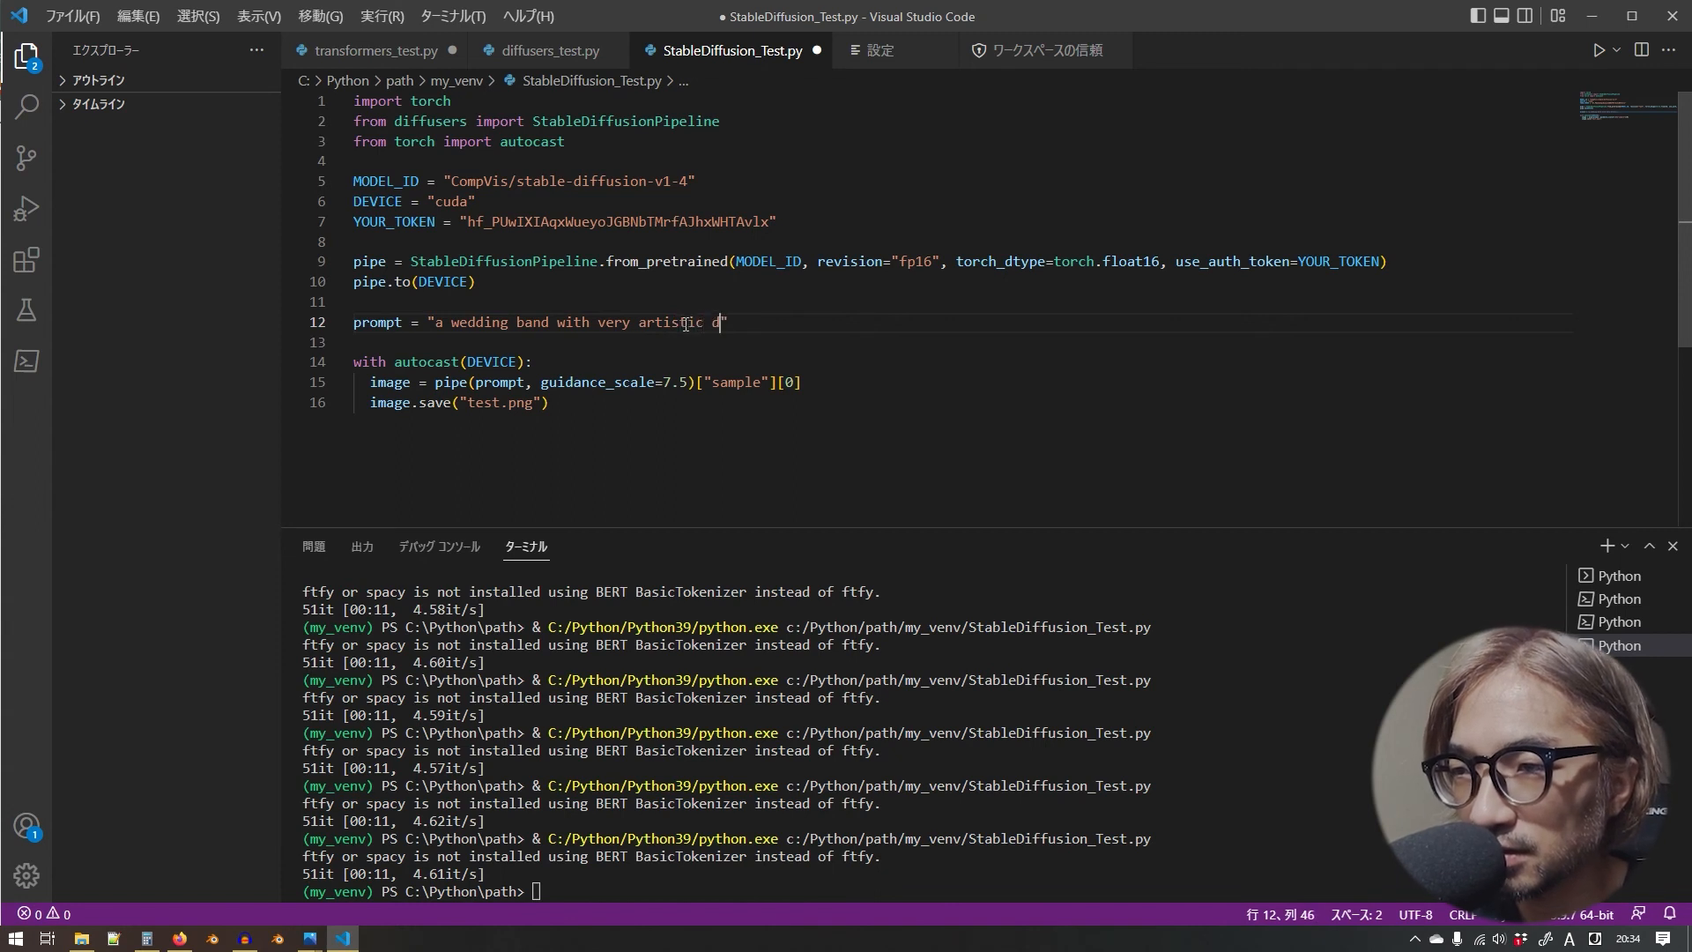
text(esign)
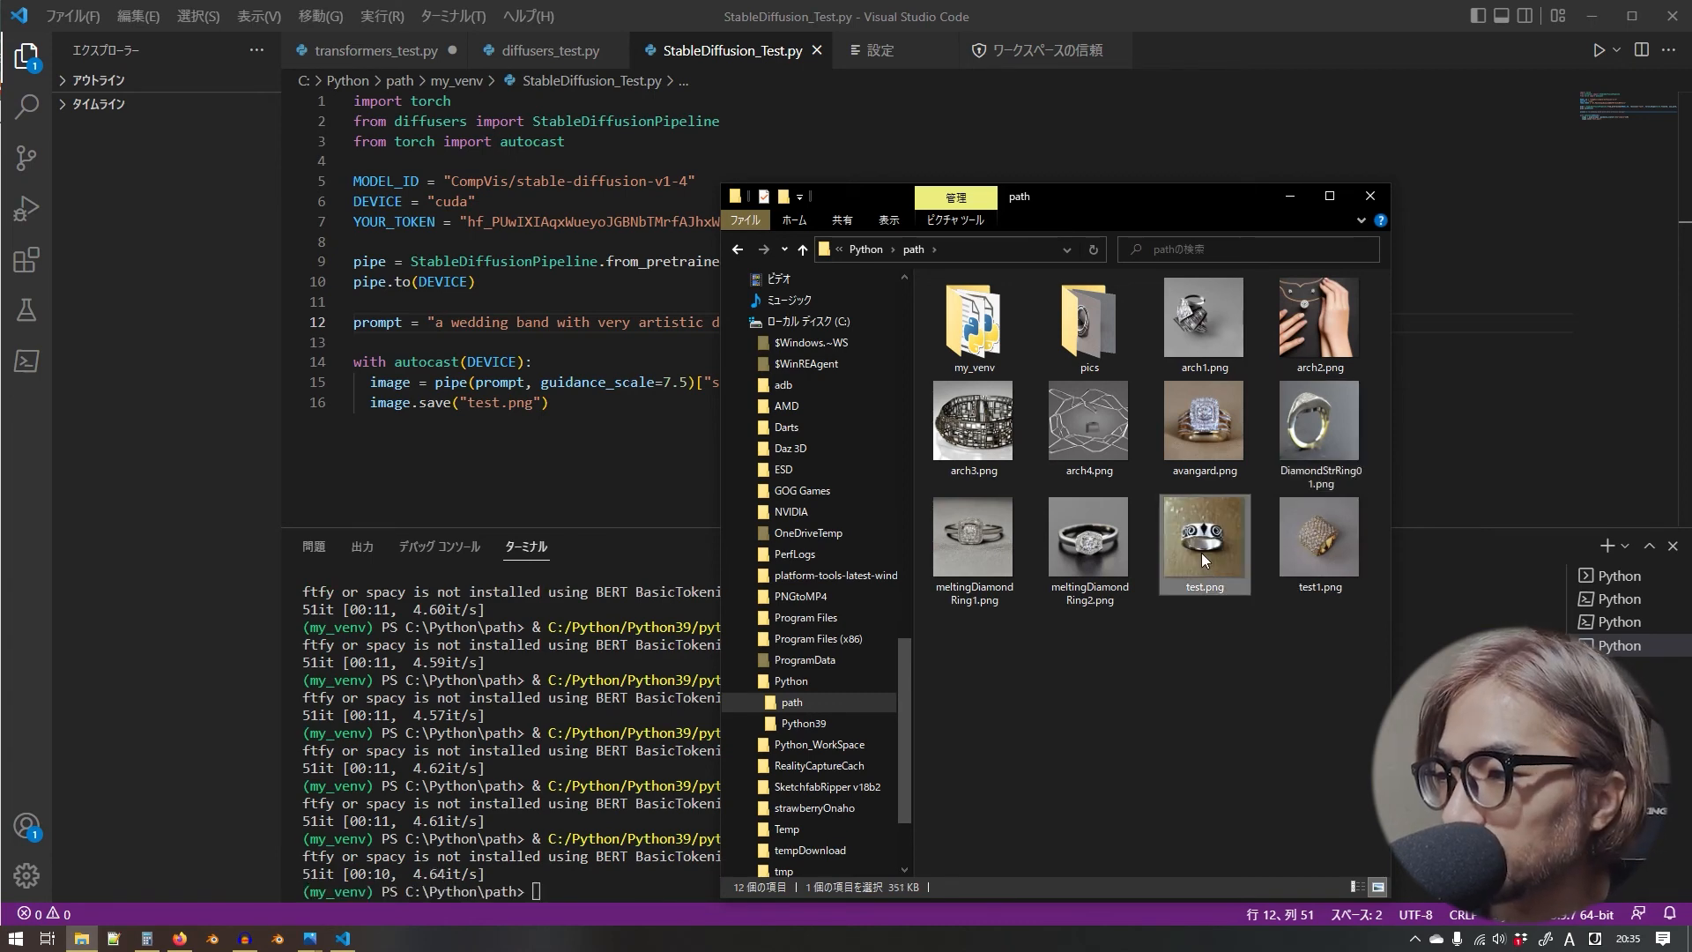
- Inspect the swirl-patterned wedding band in test.png at several zoom levels, then close Photos
double_click(1204, 536)
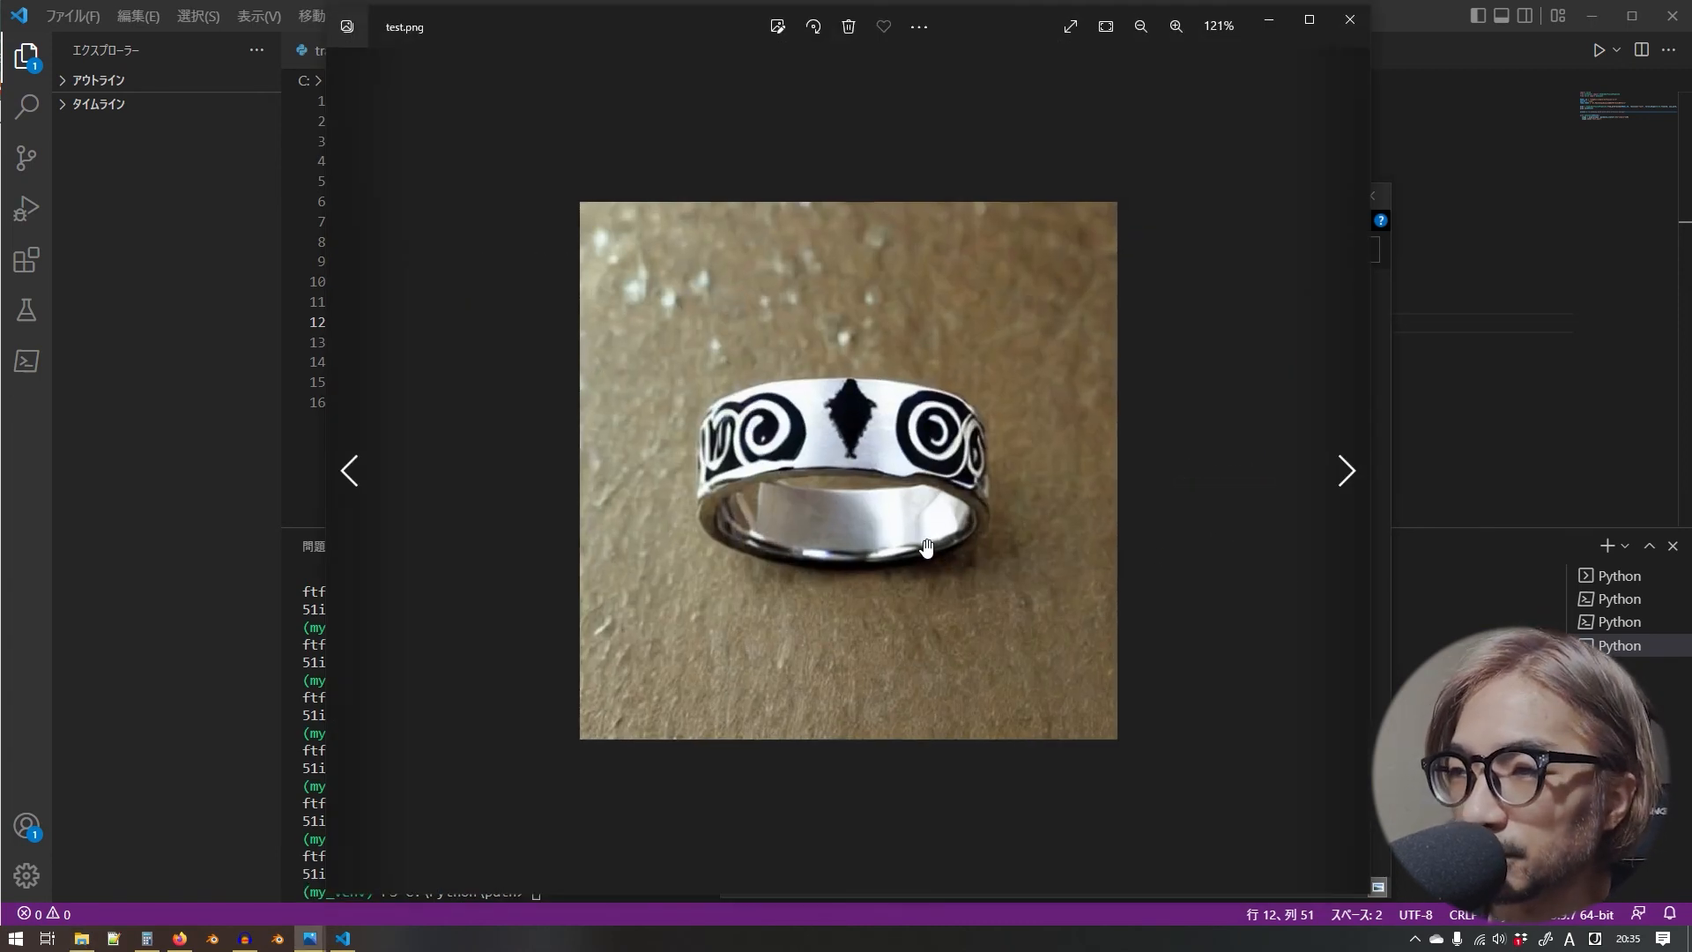
click(1176, 24)
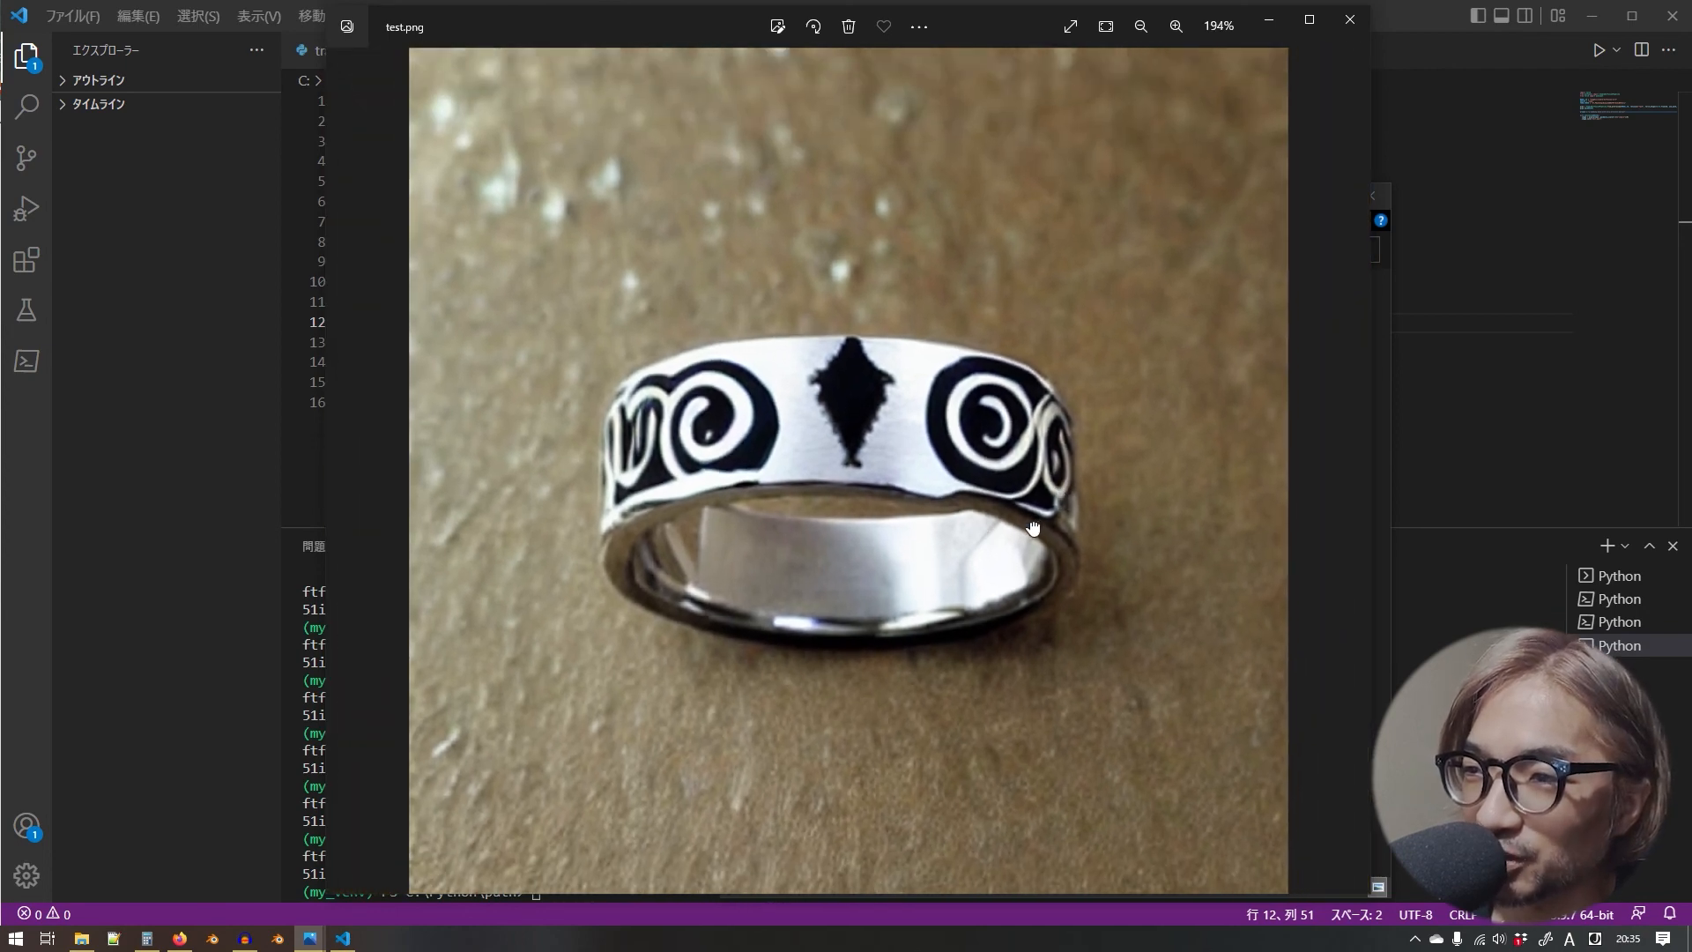
click(1176, 27)
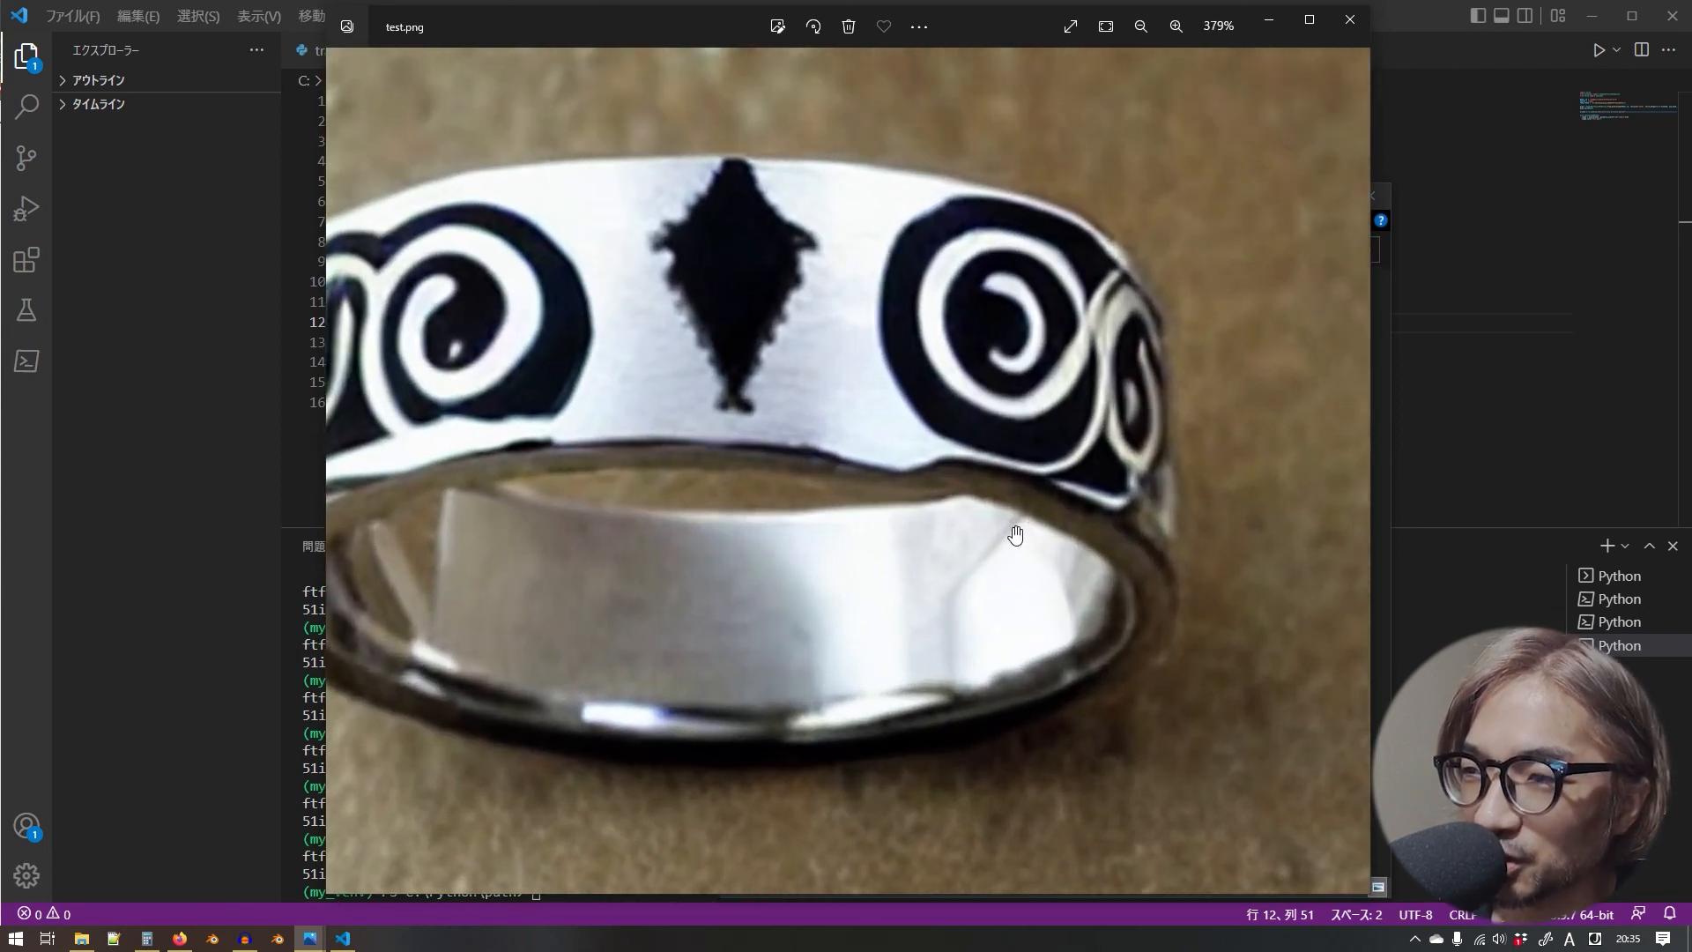
click(1141, 26)
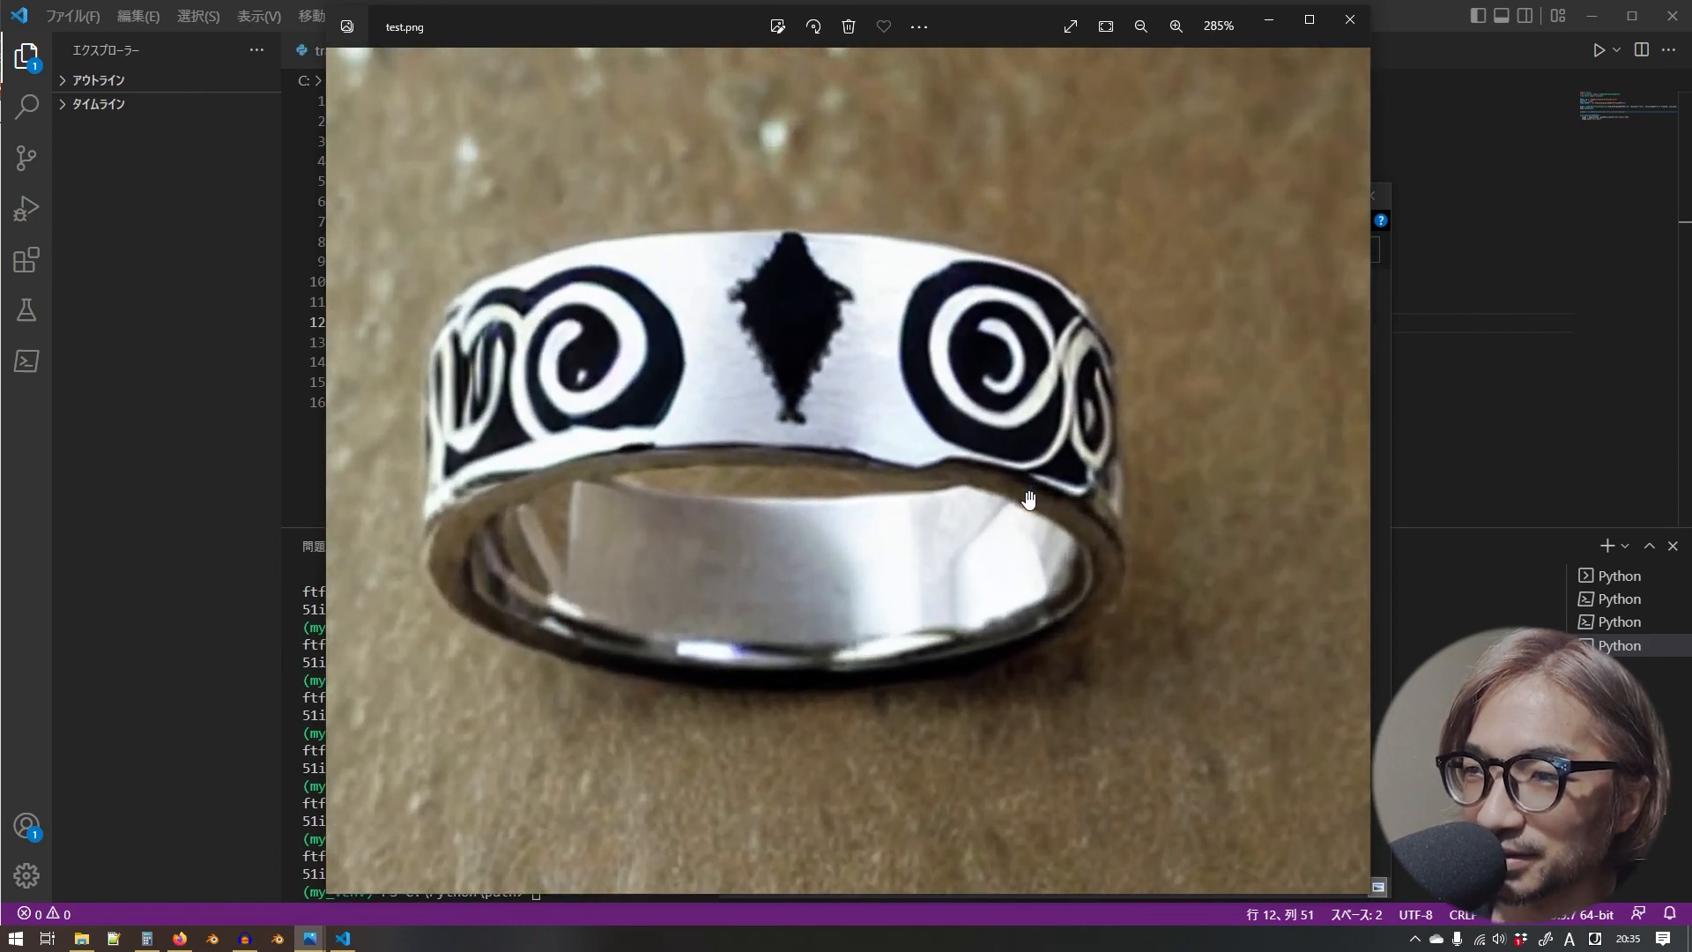
click(1140, 26)
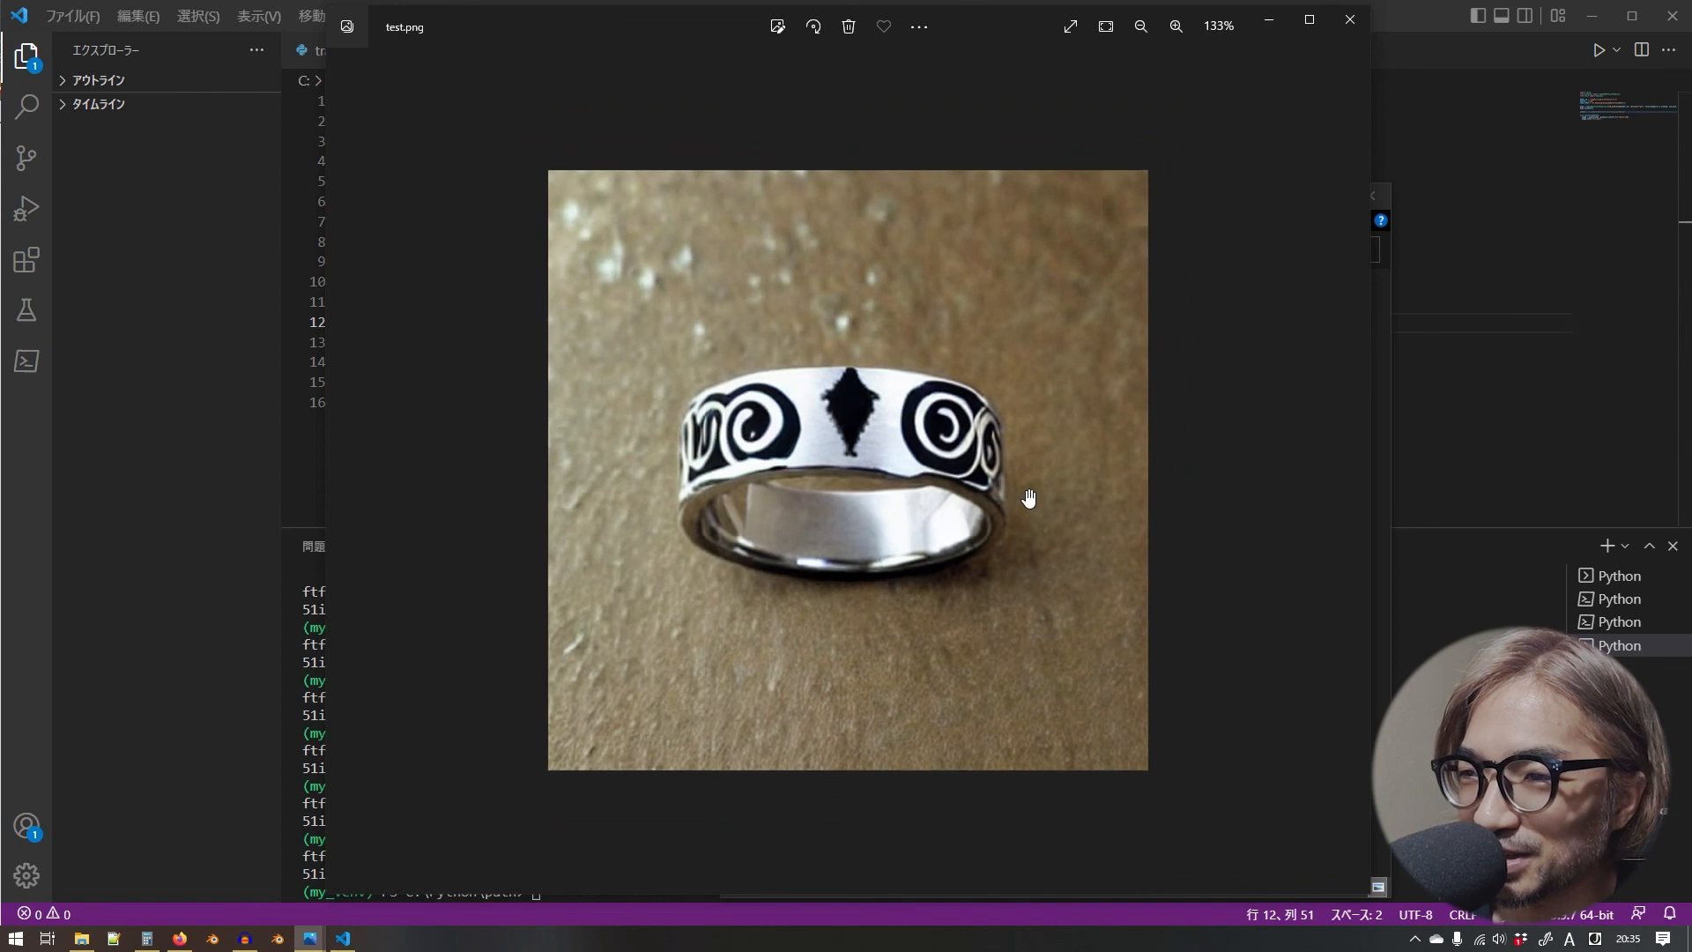
click(1176, 27)
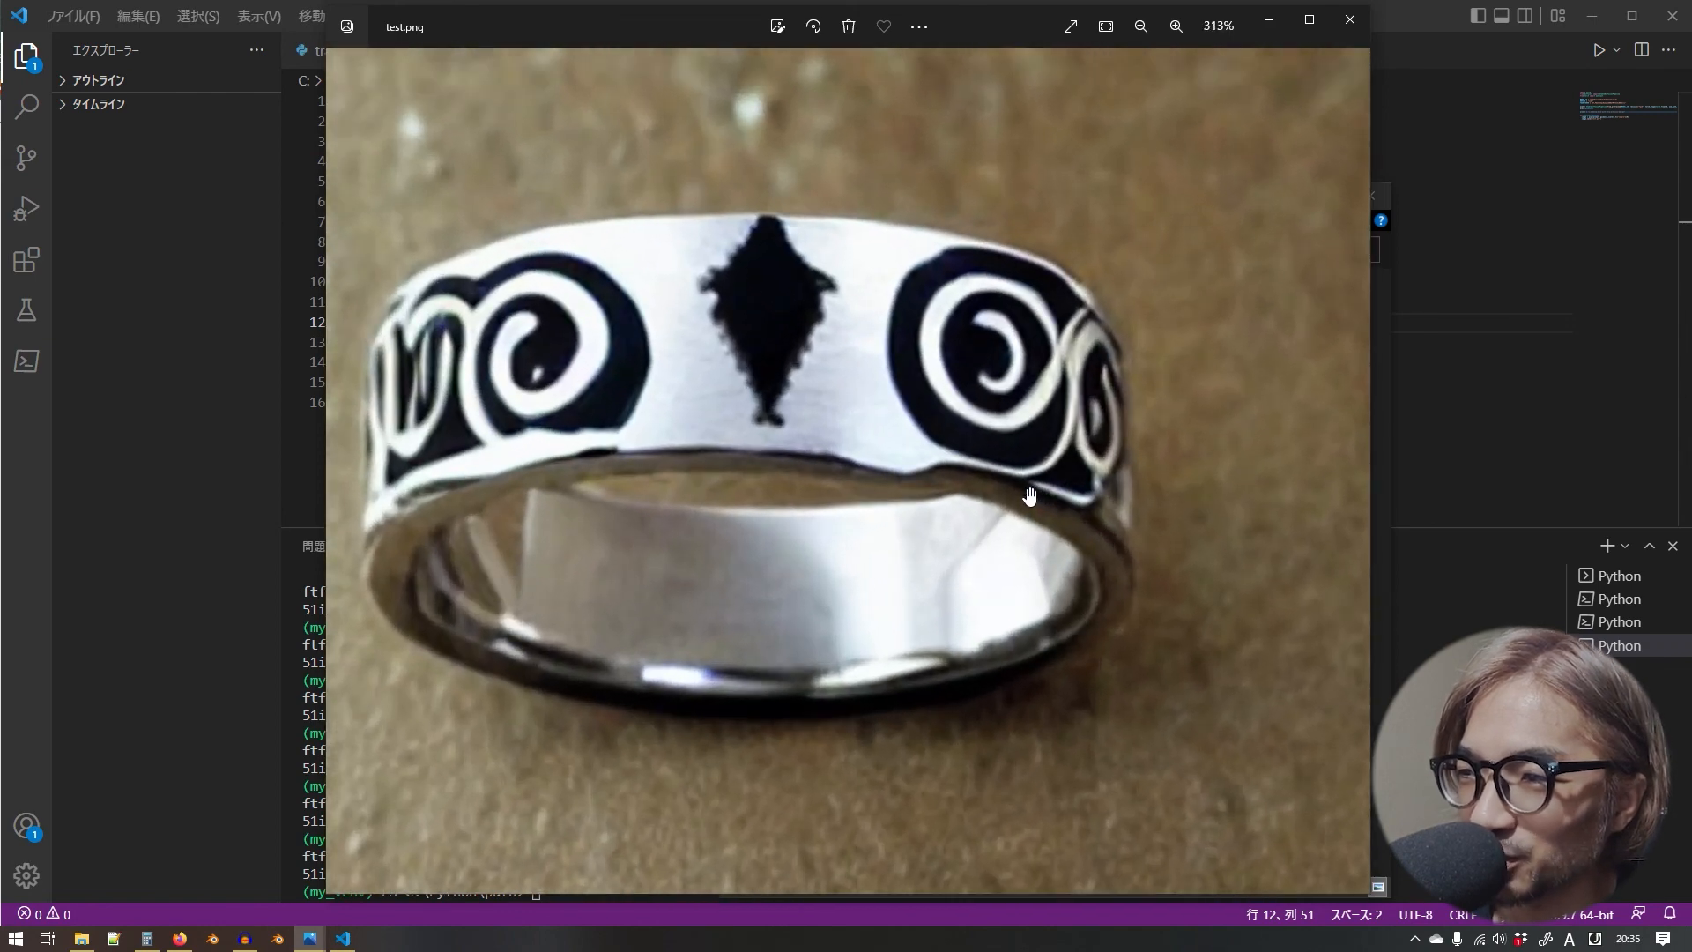
click(1140, 25)
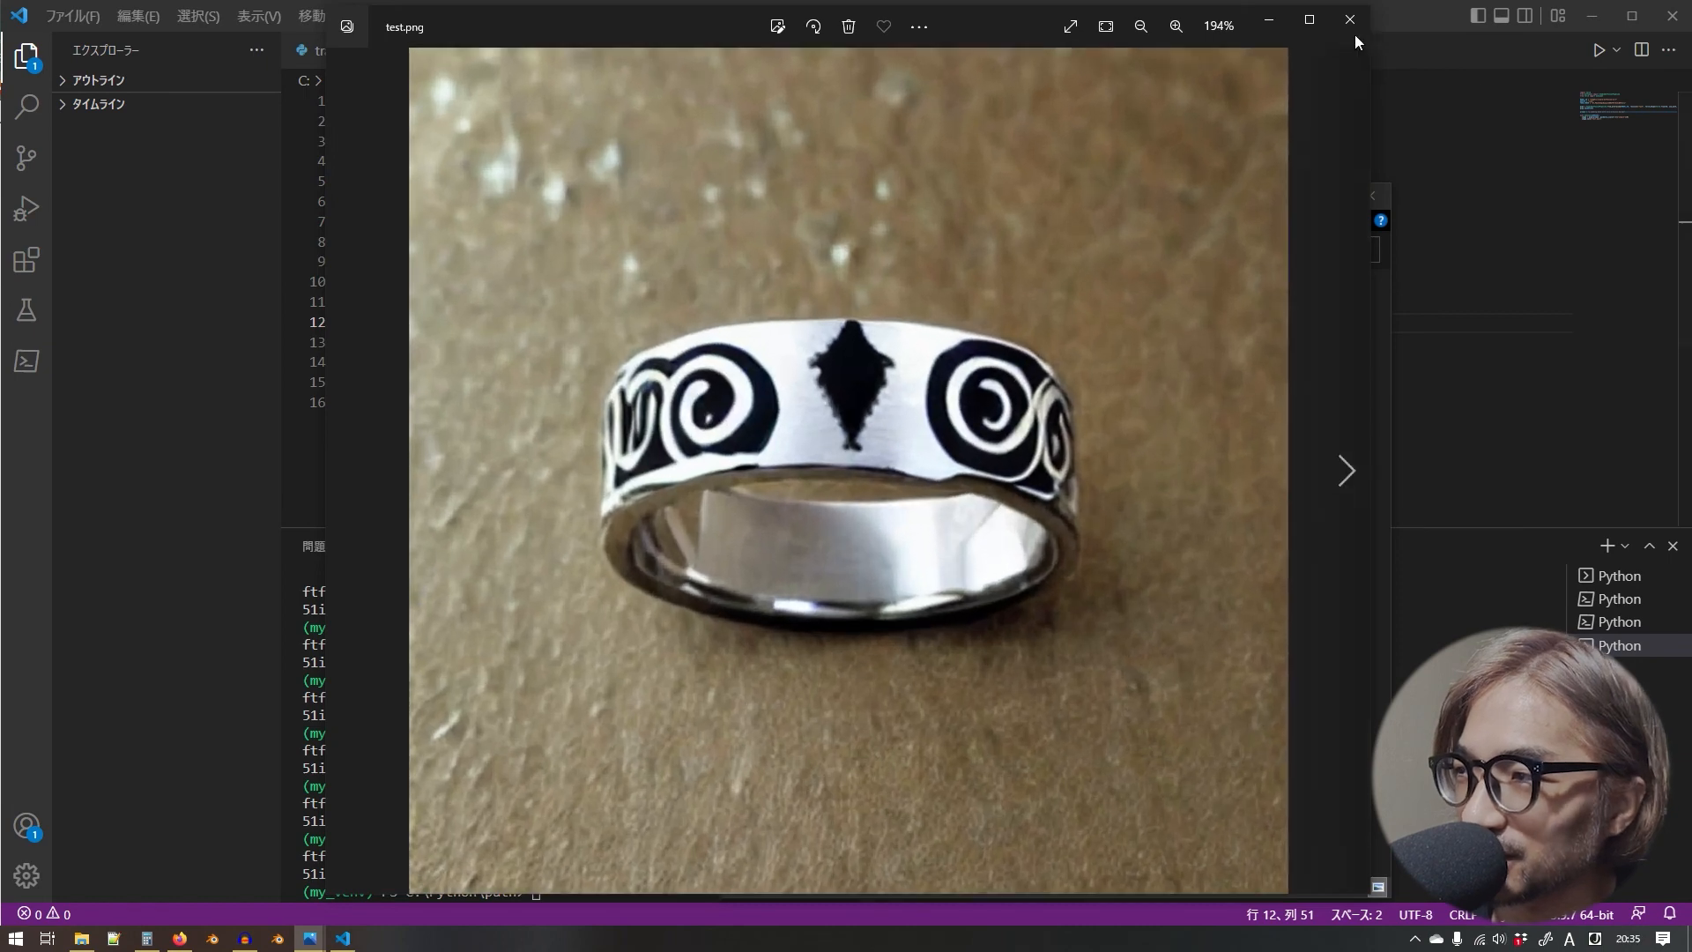
click(1349, 20)
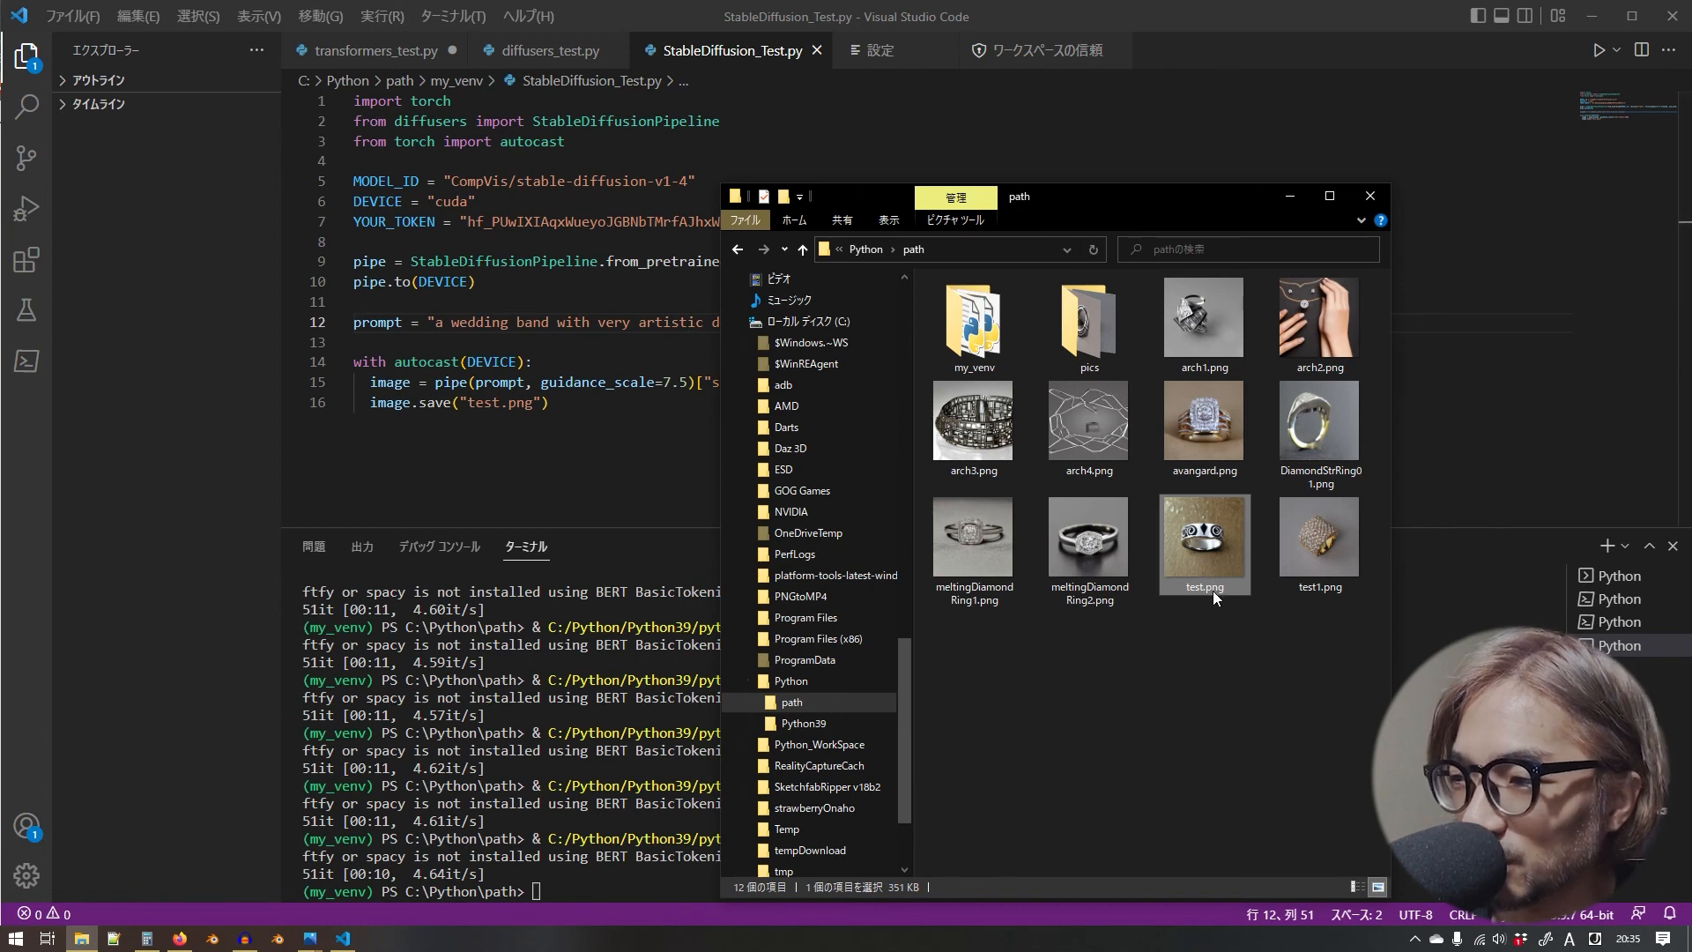
- Begin renaming the generated test.png in File Explorer
double_click(1204, 585)
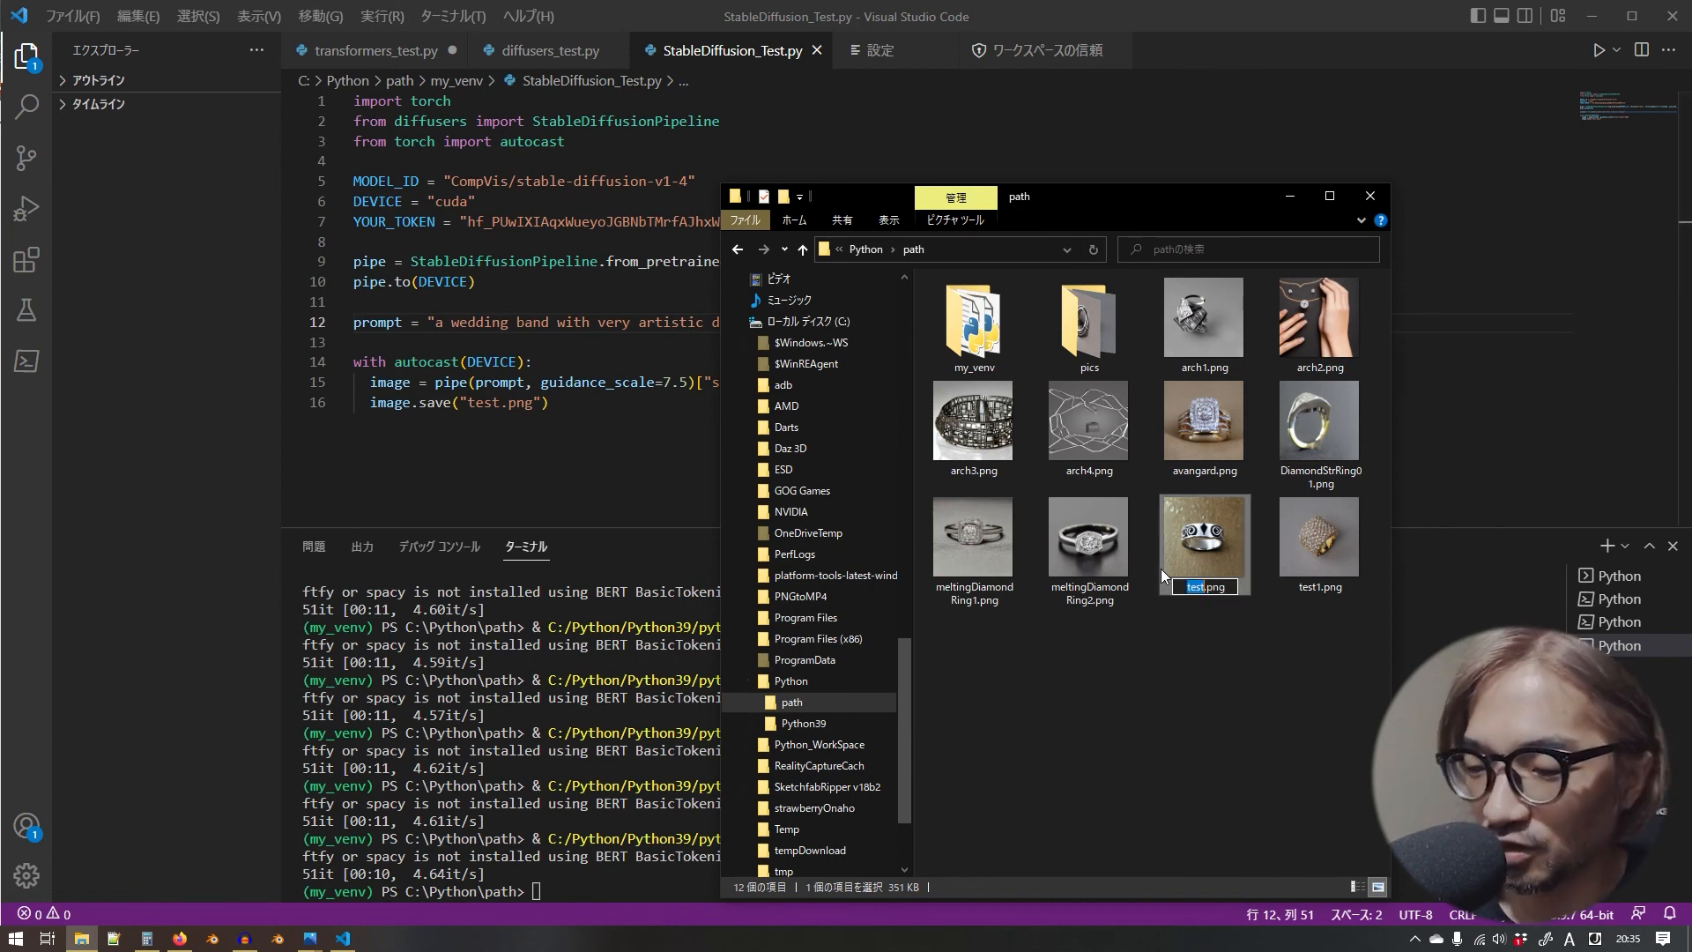